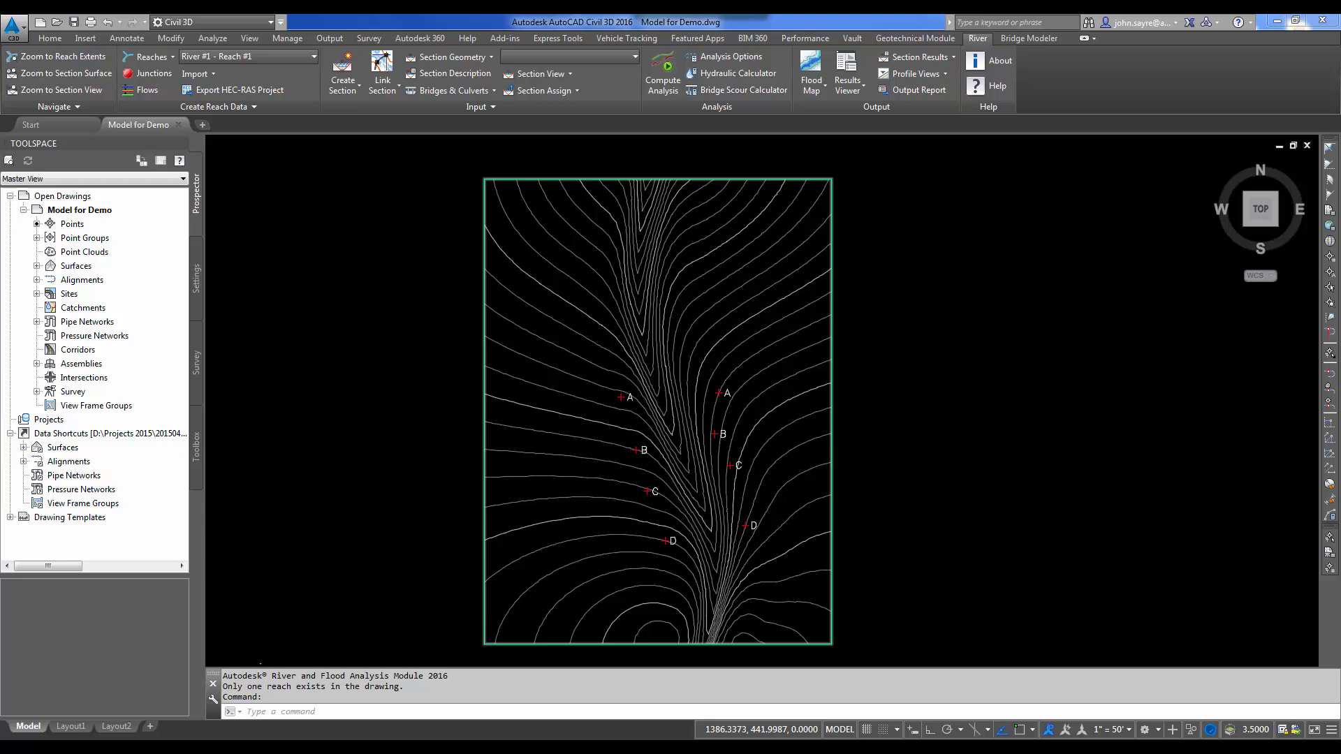
- Preview the EG surface in the 3D object viewer, then return to the River tools
{"action": "left_click", "coordinate": [50, 39]}
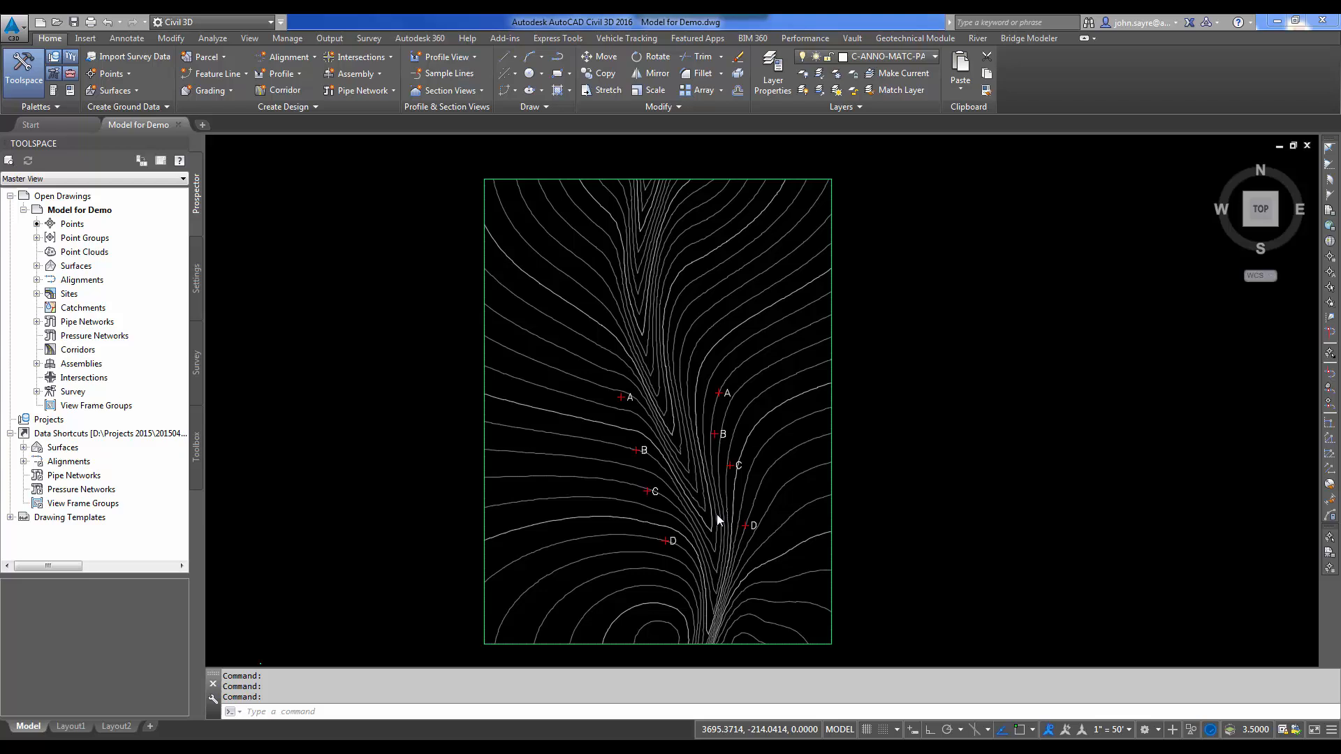
{"action": "mouse_move", "coordinate": [632, 400]}
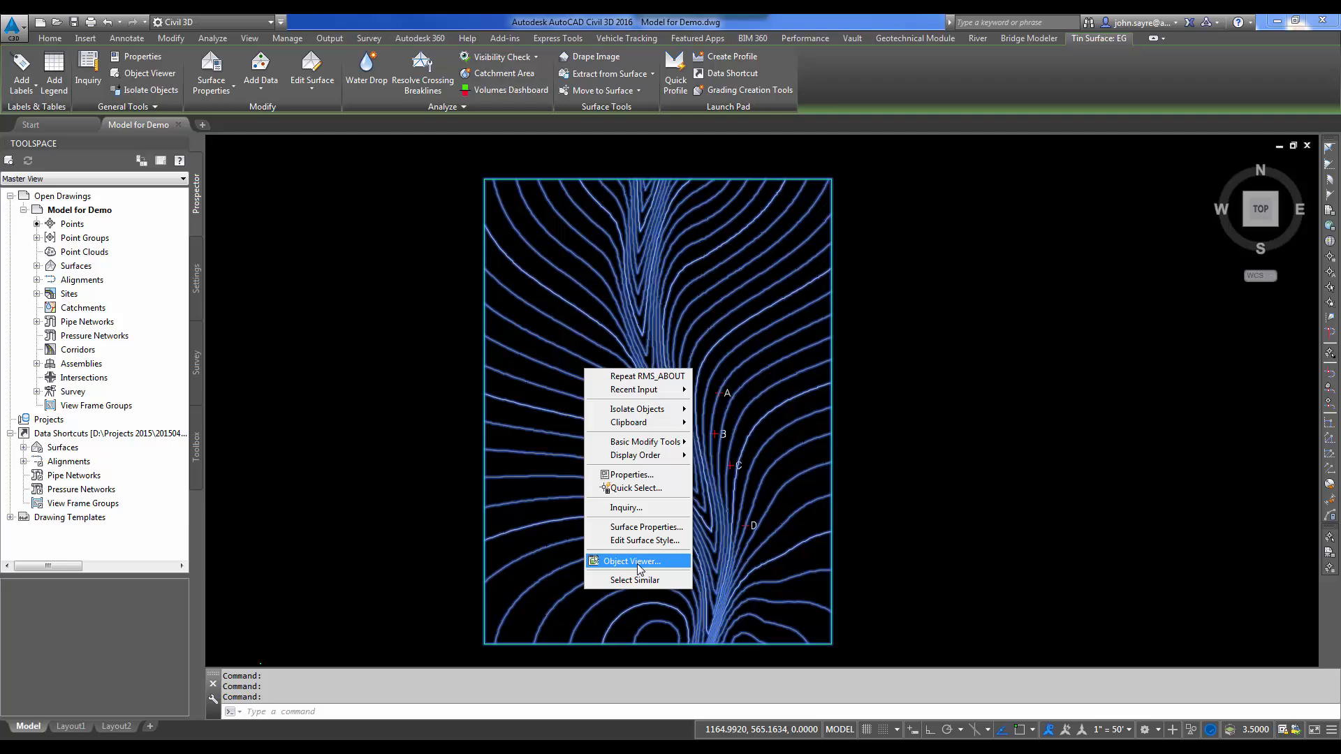
{"action": "left_click", "coordinate": [631, 562]}
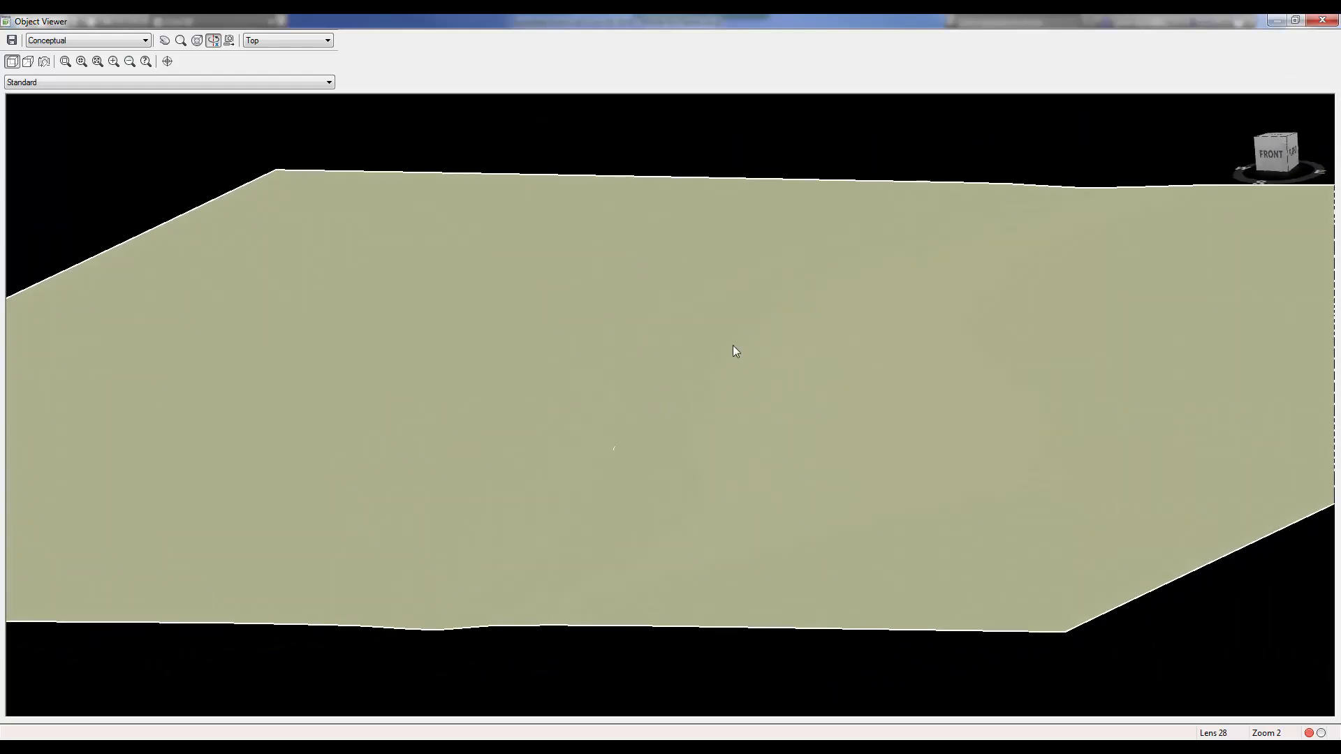
{"action": "left_click", "coordinate": [1332, 21]}
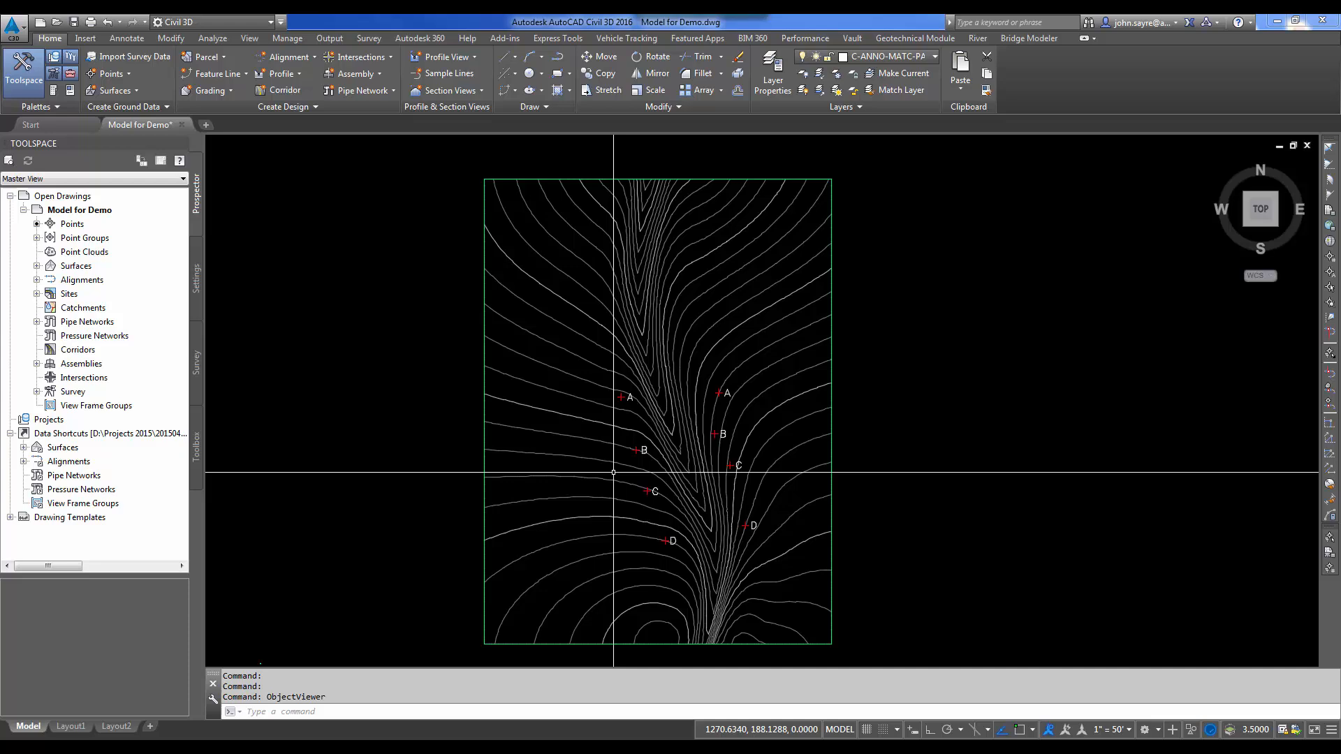
{"action": "left_click", "coordinate": [976, 38]}
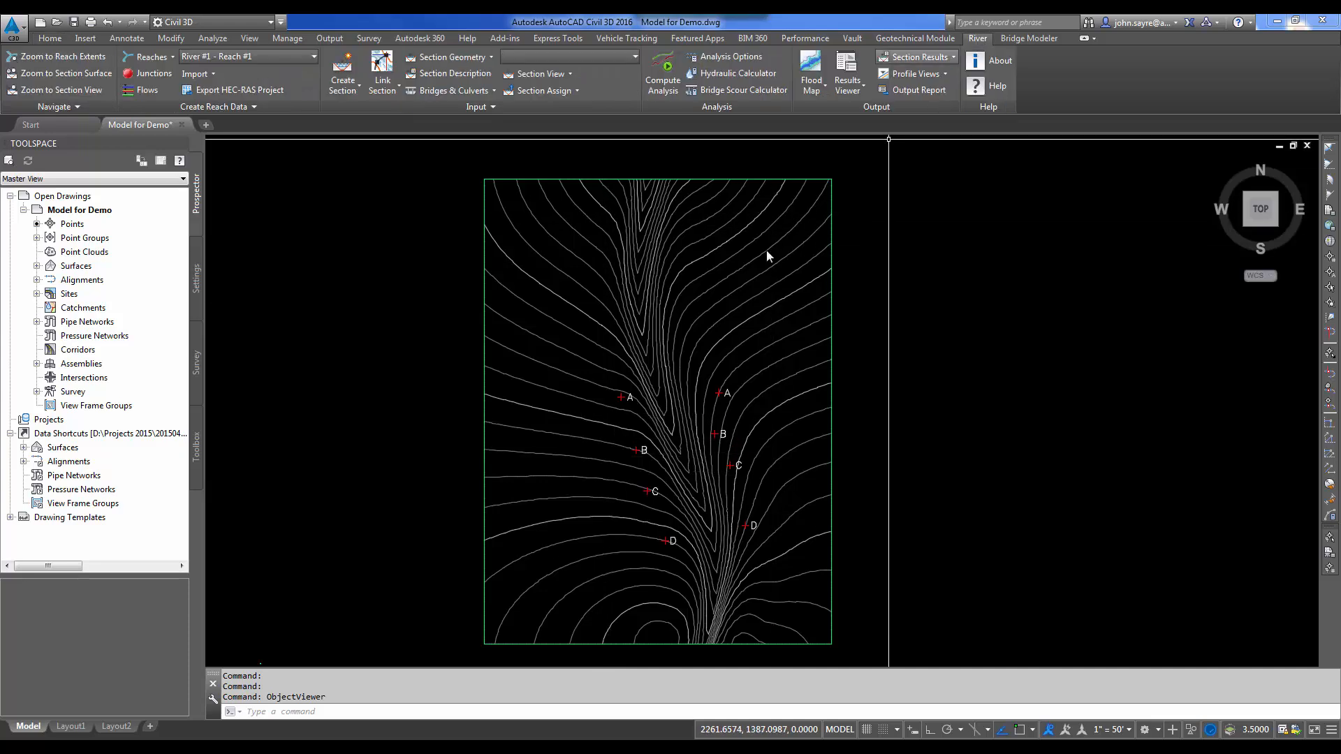
{"action": "mouse_move", "coordinate": [627, 286]}
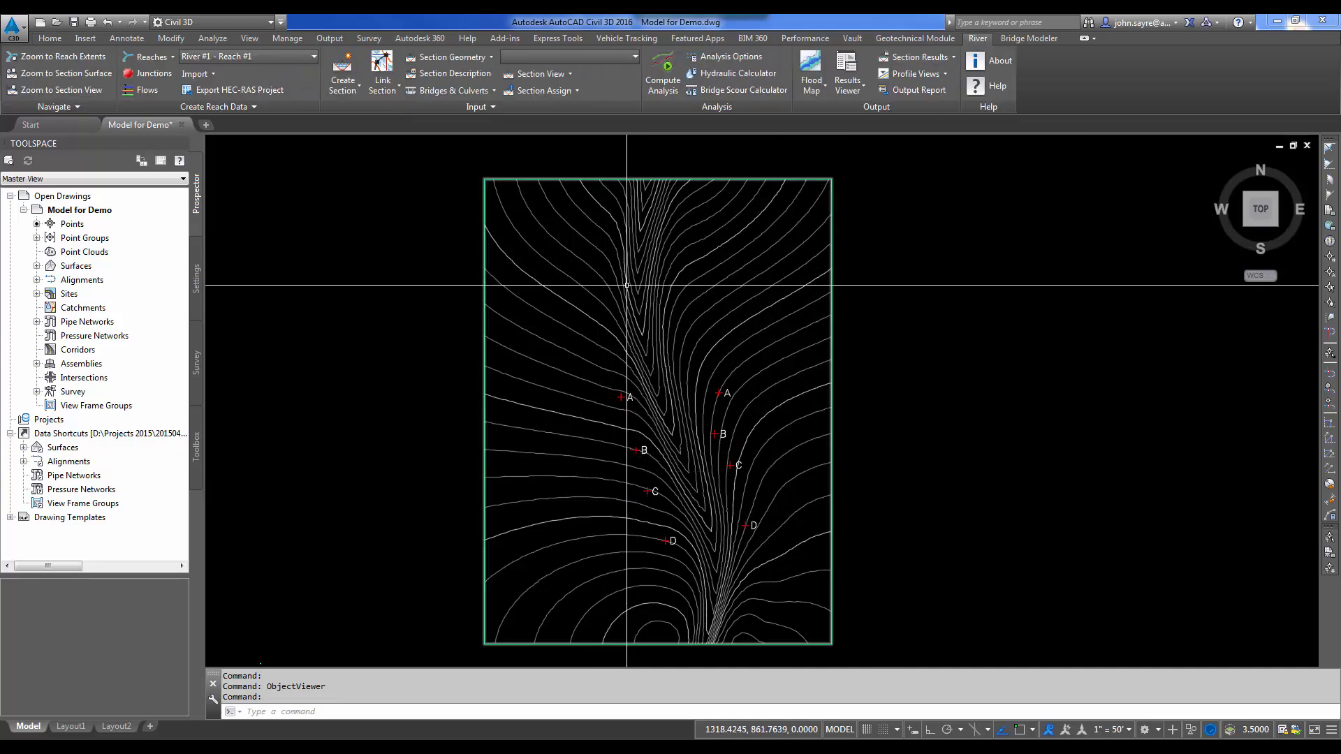
- Set the section elevation data source to ignore all drawing layers and use the EG surface
{"action": "left_click", "coordinate": [341, 73]}
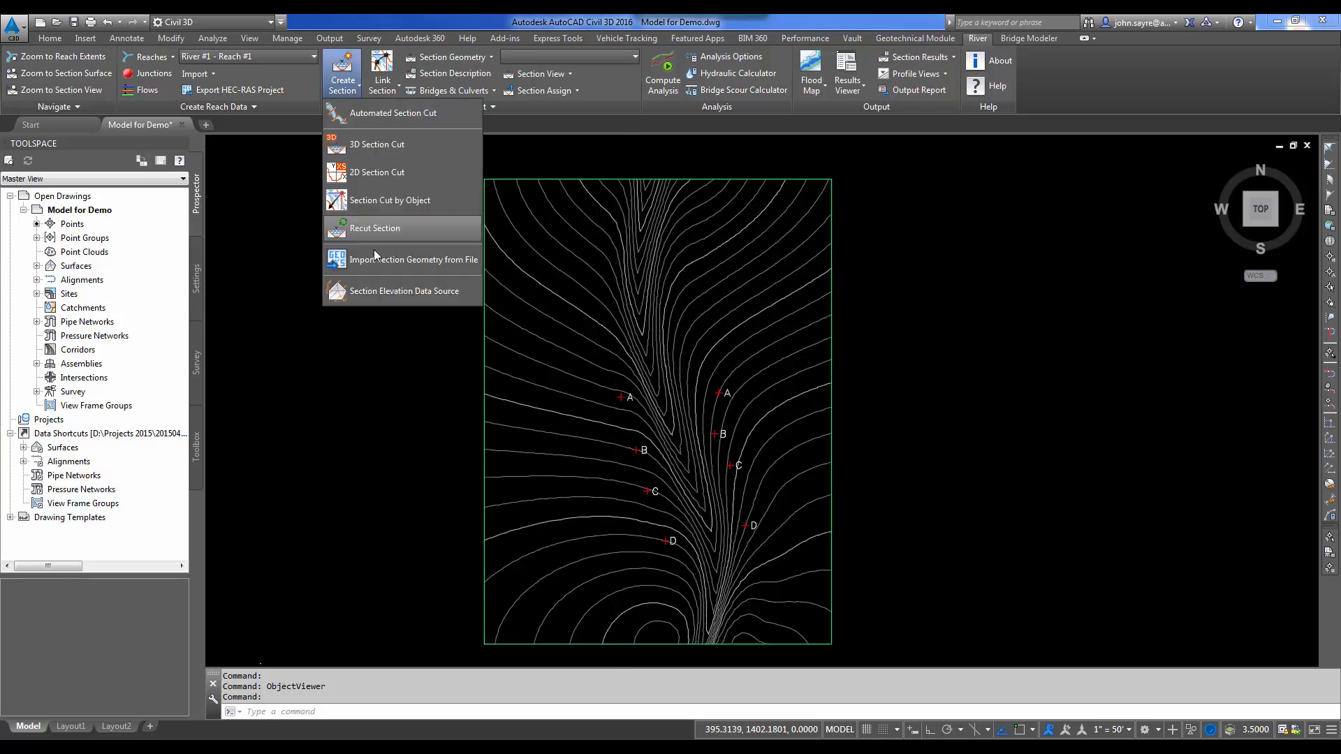
{"action": "mouse_move", "coordinate": [403, 291]}
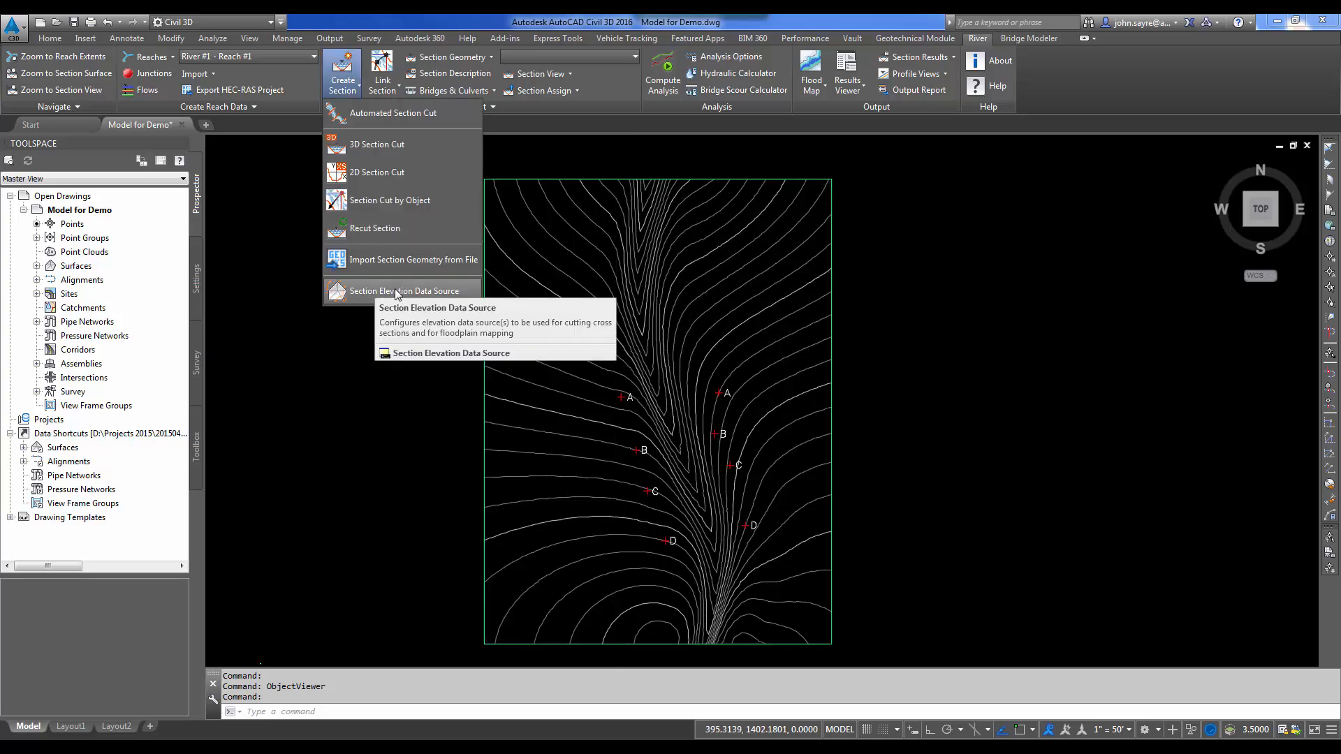
{"action": "left_click", "coordinate": [407, 291]}
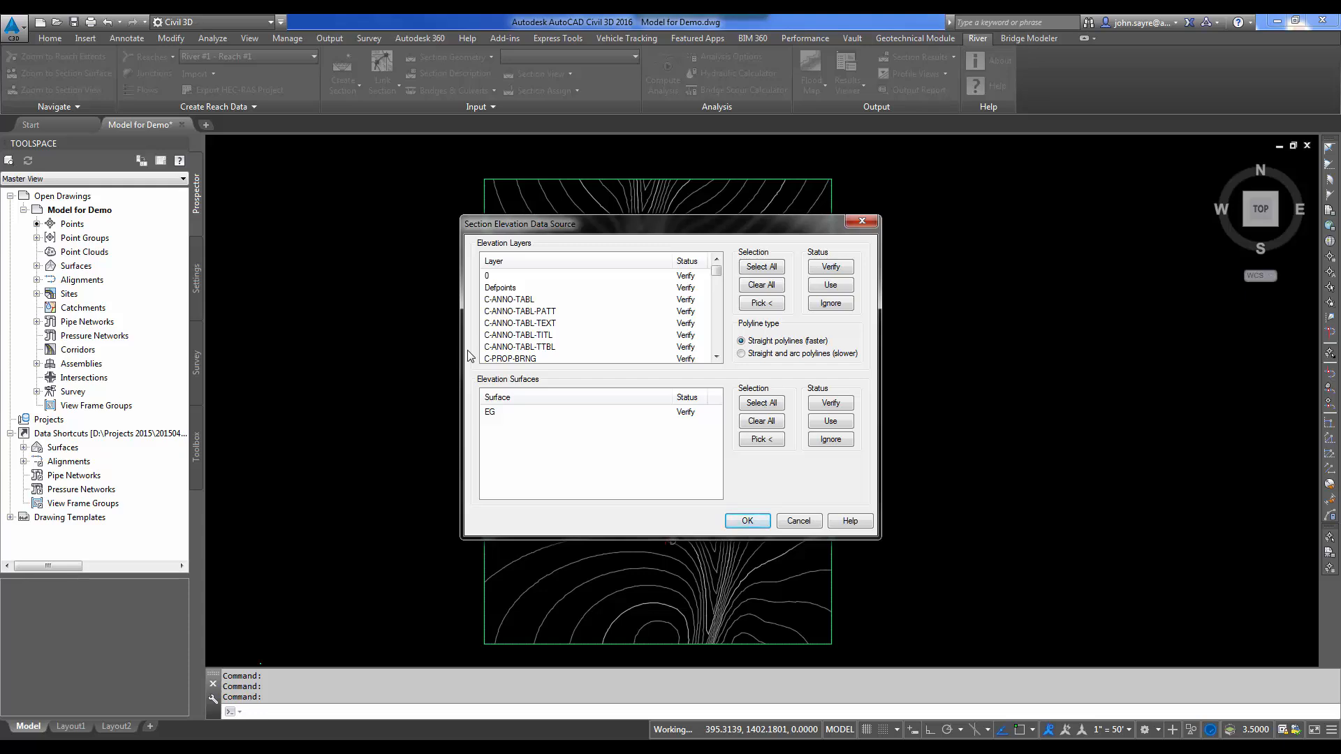
{"action": "mouse_move", "coordinate": [599, 277]}
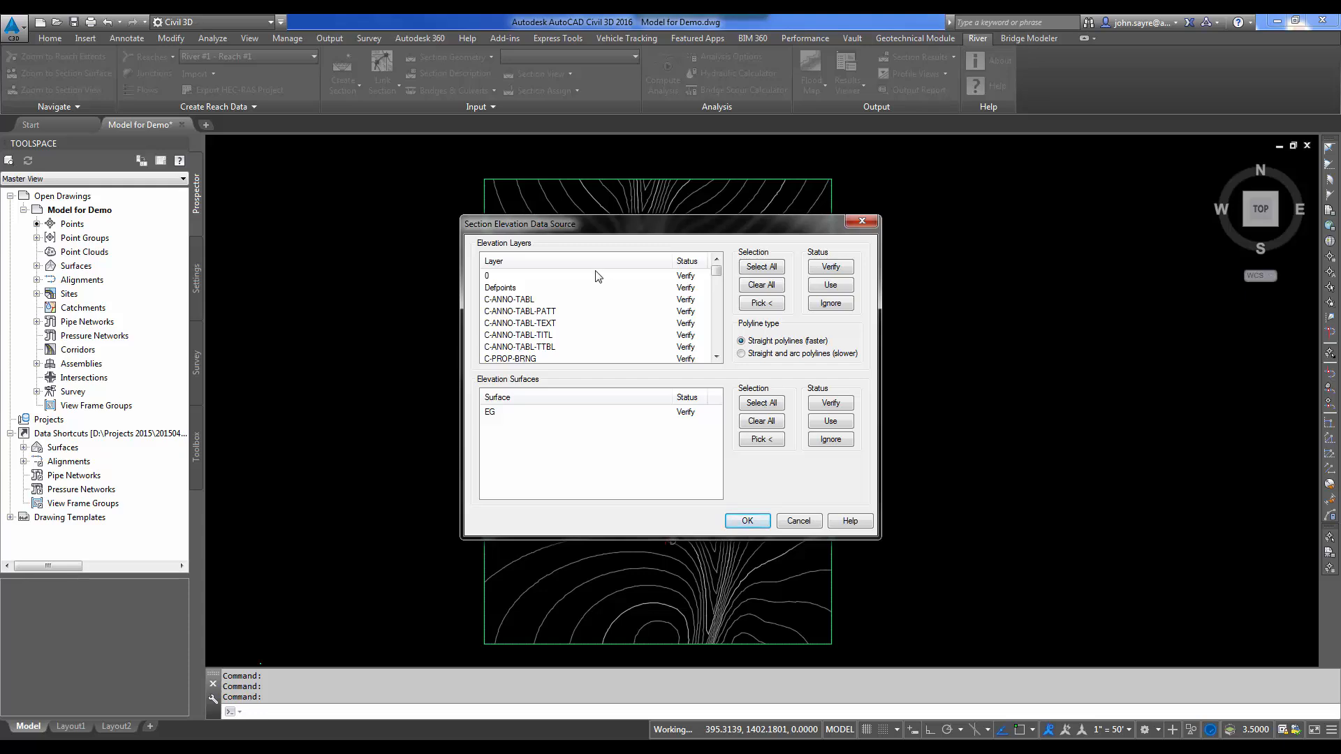
{"action": "mouse_move", "coordinate": [532, 278]}
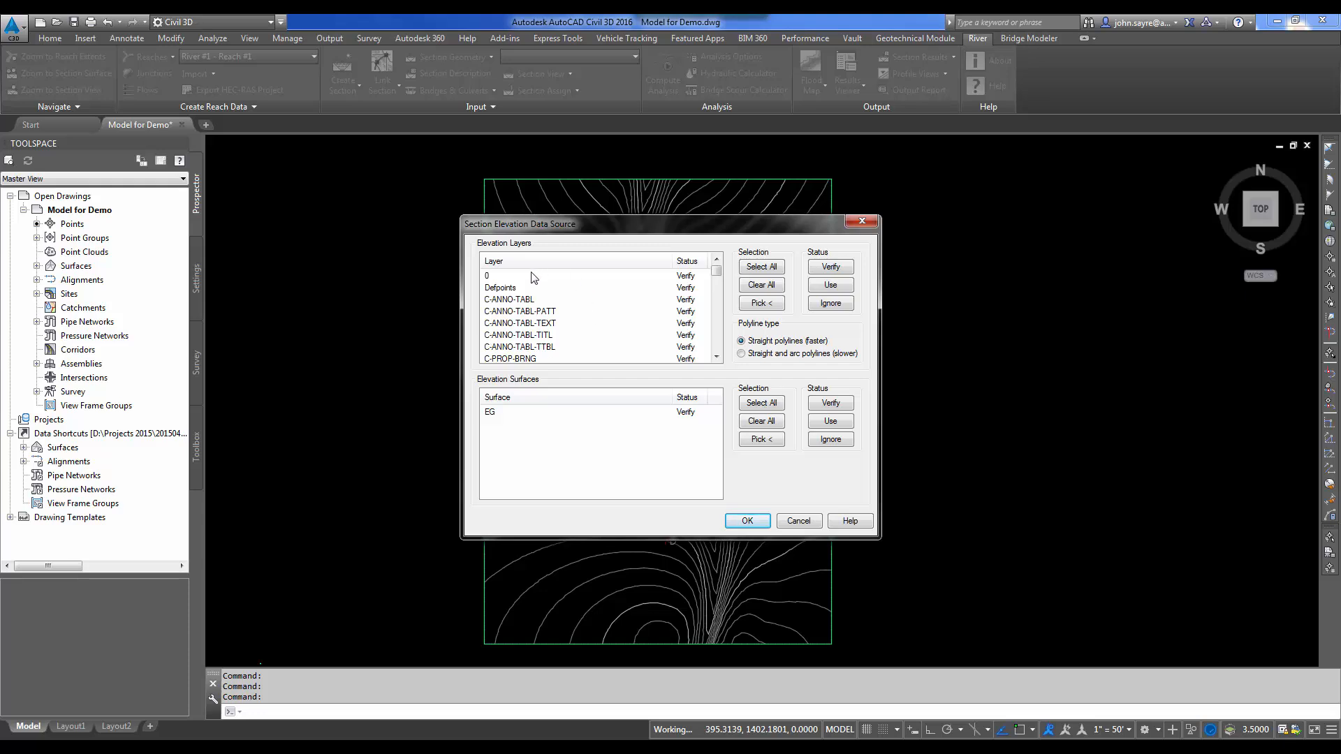
{"action": "mouse_move", "coordinate": [588, 321]}
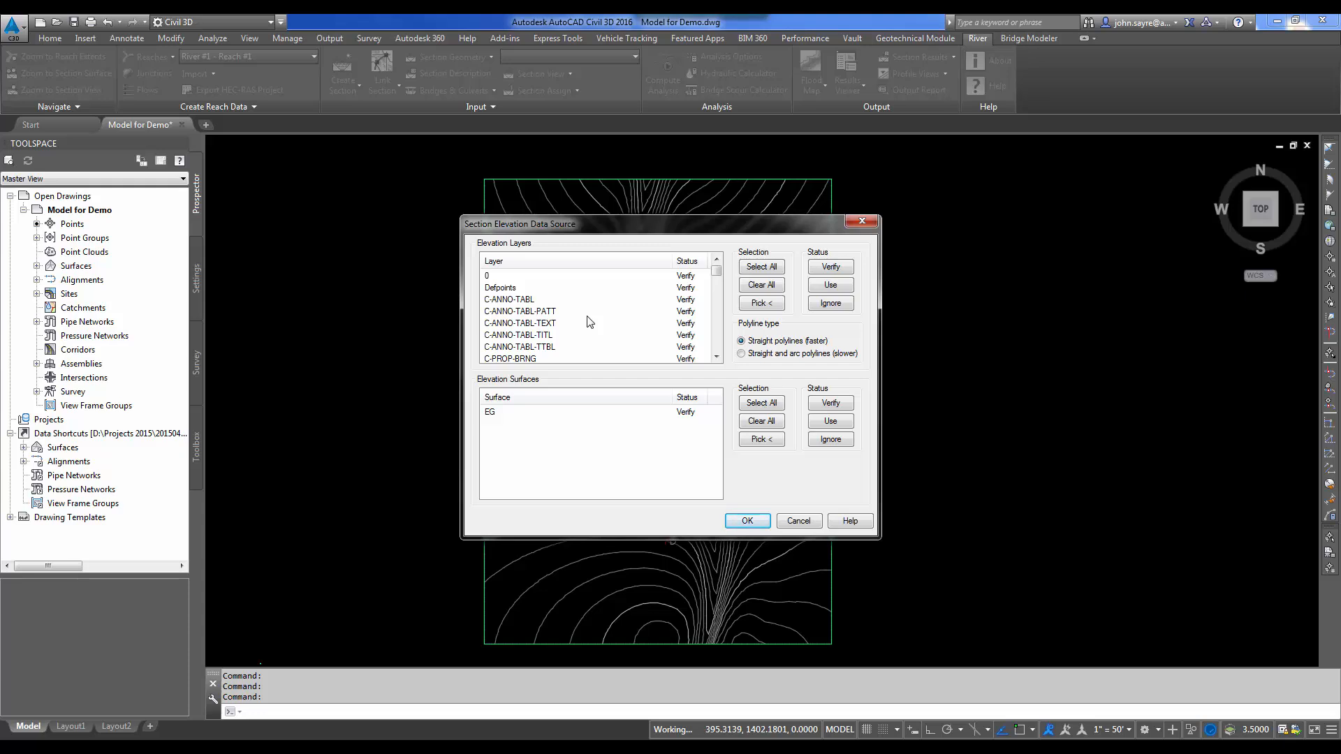
{"action": "mouse_move", "coordinate": [581, 319]}
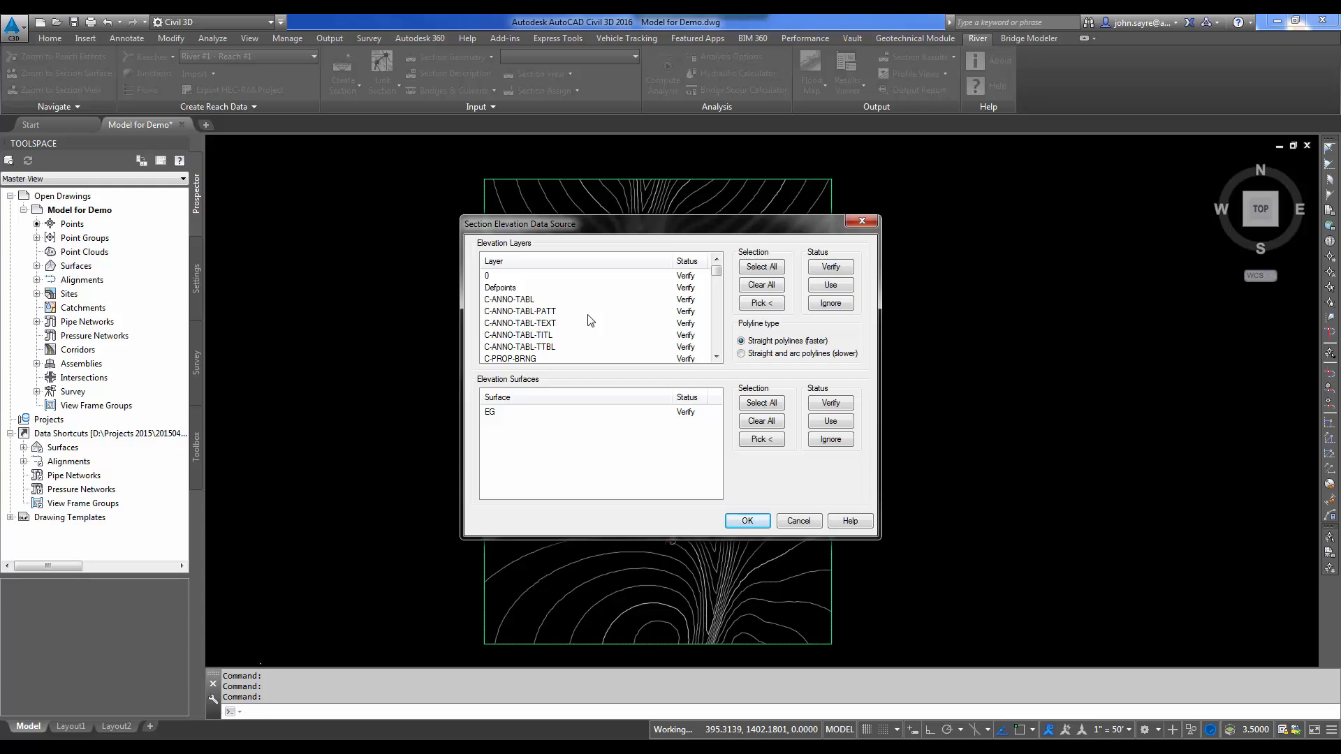
{"action": "mouse_move", "coordinate": [509, 425]}
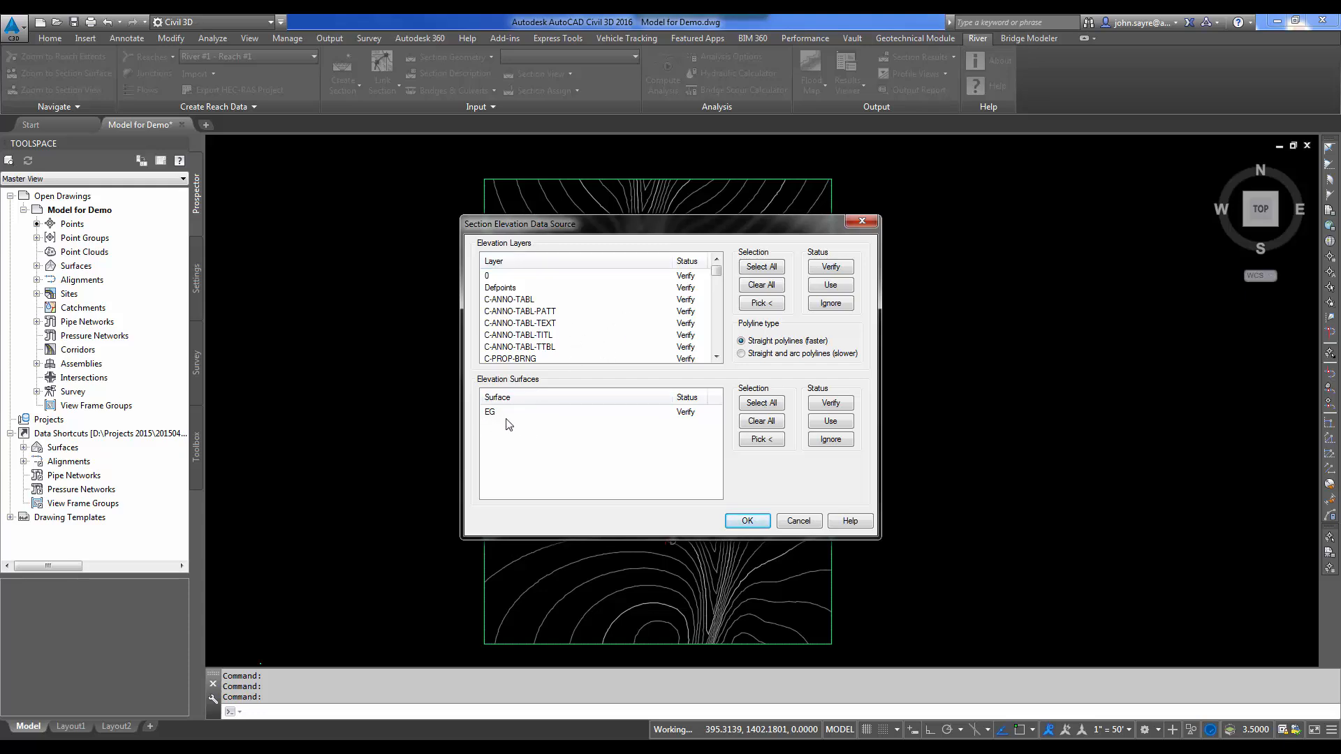
{"action": "mouse_move", "coordinate": [500, 419]}
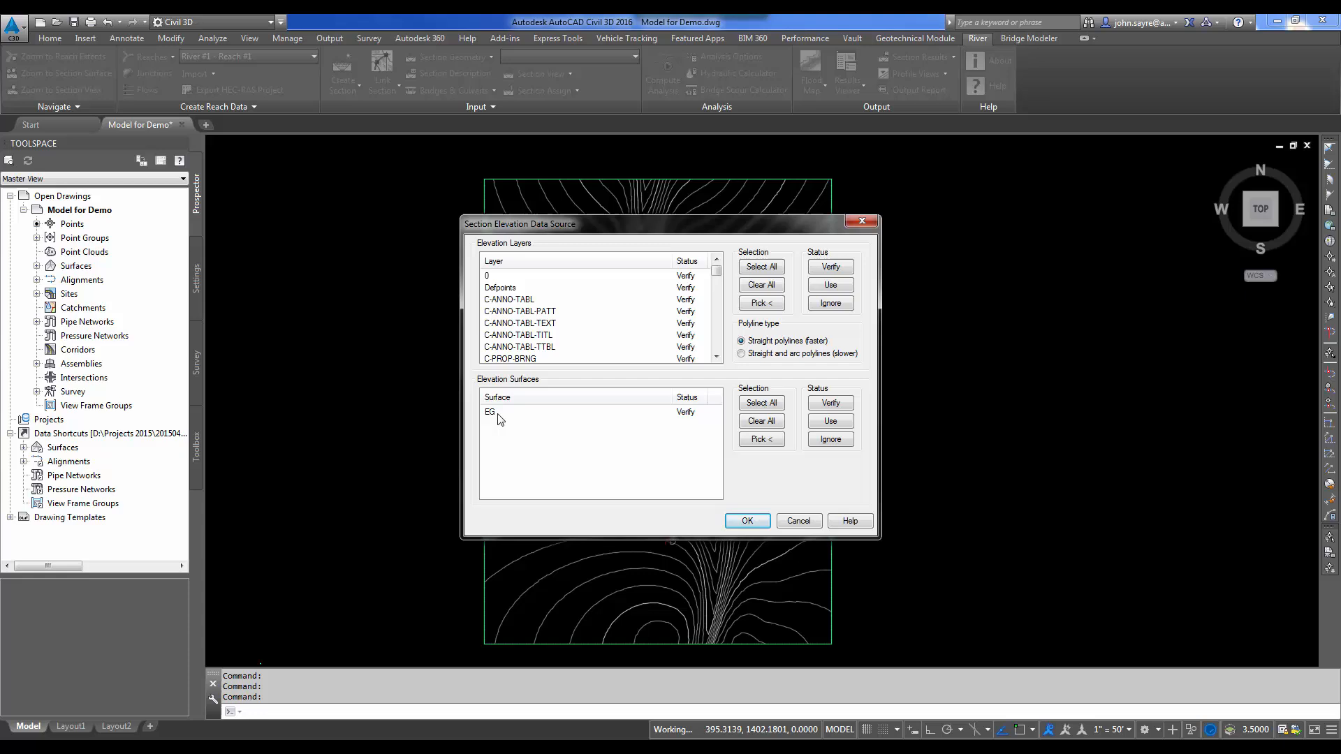
{"action": "mouse_move", "coordinate": [760, 285]}
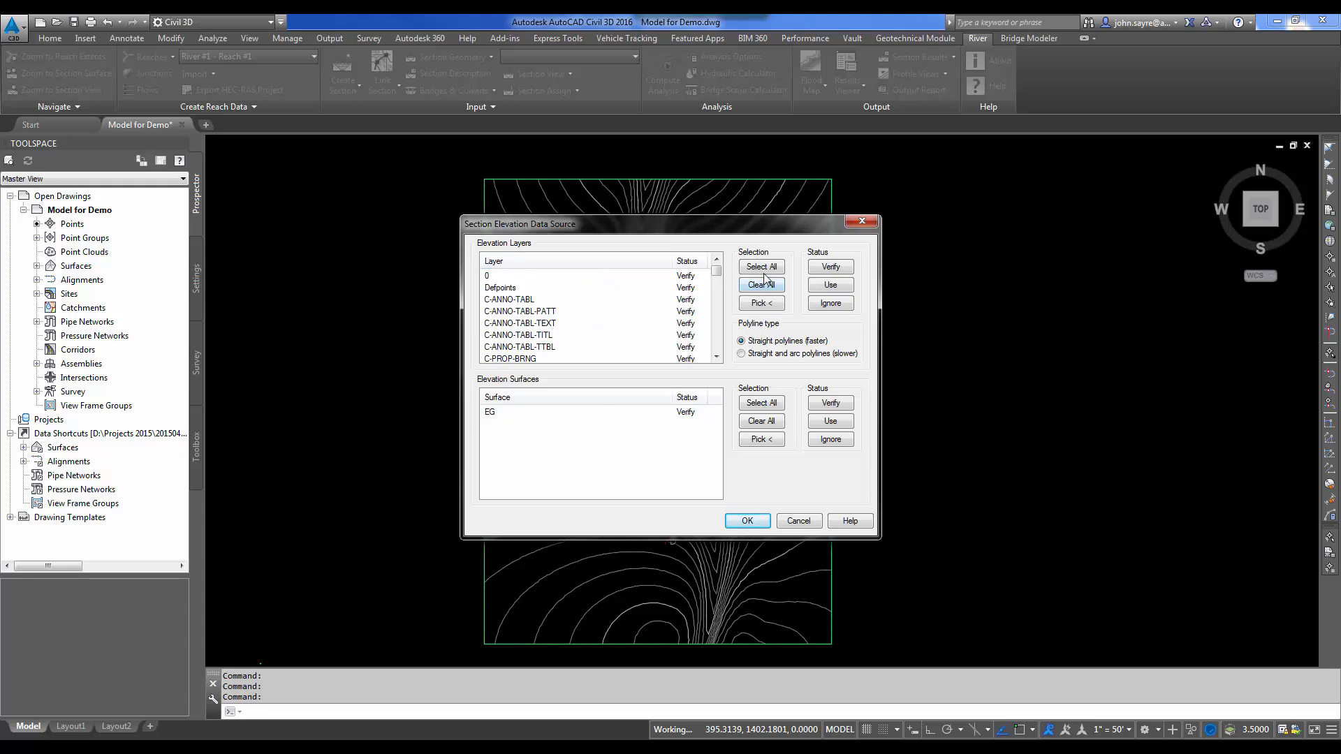
{"action": "left_click", "coordinate": [828, 303]}
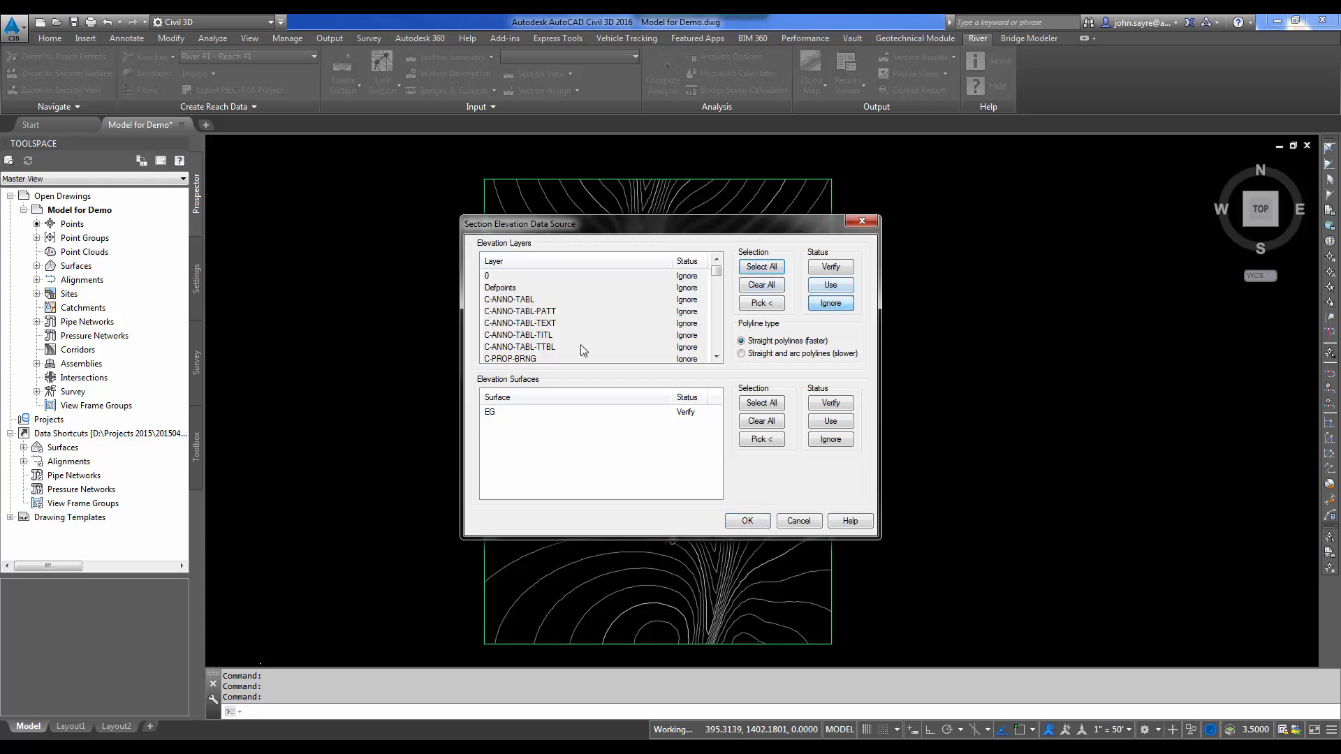
{"action": "left_click", "coordinate": [556, 411]}
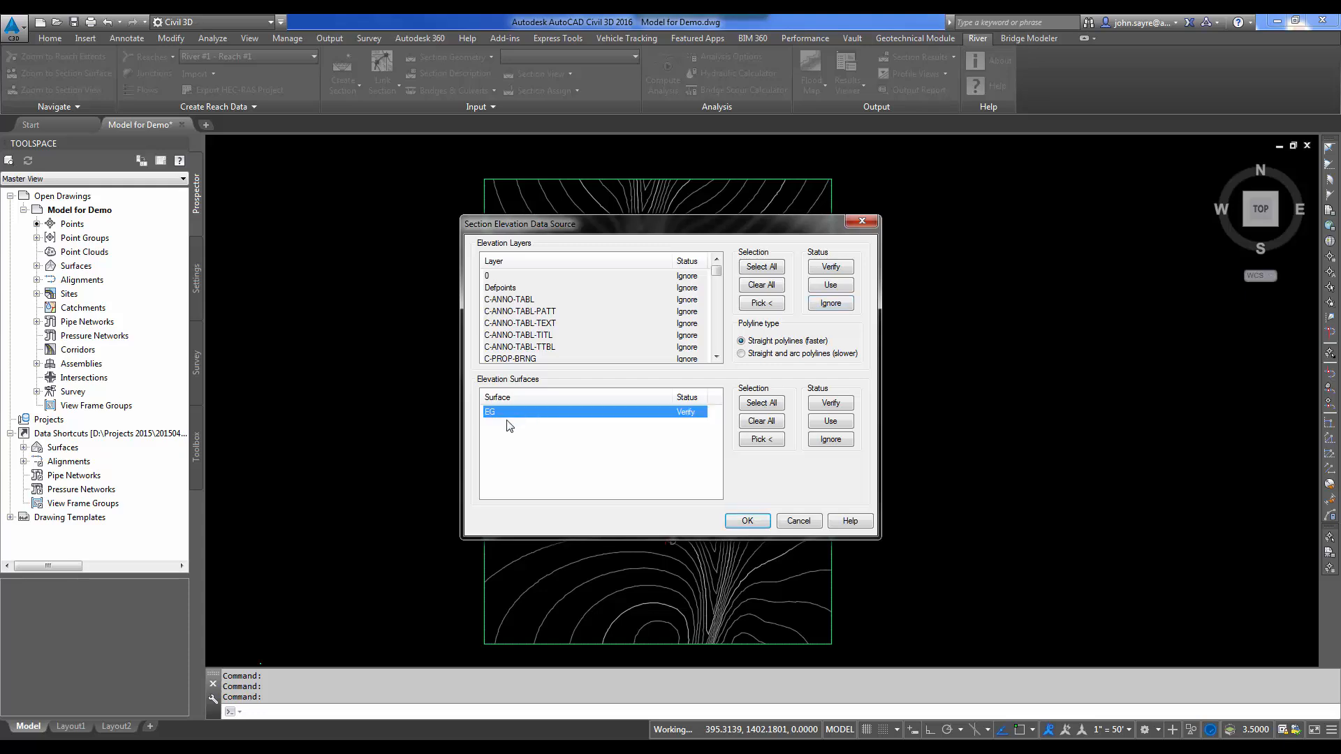
{"action": "left_click", "coordinate": [828, 421]}
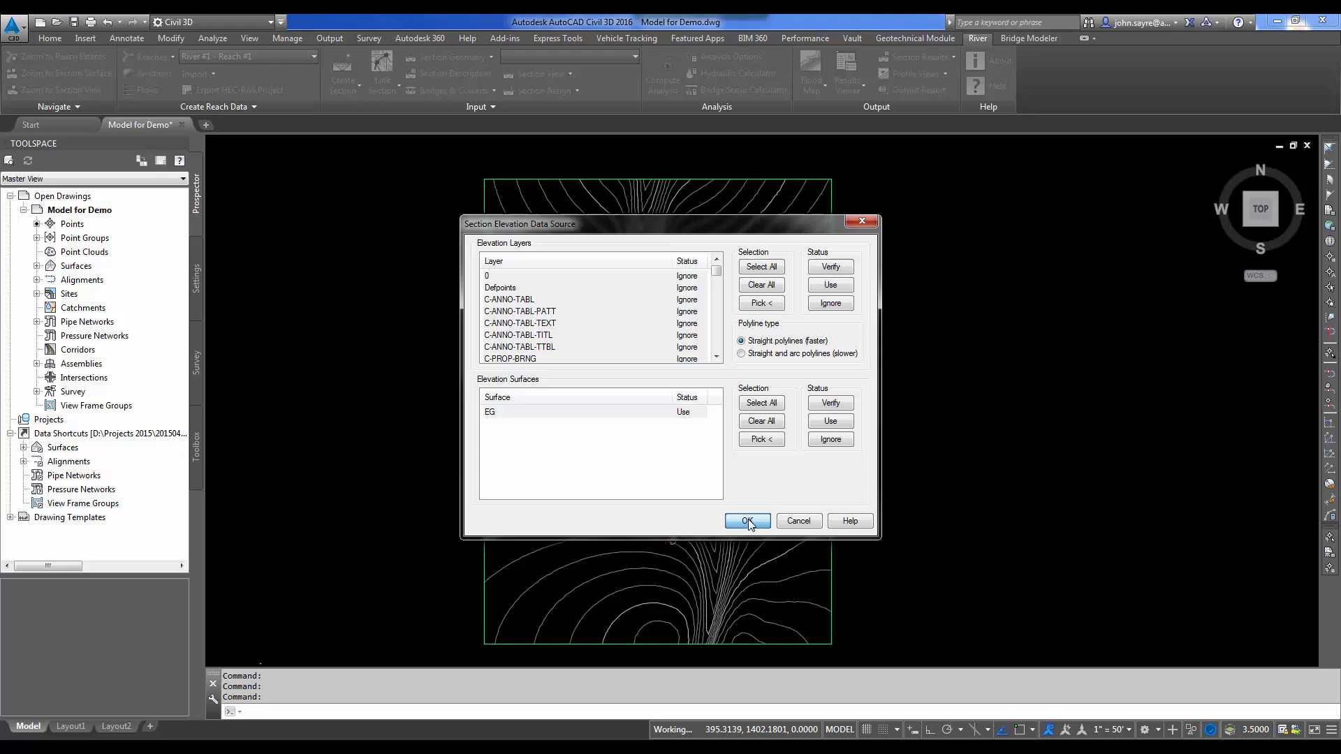
{"action": "left_click", "coordinate": [745, 521]}
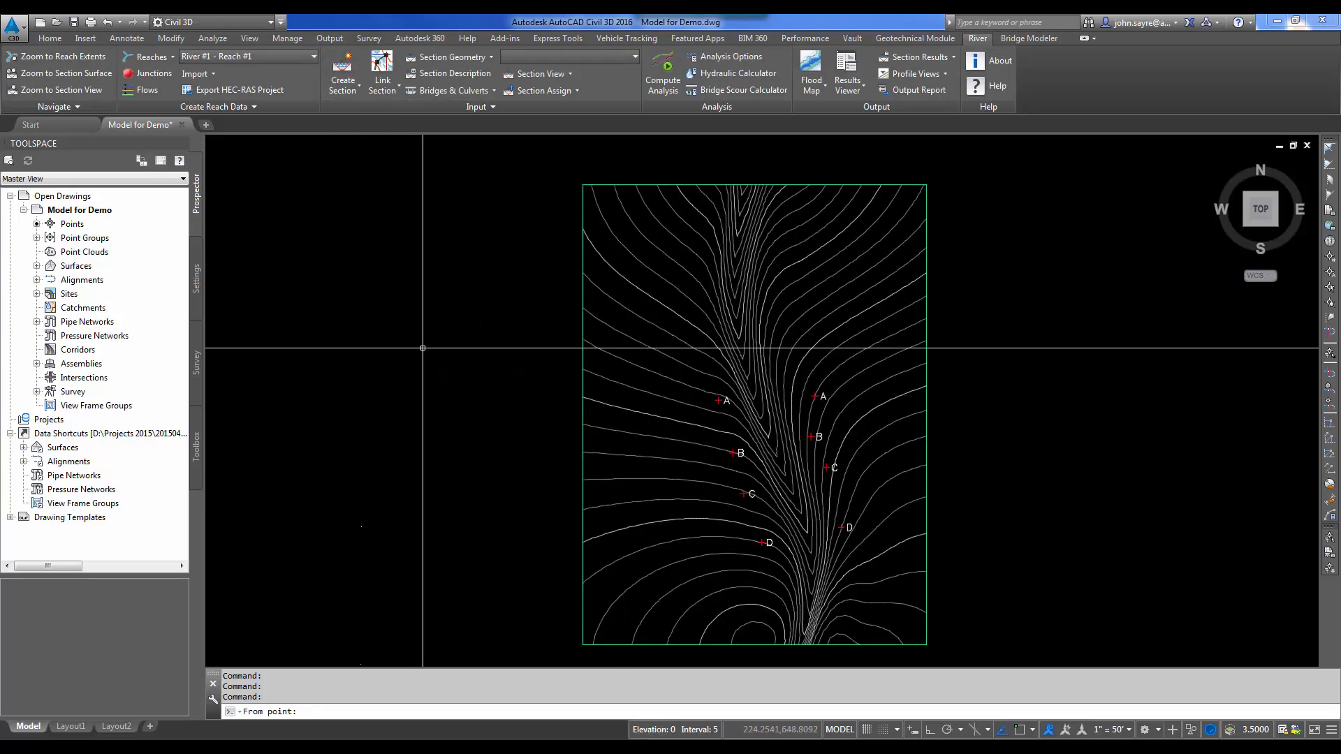
{"action": "mouse_move", "coordinate": [518, 364]}
{"action": "type", "text": "VPORTS"}
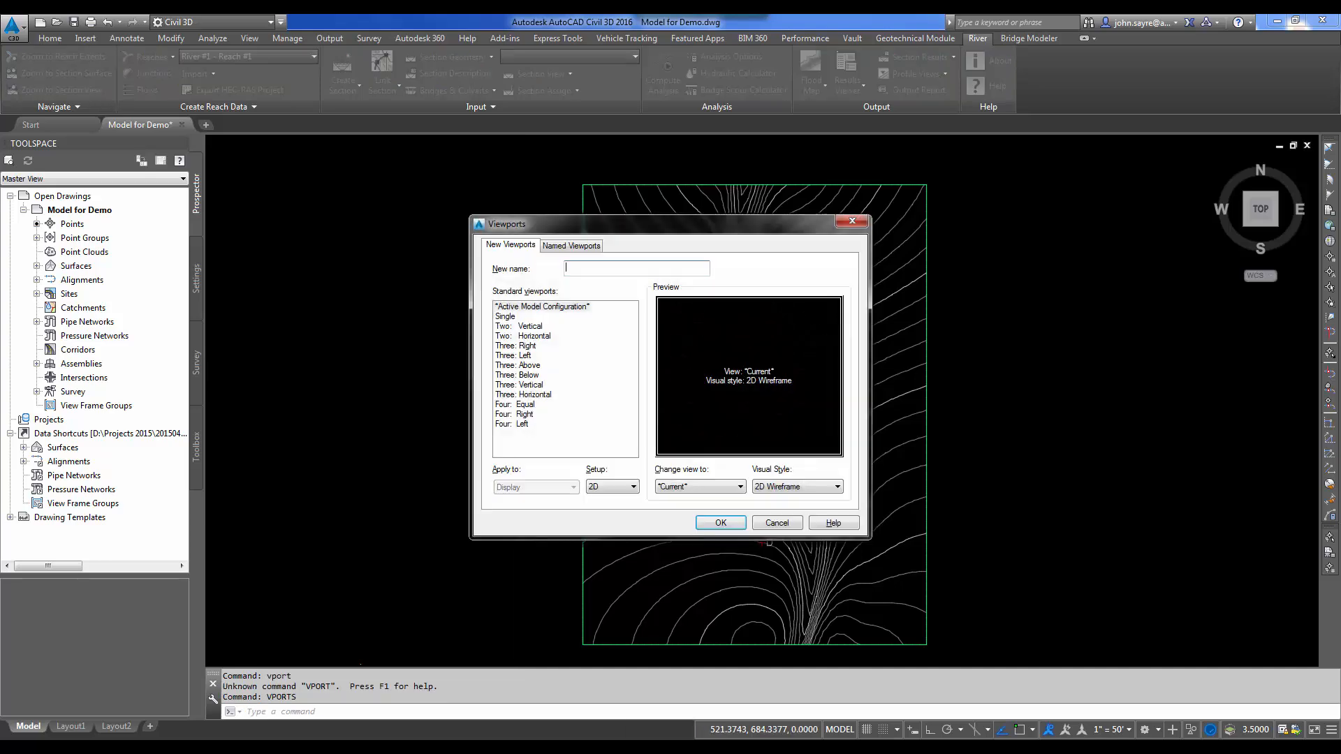
- Apply the Two: Vertical viewport configuration so the contours show in two side-by-side views
{"action": "left_click", "coordinate": [517, 325]}
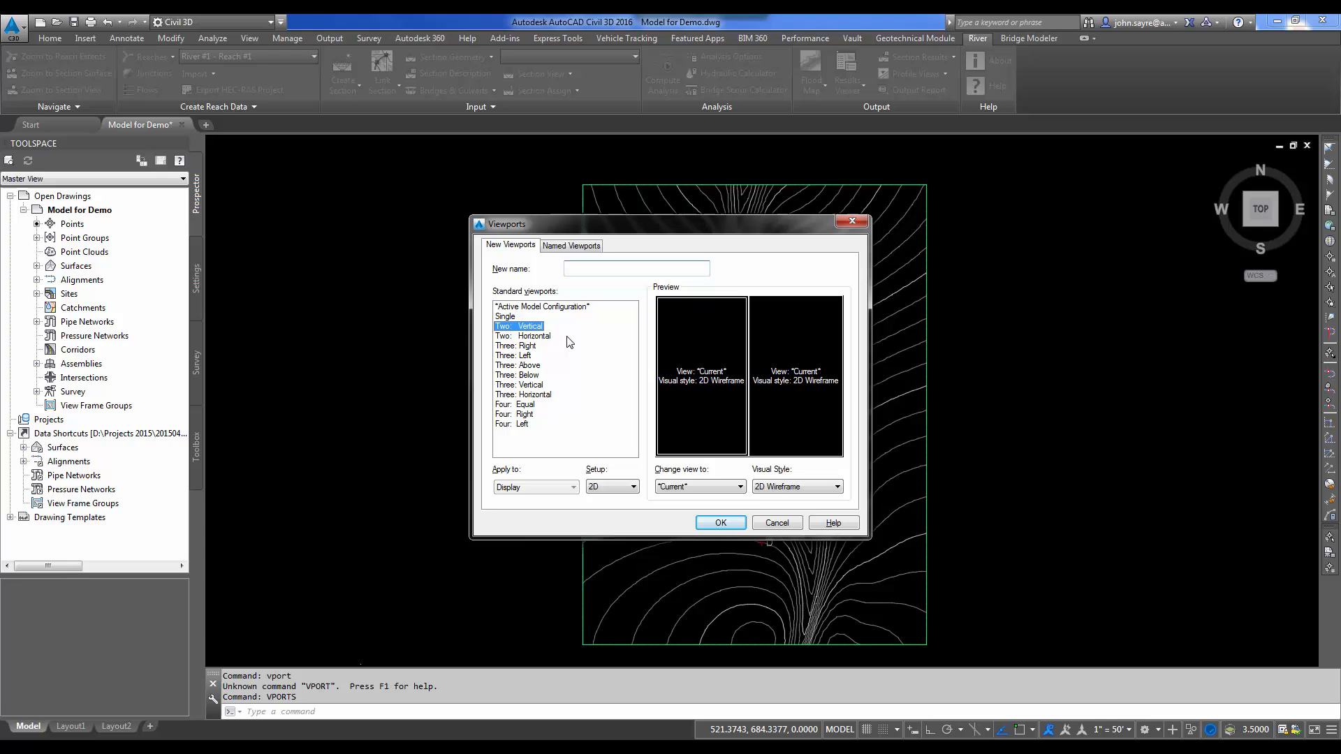
{"action": "left_click", "coordinate": [720, 523]}
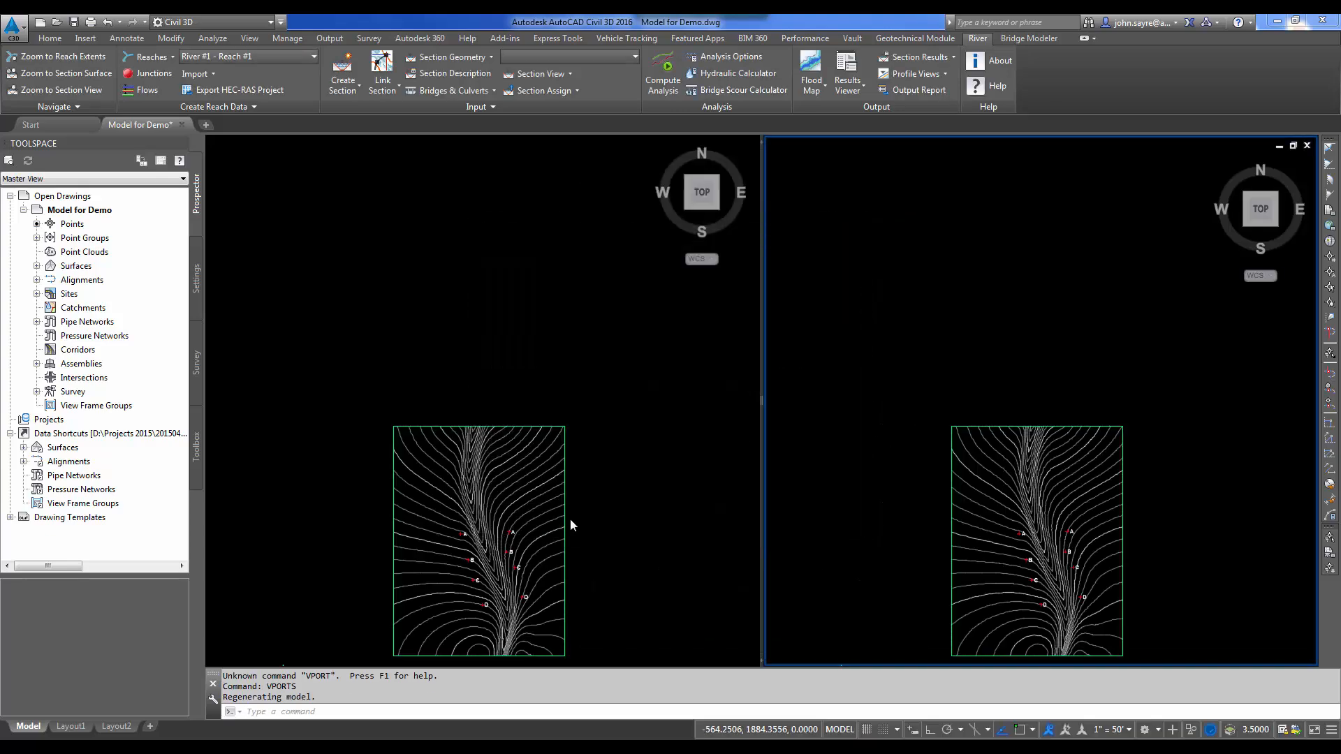
{"action": "mouse_move", "coordinate": [829, 509]}
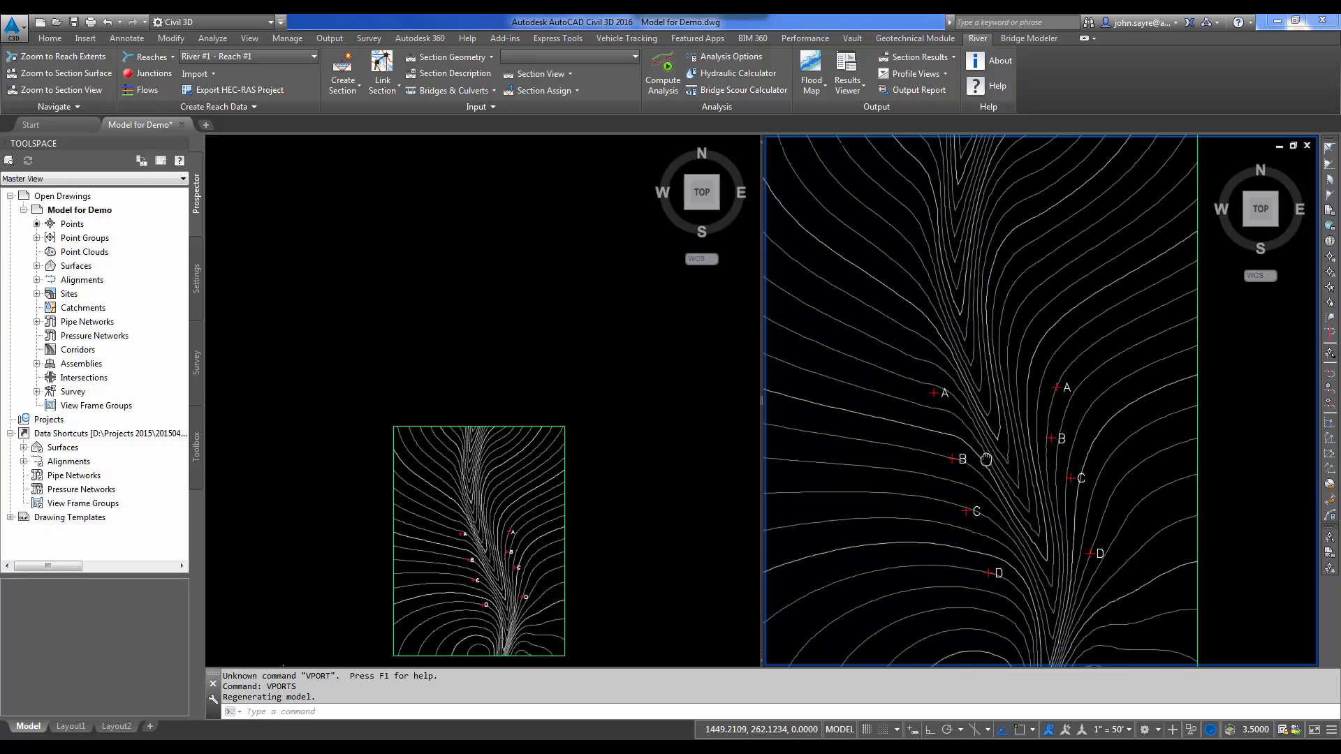
- Define a 3D section cut with ID 1 and description CR A_A and accept its settings
{"action": "left_click", "coordinate": [341, 73]}
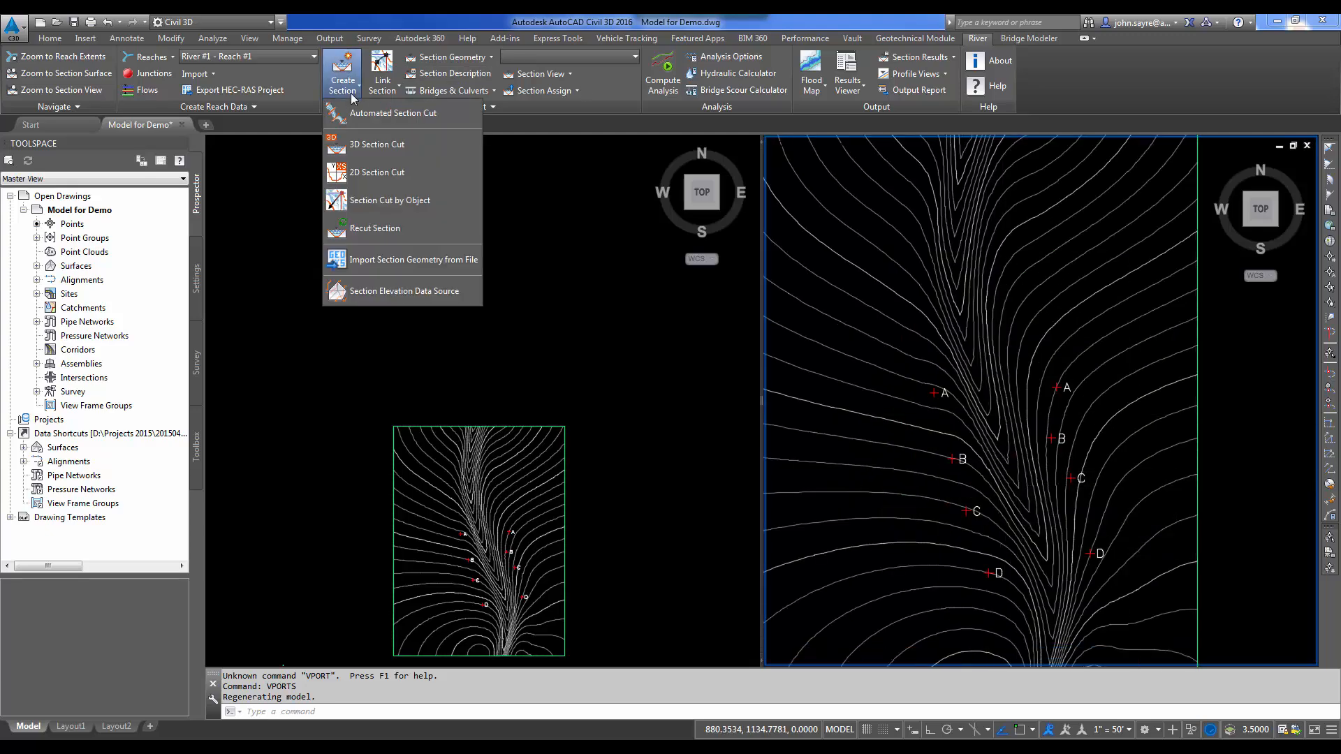
{"action": "mouse_move", "coordinate": [376, 144]}
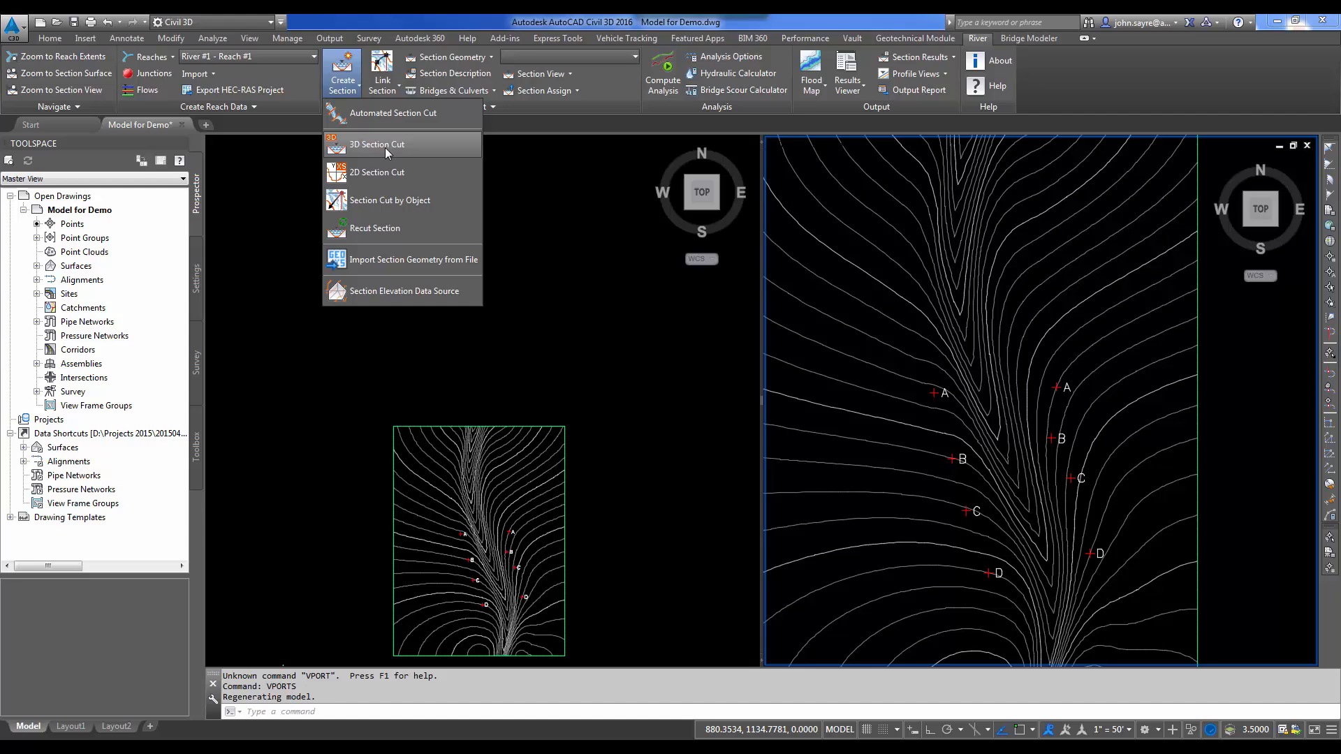
{"action": "left_click", "coordinate": [375, 144]}
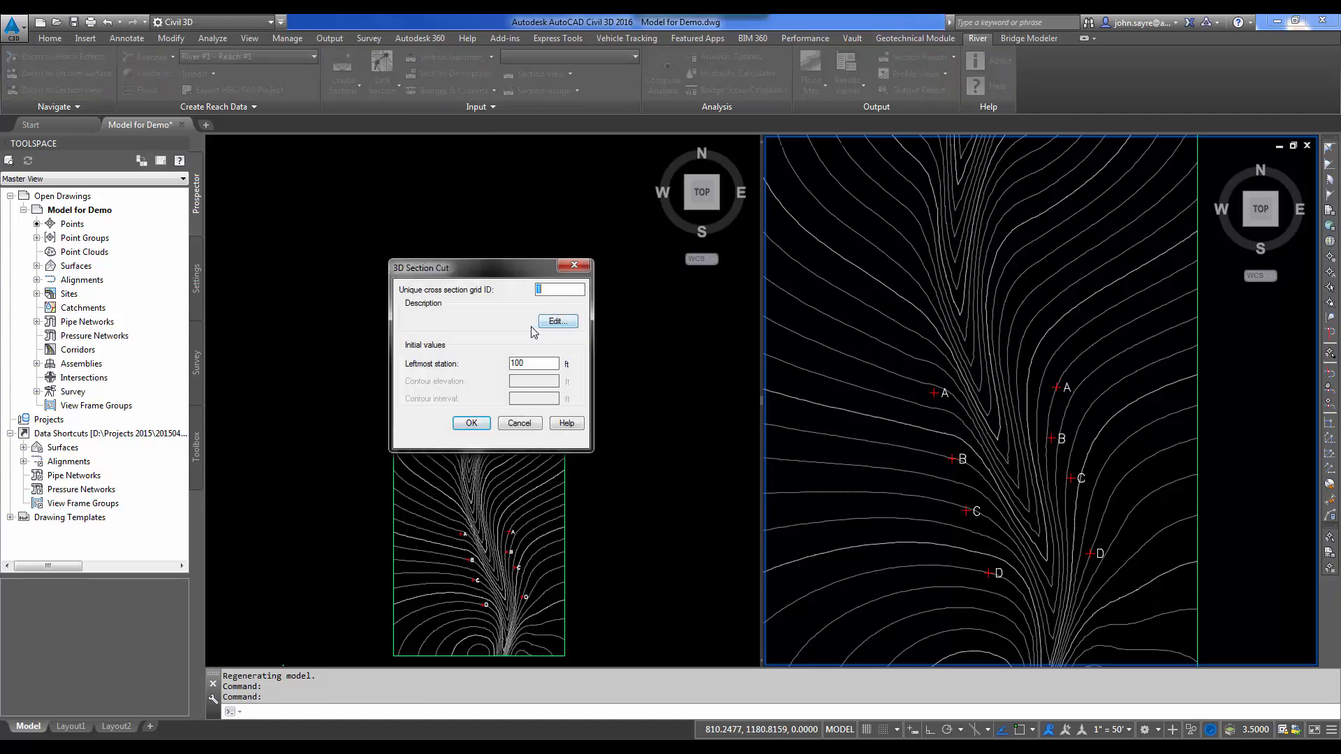
{"action": "left_click", "coordinate": [558, 321]}
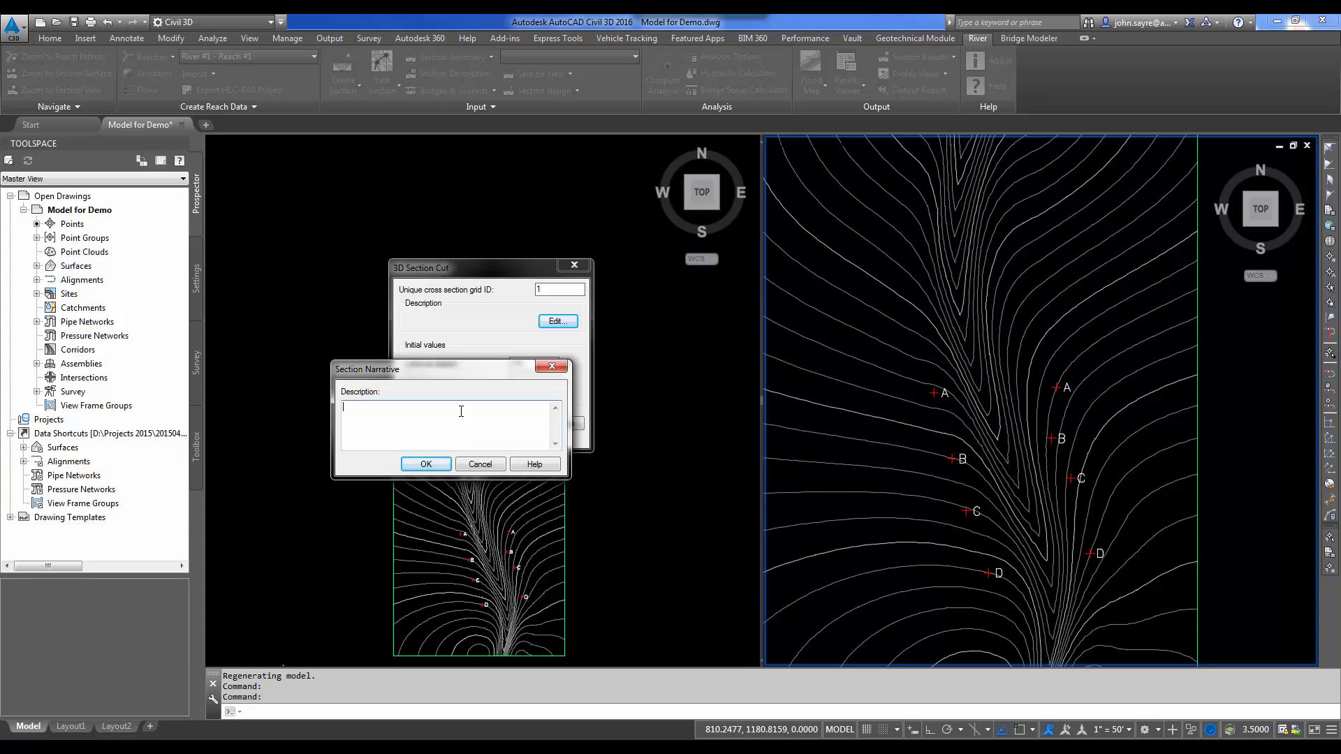
{"action": "type", "text": "CR"}
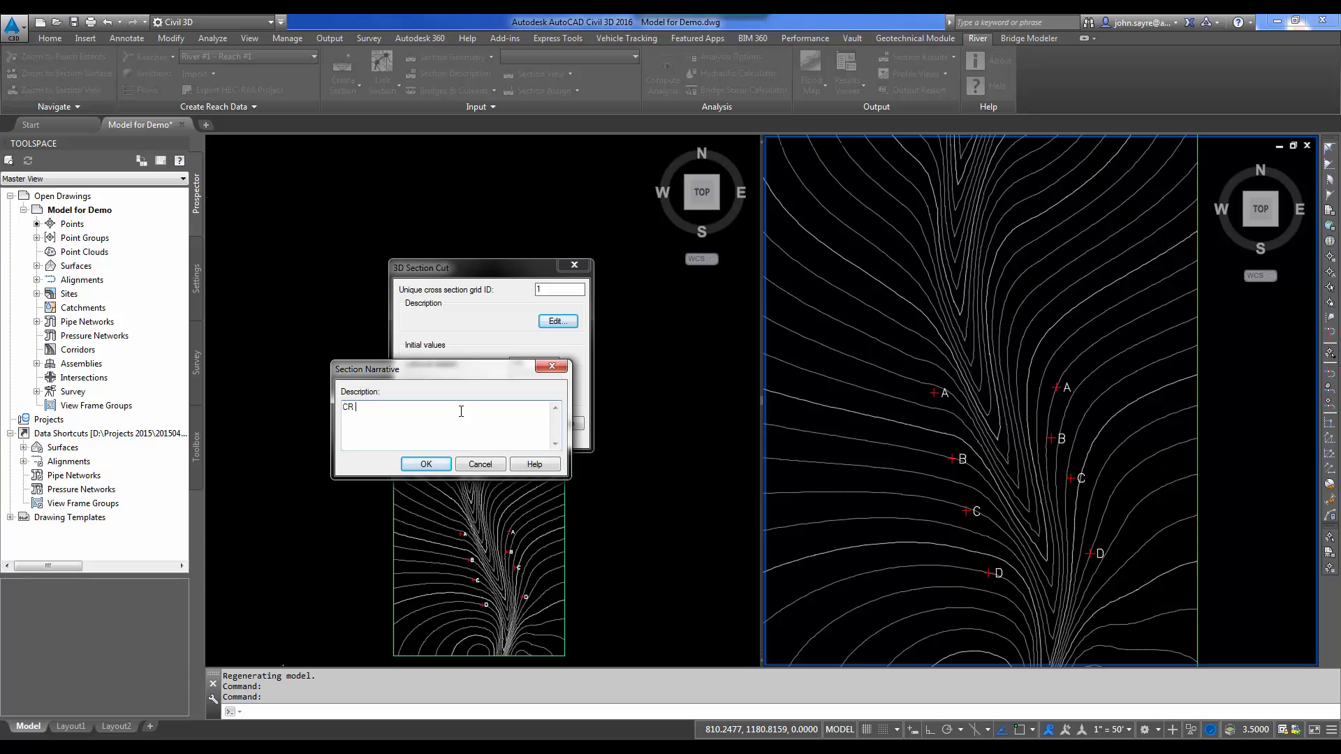
{"action": "type", "text": "A_A"}
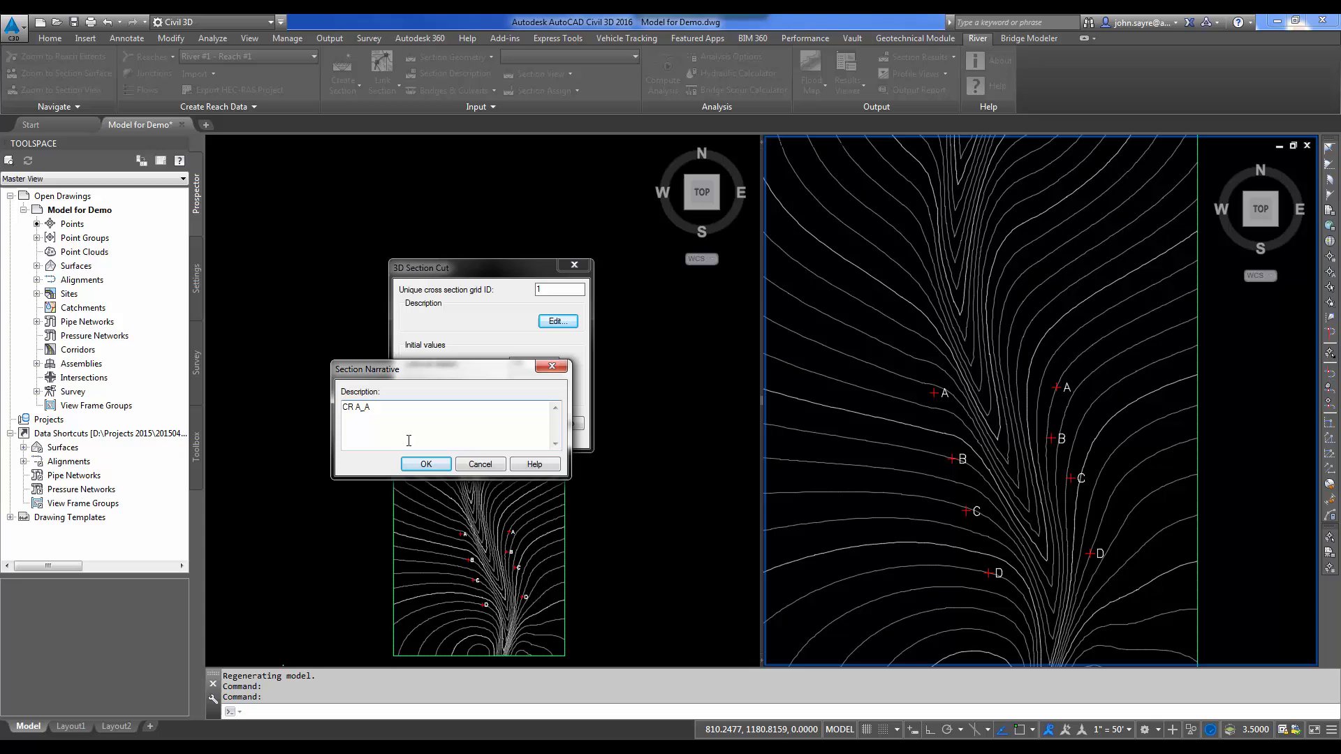
{"action": "left_click", "coordinate": [425, 464]}
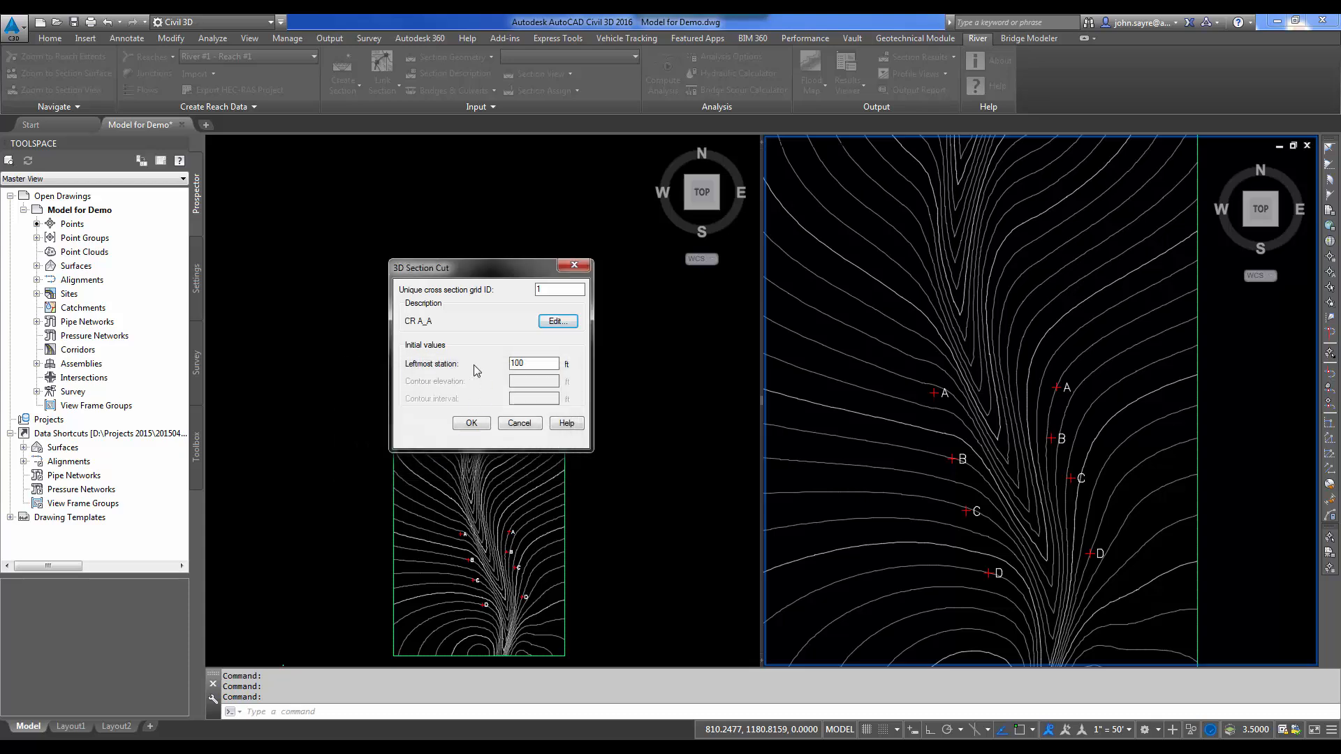
{"action": "mouse_move", "coordinate": [939, 390]}
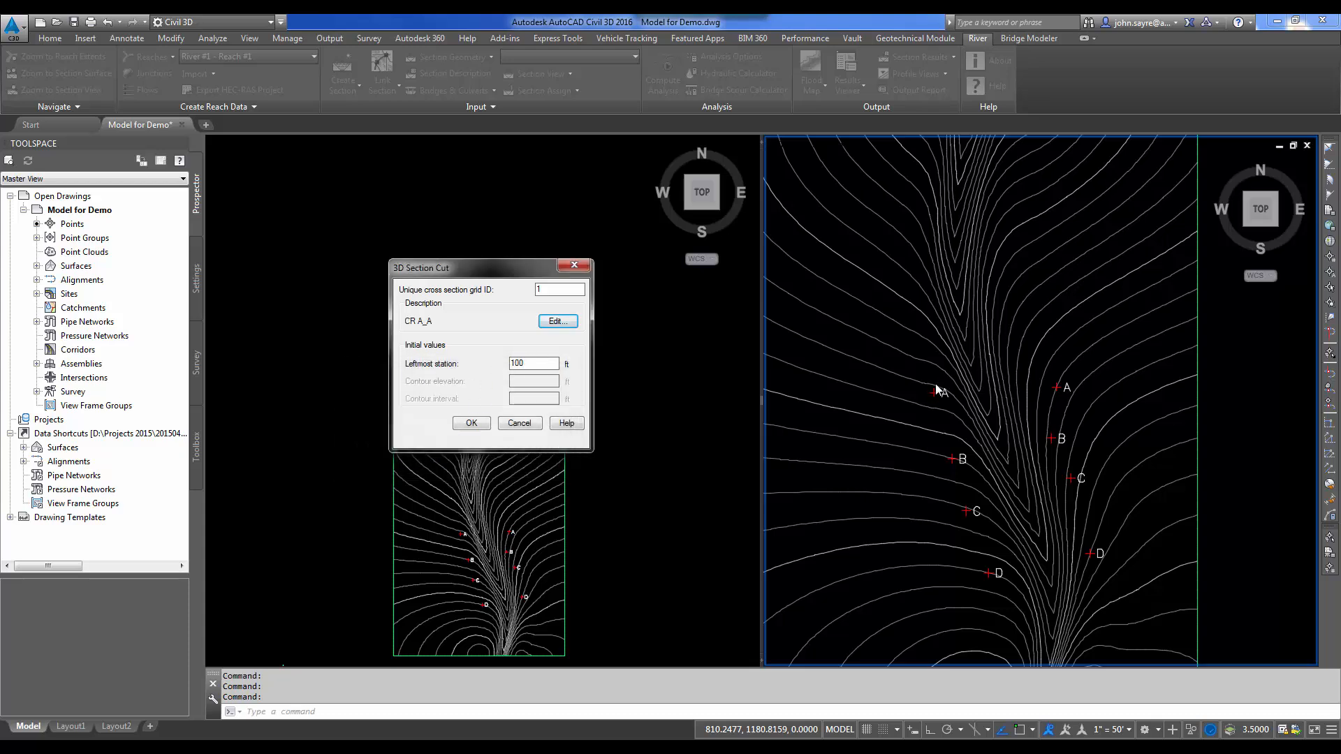
{"action": "mouse_move", "coordinate": [934, 398]}
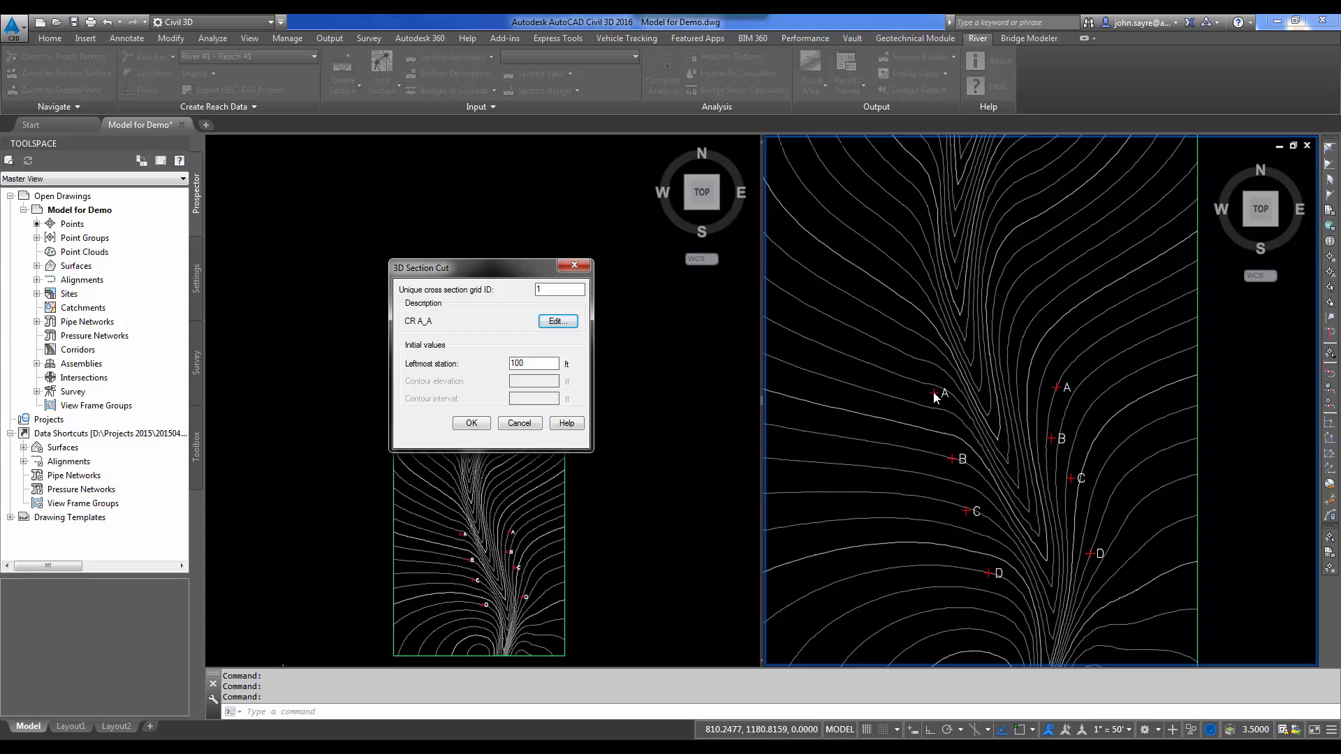
{"action": "mouse_move", "coordinate": [505, 433]}
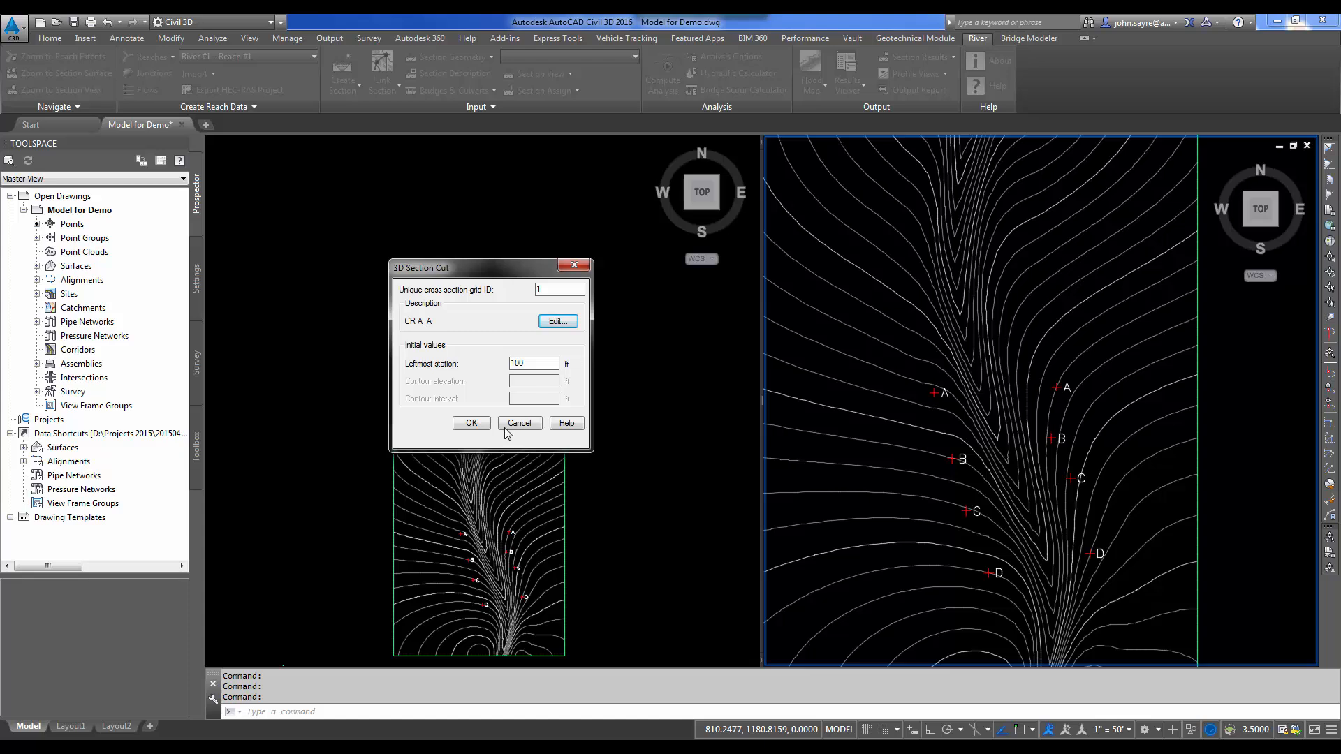
{"action": "left_click", "coordinate": [471, 422]}
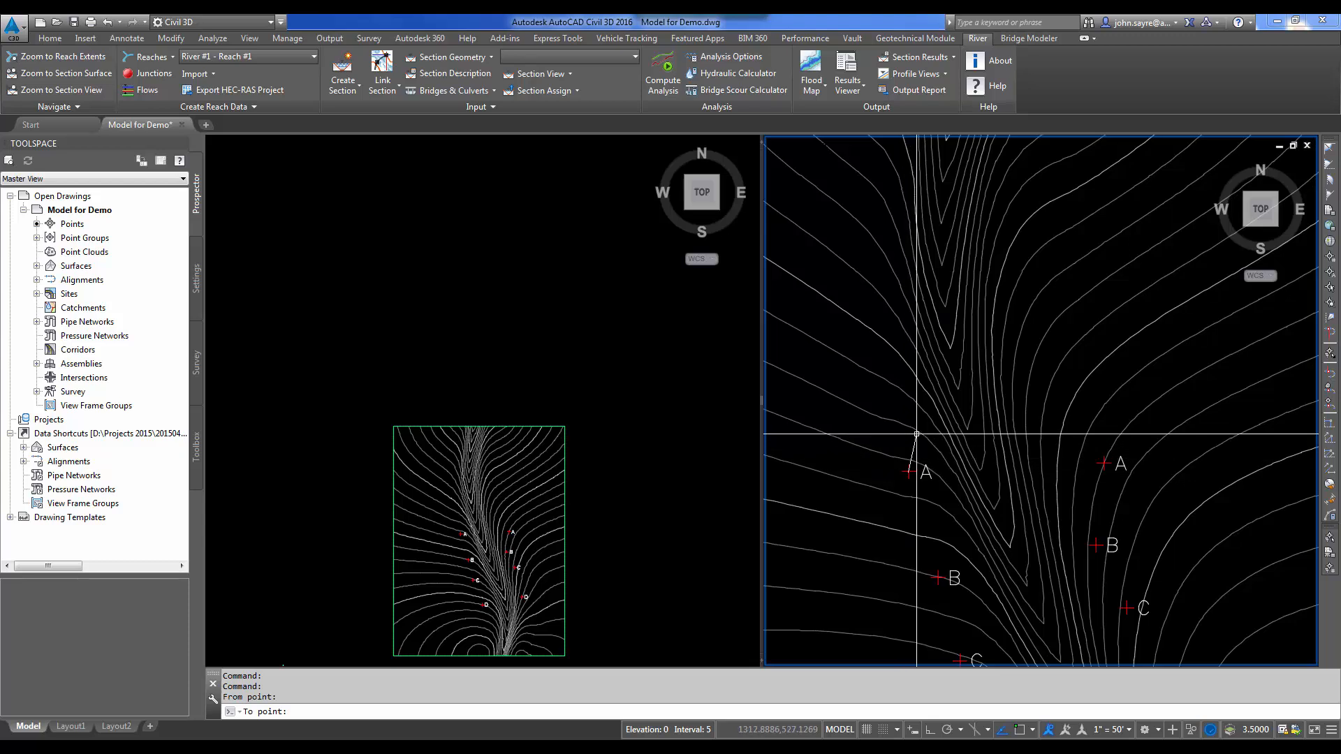
{"action": "mouse_move", "coordinate": [928, 406]}
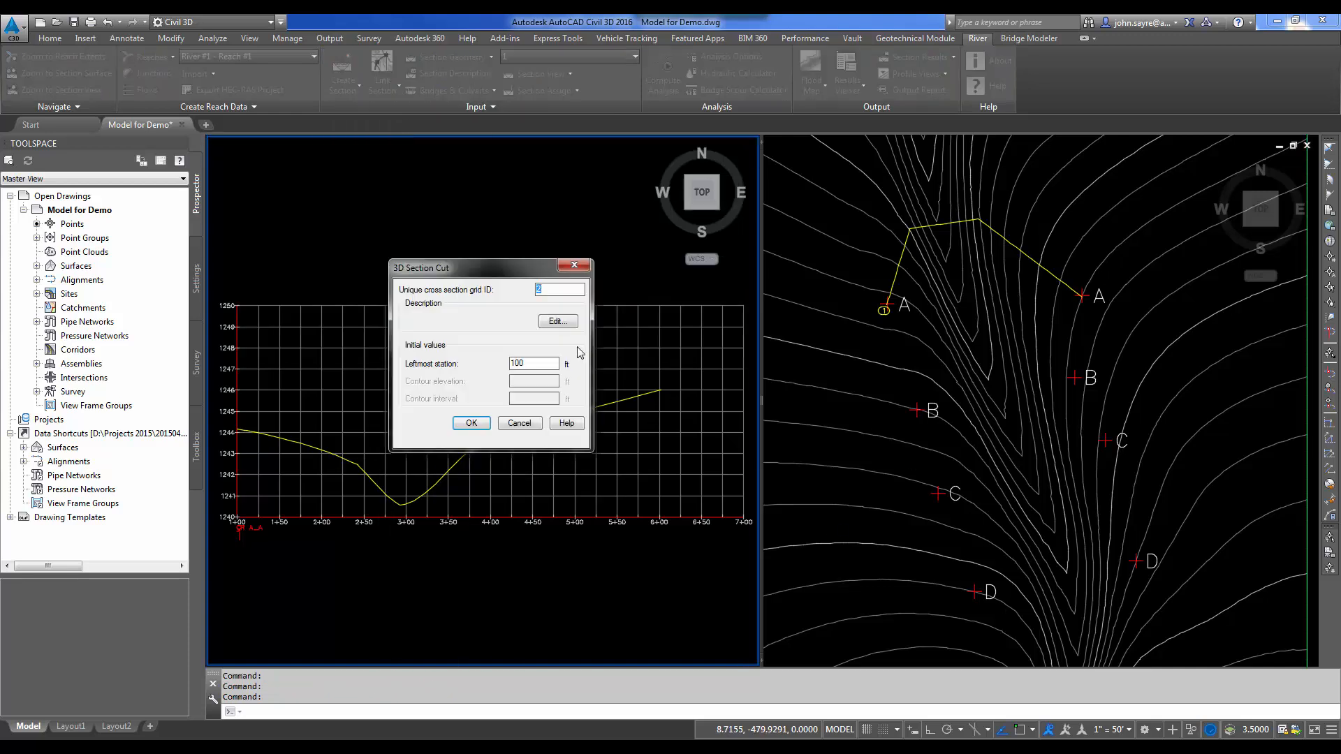
- Describe section 2 as CR B-B and accept its settings
{"action": "left_click", "coordinate": [557, 322]}
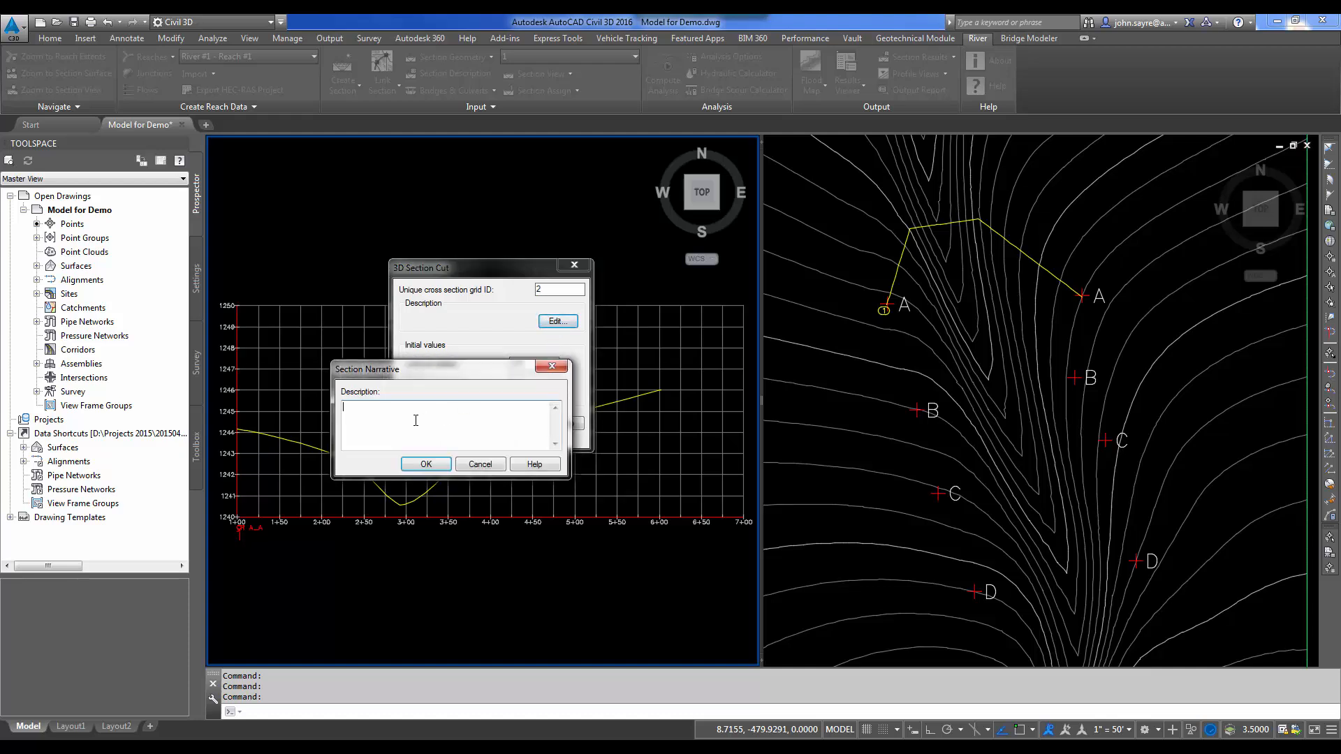
{"action": "type", "text": "CR B-"}
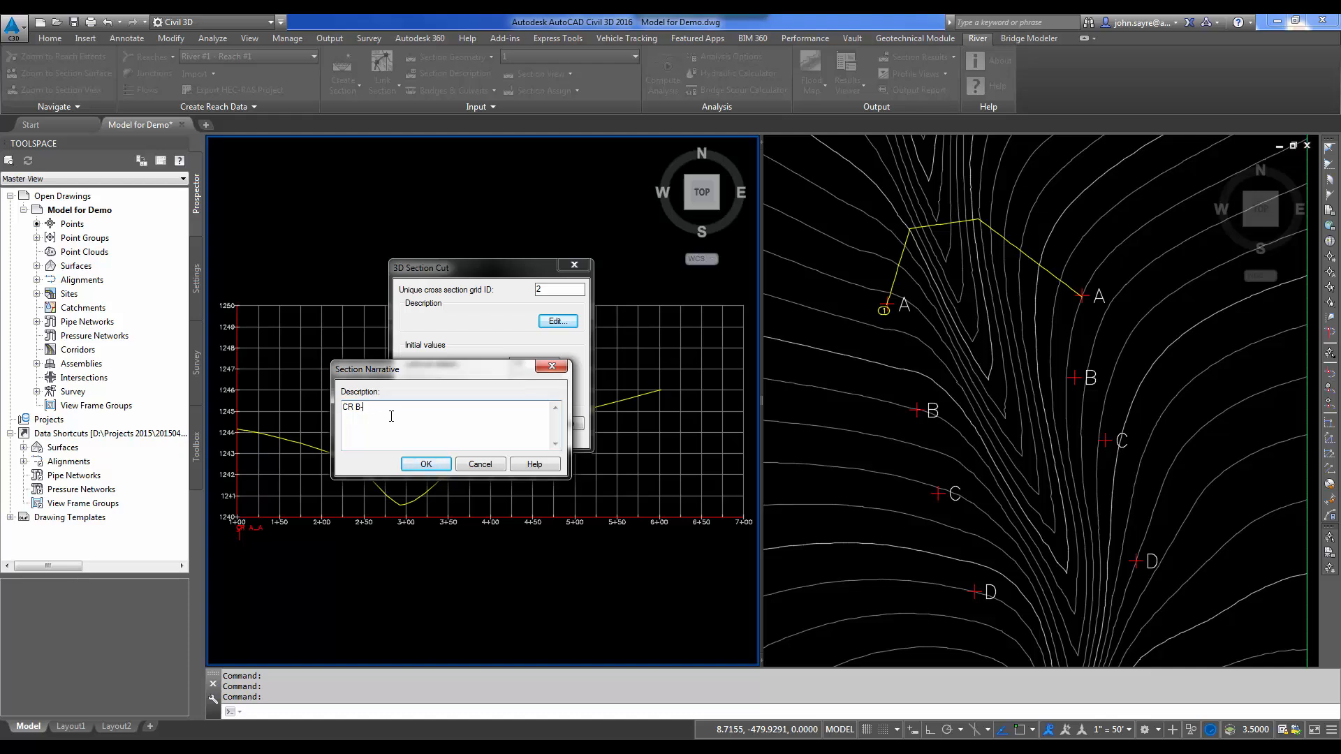
{"action": "left_click", "coordinate": [424, 464]}
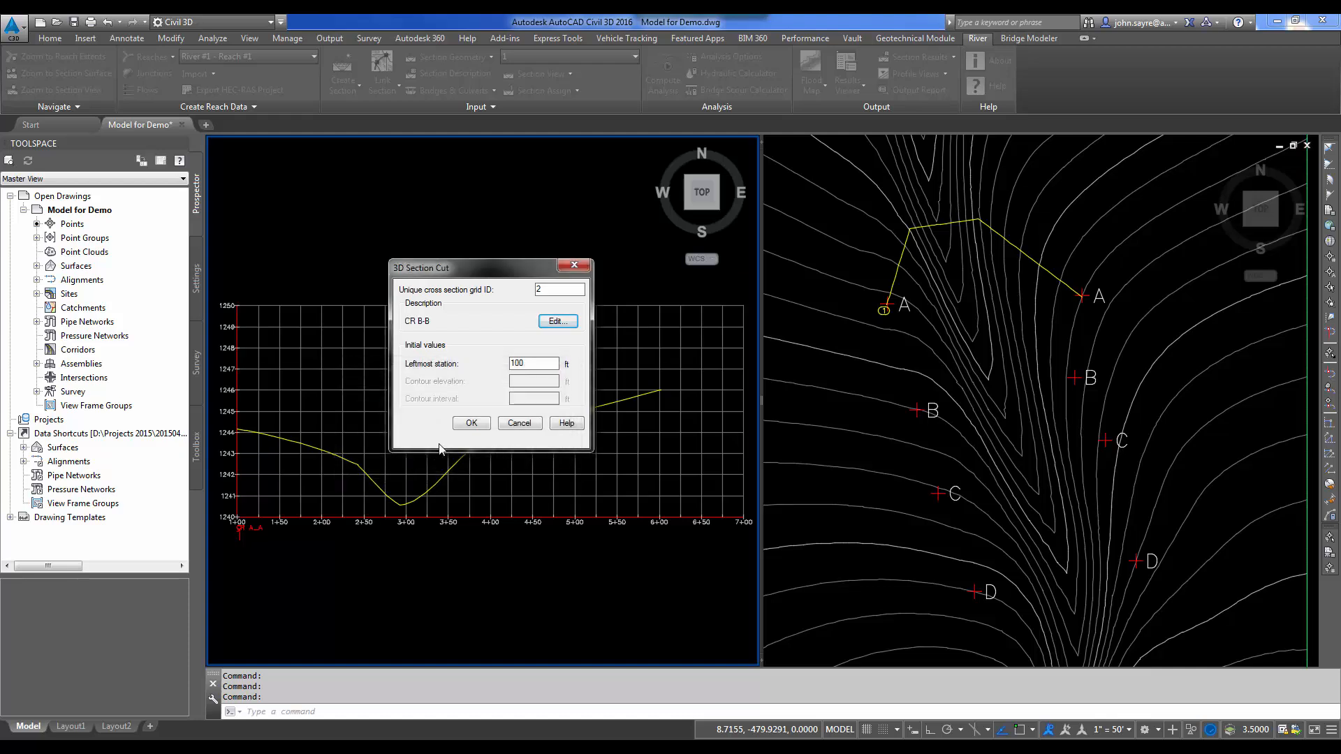
{"action": "left_click", "coordinate": [471, 422]}
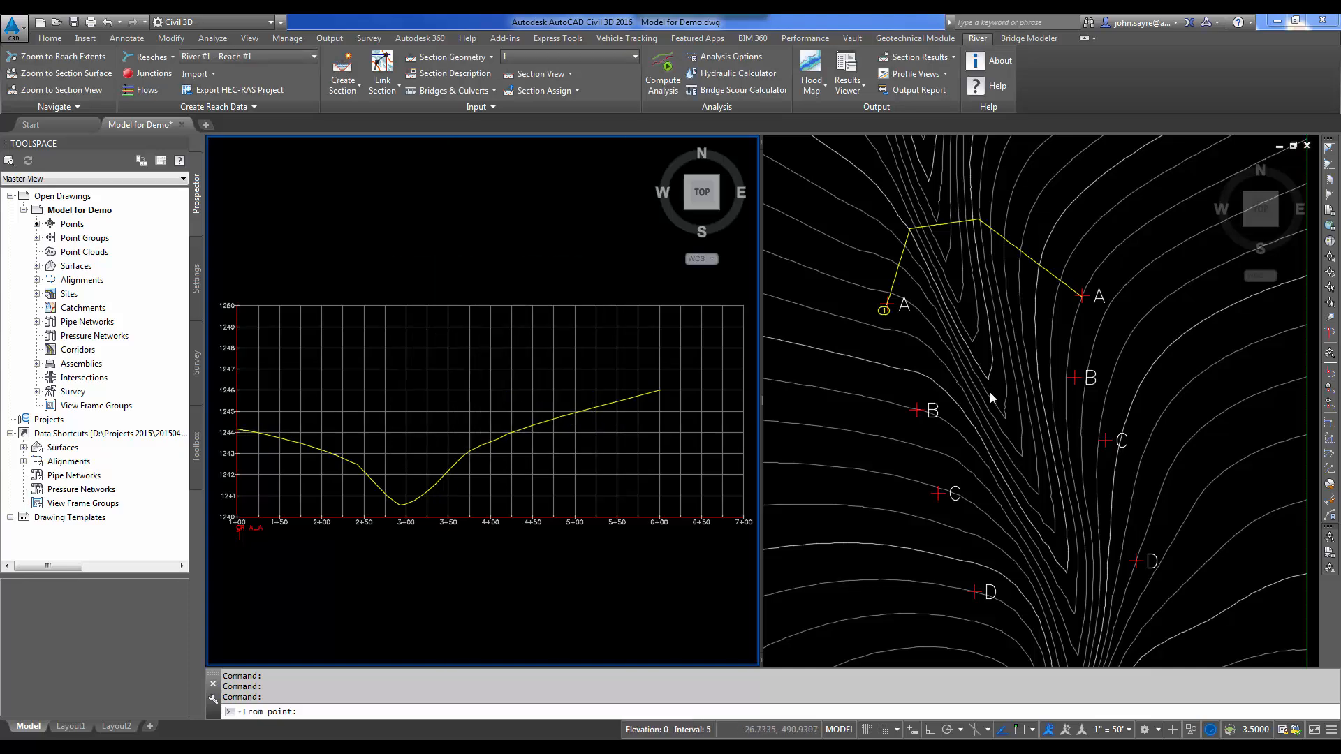
- Draw section 2 between the two B markers and plot its grid in the left view
{"action": "left_click", "coordinate": [921, 396]}
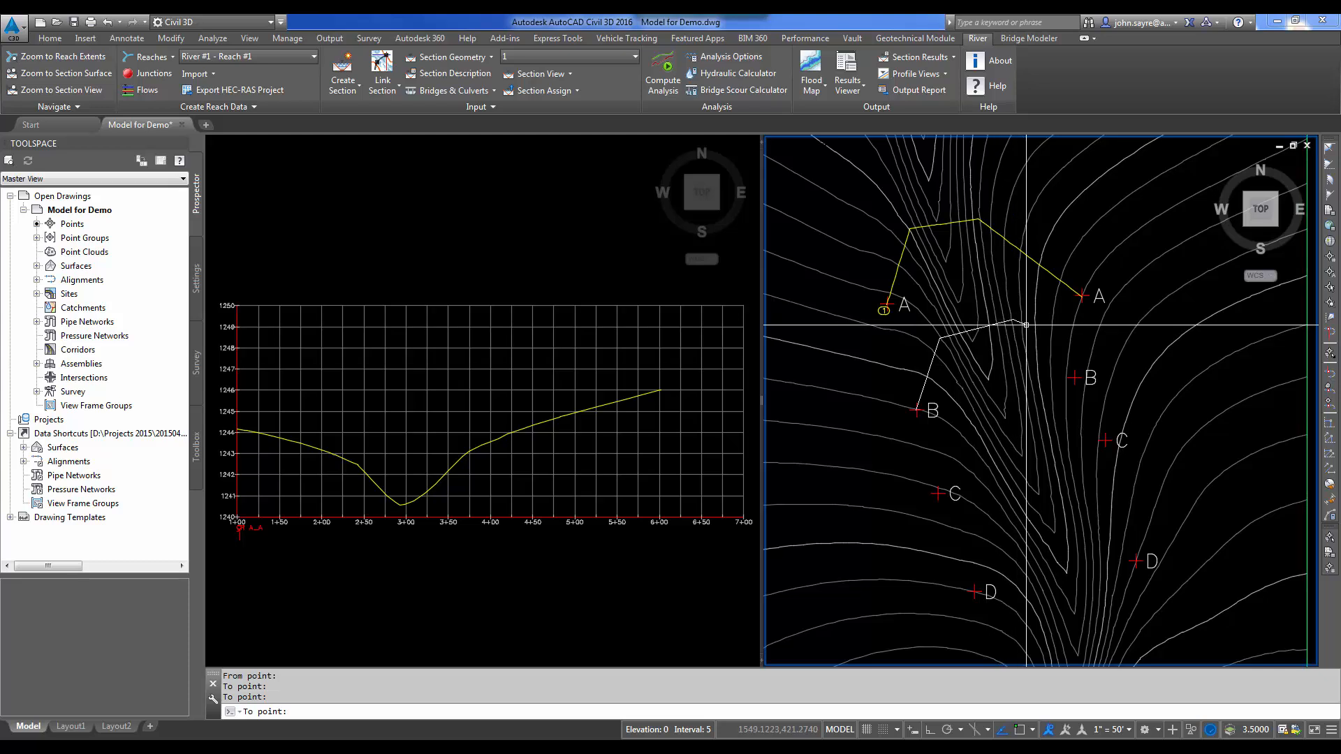
{"action": "mouse_move", "coordinate": [1076, 379]}
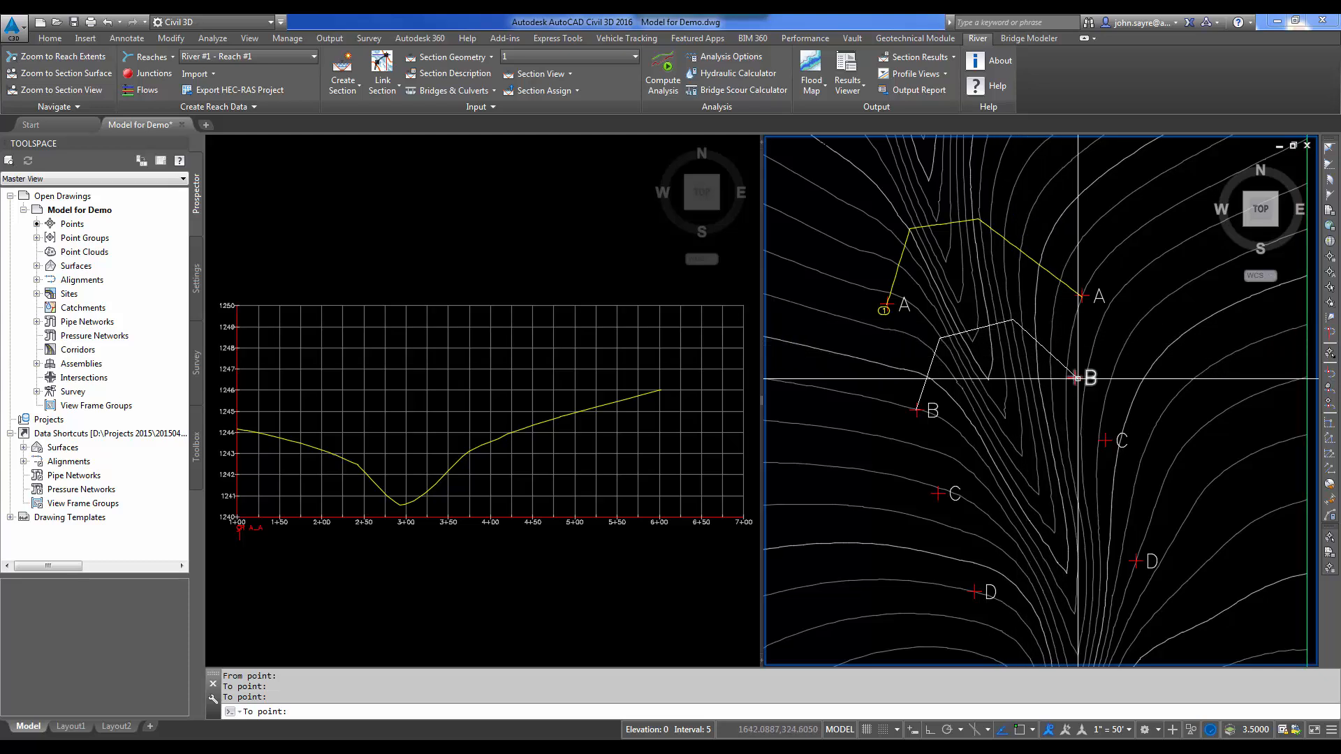
{"action": "left_click", "coordinate": [909, 416]}
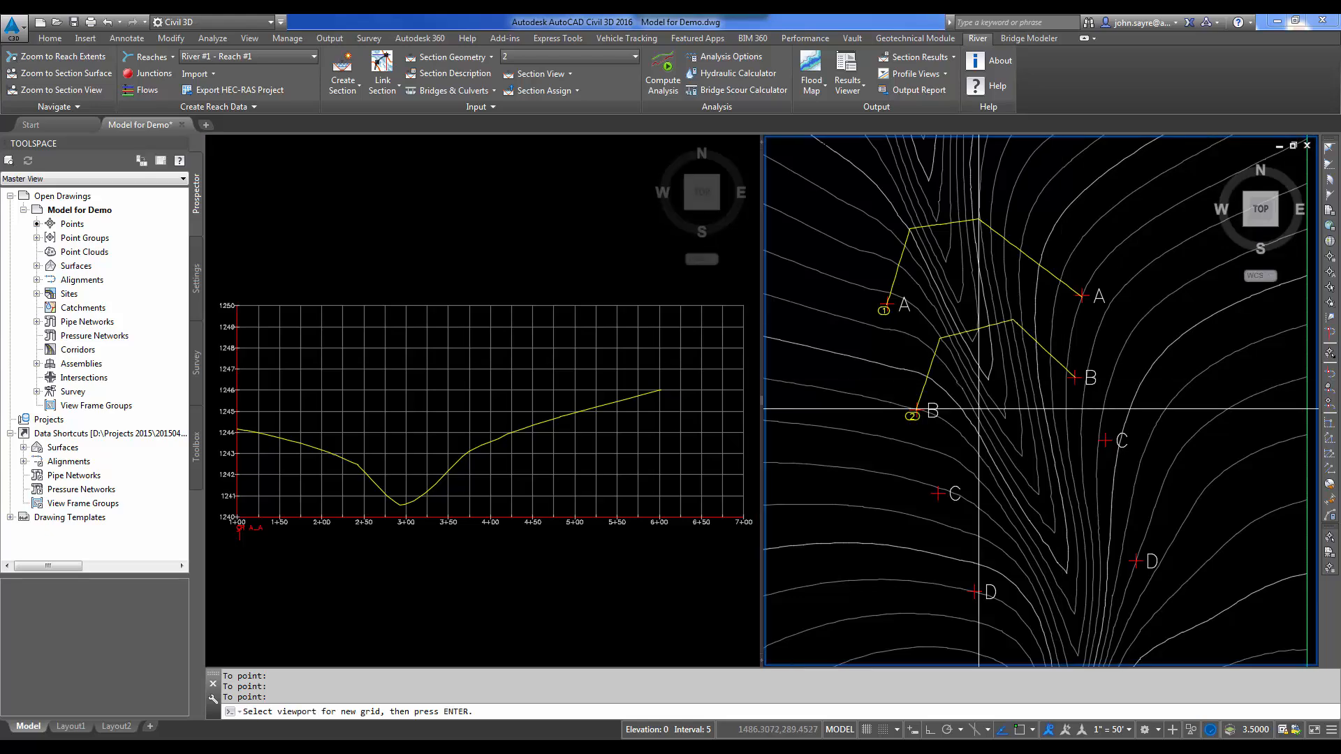
{"action": "left_click", "coordinate": [483, 411]}
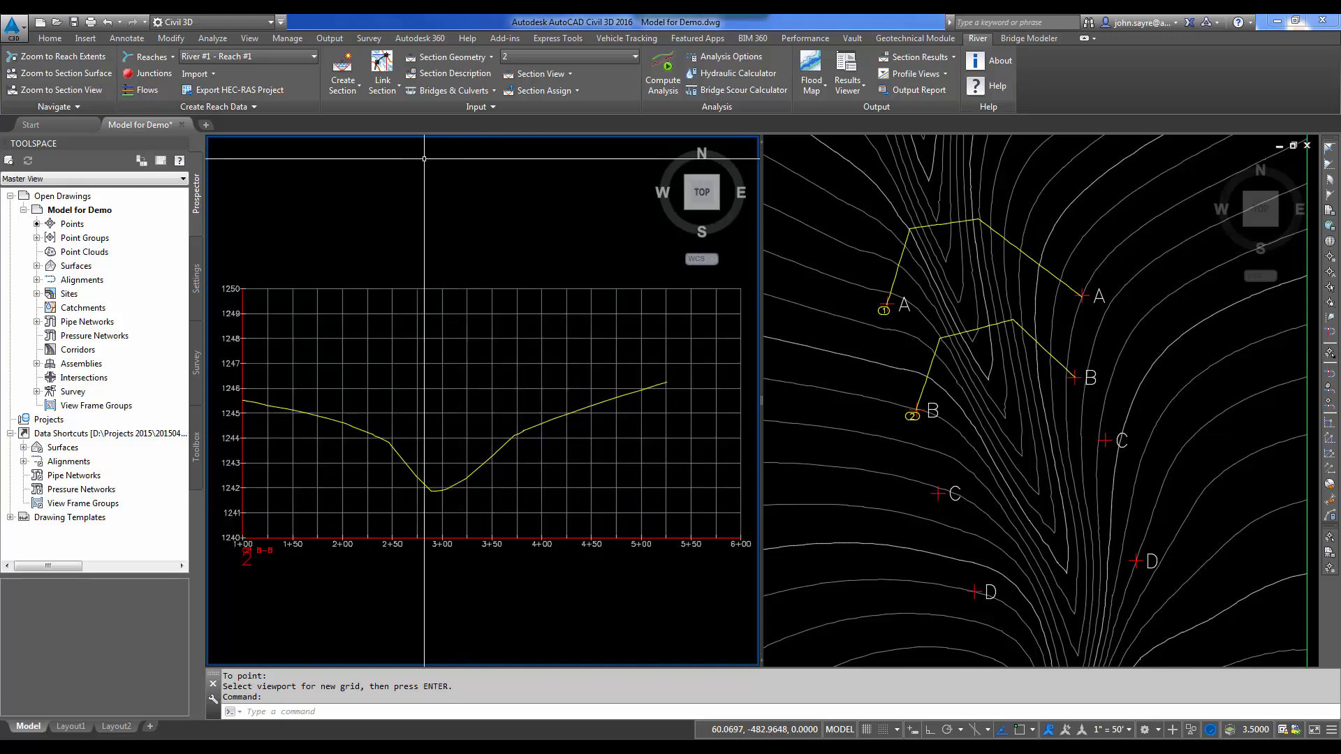
{"action": "mouse_move", "coordinate": [423, 157]}
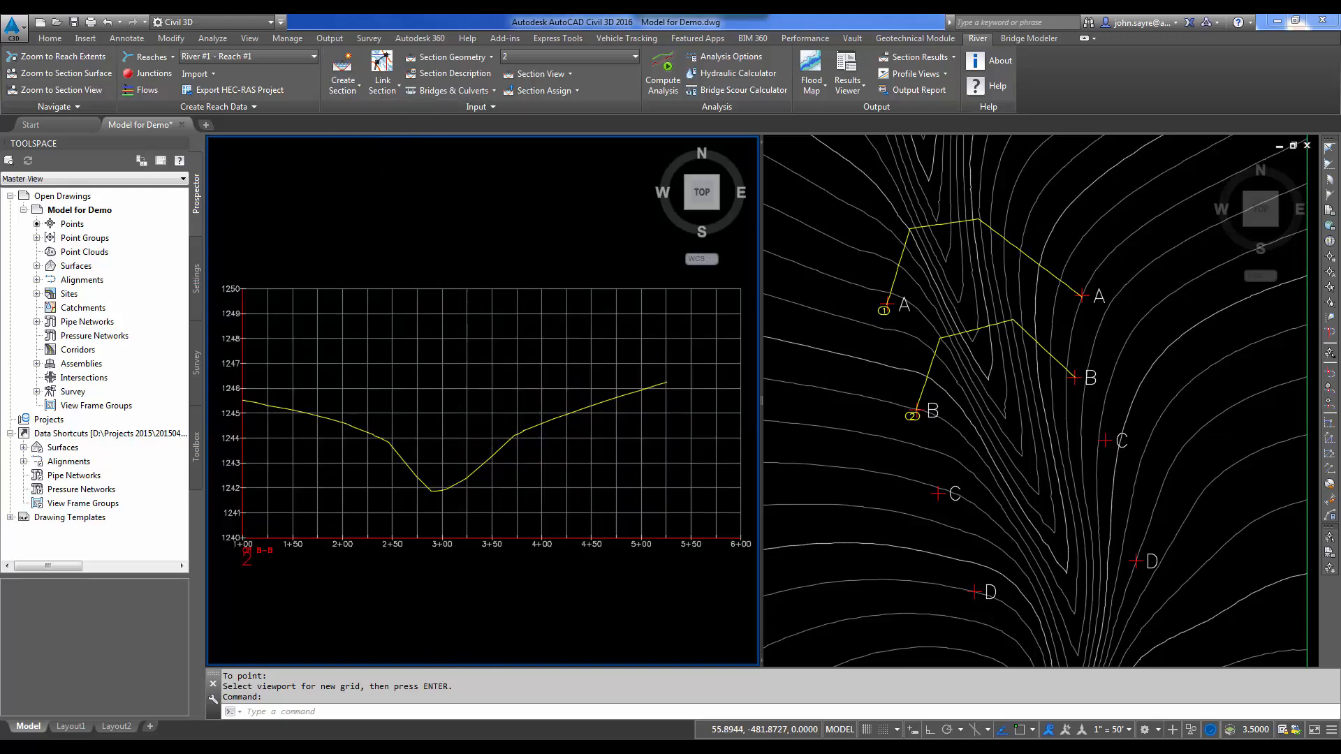
- Describe section 3 as CR C-C and accept its settings
{"action": "left_click", "coordinate": [558, 321]}
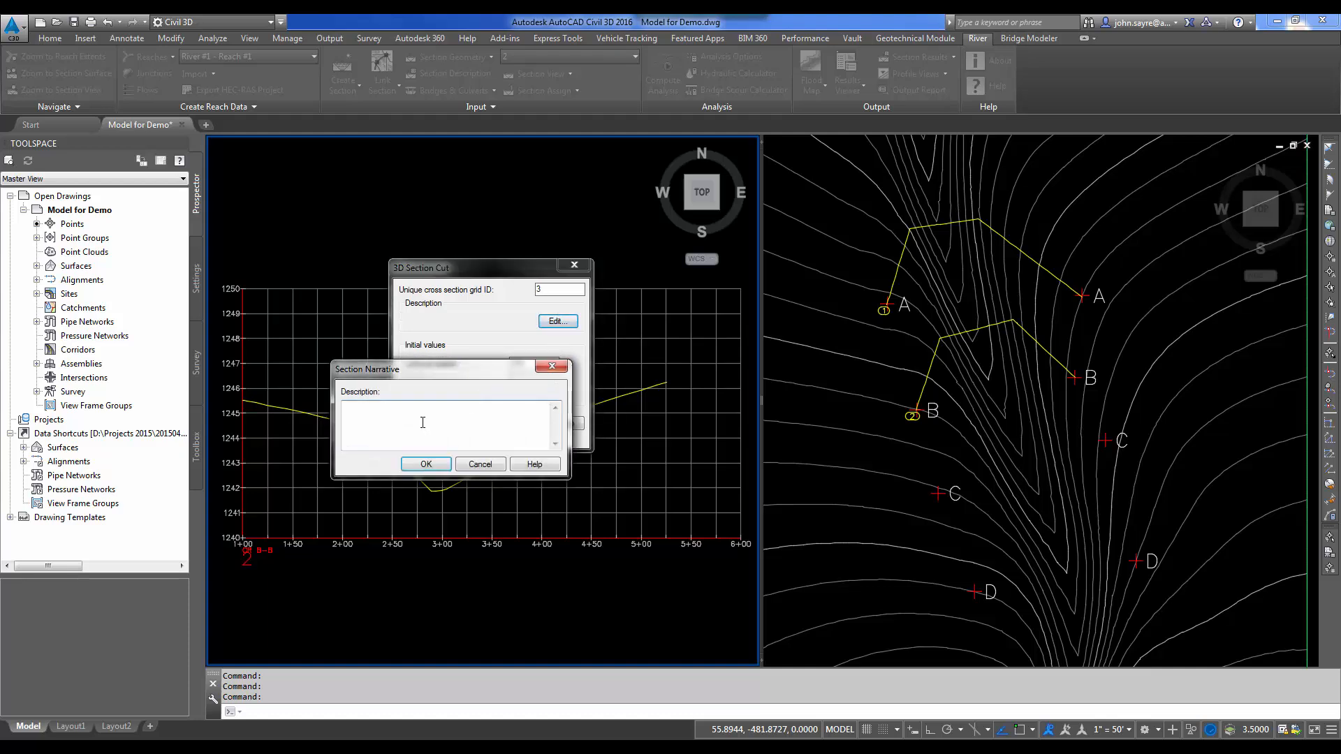
{"action": "type", "text": "CR"}
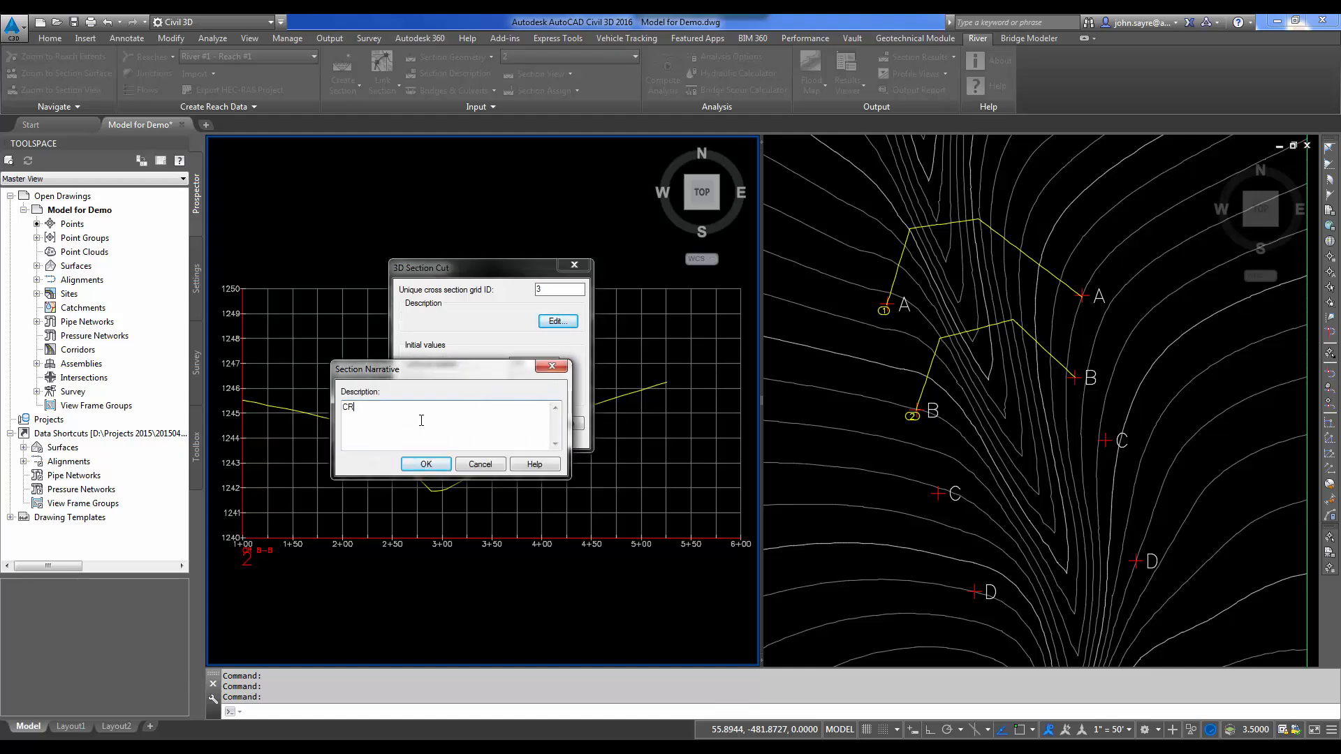
{"action": "type", "text": "C"}
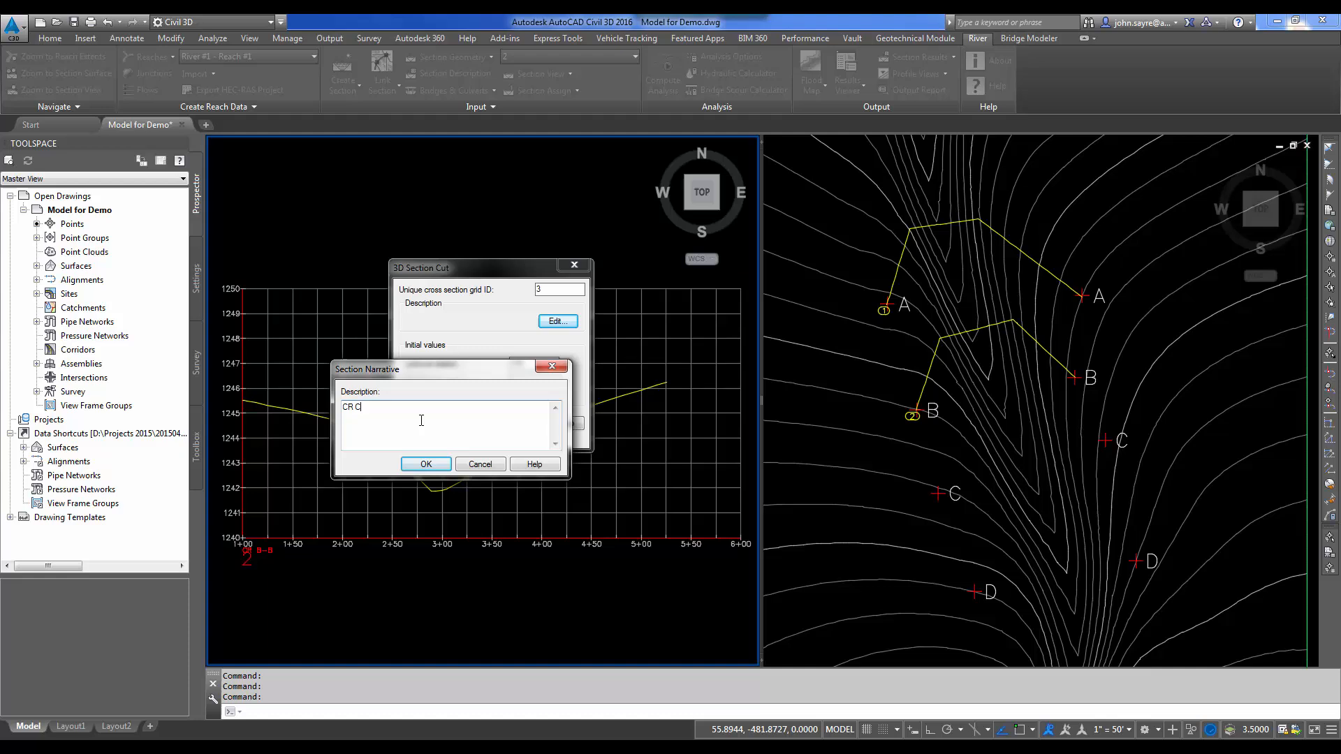
{"action": "left_click", "coordinate": [425, 464]}
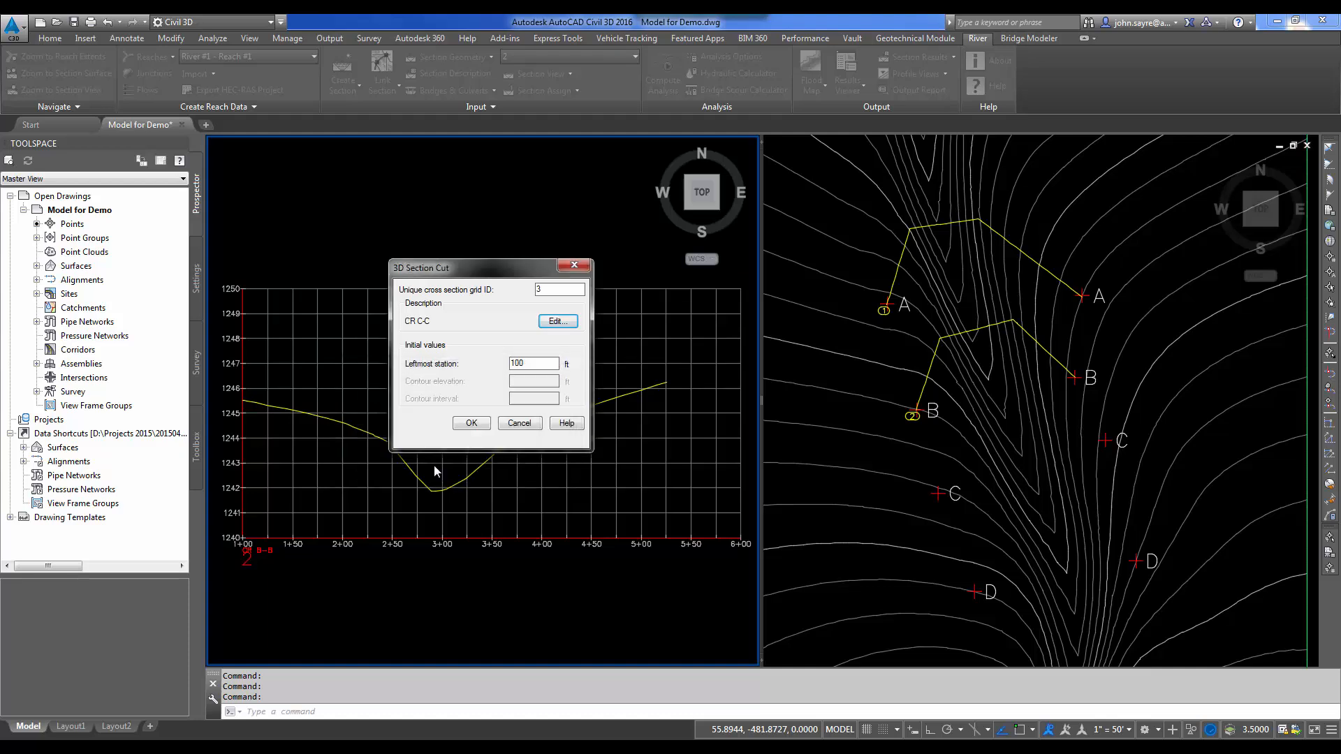
{"action": "left_click", "coordinate": [470, 422]}
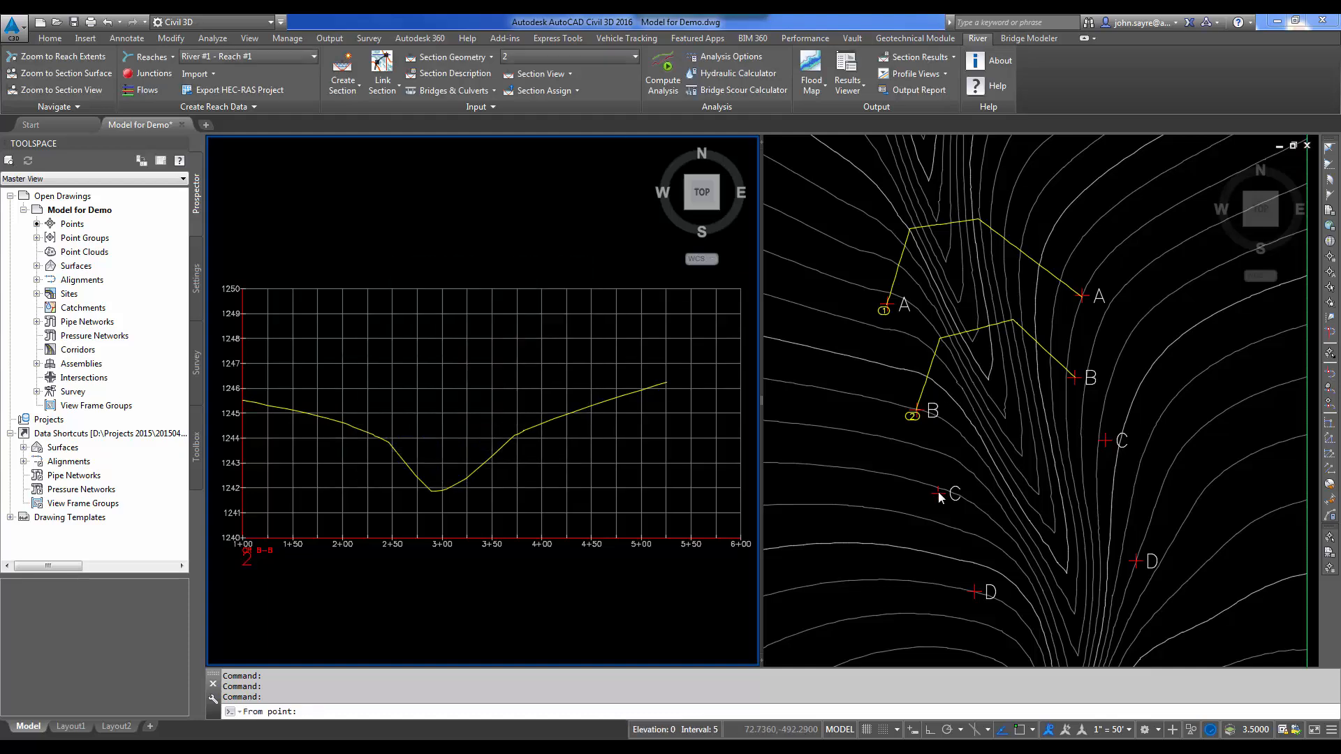
- Draw section 3 from the left C marker with a bend point along the line
{"action": "left_click", "coordinate": [966, 425]}
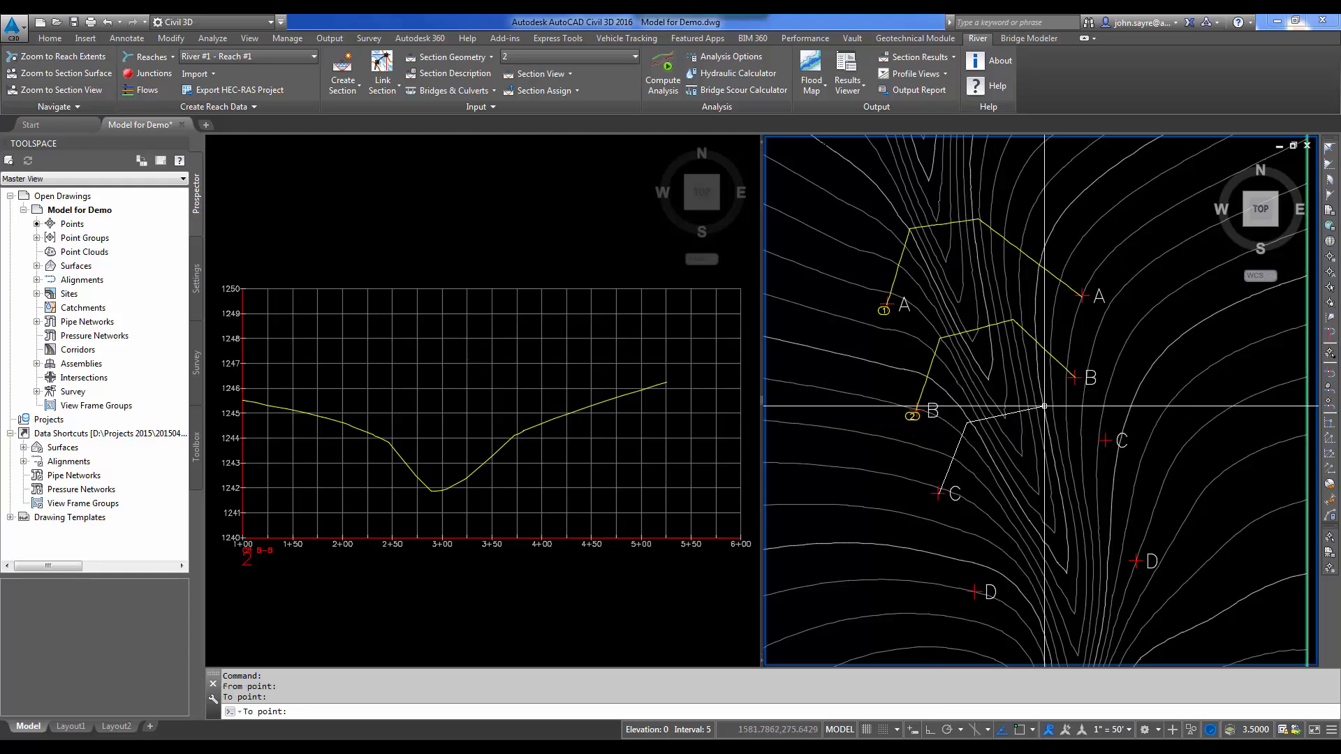
{"action": "left_click", "coordinate": [1093, 449]}
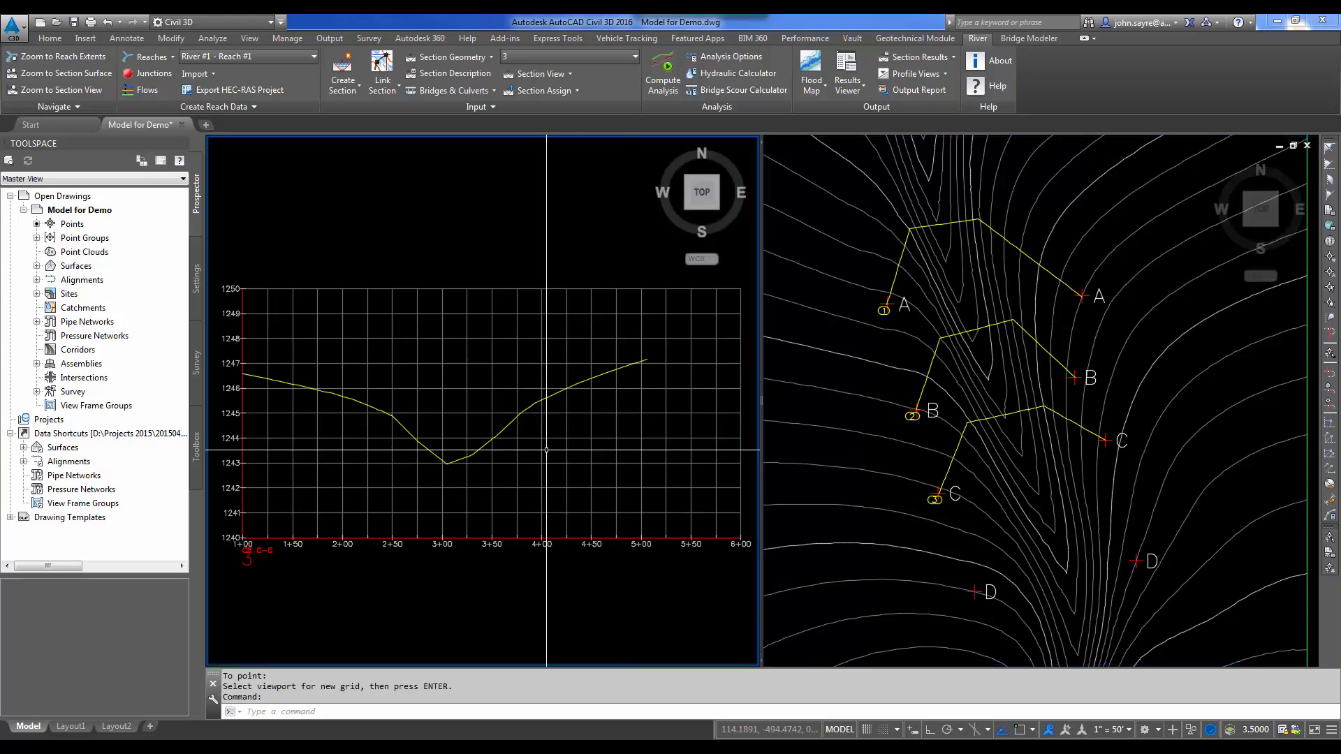
{"action": "mouse_move", "coordinate": [552, 198]}
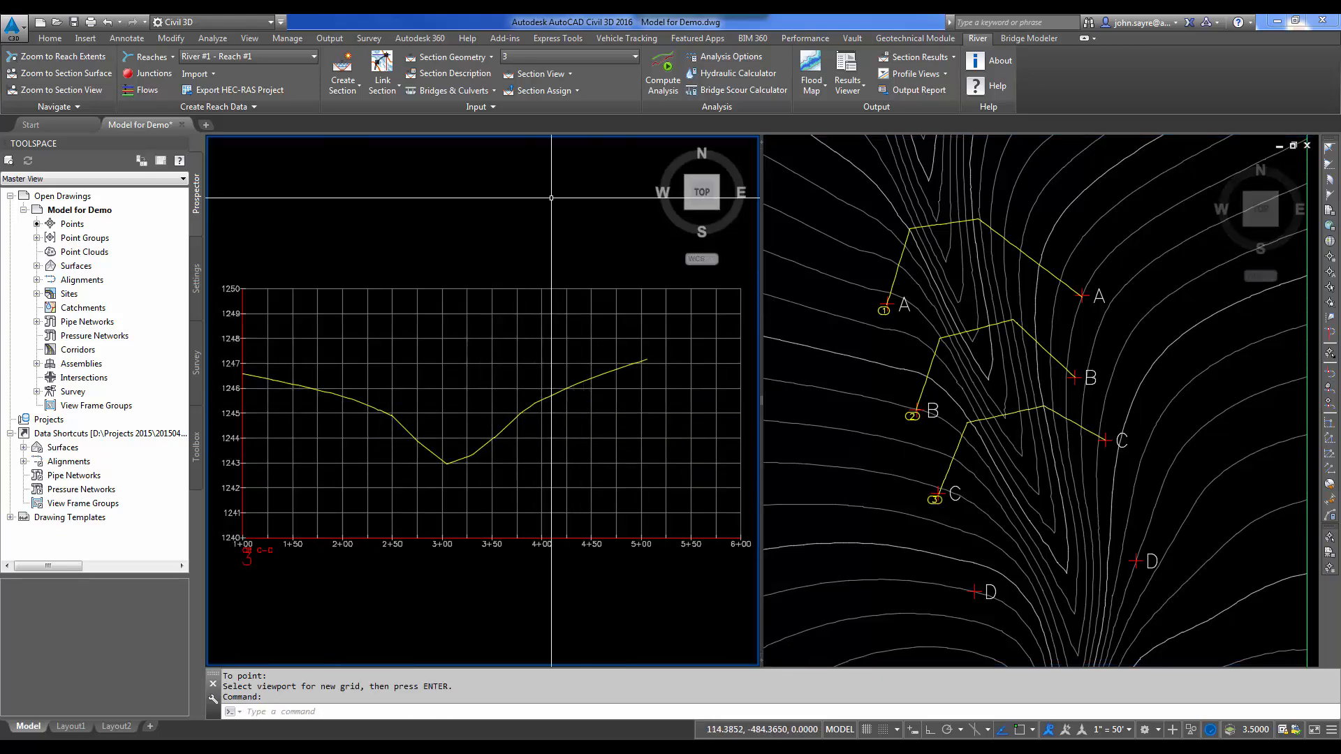
{"action": "left_click", "coordinate": [343, 73]}
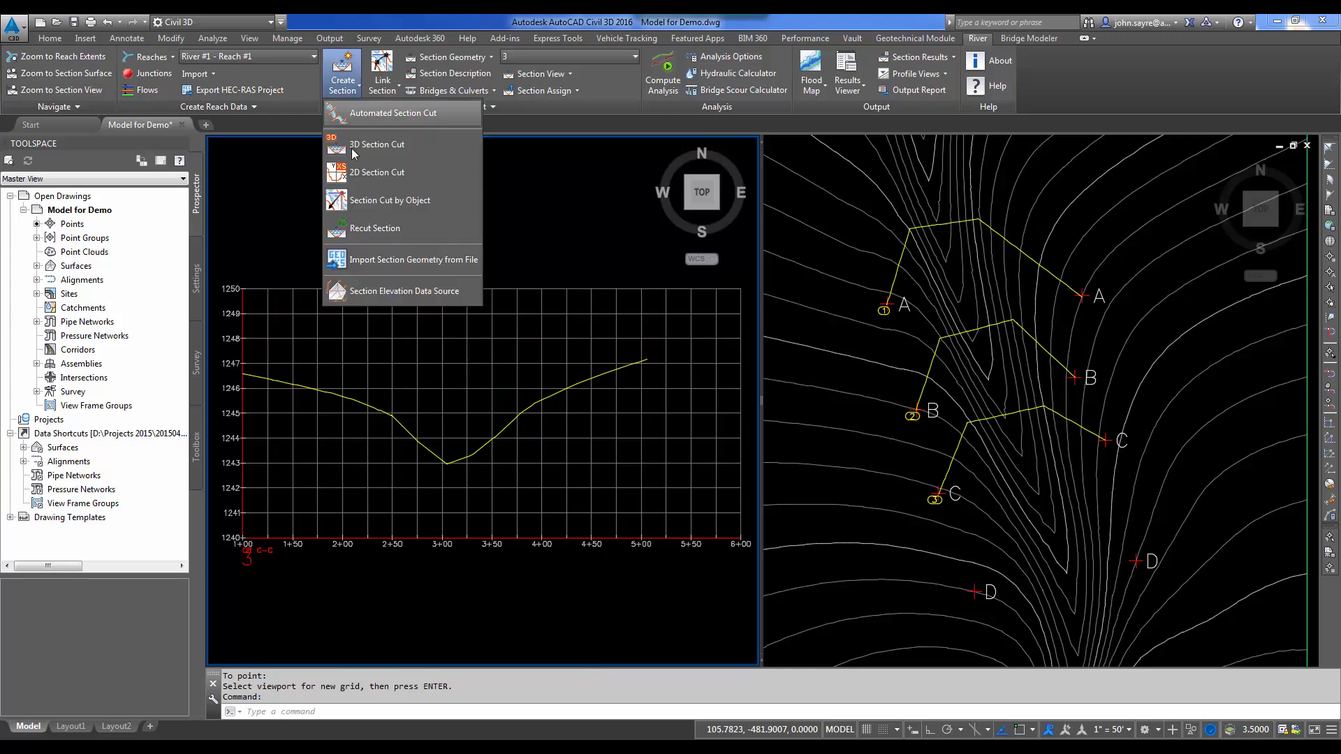
- Define section 4 as CR D-D and start its line at the left D marker
{"action": "left_click", "coordinate": [376, 144]}
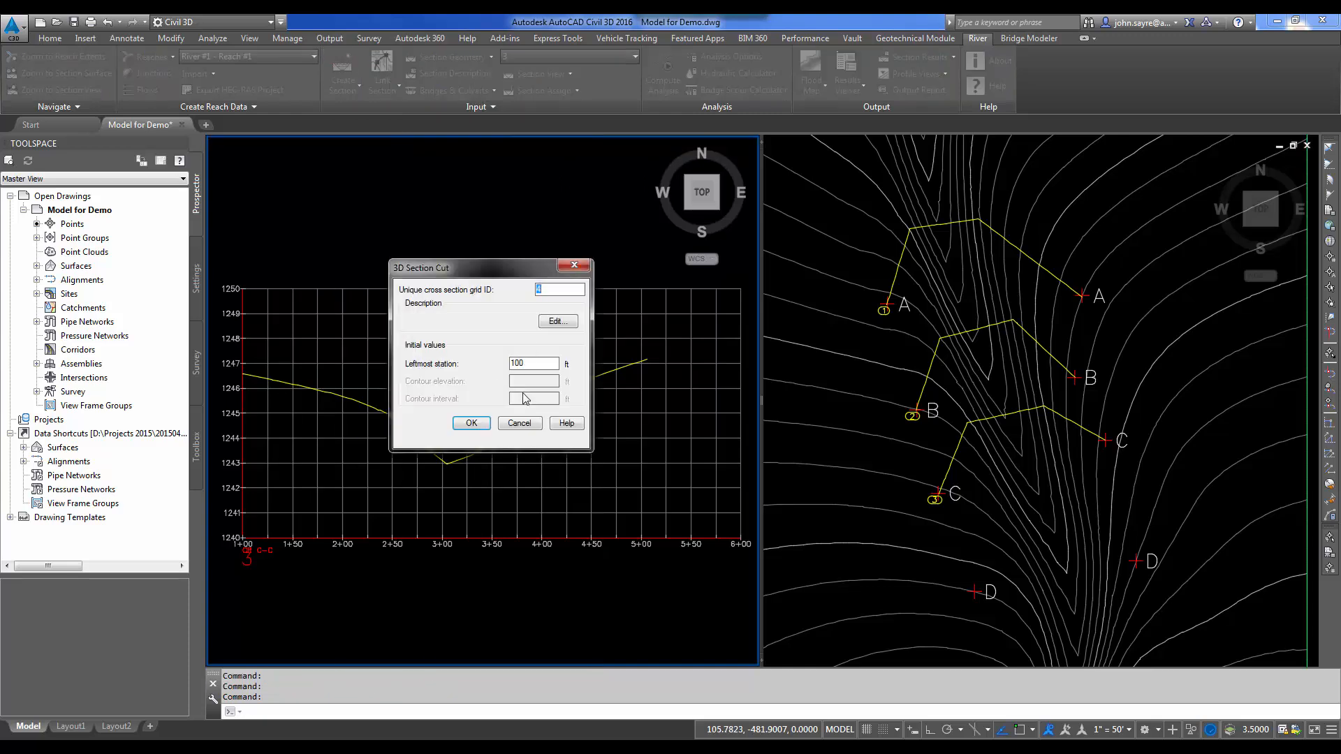
{"action": "left_click", "coordinate": [558, 321]}
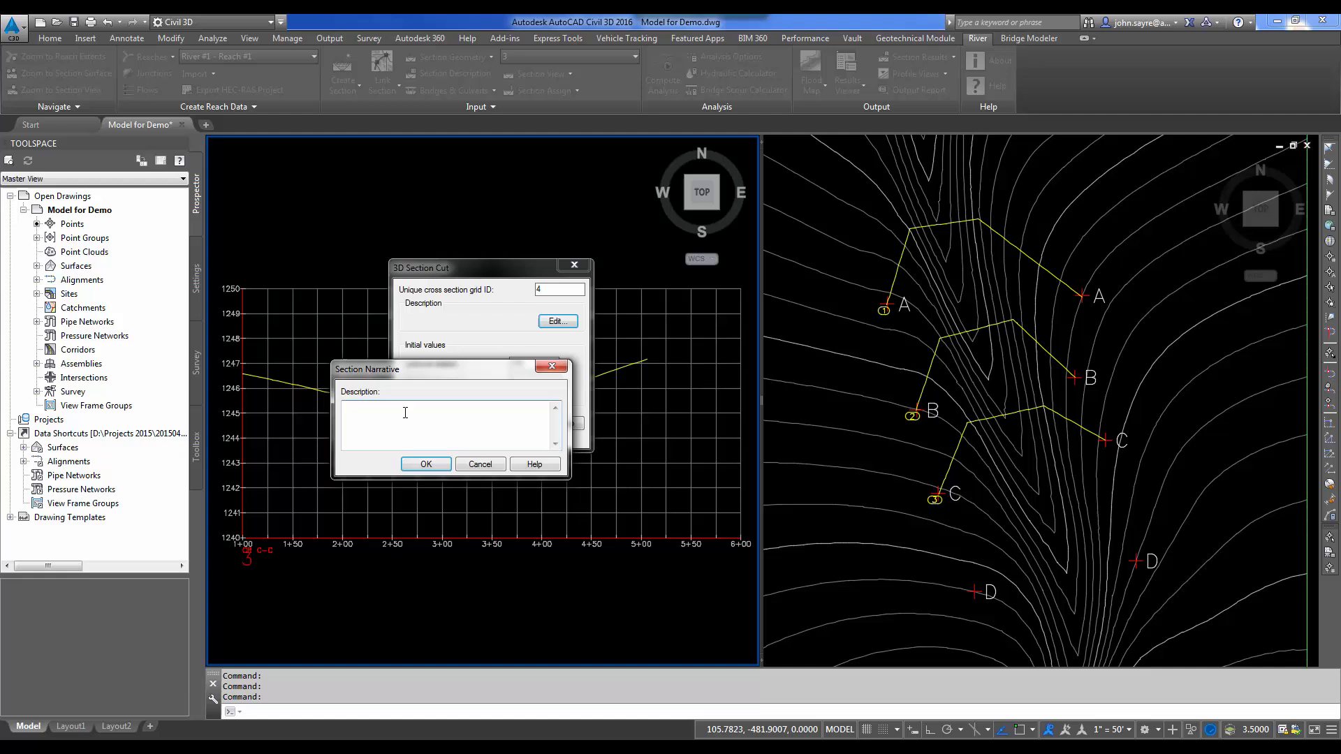
{"action": "type", "text": "CR"}
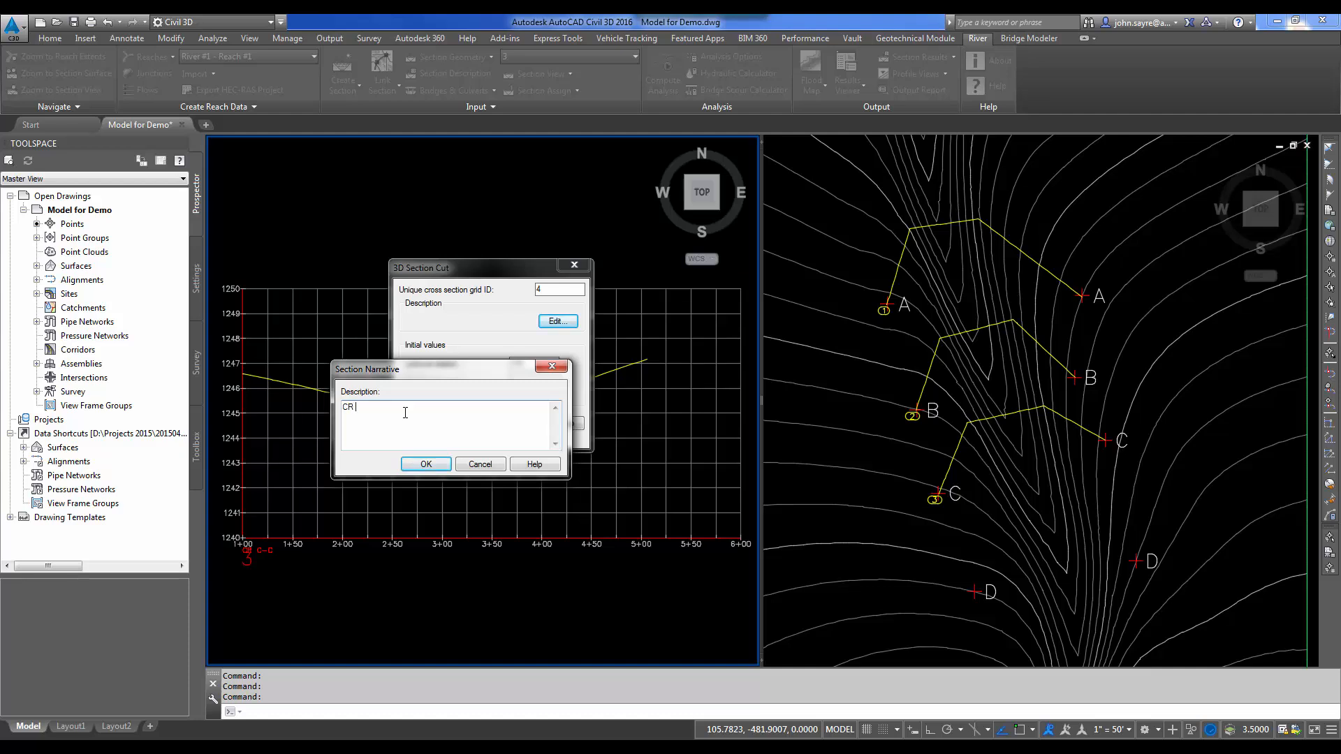
{"action": "type", "text": "D"}
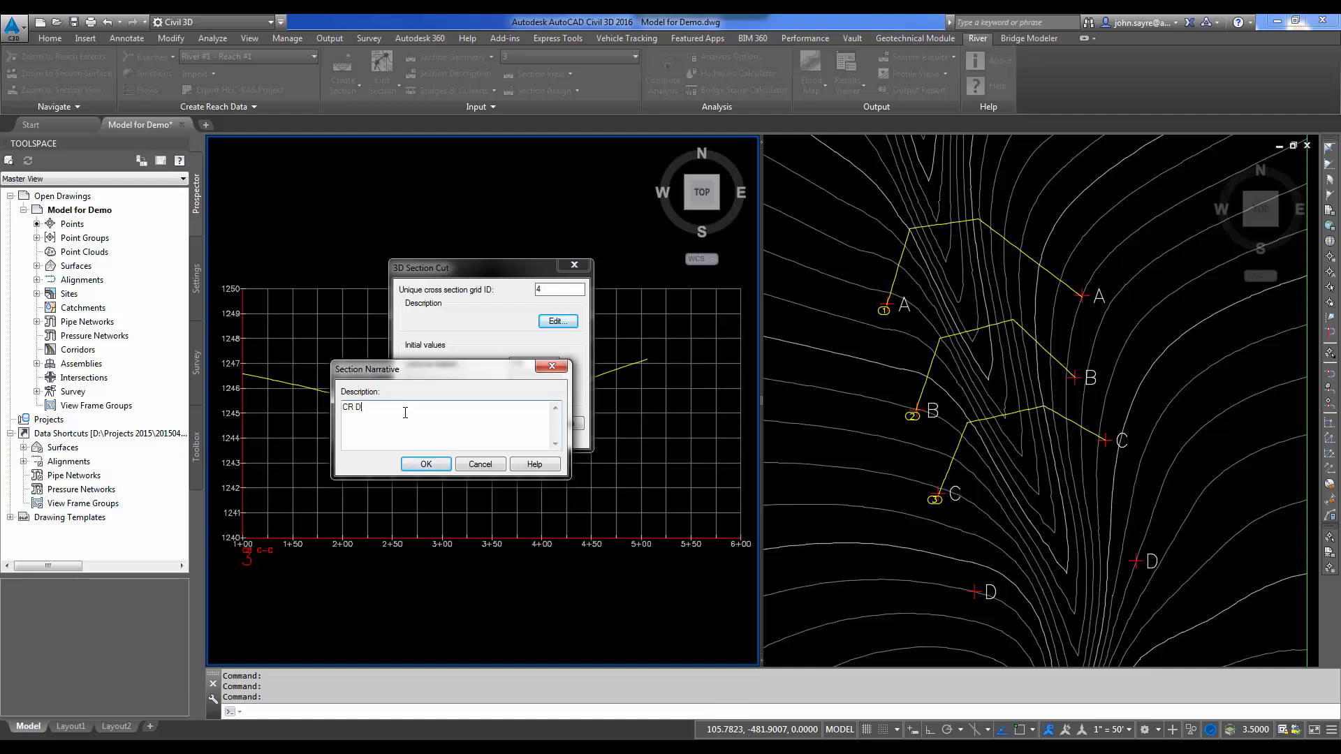
{"action": "type", "text": "-D"}
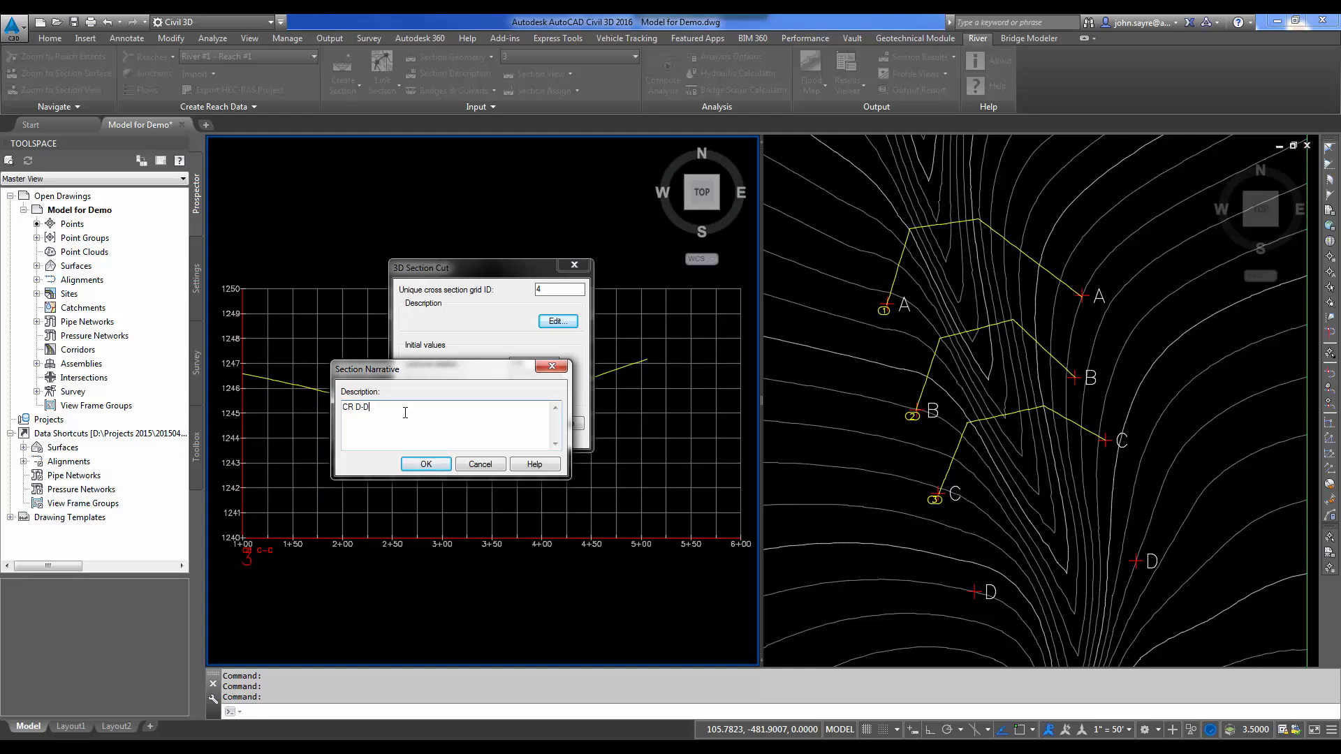
{"action": "left_click", "coordinate": [424, 464]}
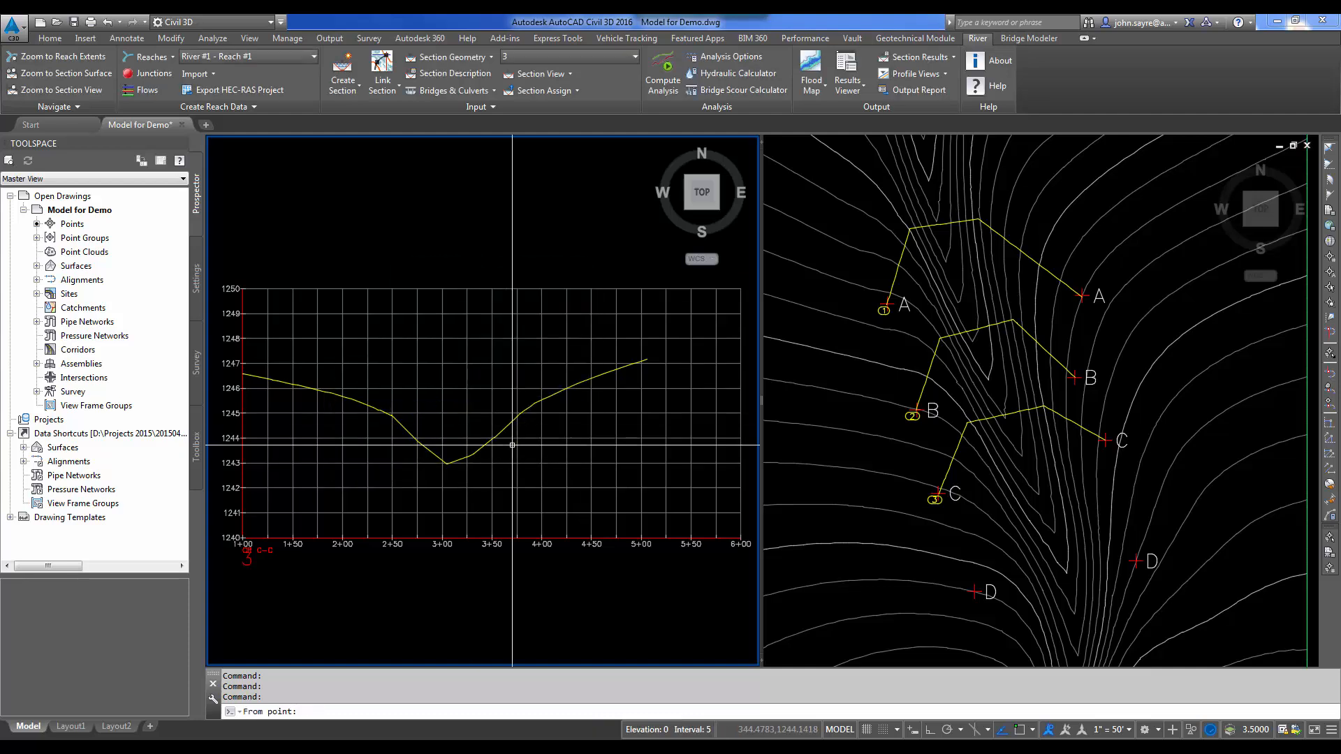
{"action": "left_click", "coordinate": [990, 556]}
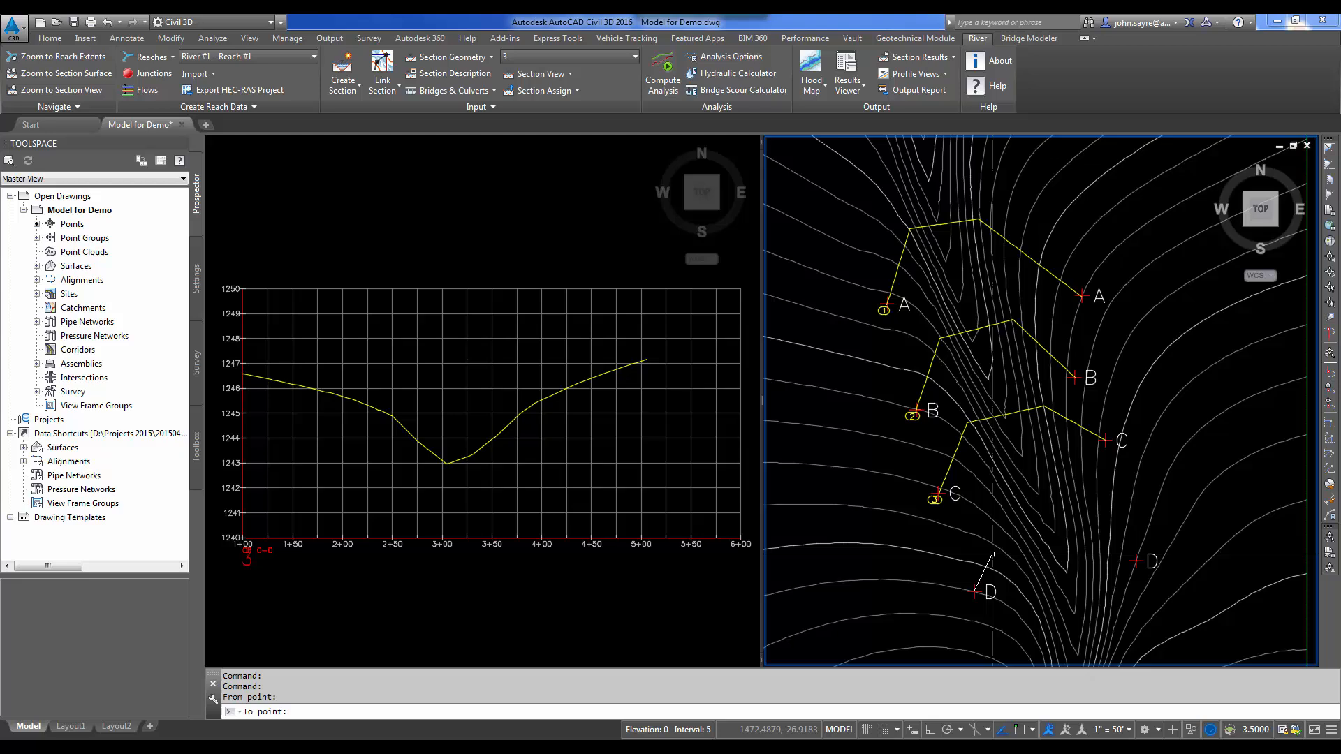
{"action": "mouse_move", "coordinate": [1008, 521]}
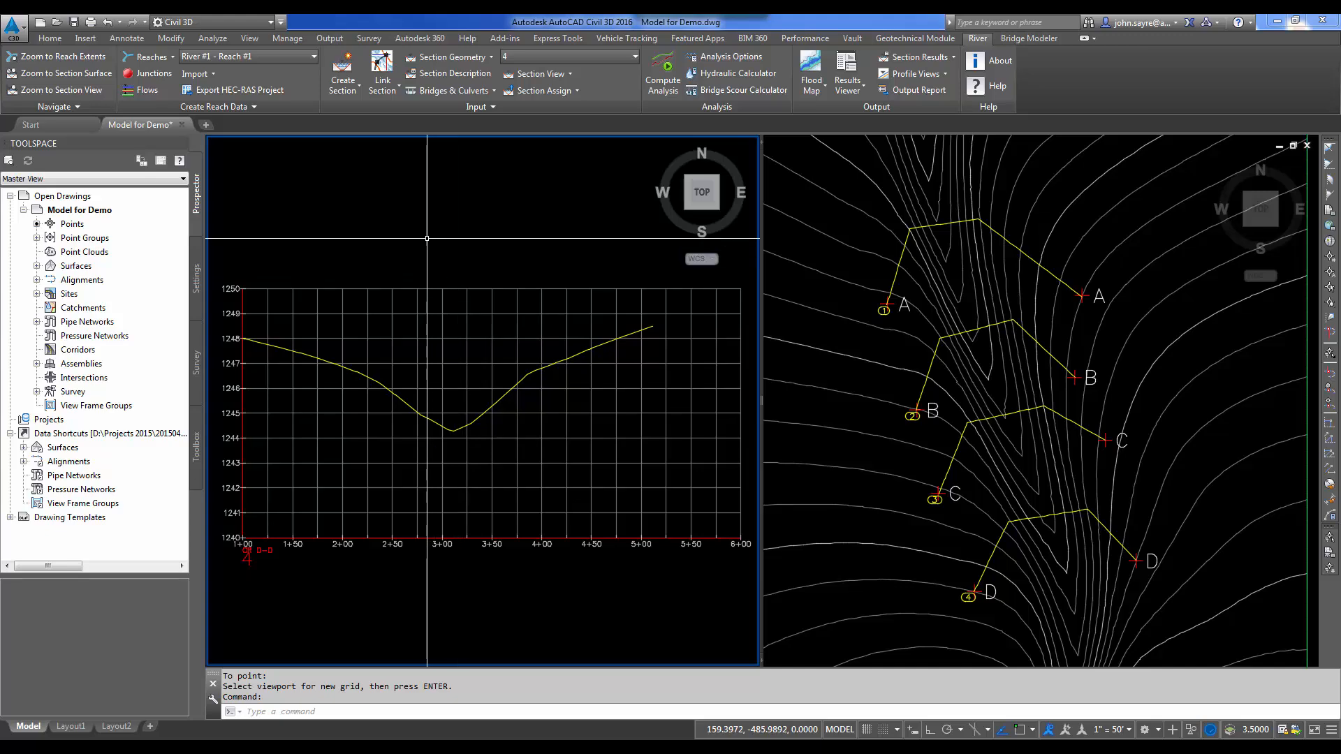
{"action": "mouse_move", "coordinate": [452, 73]}
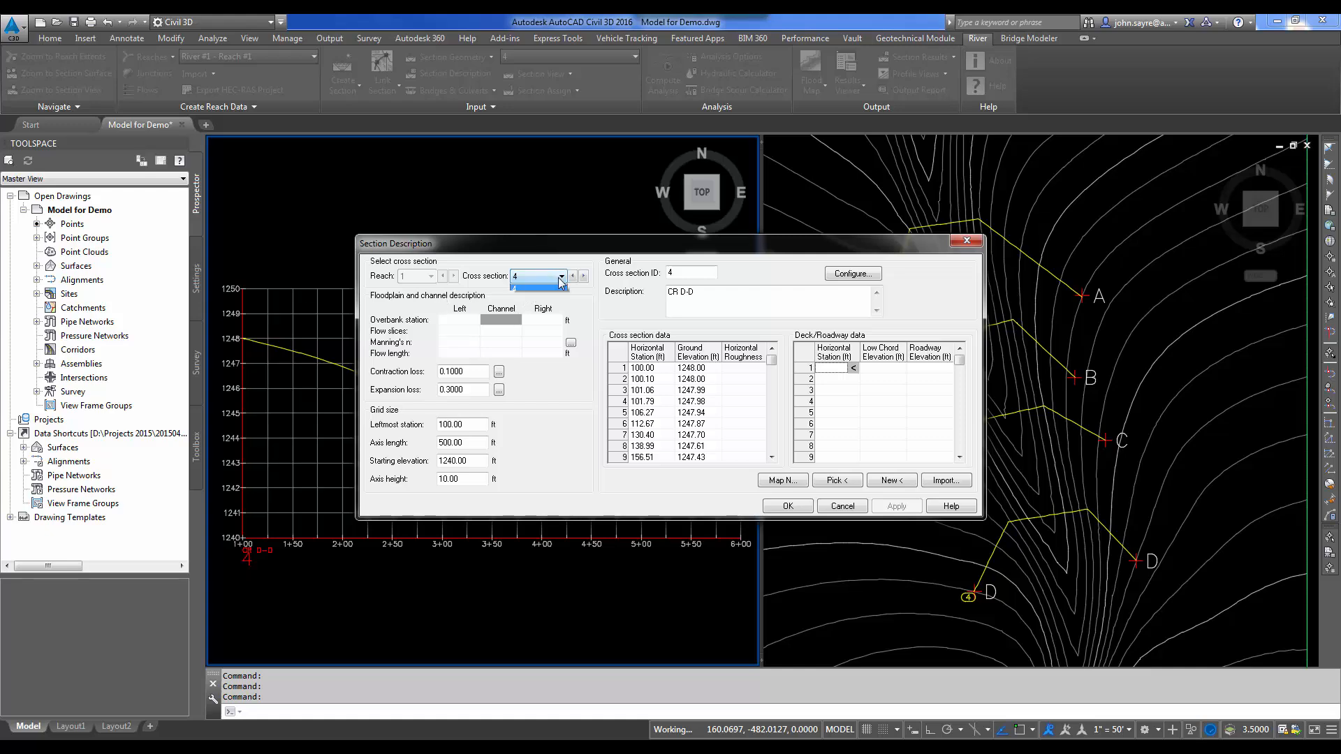
- Select cross section 1 in Section Description and enter its right overbank Manning's n of 0.05
{"action": "left_click", "coordinate": [535, 275]}
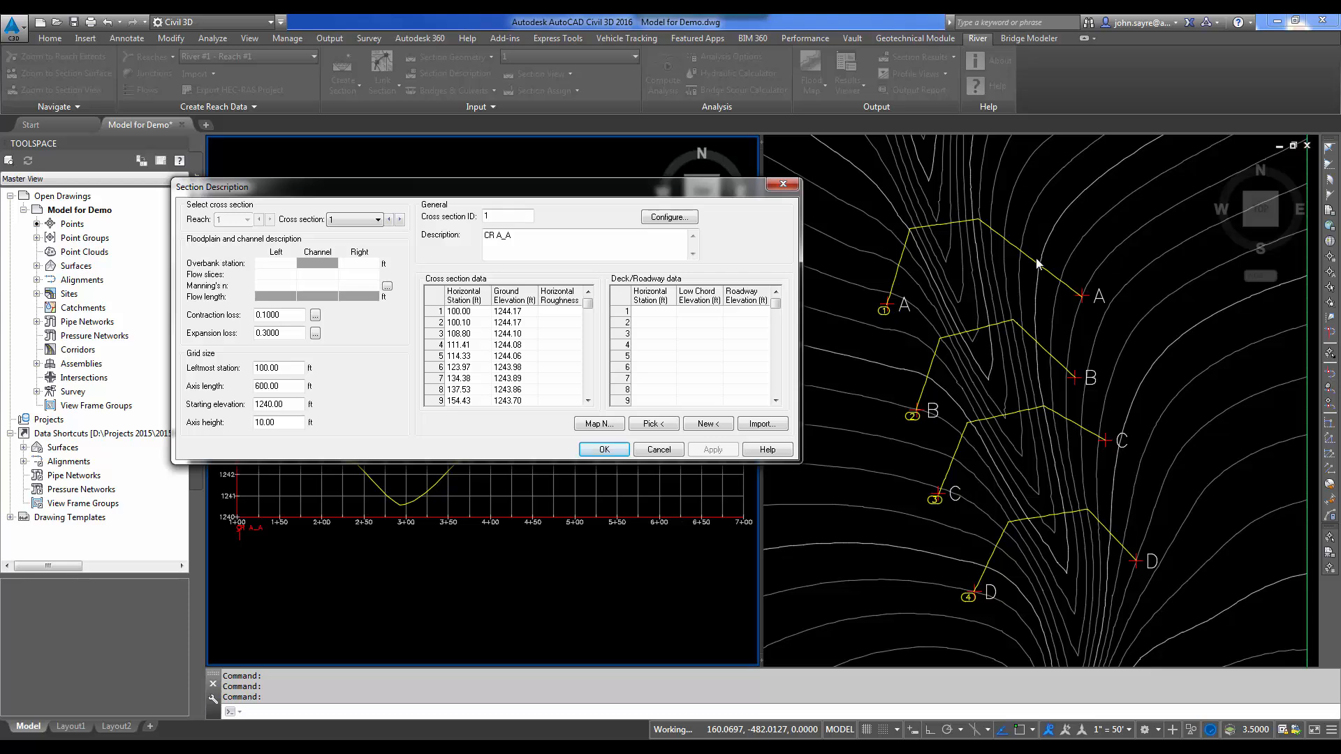
{"action": "mouse_move", "coordinate": [369, 243]}
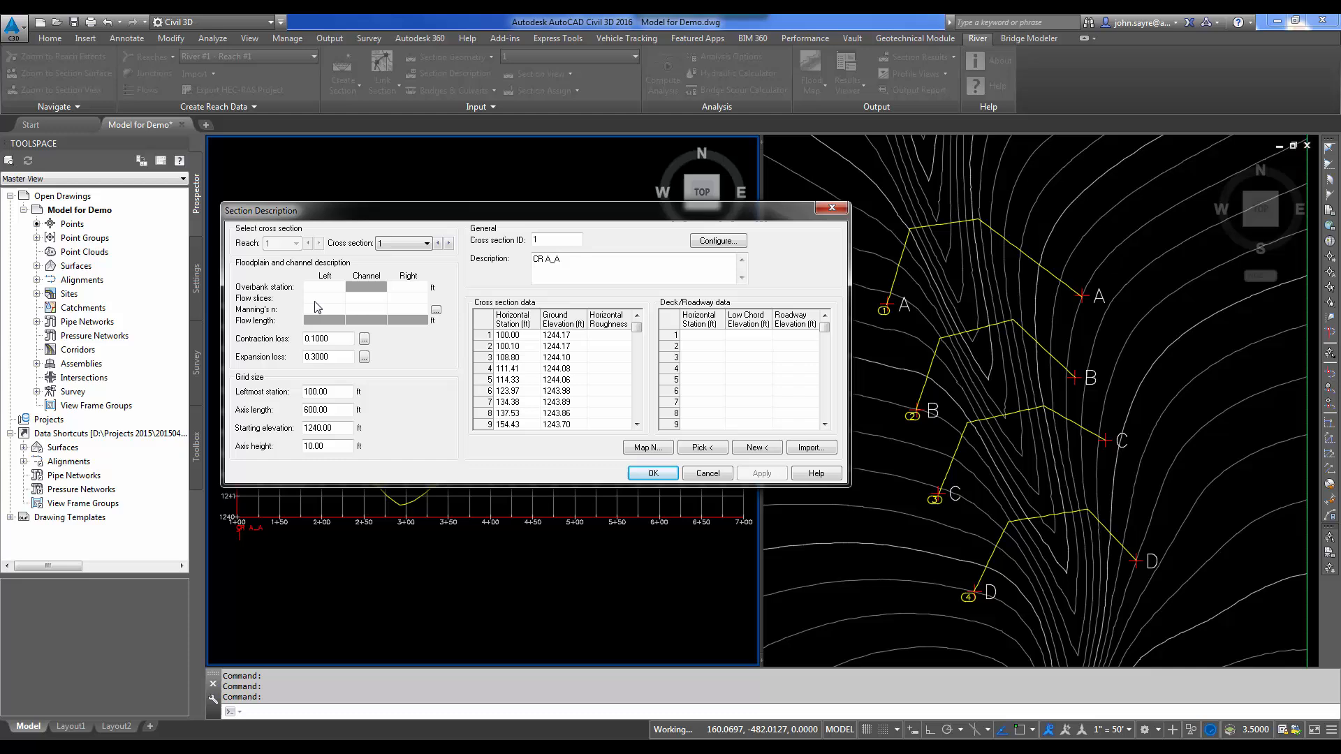
{"action": "mouse_move", "coordinate": [291, 290]}
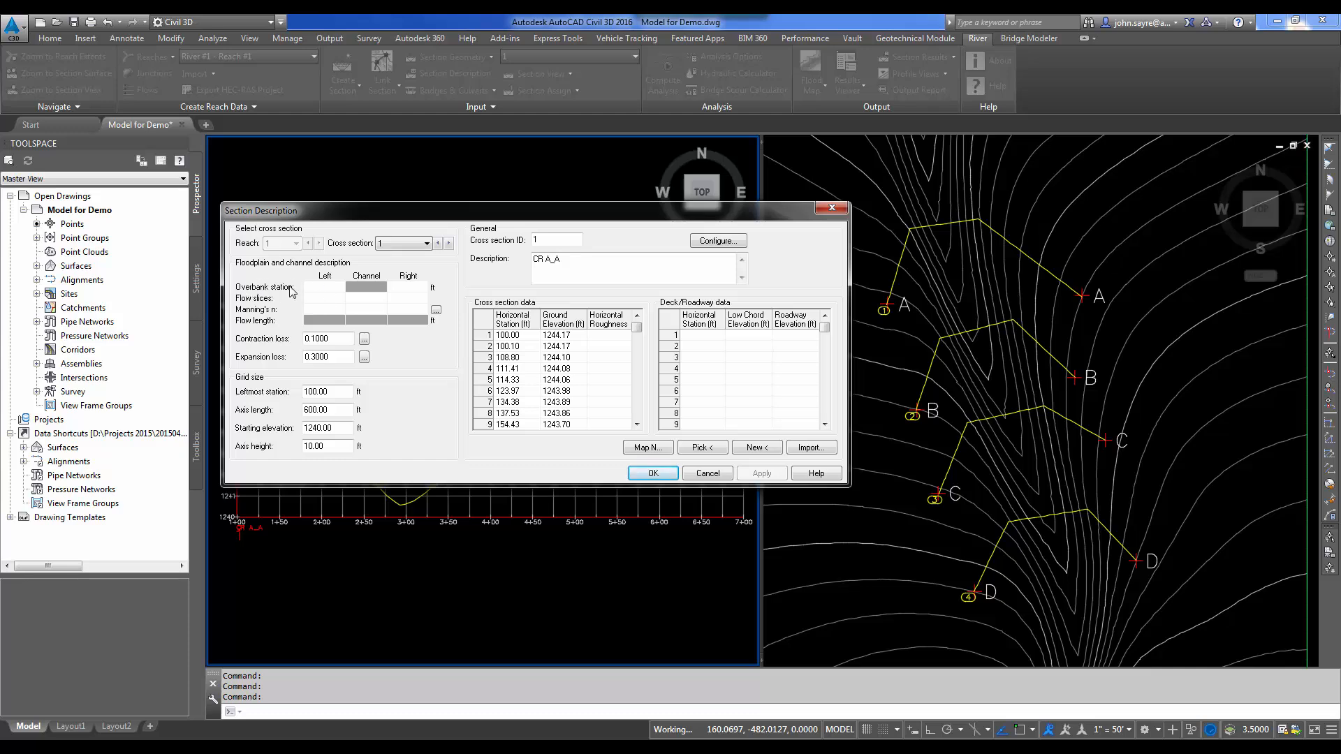
{"action": "mouse_move", "coordinate": [329, 303]}
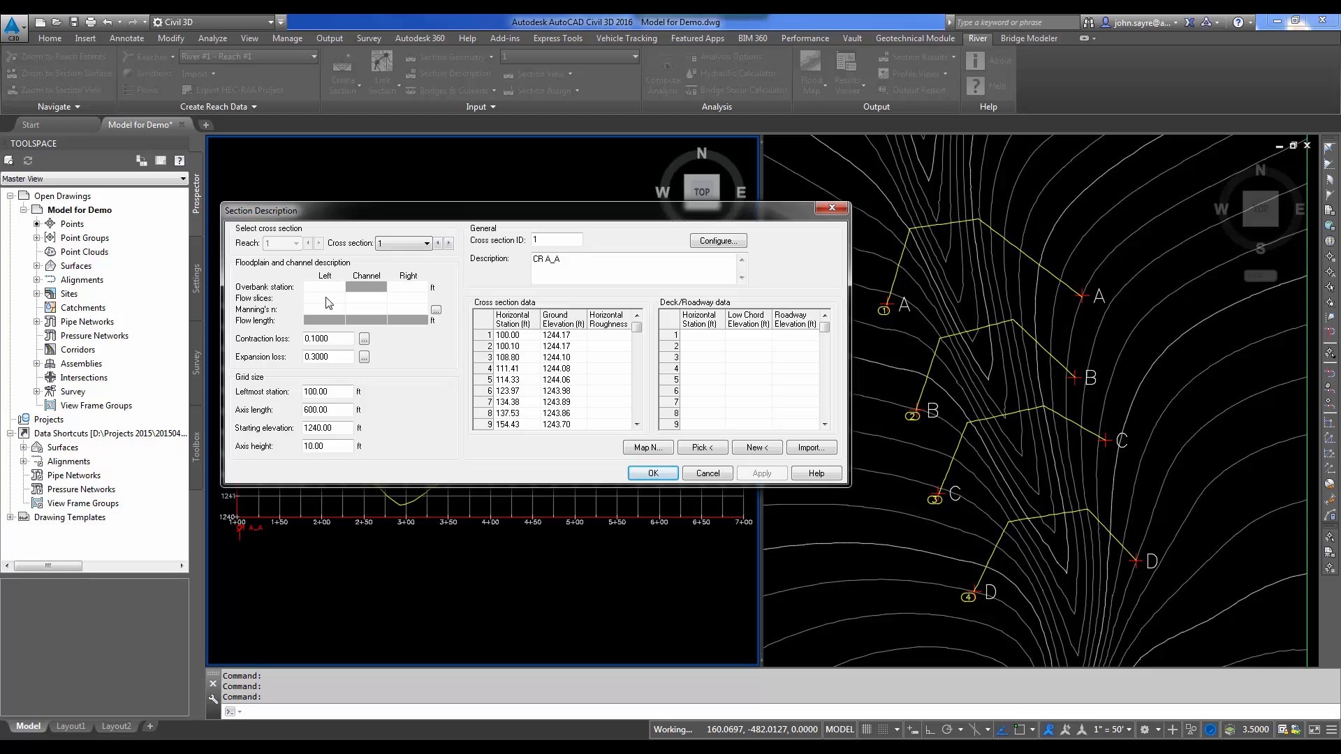
{"action": "mouse_move", "coordinate": [341, 299]}
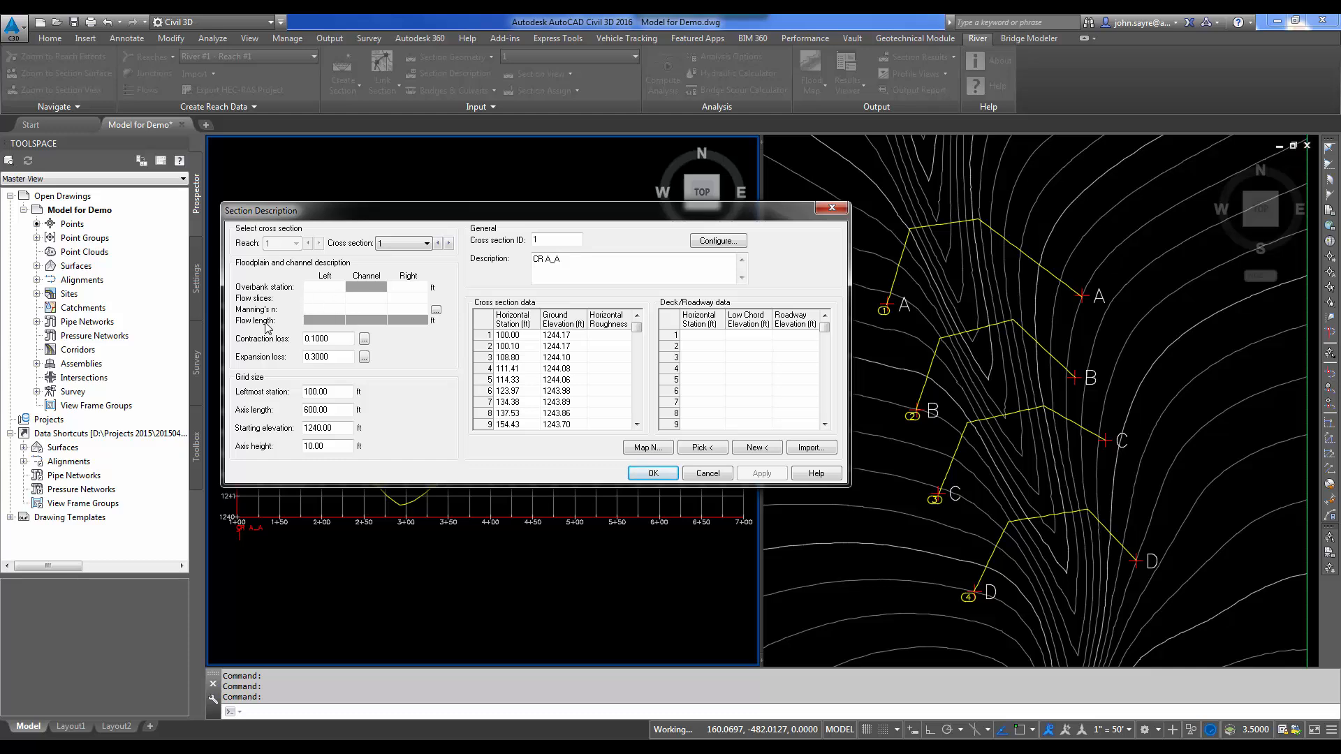
{"action": "mouse_move", "coordinate": [403, 299]}
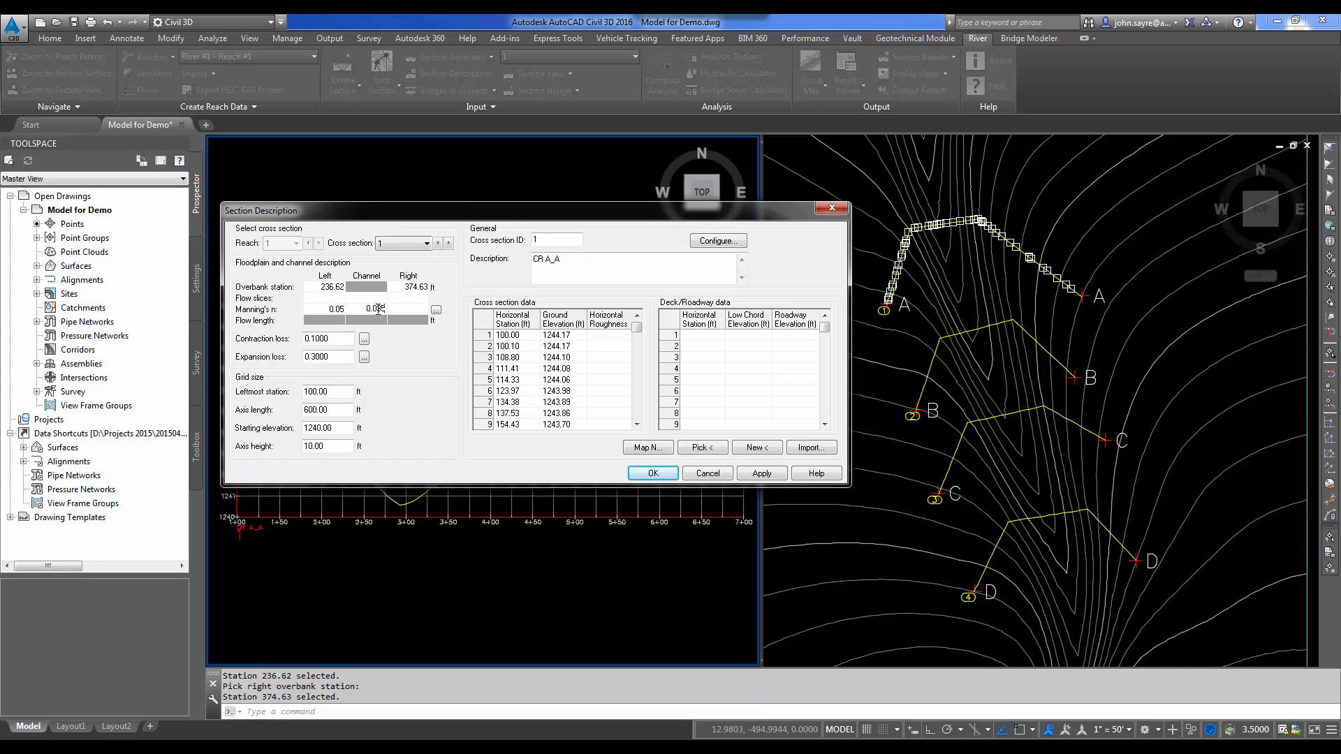
{"action": "left_click", "coordinate": [376, 309]}
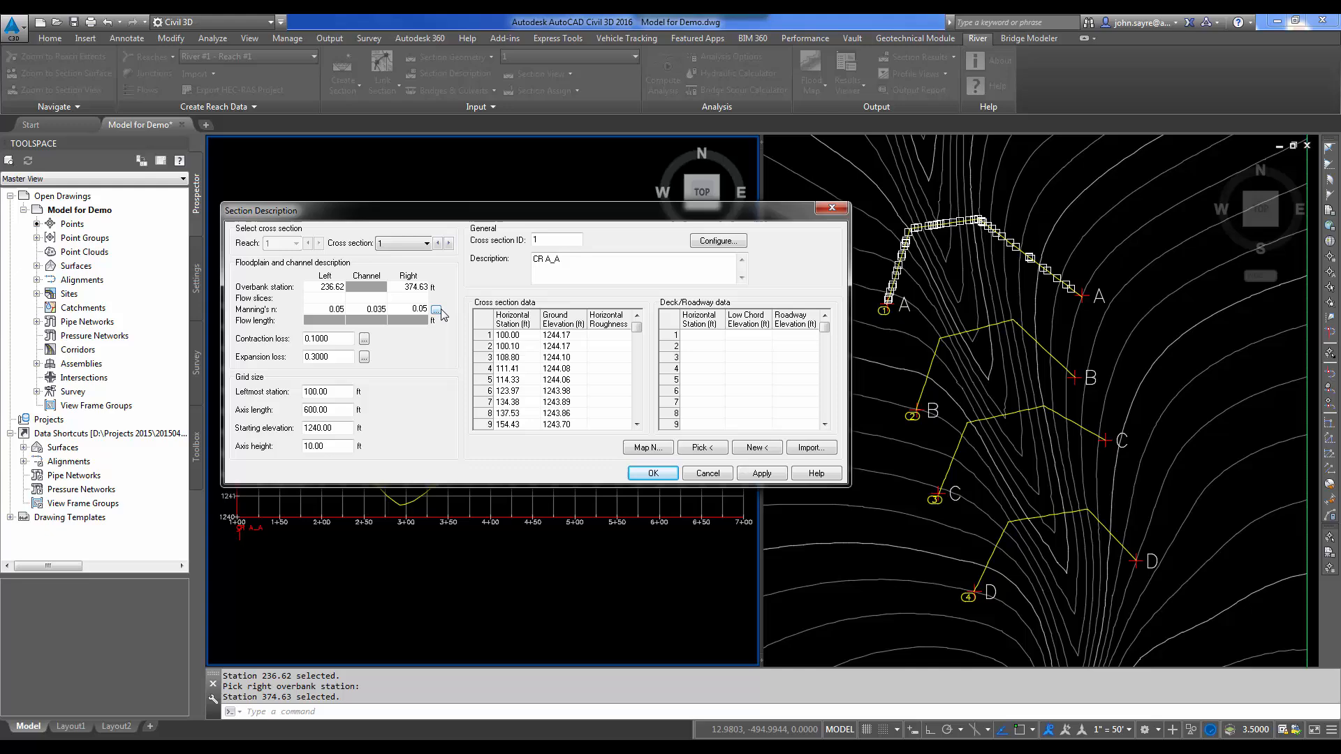
{"action": "left_click", "coordinate": [438, 310]}
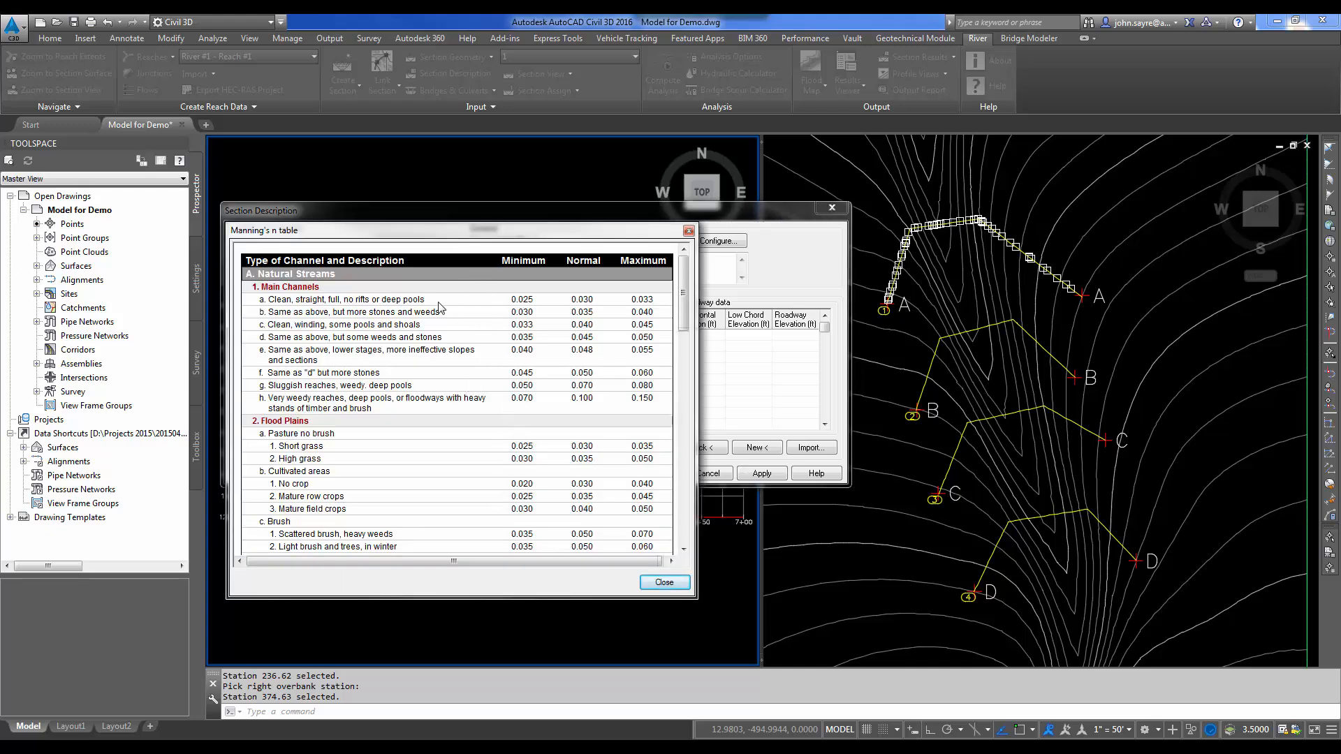
{"action": "mouse_move", "coordinate": [409, 386]}
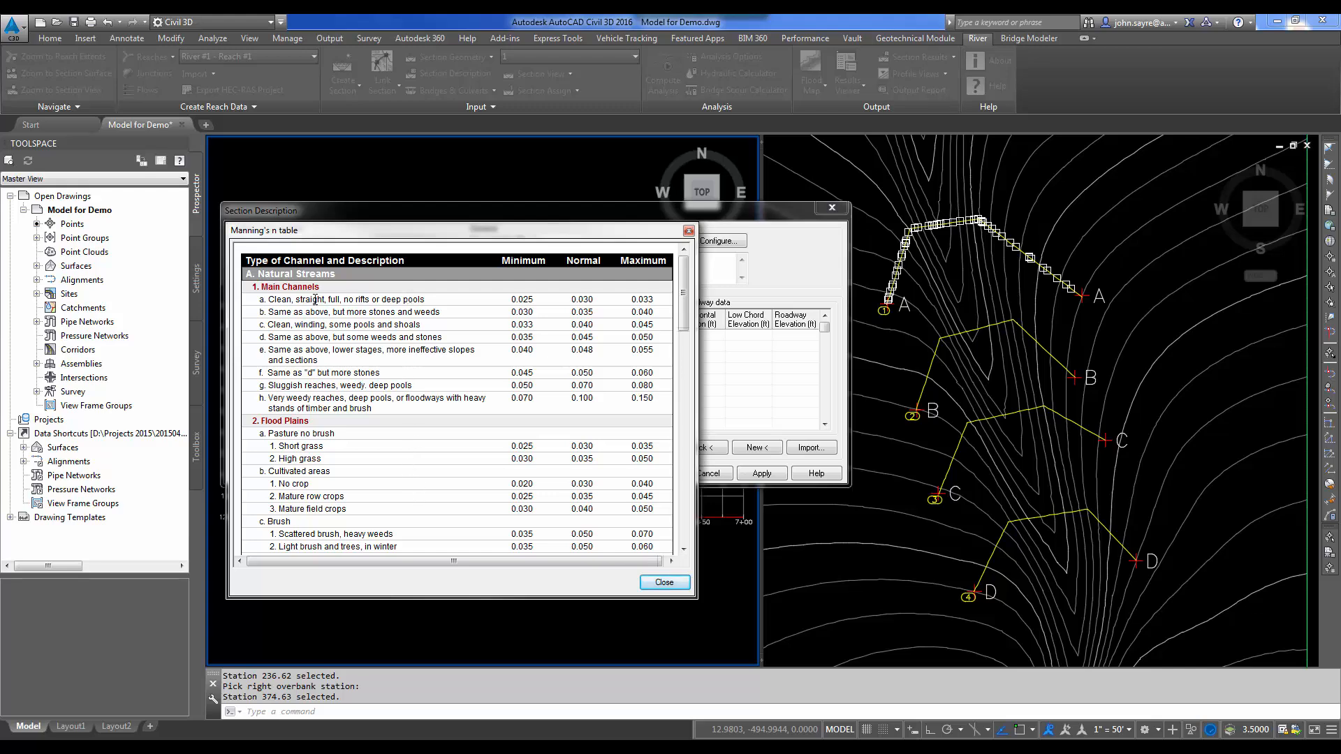
{"action": "mouse_move", "coordinate": [431, 306]}
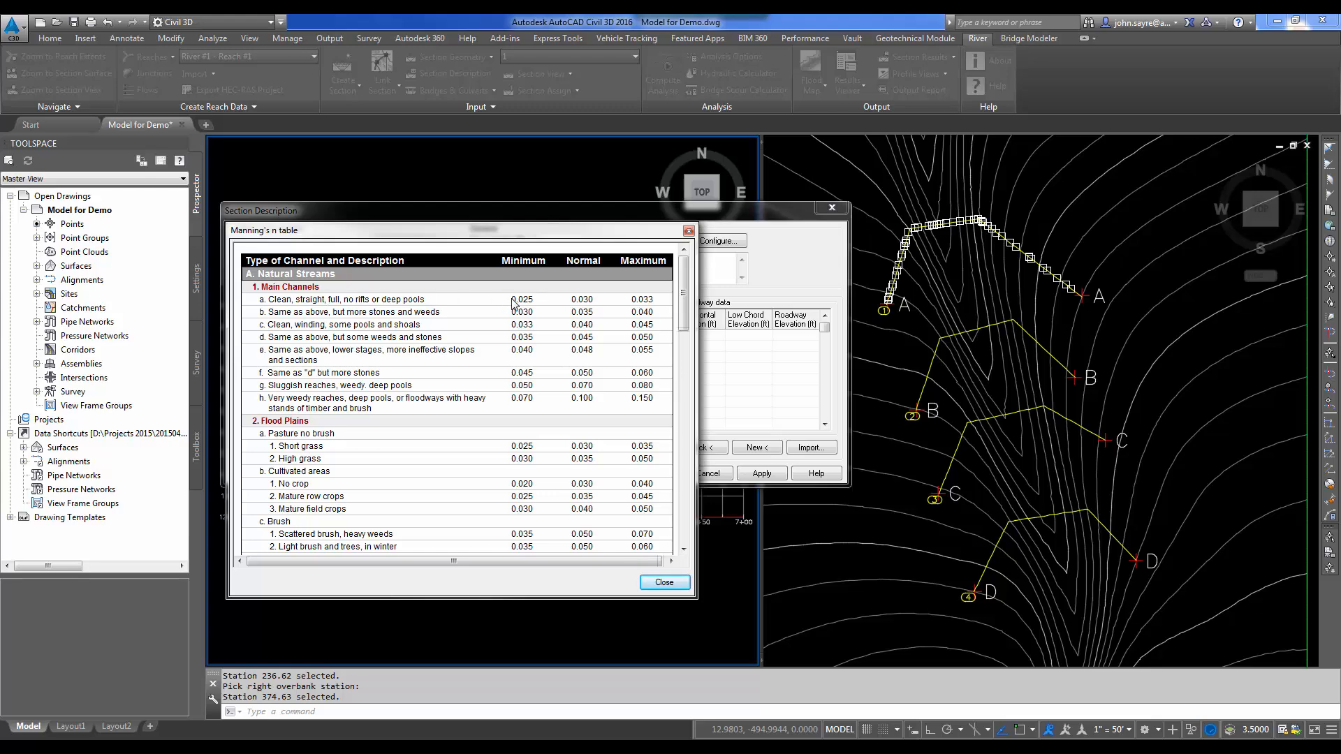
{"action": "mouse_move", "coordinate": [605, 306]}
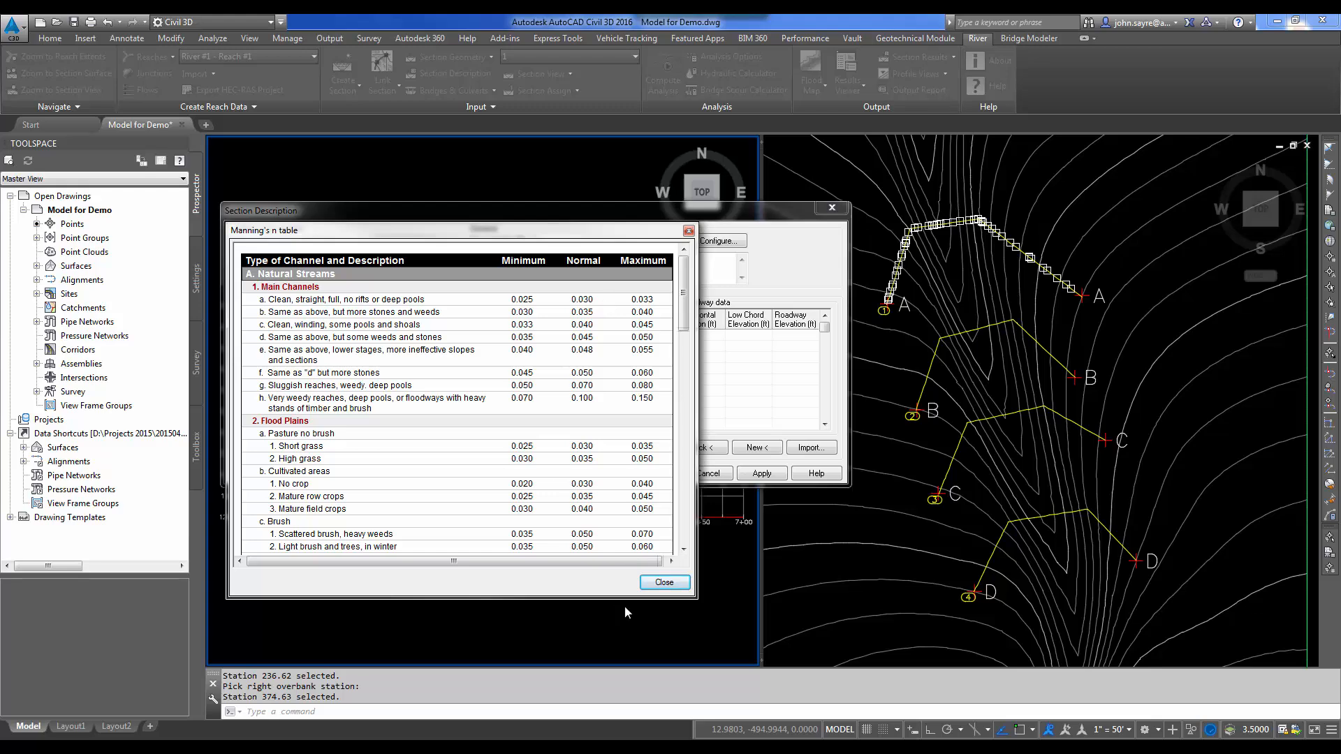
{"action": "left_click", "coordinate": [664, 581]}
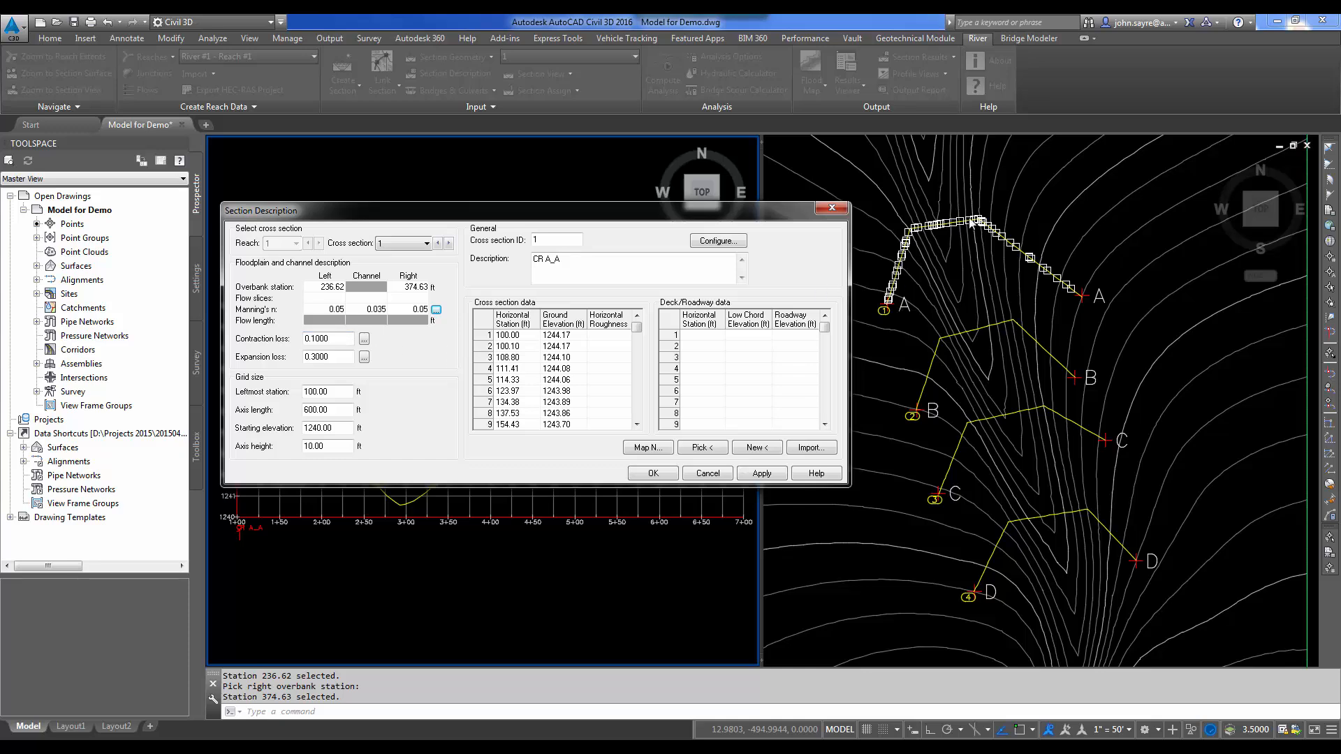
{"action": "mouse_move", "coordinate": [978, 254]}
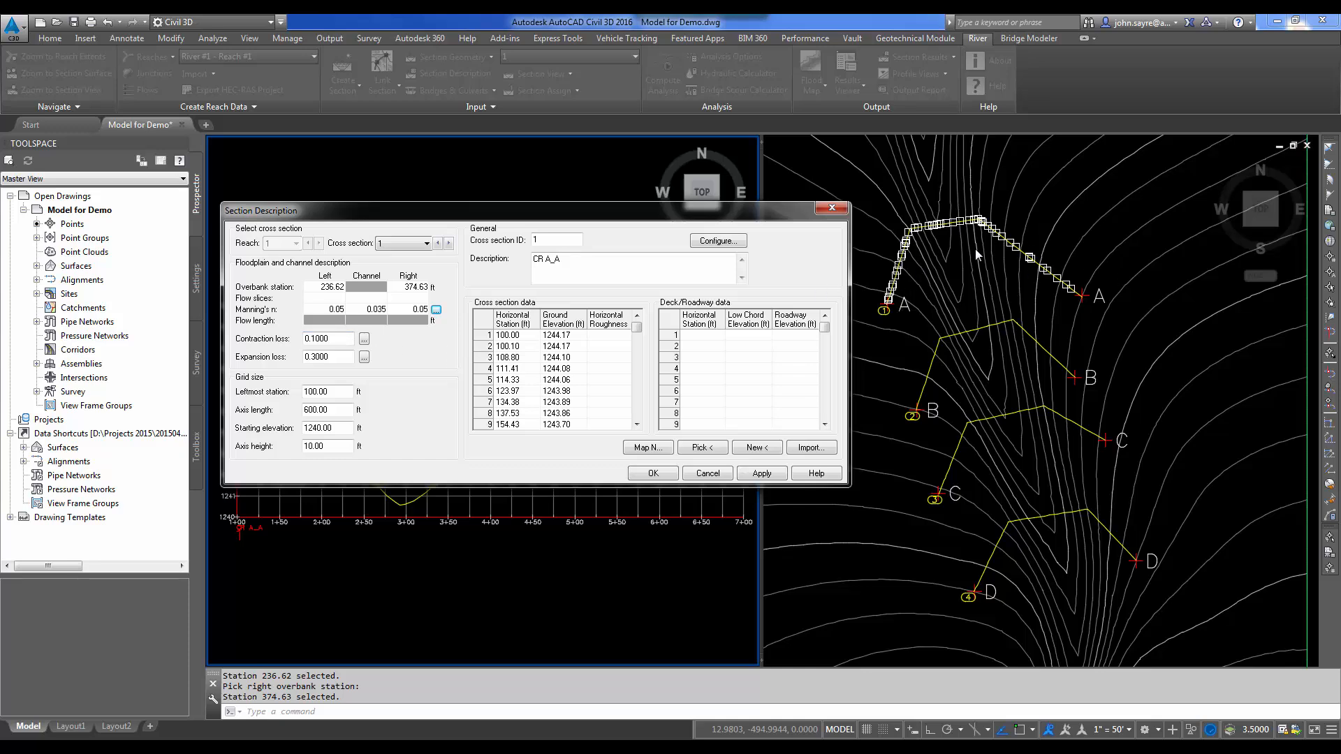
{"action": "mouse_move", "coordinate": [1065, 631]}
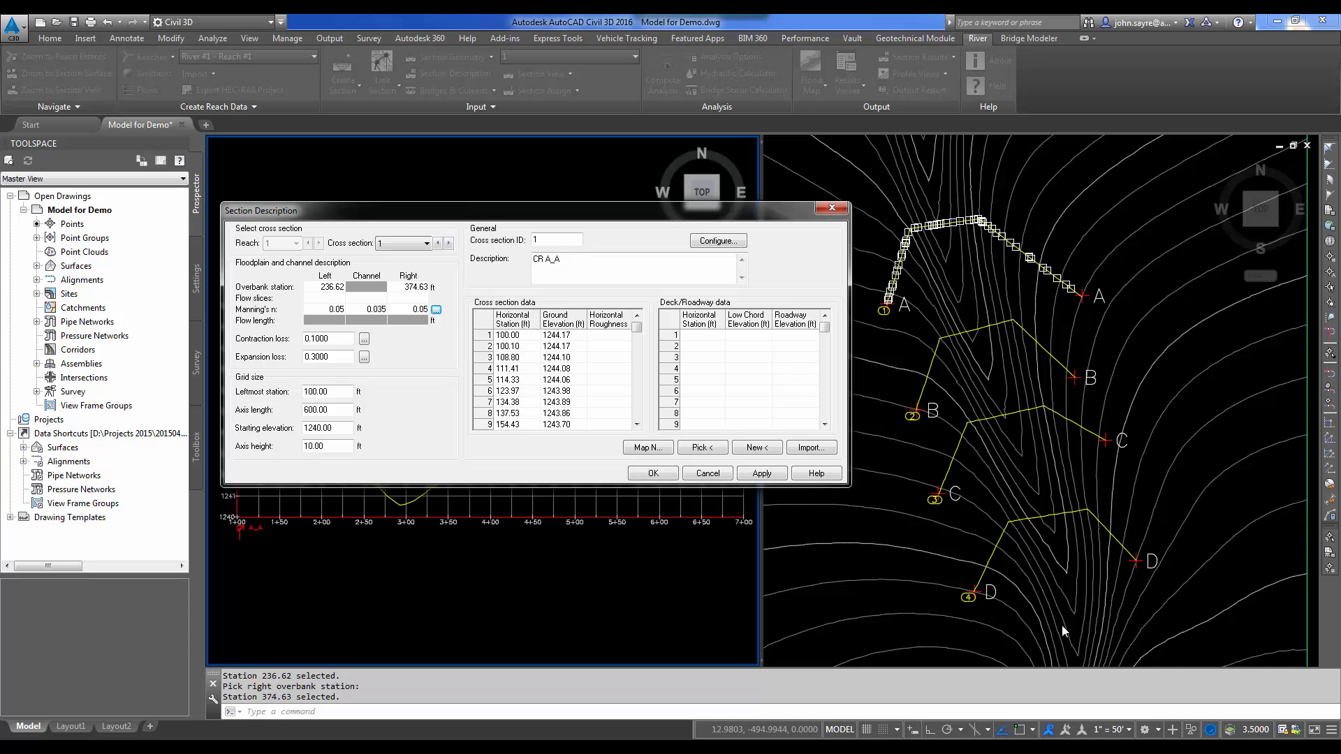
{"action": "mouse_move", "coordinate": [1095, 610]}
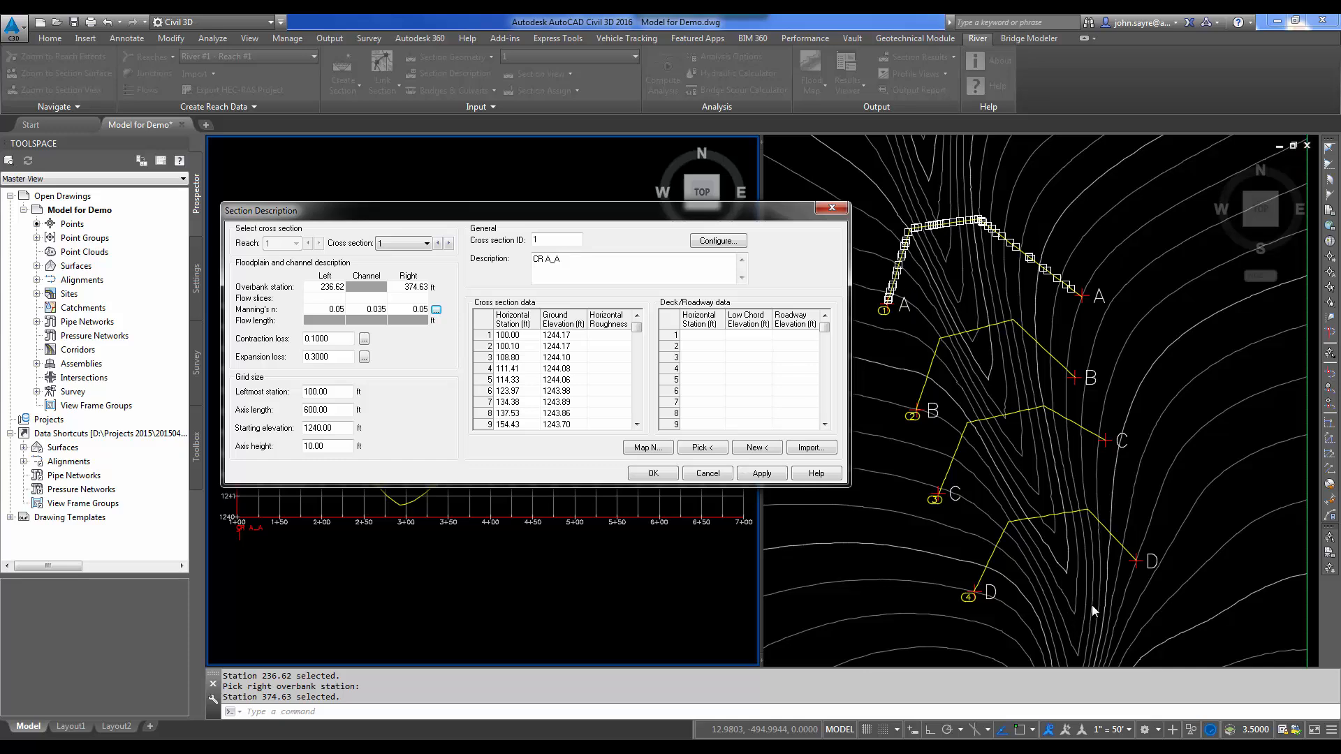
{"action": "mouse_move", "coordinate": [936, 240]}
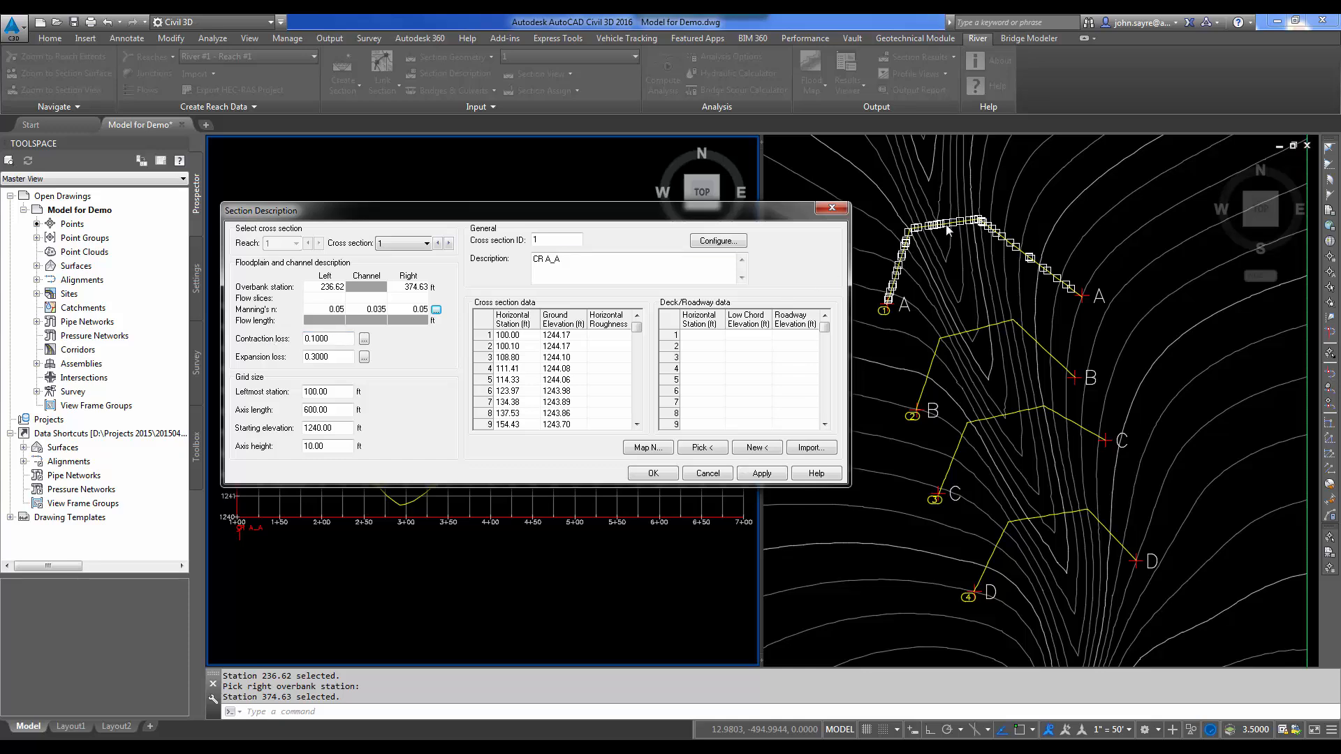
- Apply section CR A_A's overbank stations and Manning's n values
{"action": "left_click", "coordinate": [760, 473]}
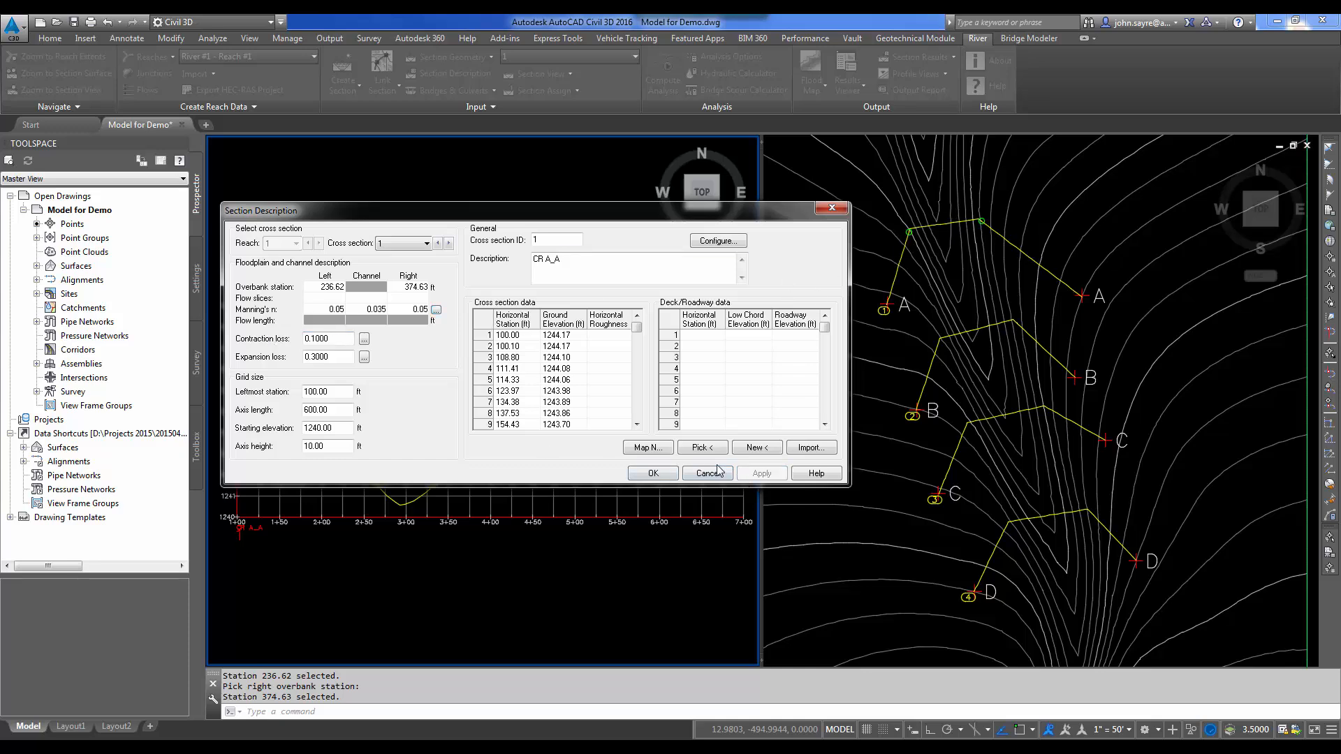
- Switch to cross section 2 and pick its left overbank point at station 236.28 ft
{"action": "left_click", "coordinate": [428, 243]}
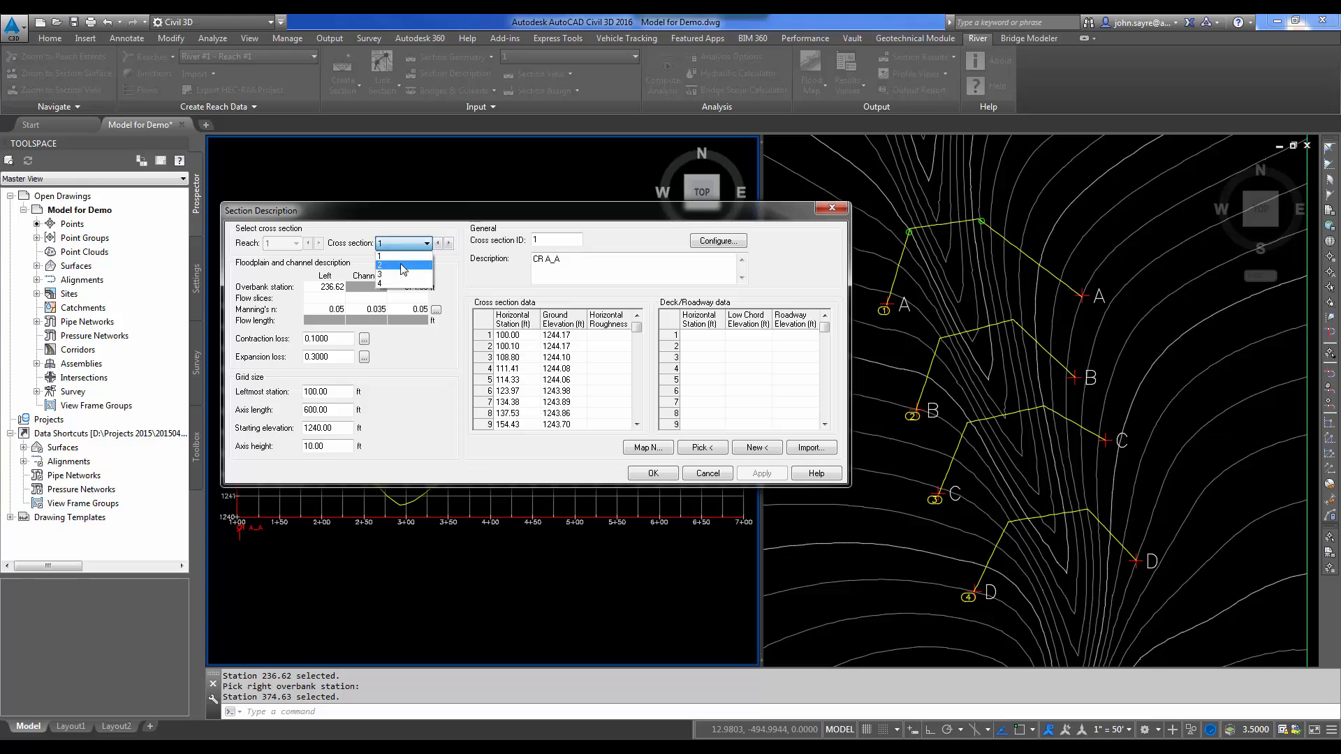
{"action": "left_click", "coordinate": [401, 265]}
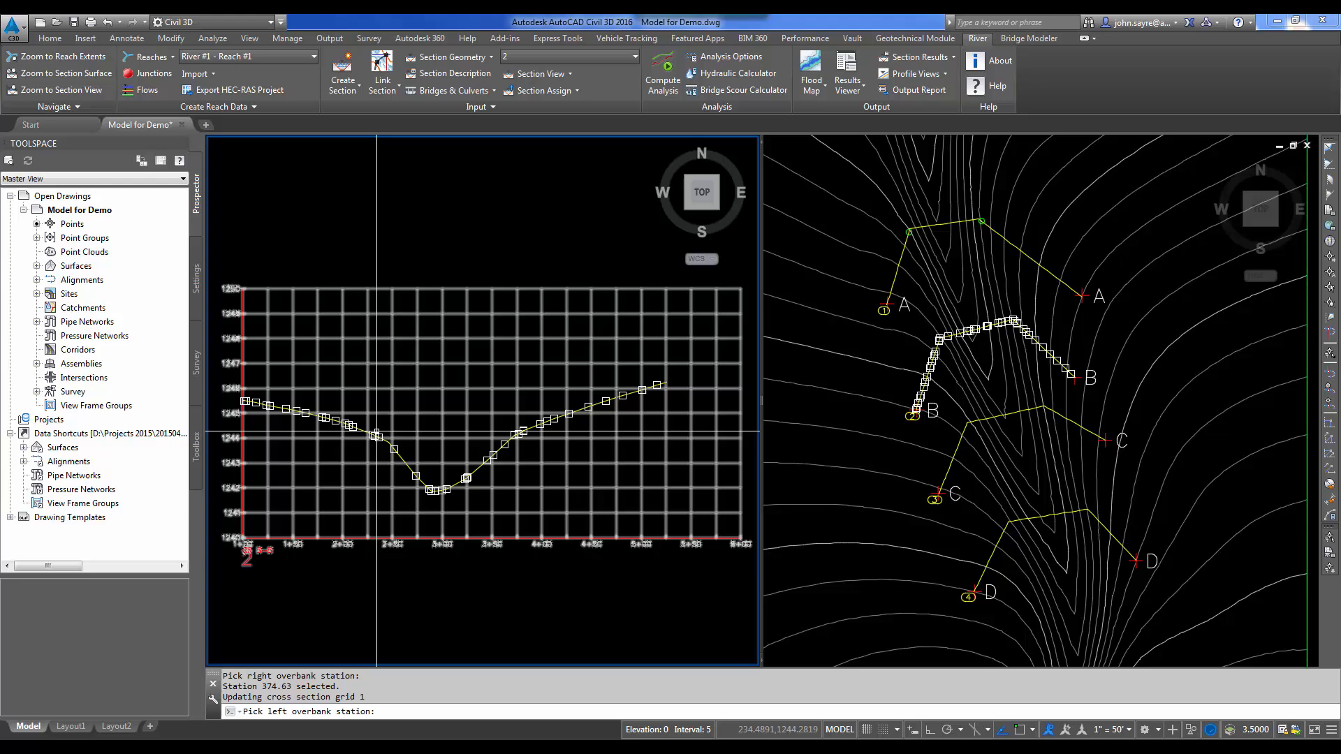
{"action": "left_click", "coordinate": [453, 74]}
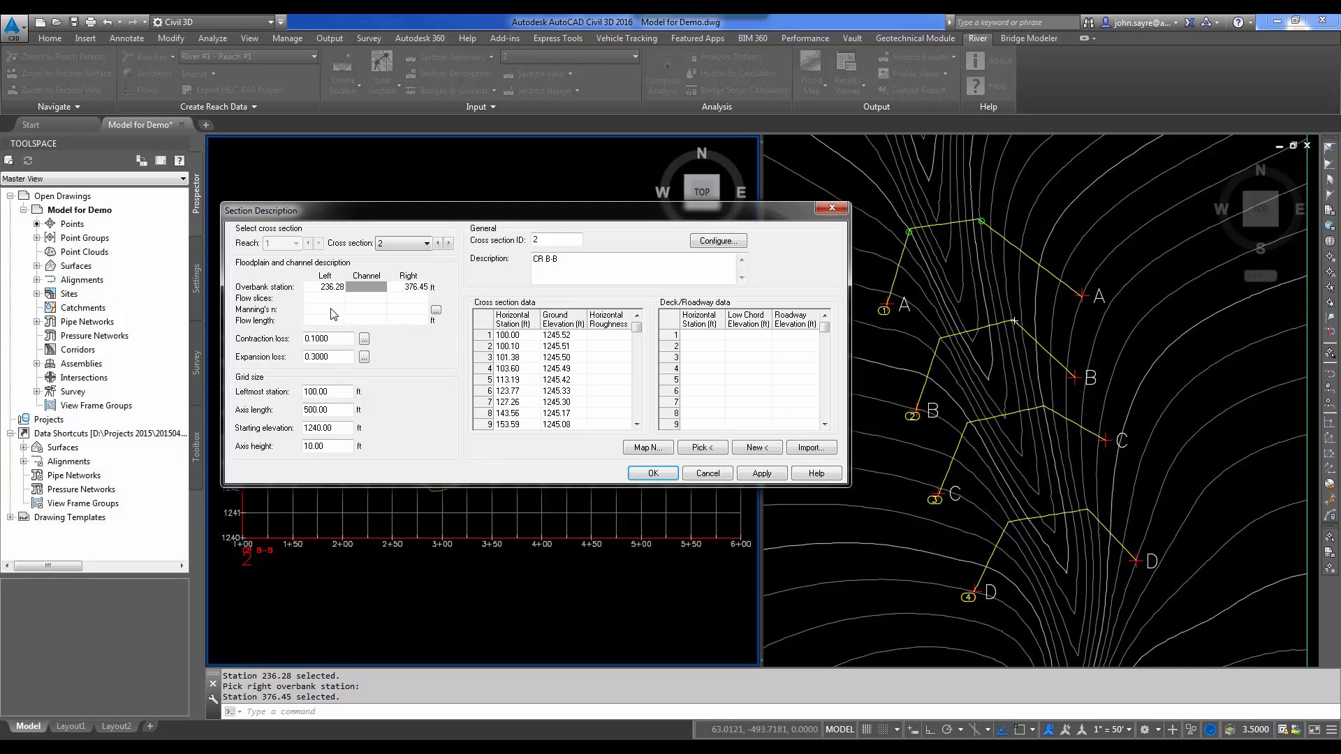
{"action": "mouse_move", "coordinate": [381, 315]}
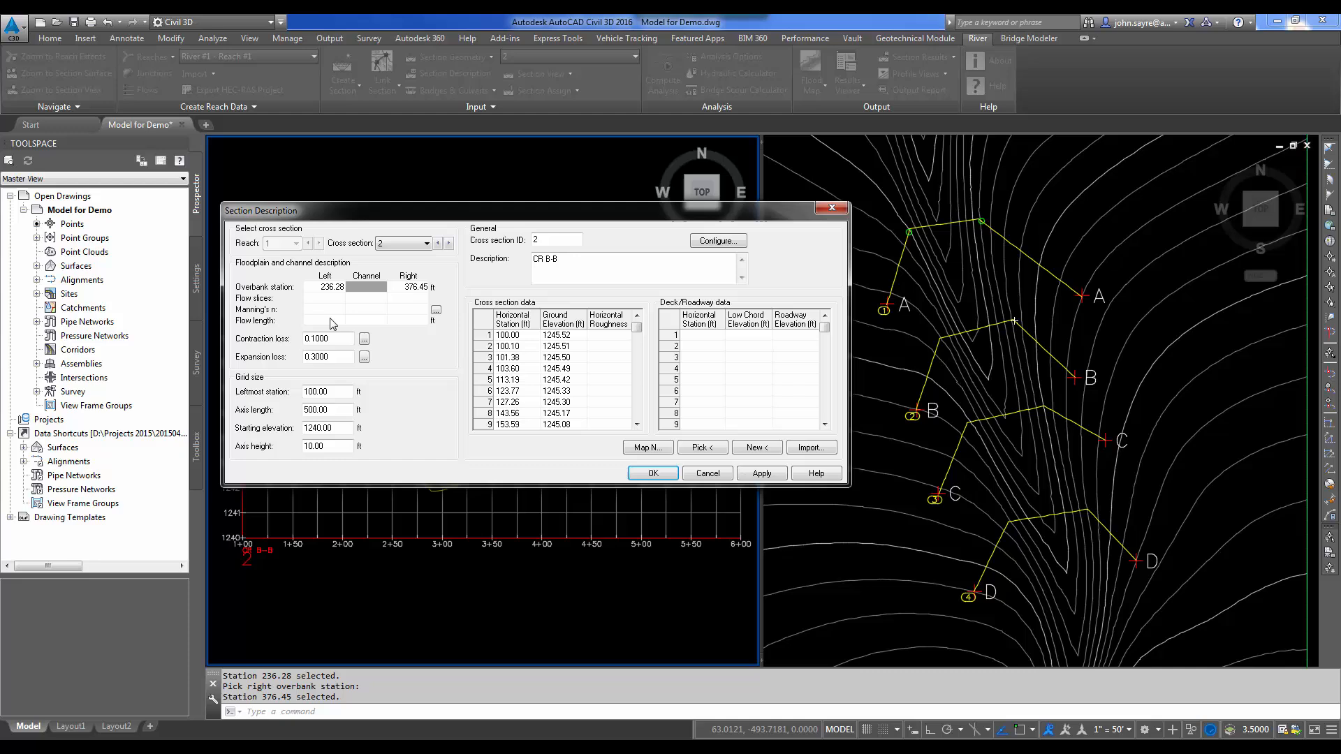
{"action": "mouse_move", "coordinate": [386, 383]}
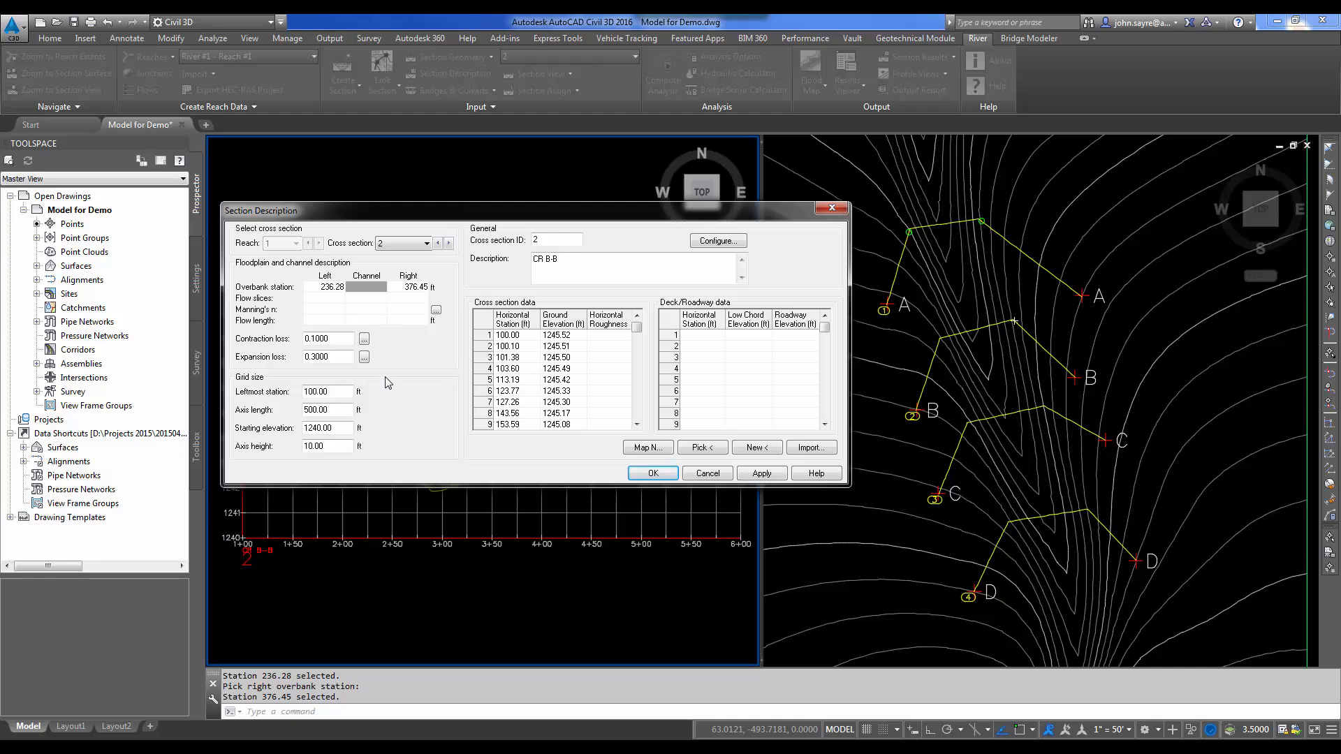
{"action": "mouse_move", "coordinate": [355, 301]}
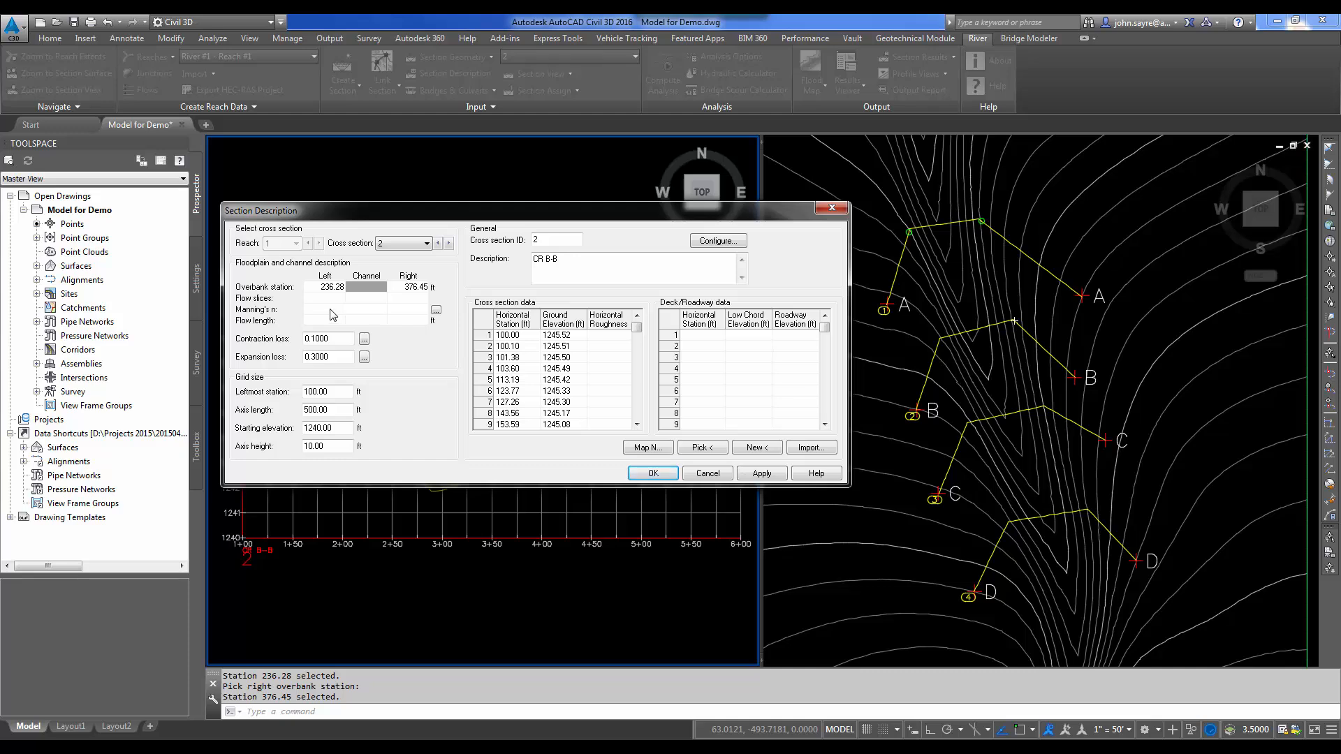
{"action": "mouse_move", "coordinate": [329, 334]}
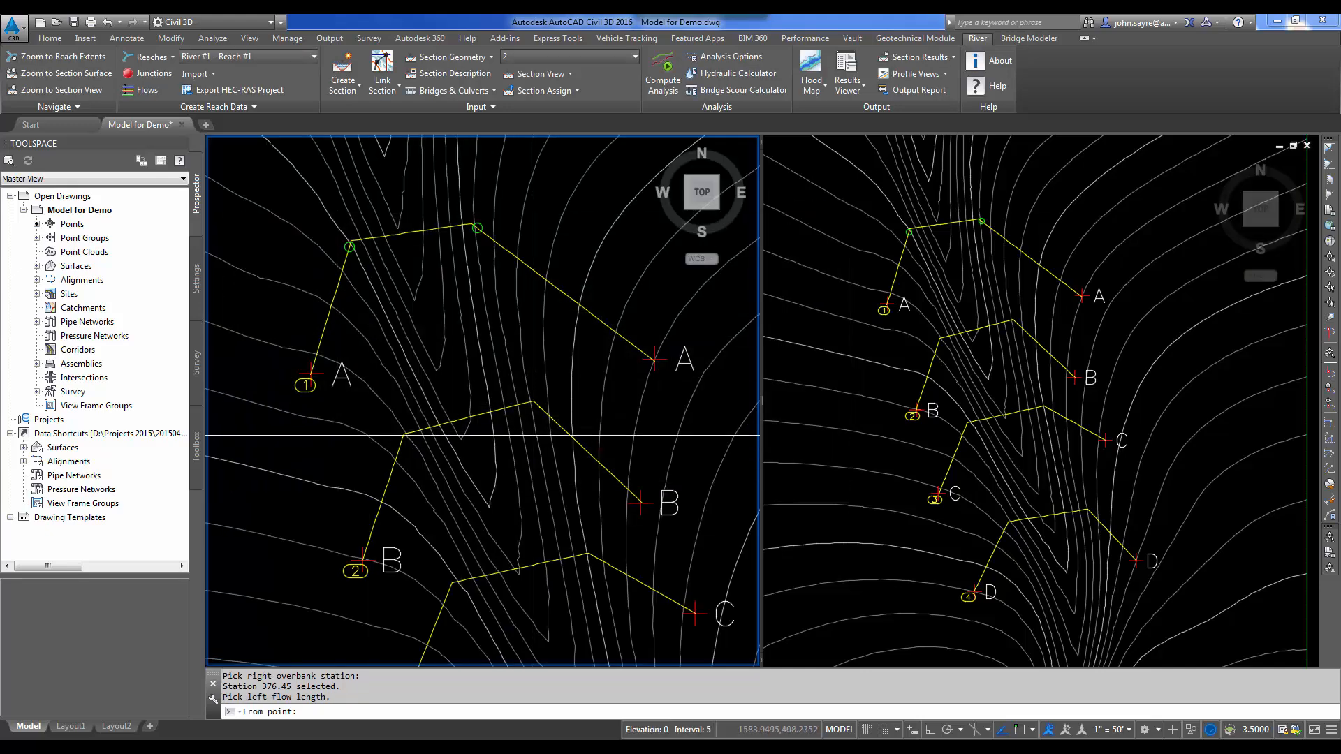
- Trace the left, channel and right flow paths from section A to B, giving 200.78, 198.55 and 188.94 ft
{"action": "left_click", "coordinate": [452, 75]}
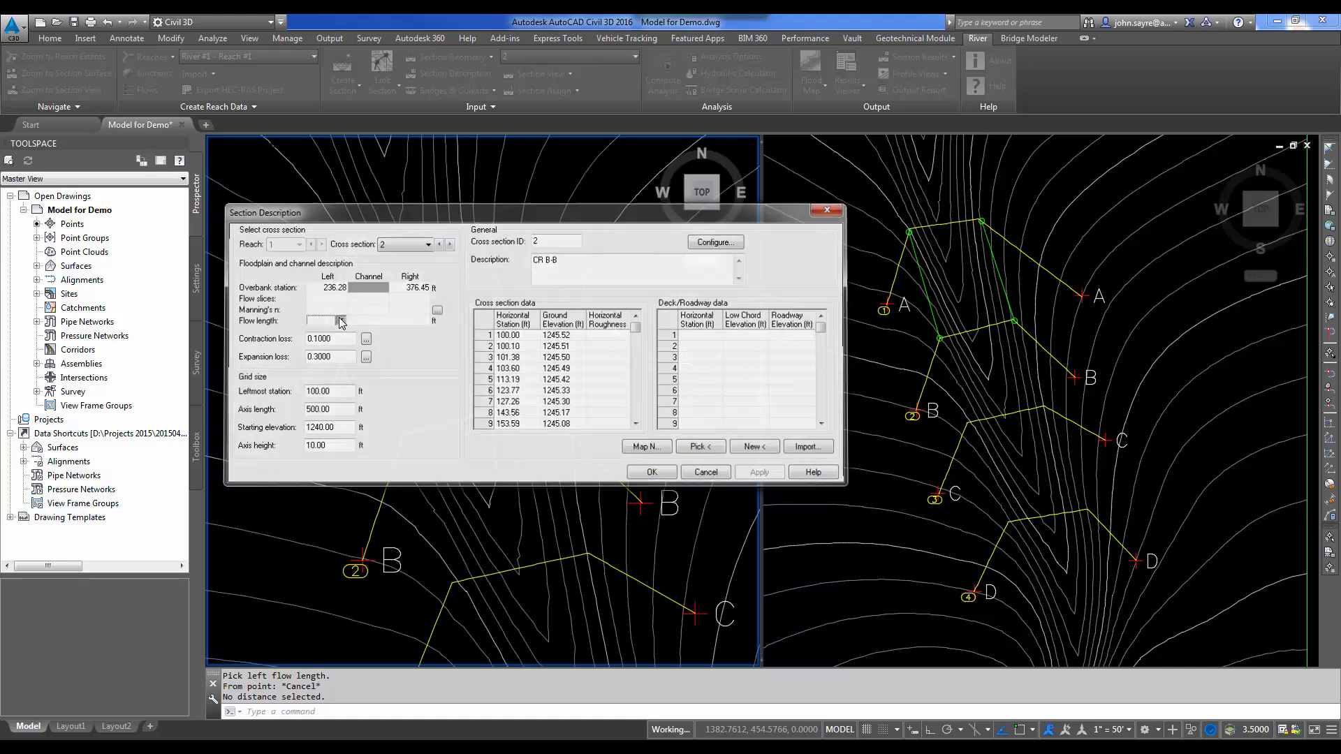
{"action": "left_click", "coordinate": [341, 321]}
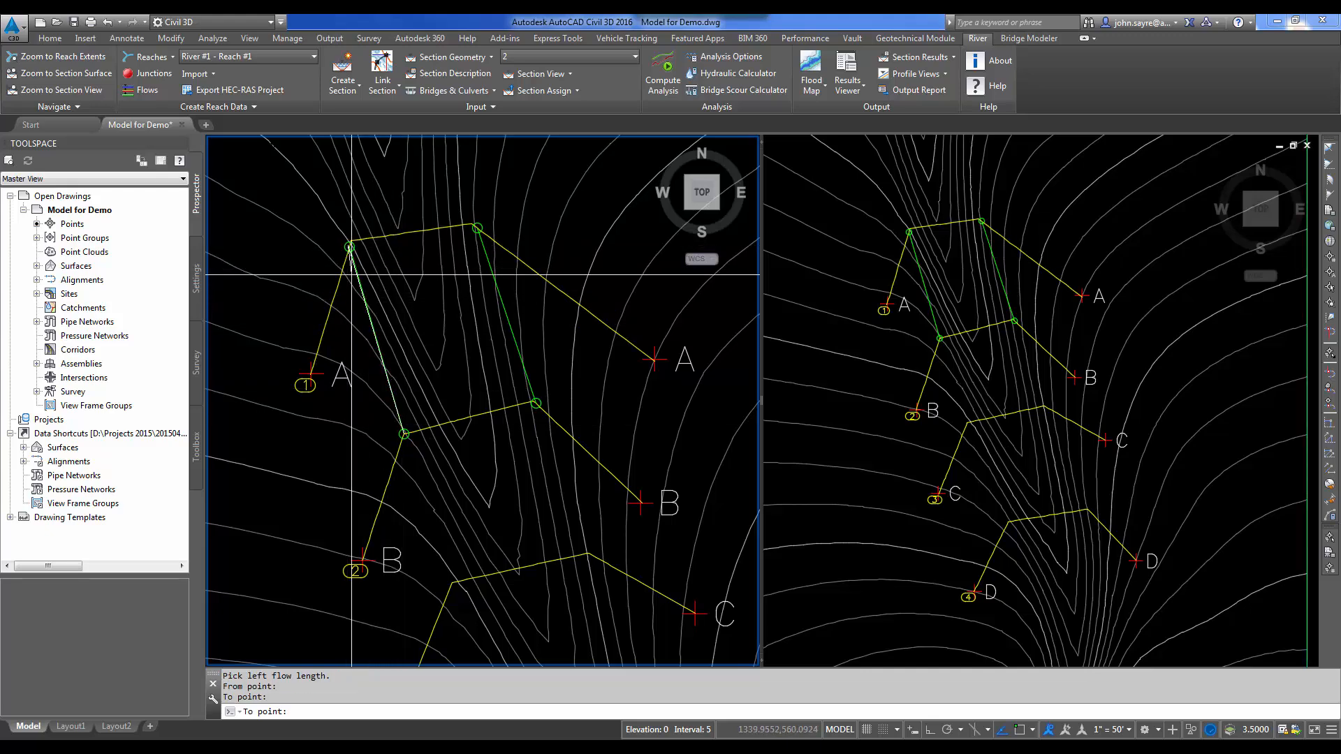
{"action": "left_click", "coordinate": [453, 74]}
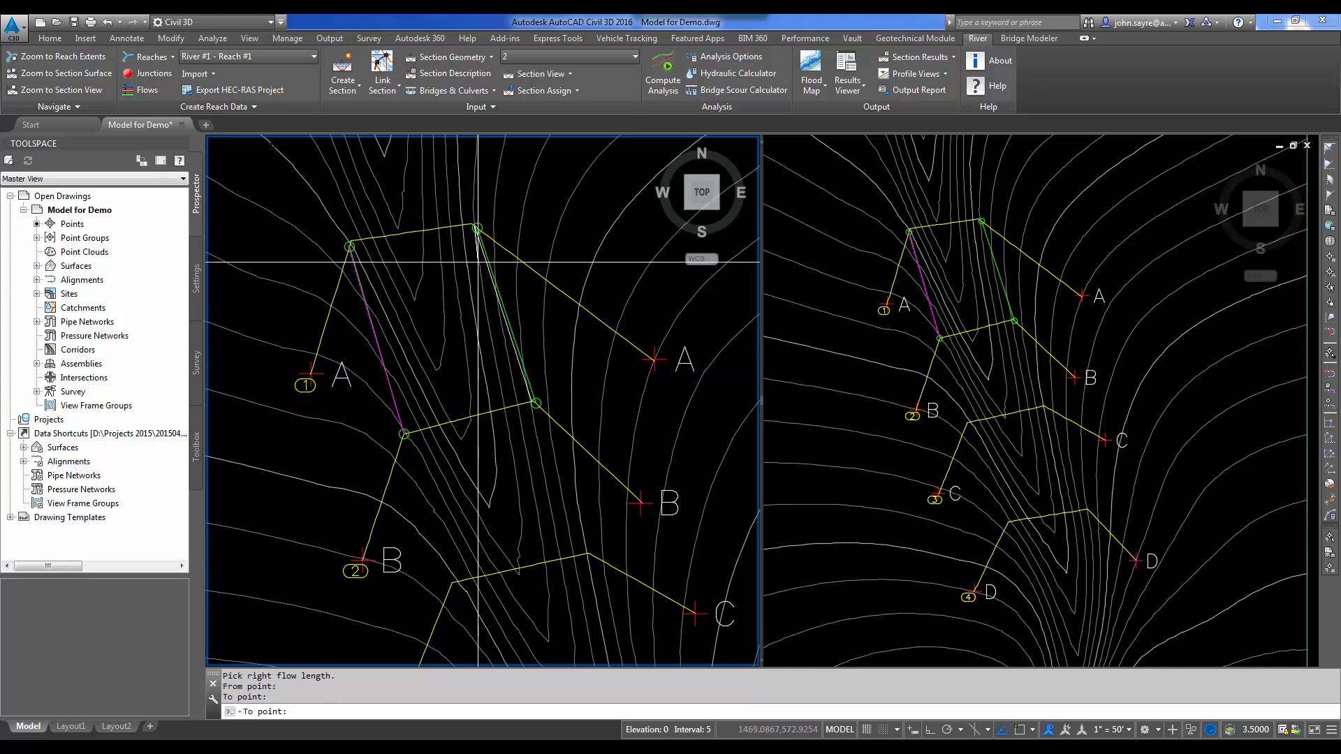
{"action": "left_click", "coordinate": [454, 74]}
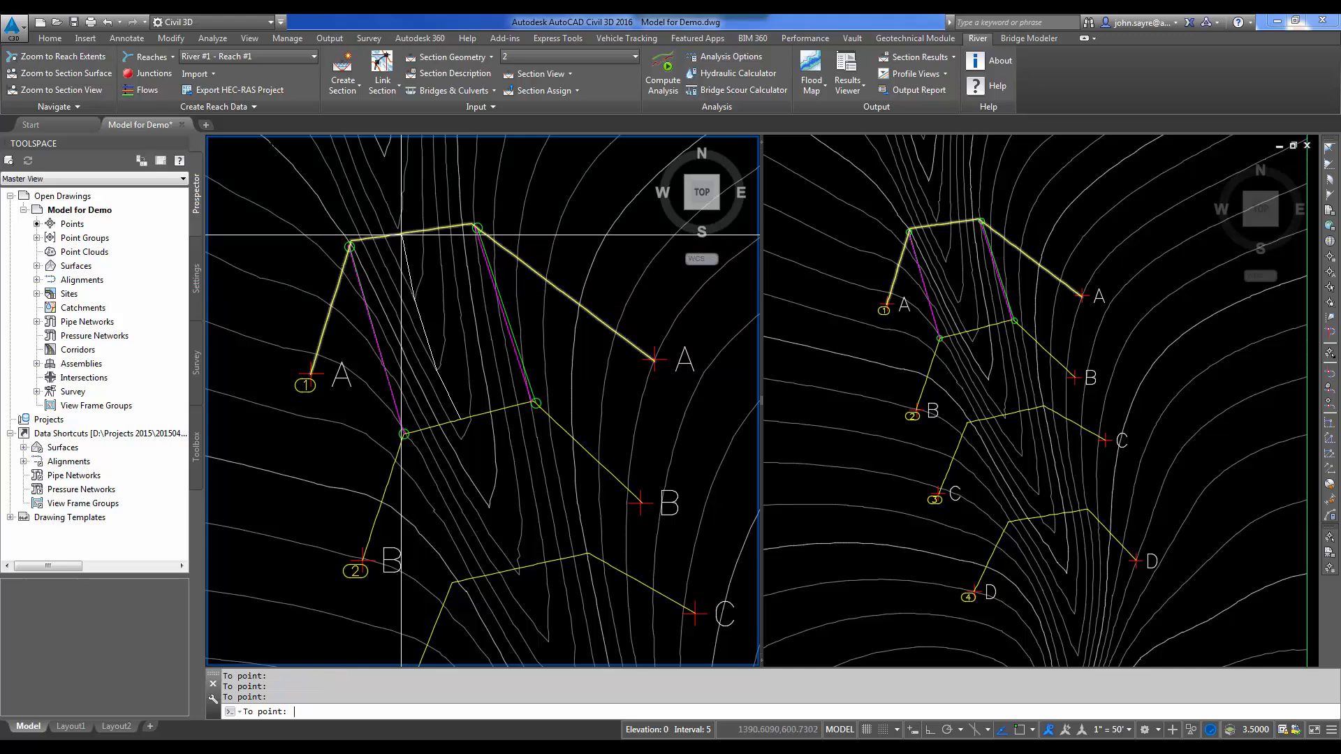
{"action": "left_click", "coordinate": [452, 72]}
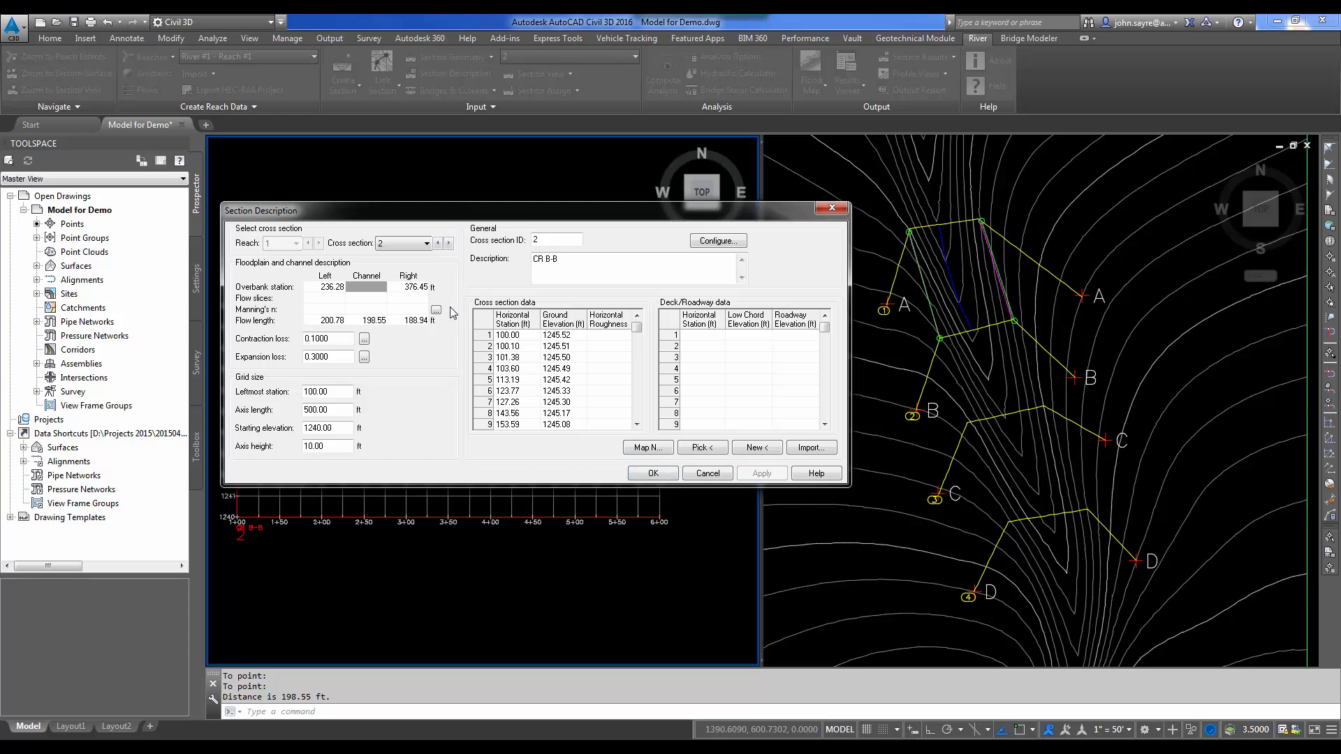
- Pick overbank stations 237.66 and 378.23 ft on cross section 3 (CR C-C)
{"action": "left_click", "coordinate": [449, 243]}
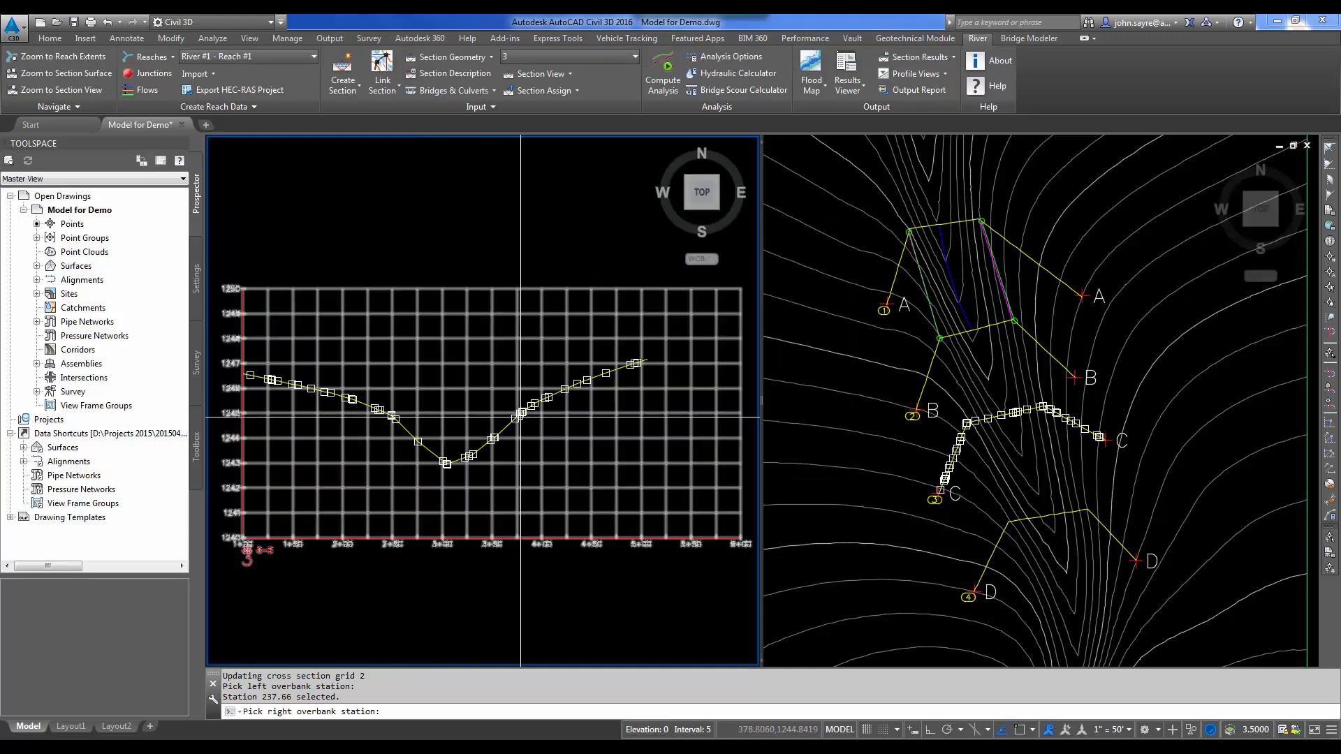
{"action": "left_click", "coordinate": [453, 74]}
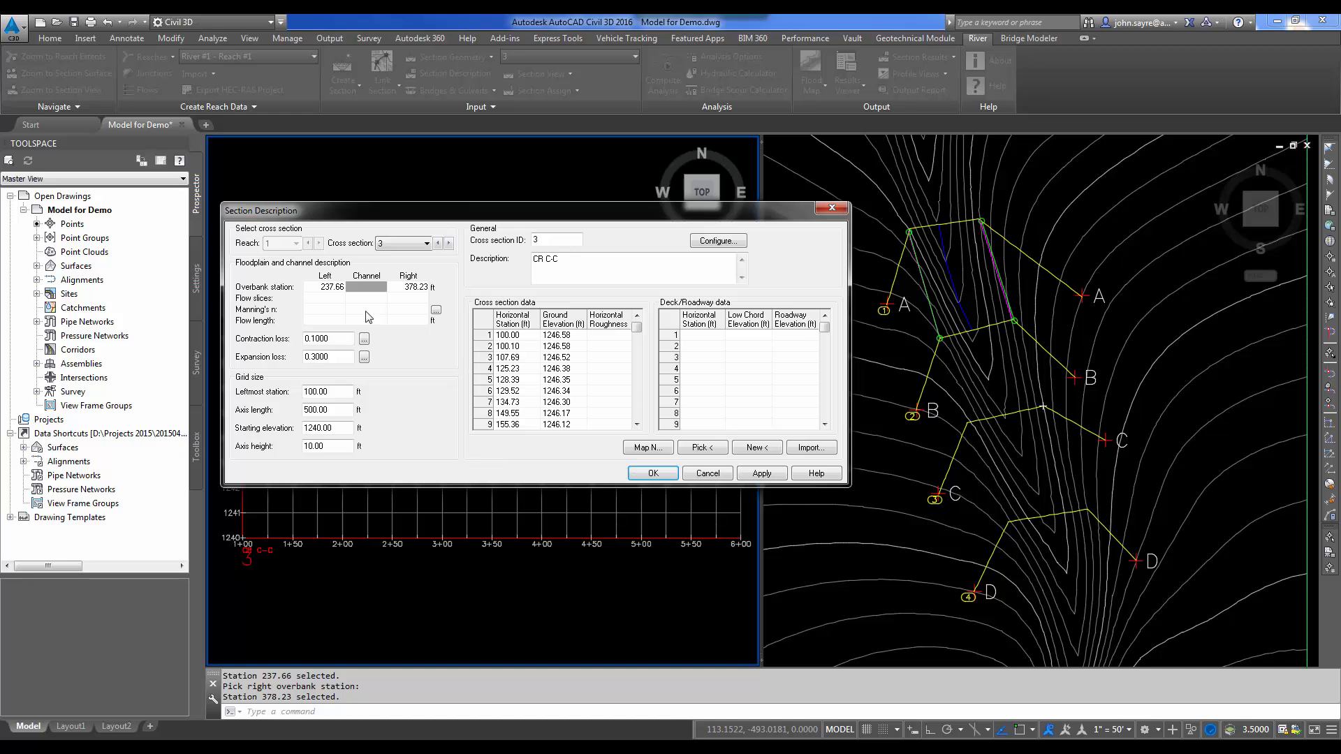
{"action": "mouse_move", "coordinate": [337, 326]}
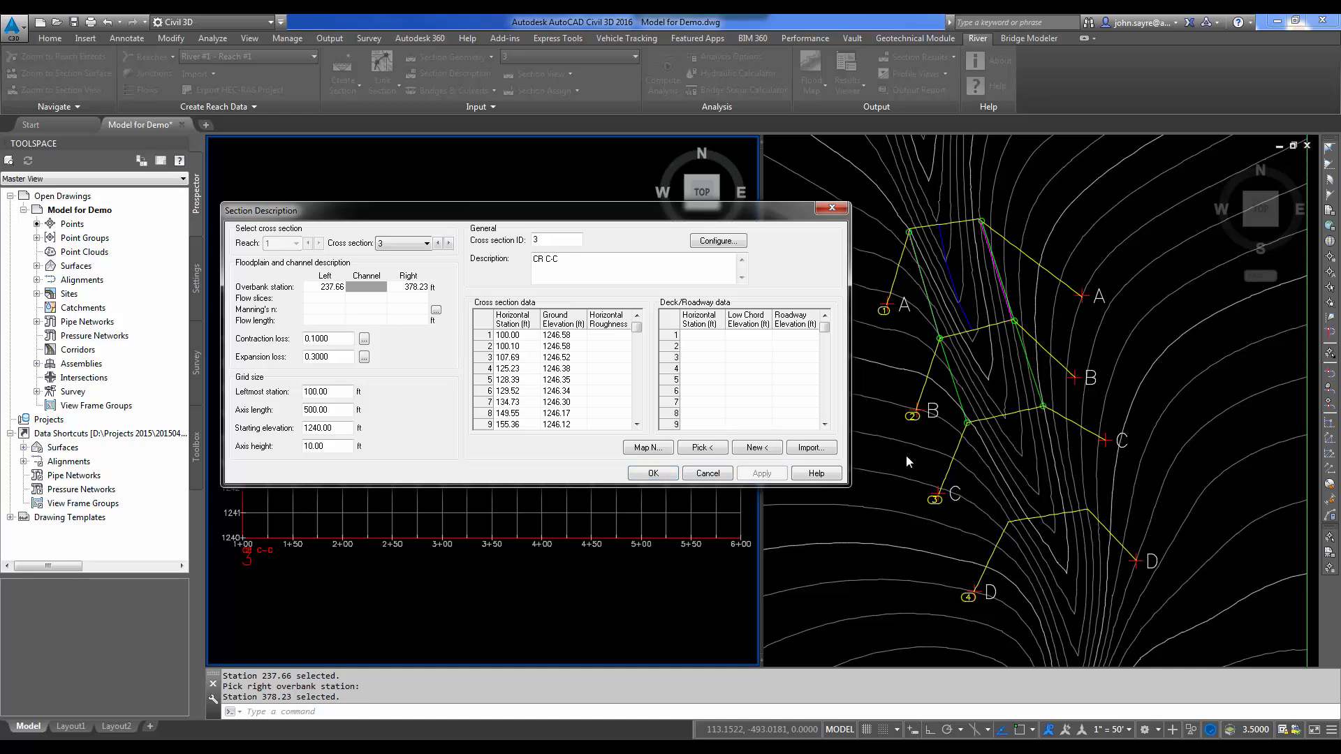
{"action": "mouse_move", "coordinate": [971, 434]}
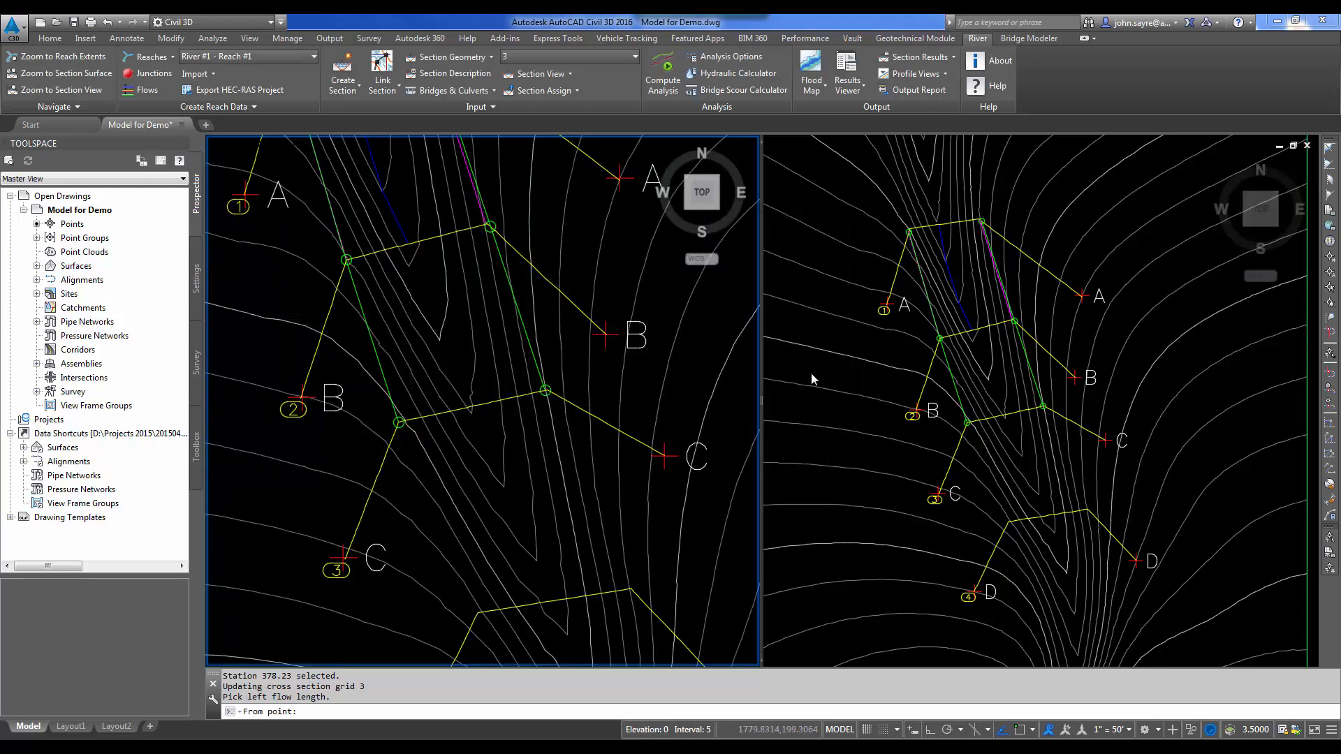
{"action": "mouse_move", "coordinate": [931, 405]}
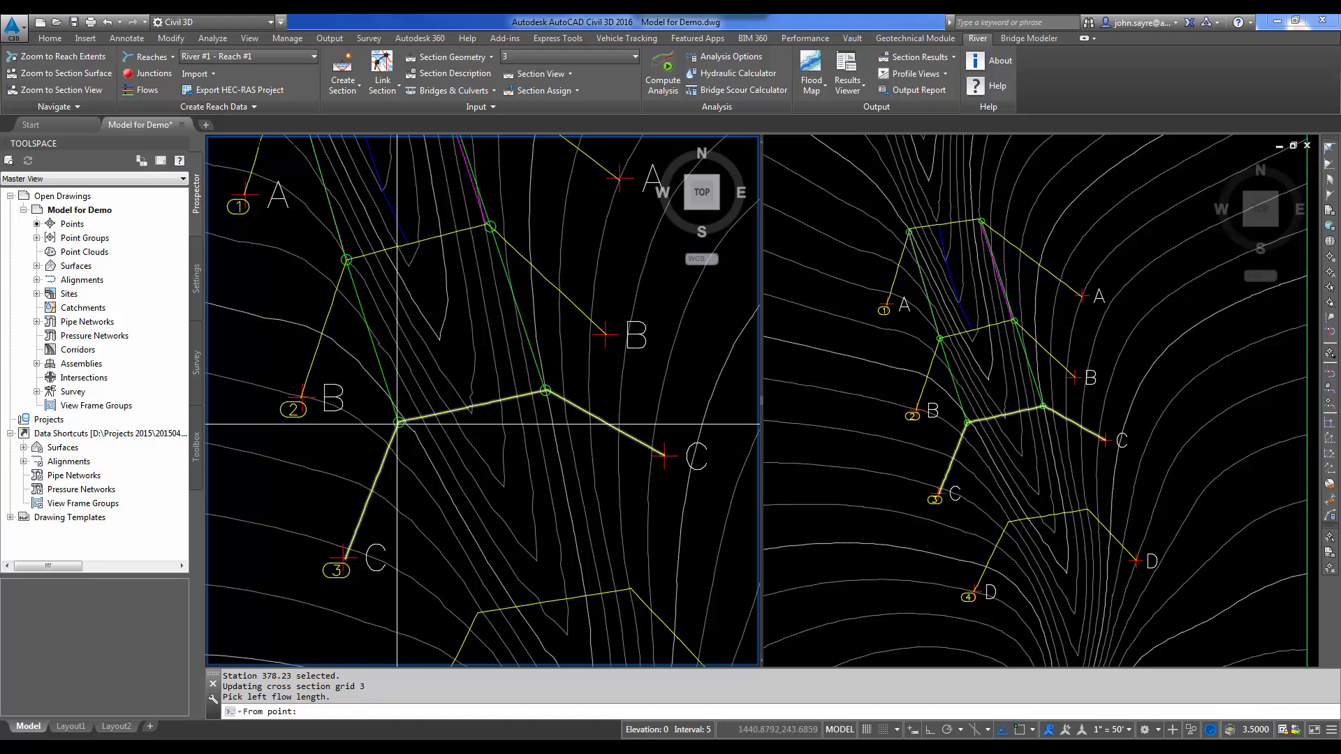
- Pick left and right flow lengths for section 3 in plan (160.42, 162.82, 162.64 ft) and apply them
{"action": "left_click", "coordinate": [350, 261]}
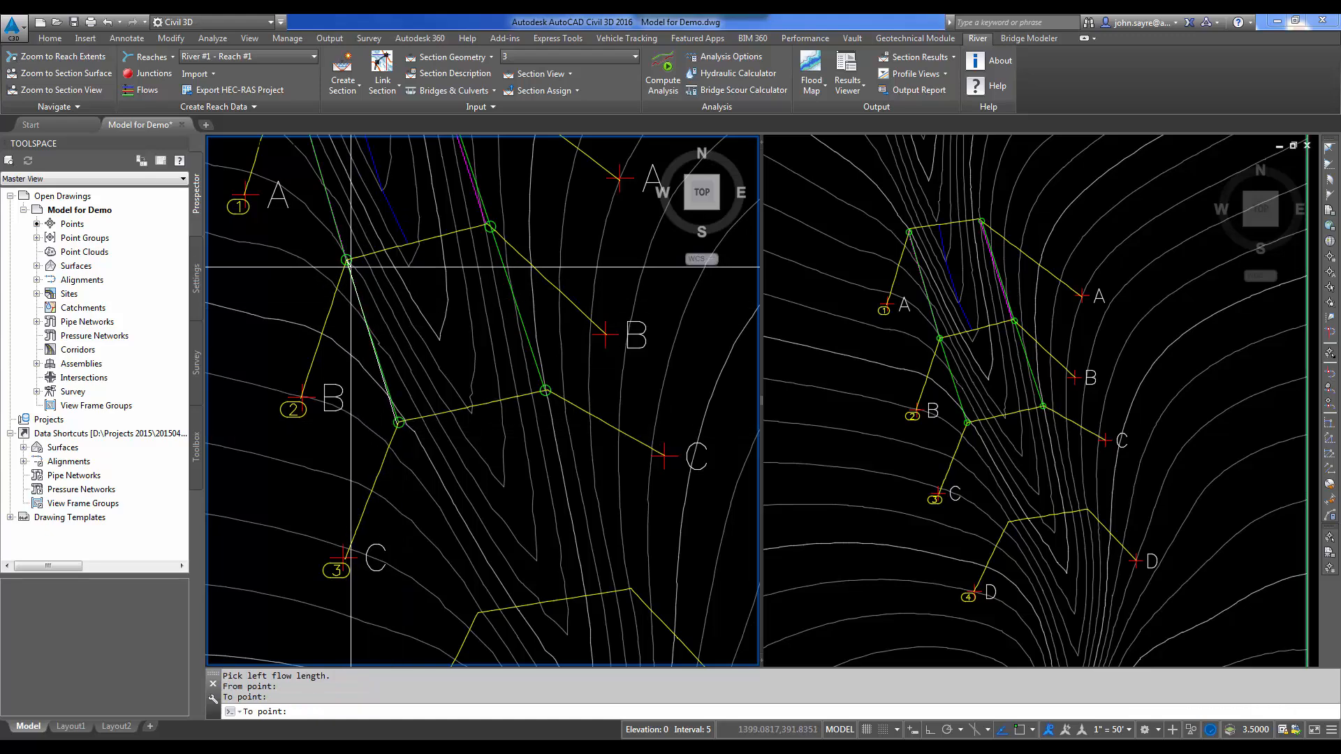
{"action": "left_click", "coordinate": [452, 74]}
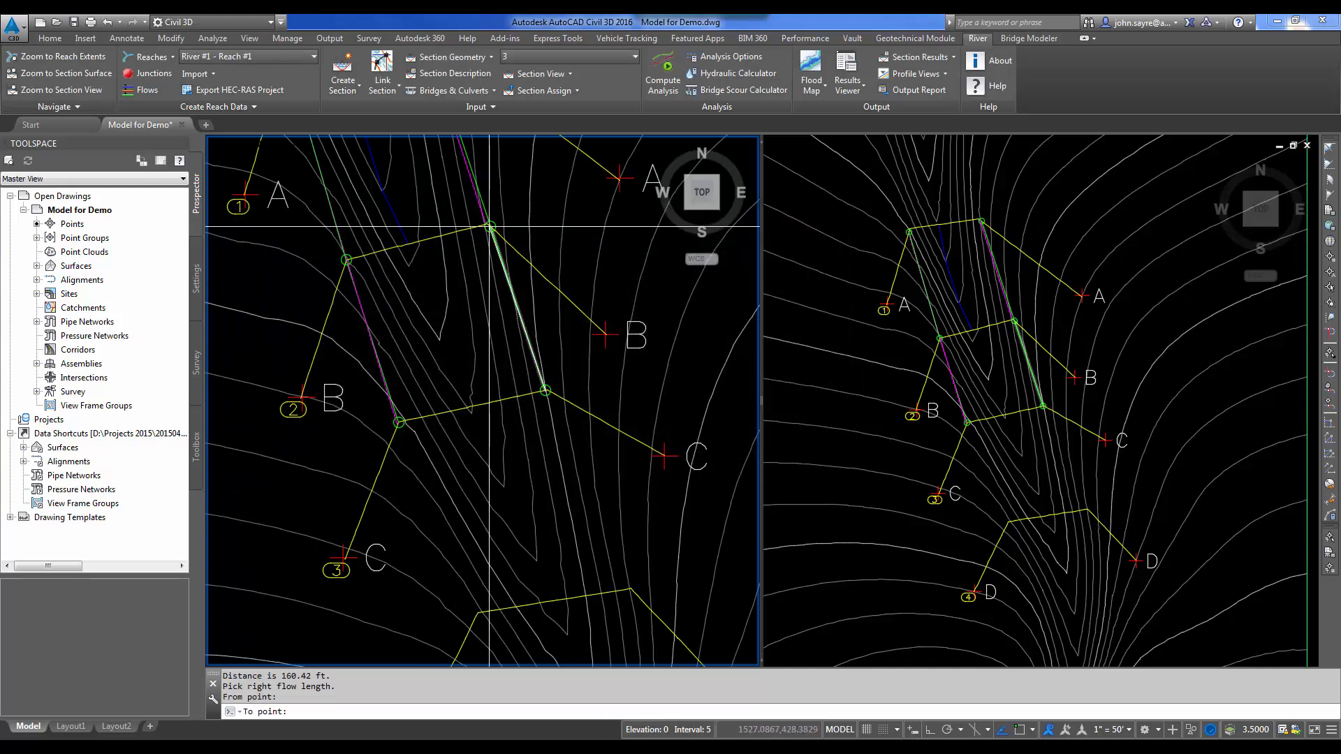
{"action": "left_click", "coordinate": [452, 74]}
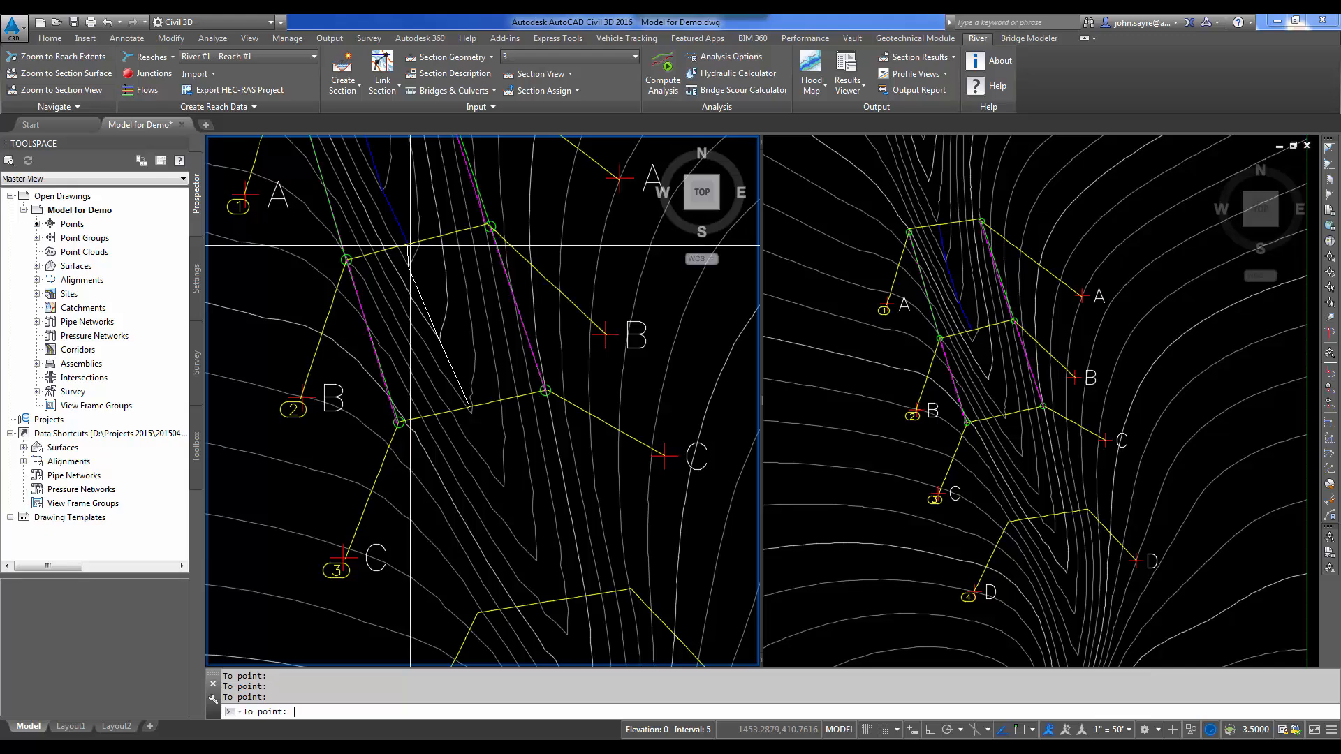
{"action": "left_click", "coordinate": [453, 73]}
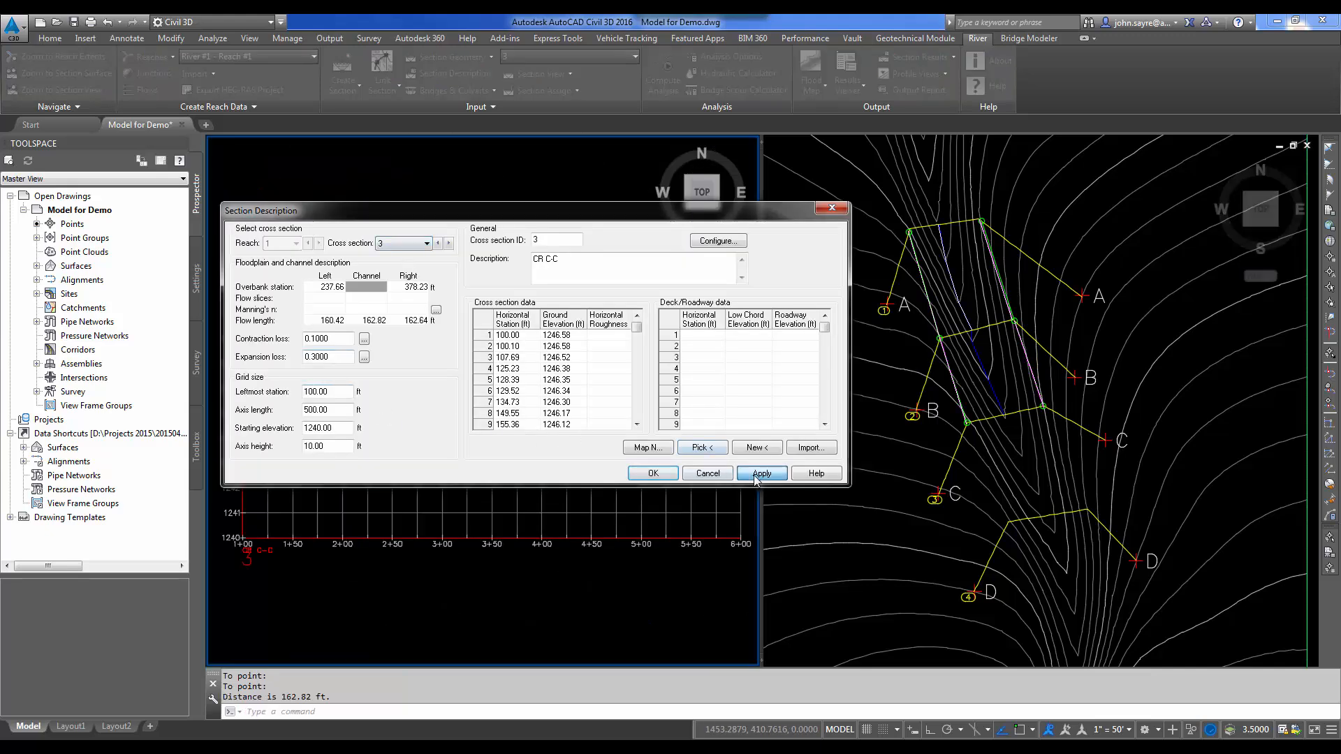
{"action": "left_click", "coordinate": [429, 243]}
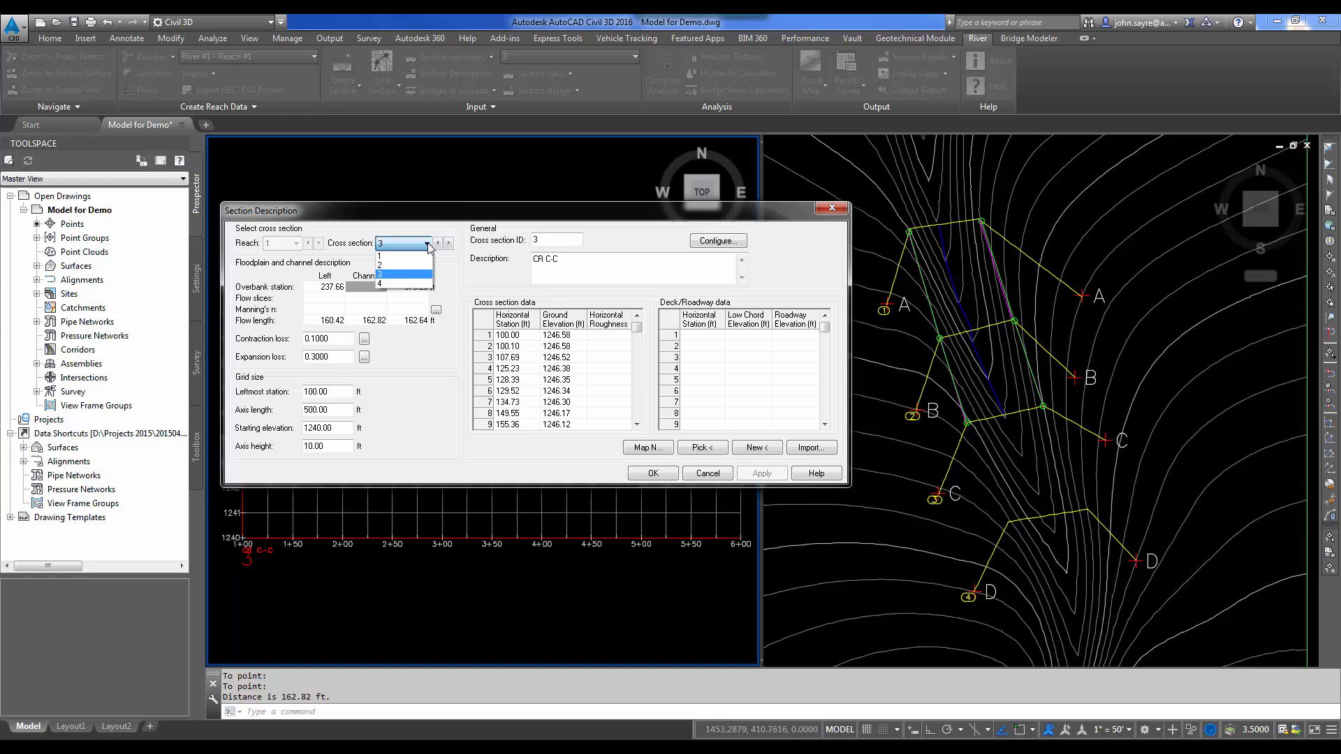
- Switch to cross section 4 and pick overbank stations 233.06 and 379.91 ft on its graph
{"action": "left_click", "coordinate": [402, 282]}
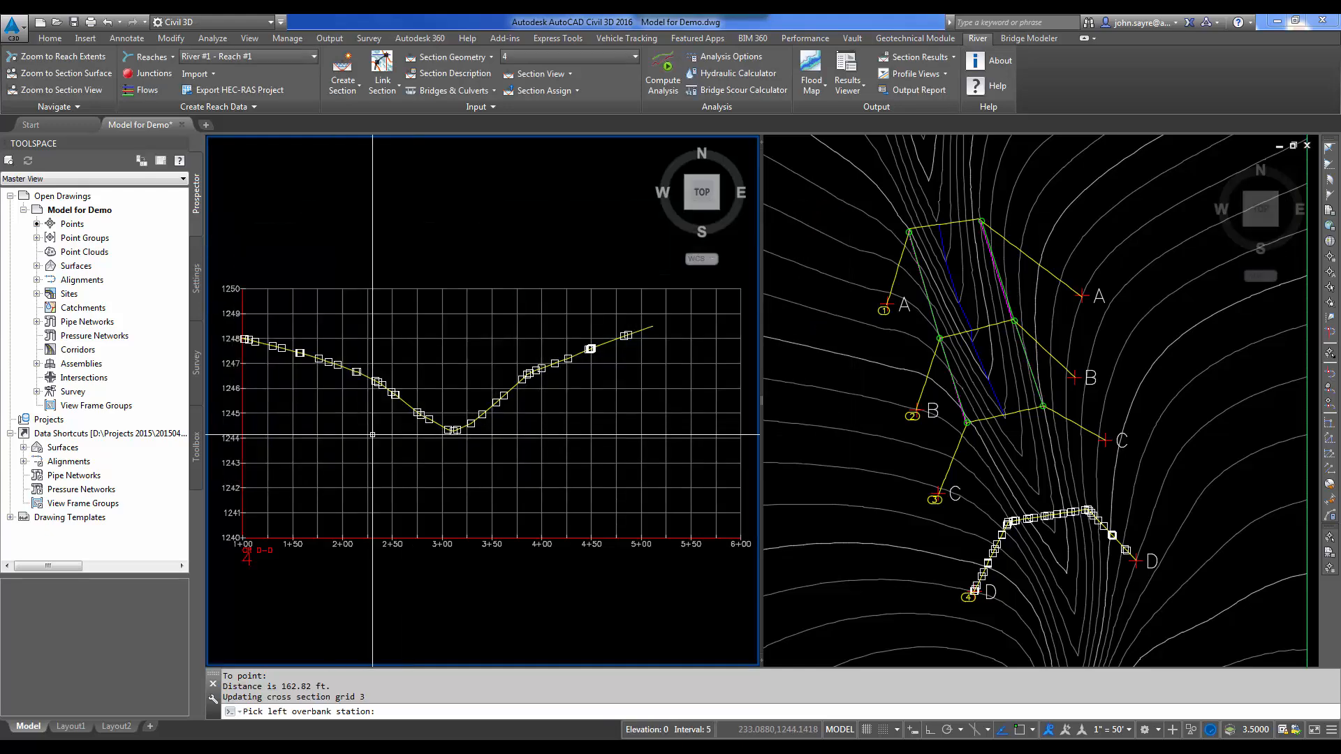
{"action": "left_click", "coordinate": [453, 74]}
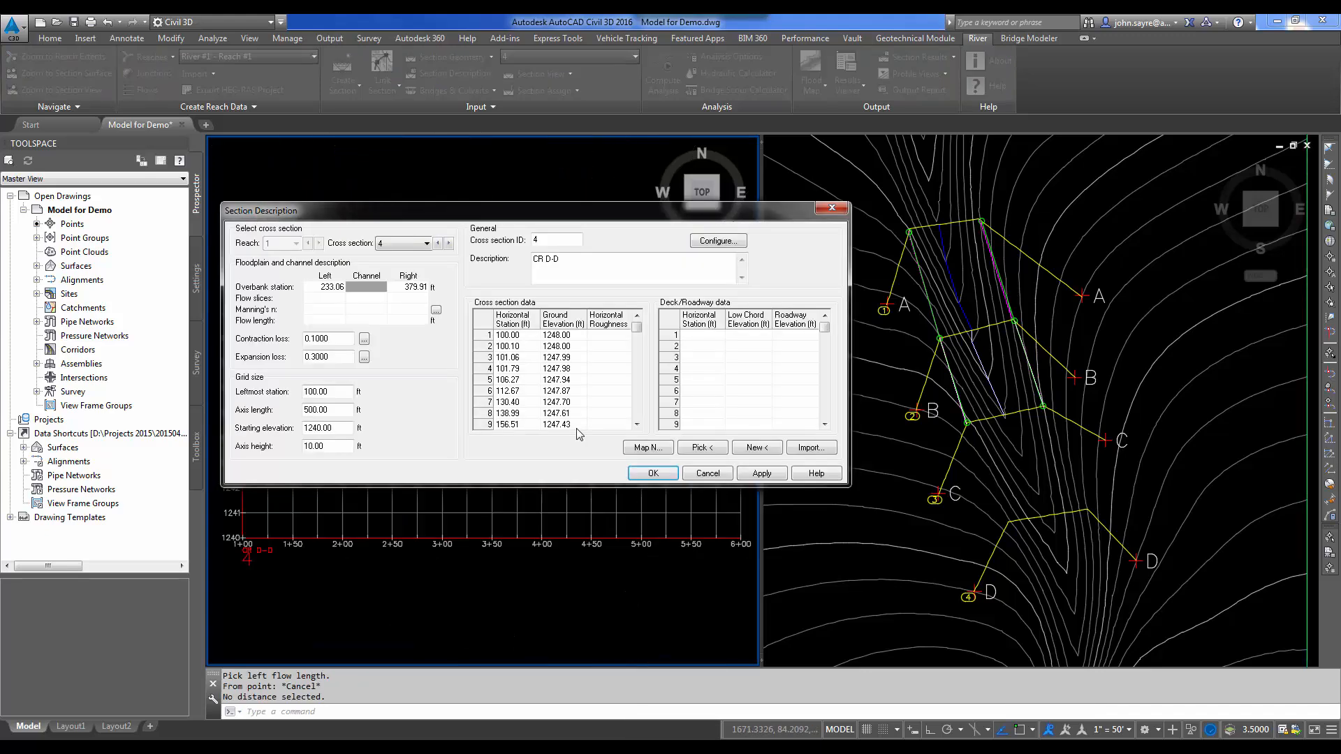
{"action": "left_click", "coordinate": [760, 473]}
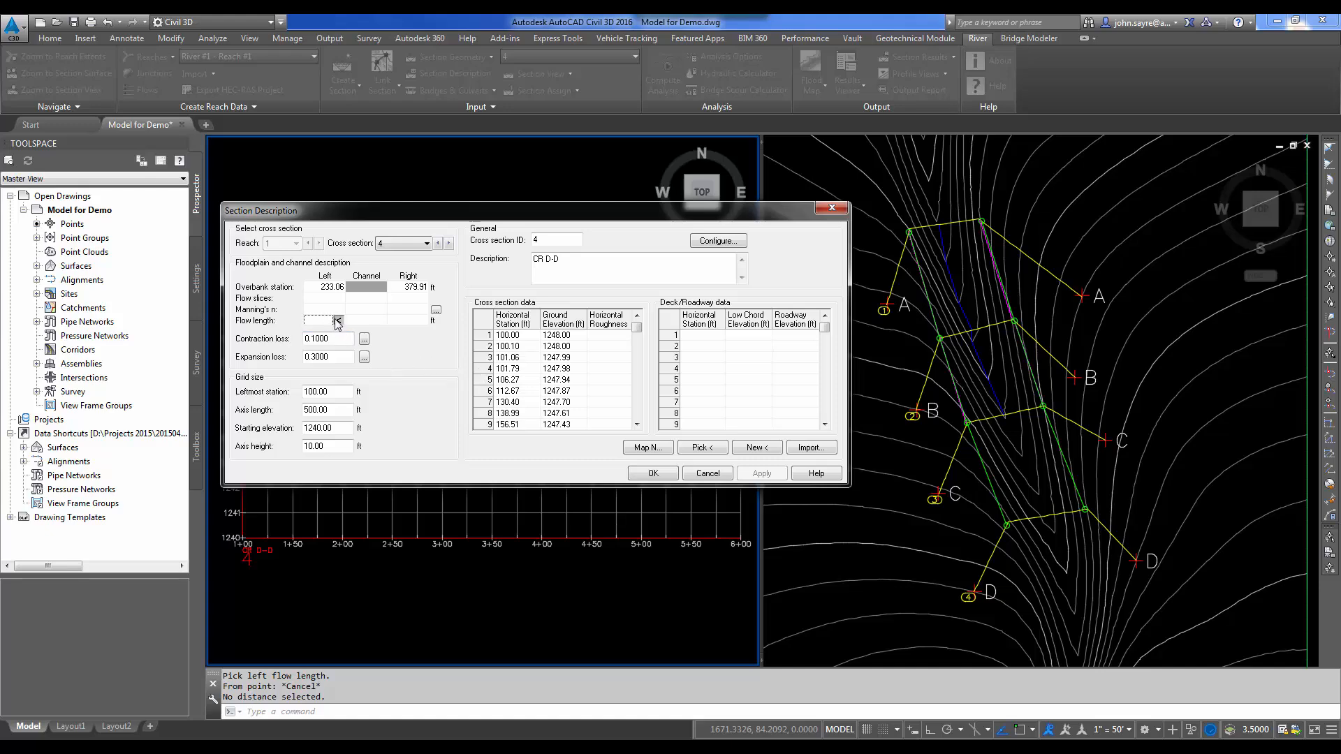
{"action": "left_click", "coordinate": [337, 321]}
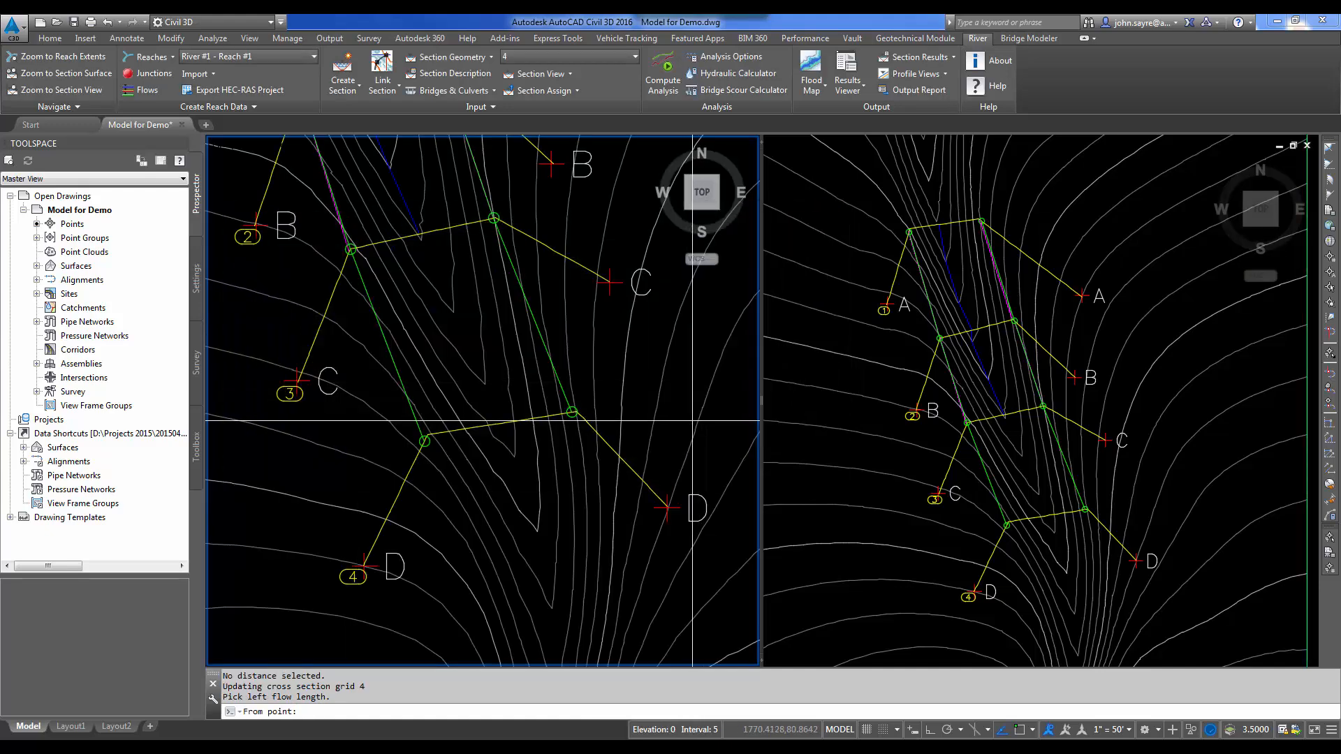
{"action": "mouse_move", "coordinate": [423, 440]}
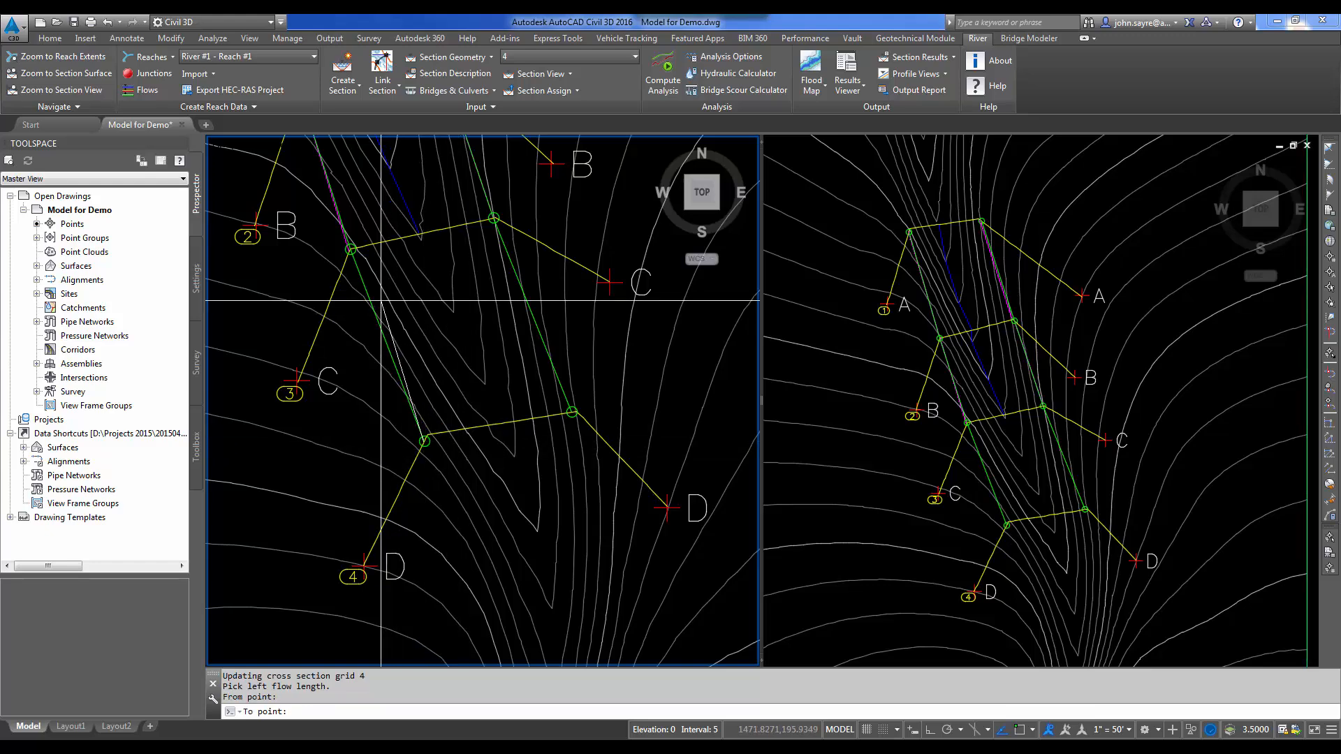
- Pick the left and right flow length from/to points for section 4 in plan view
{"action": "left_click", "coordinate": [350, 250]}
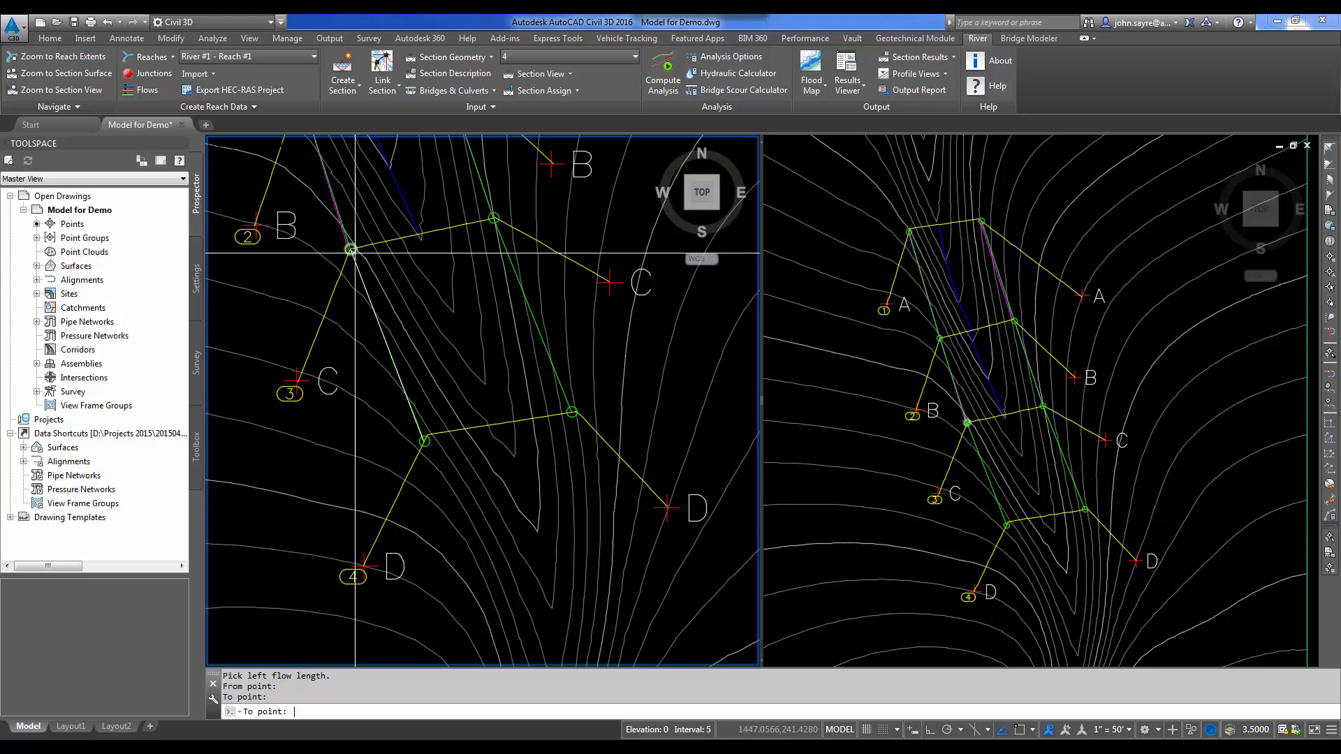
{"action": "left_click", "coordinate": [449, 73]}
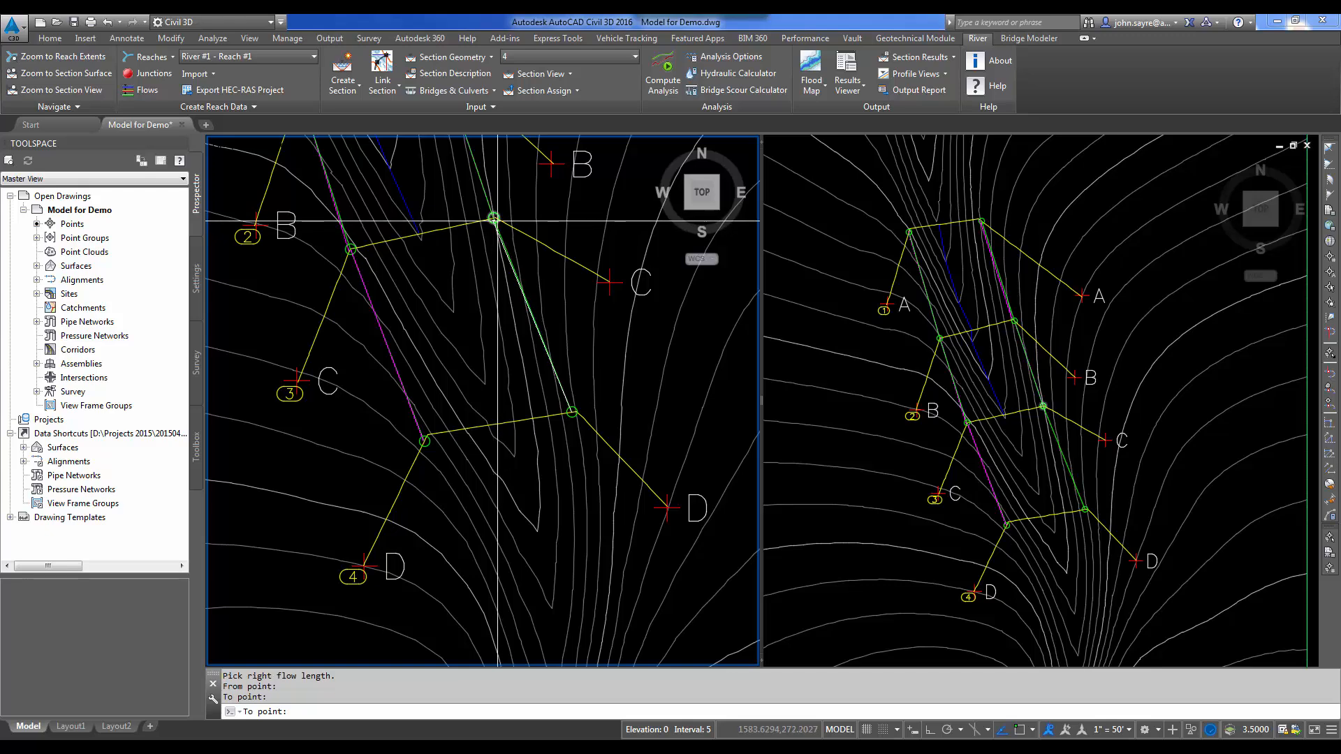
{"action": "left_click", "coordinate": [449, 74]}
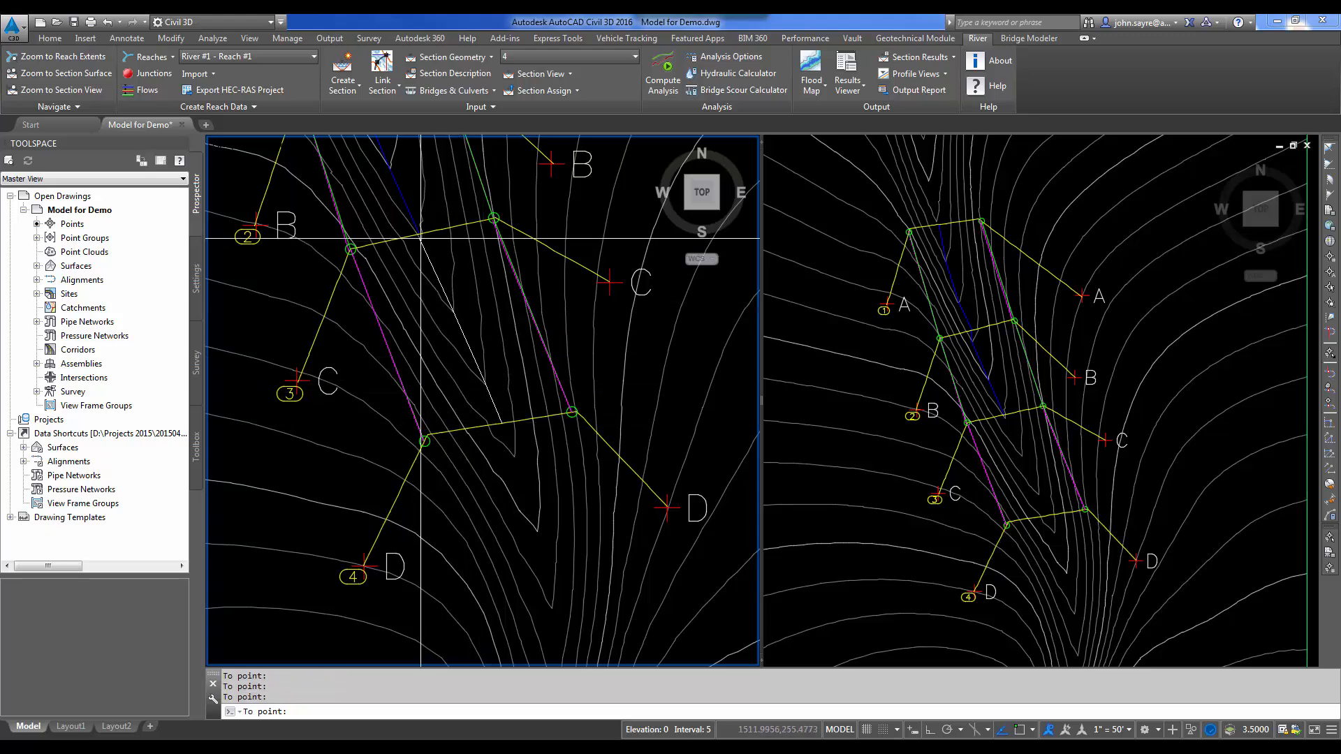
{"action": "left_click", "coordinate": [453, 74]}
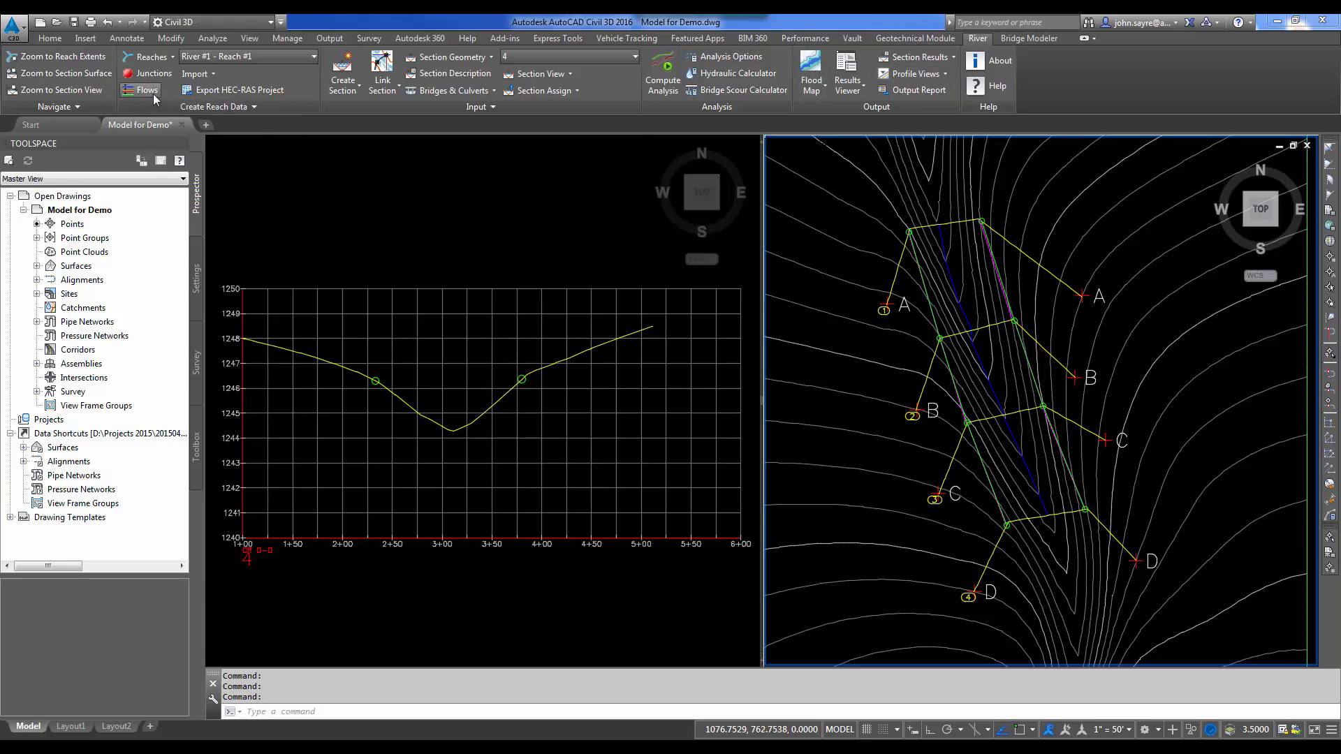
- In River > Flows, name the profiles and give profile 1 a 300 cfs flow with normal-depth slope calculated
{"action": "left_click", "coordinate": [147, 91]}
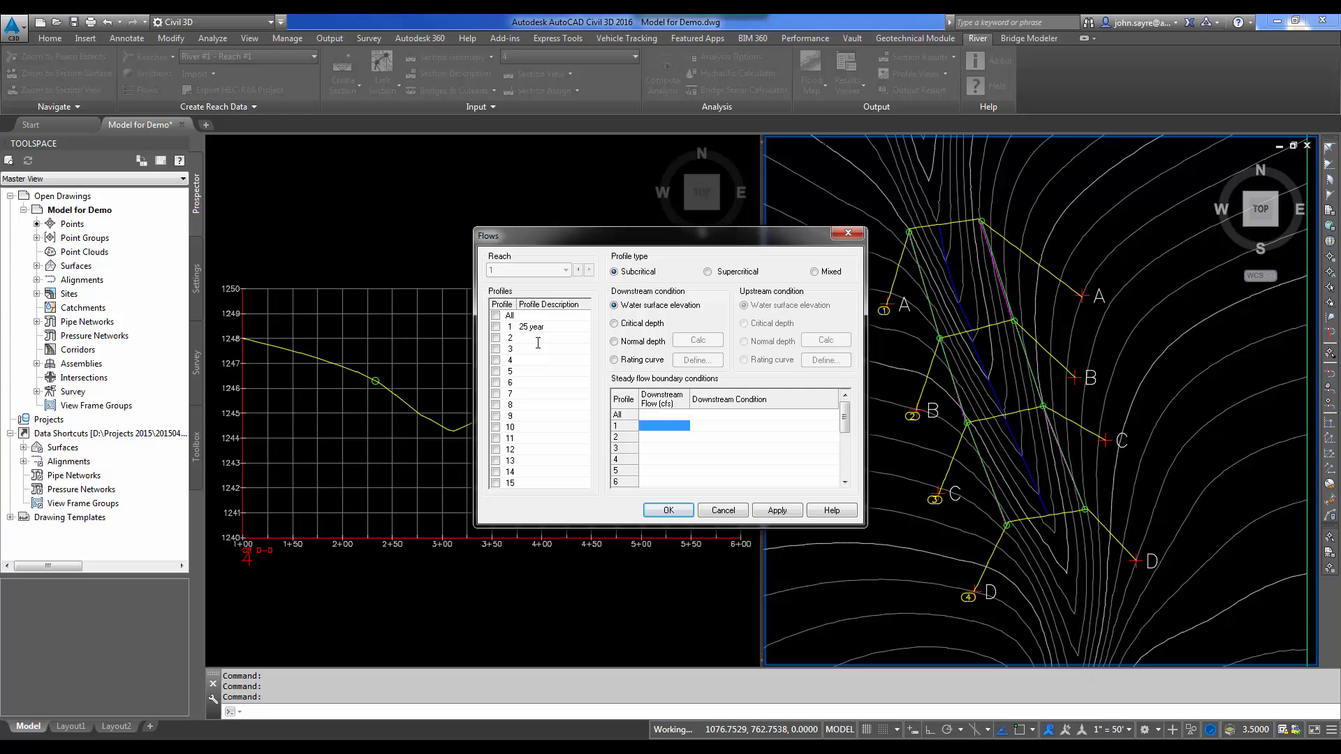
{"action": "type", "text": "50 year"}
{"action": "type", "text": "100 year"}
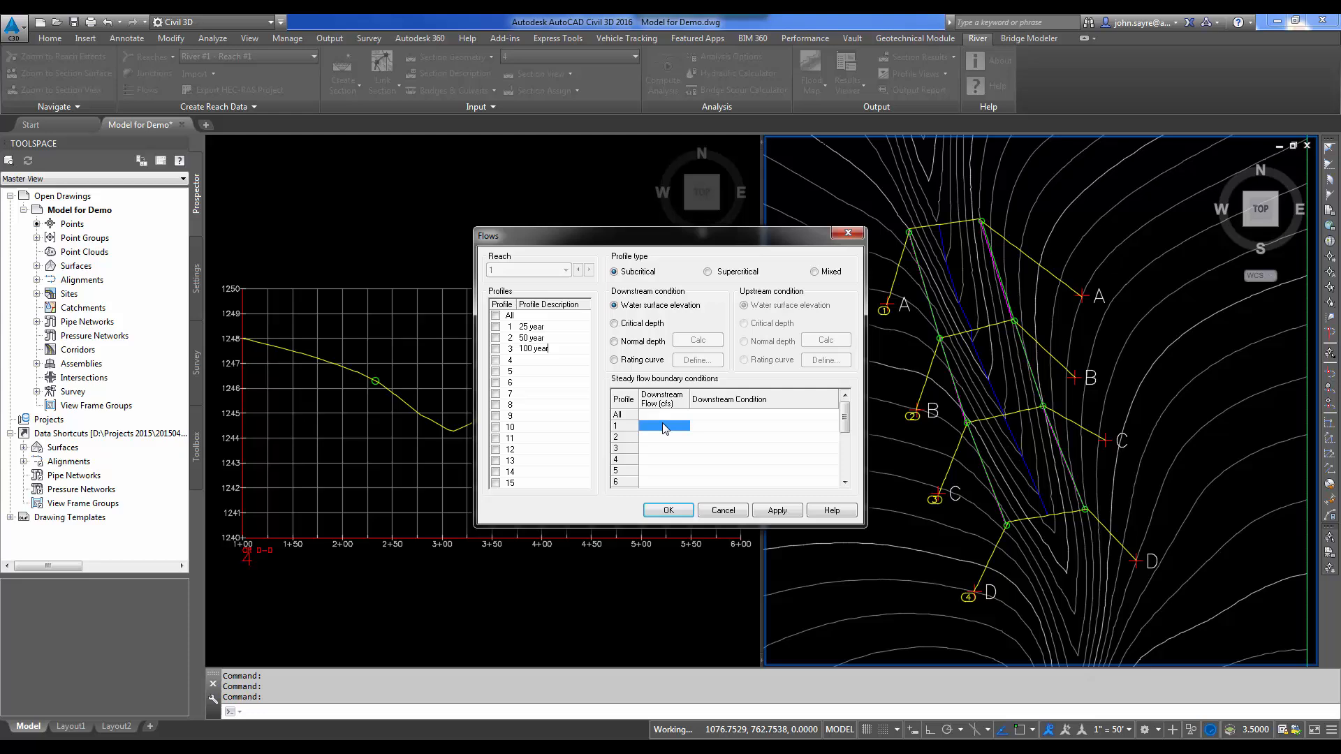
{"action": "left_click", "coordinate": [548, 350]}
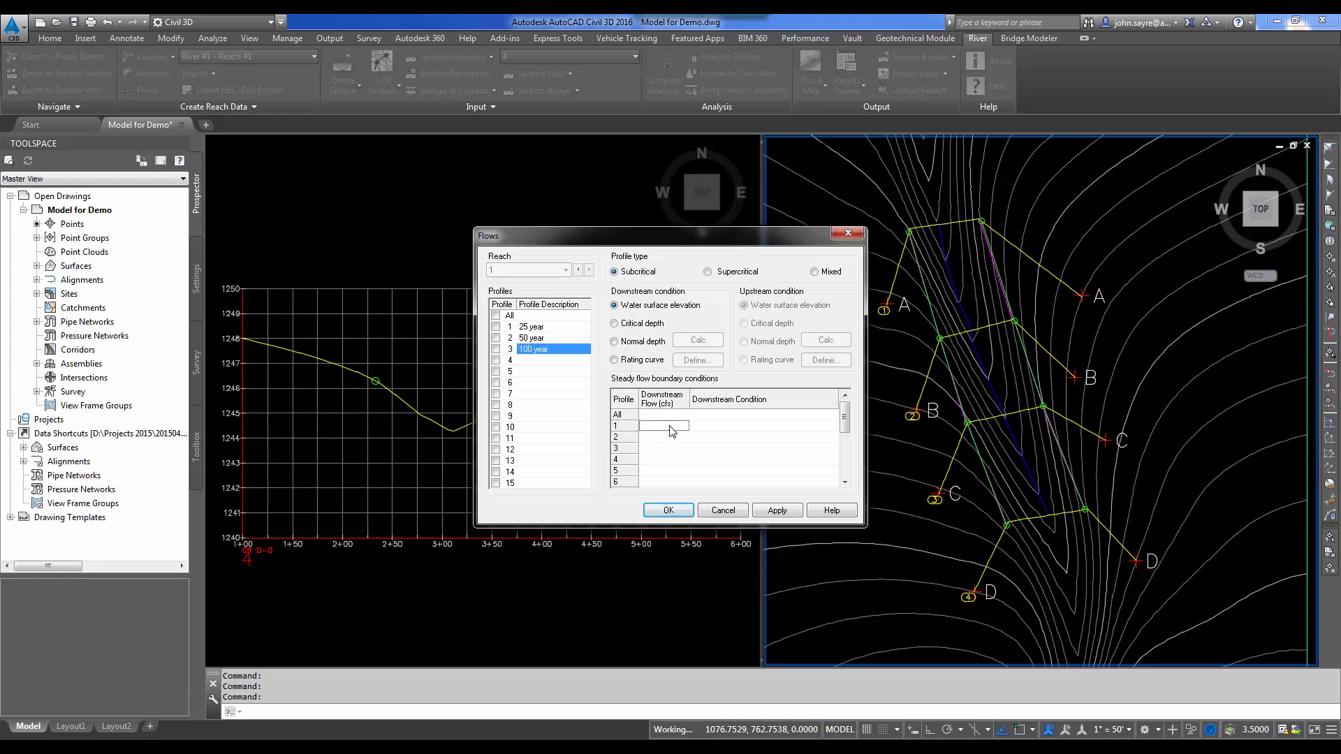
{"action": "left_click", "coordinate": [662, 425]}
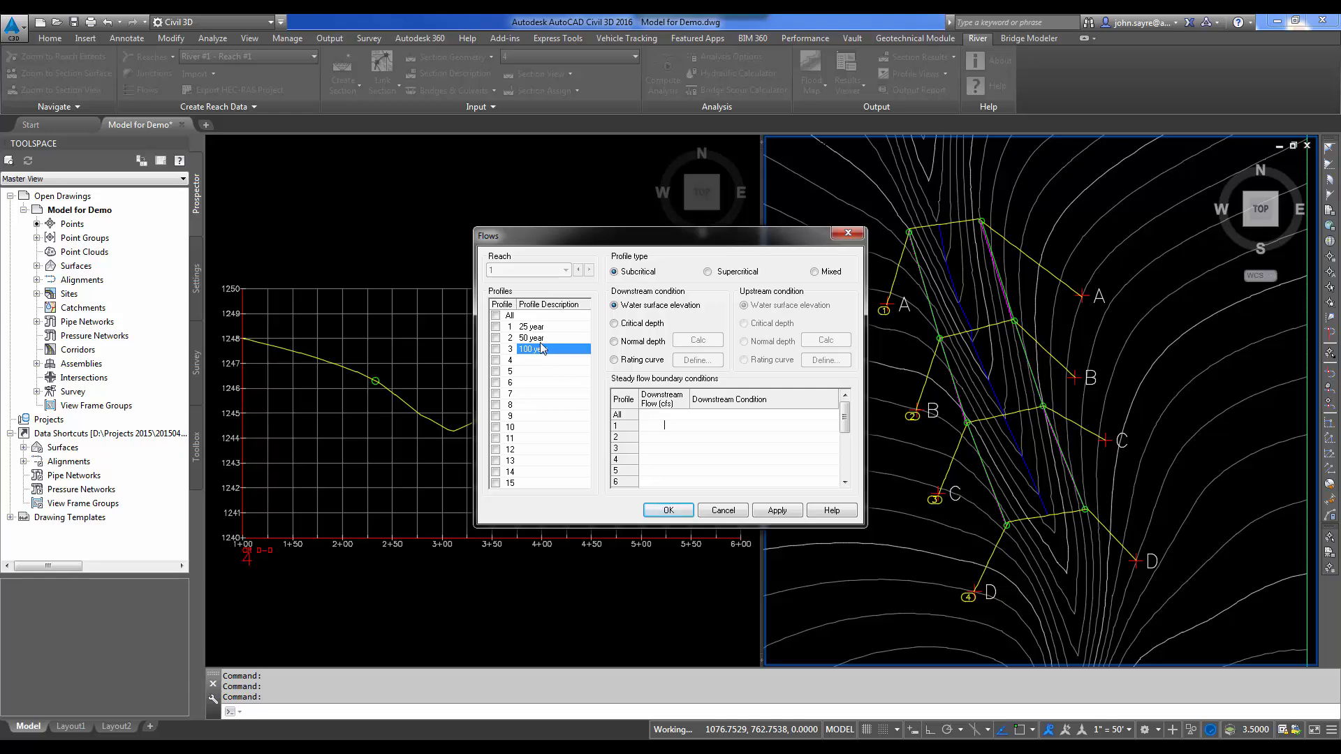
{"action": "mouse_move", "coordinate": [617, 455]}
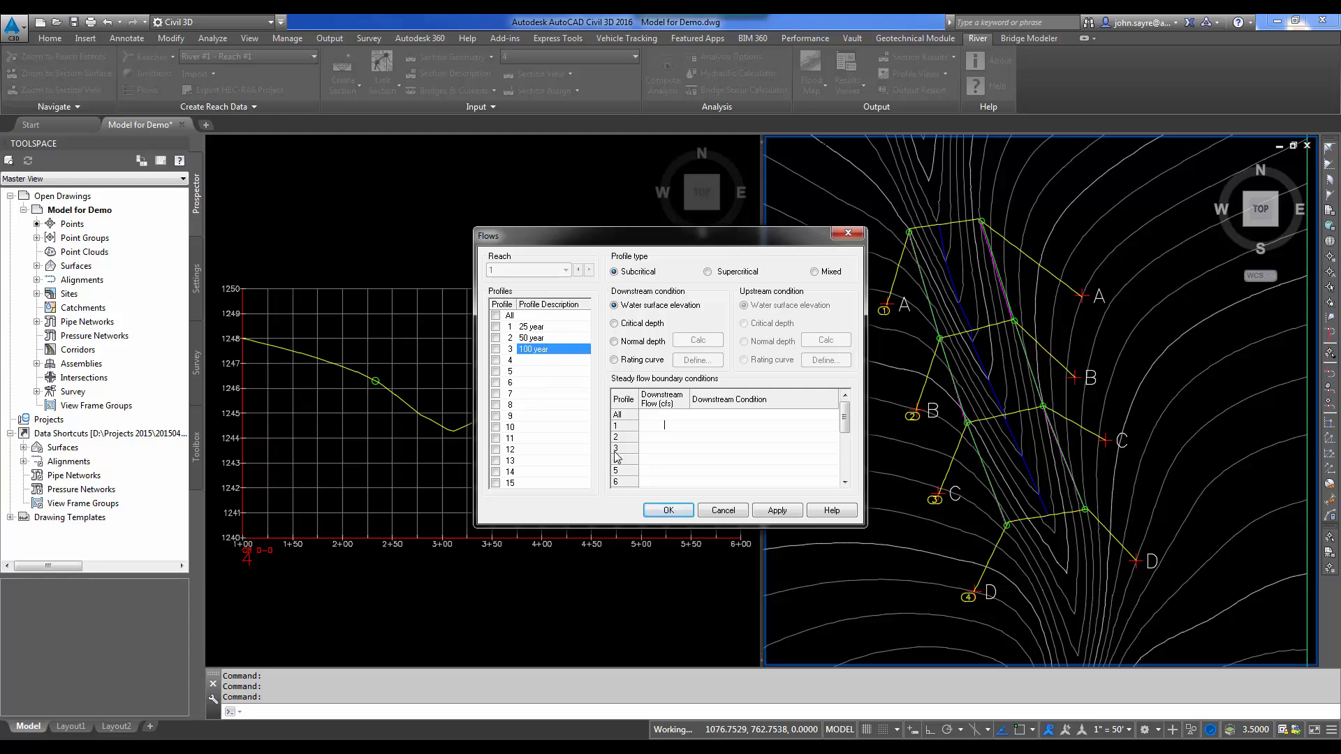
{"action": "type", "text": "300.00"}
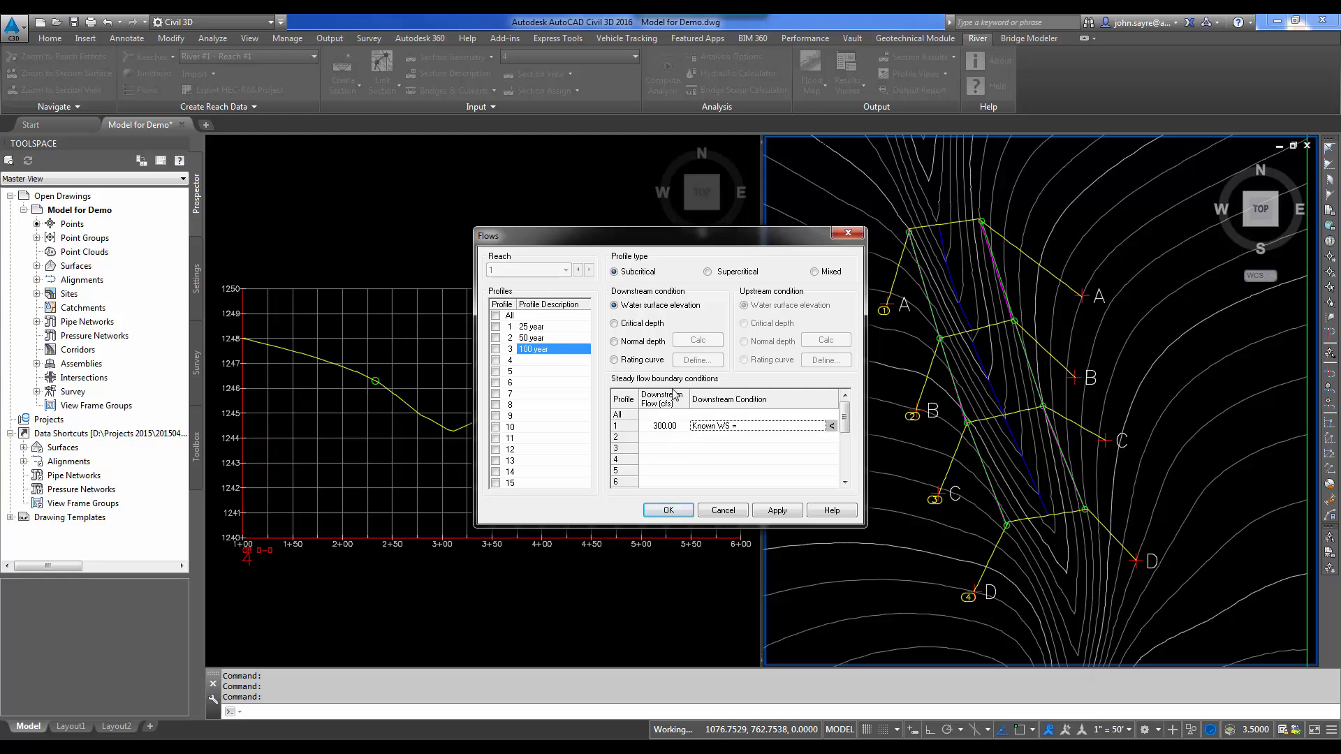
{"action": "left_click", "coordinate": [615, 341]}
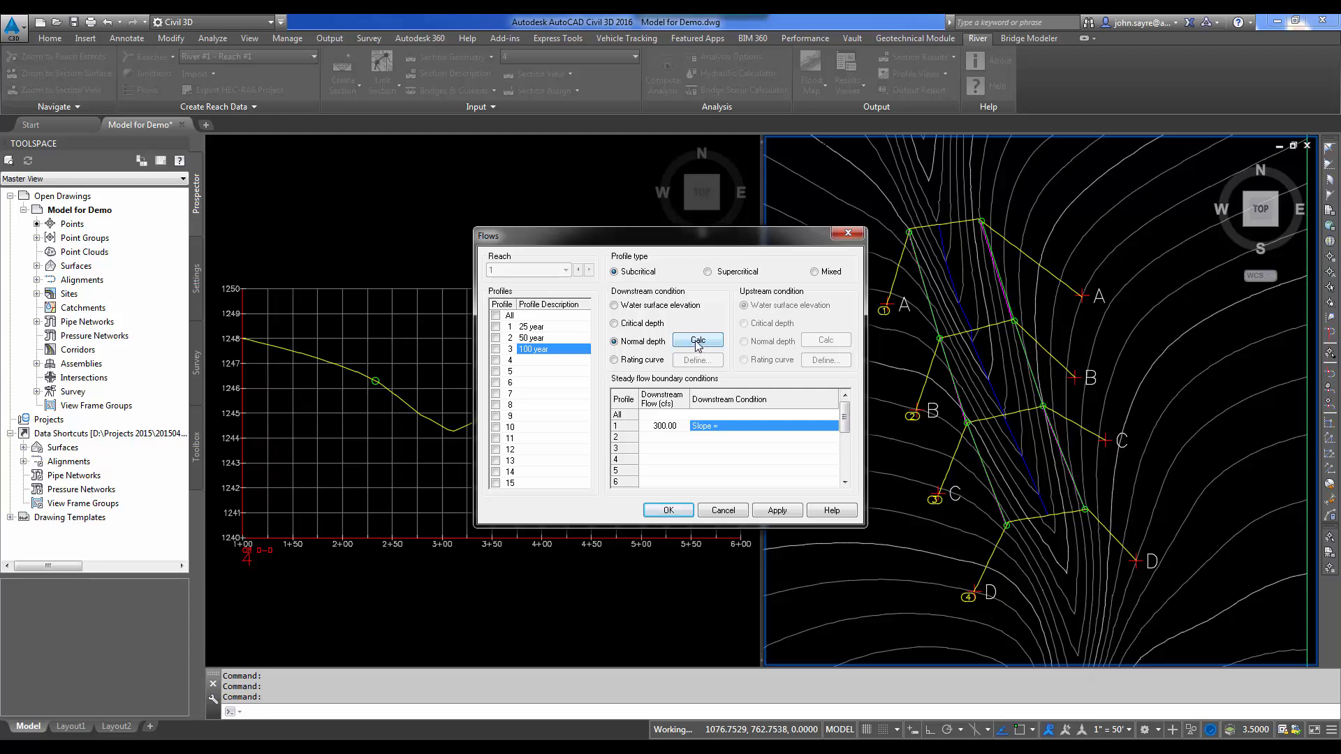
{"action": "left_click", "coordinate": [698, 341]}
{"action": "type", "text": "500"}
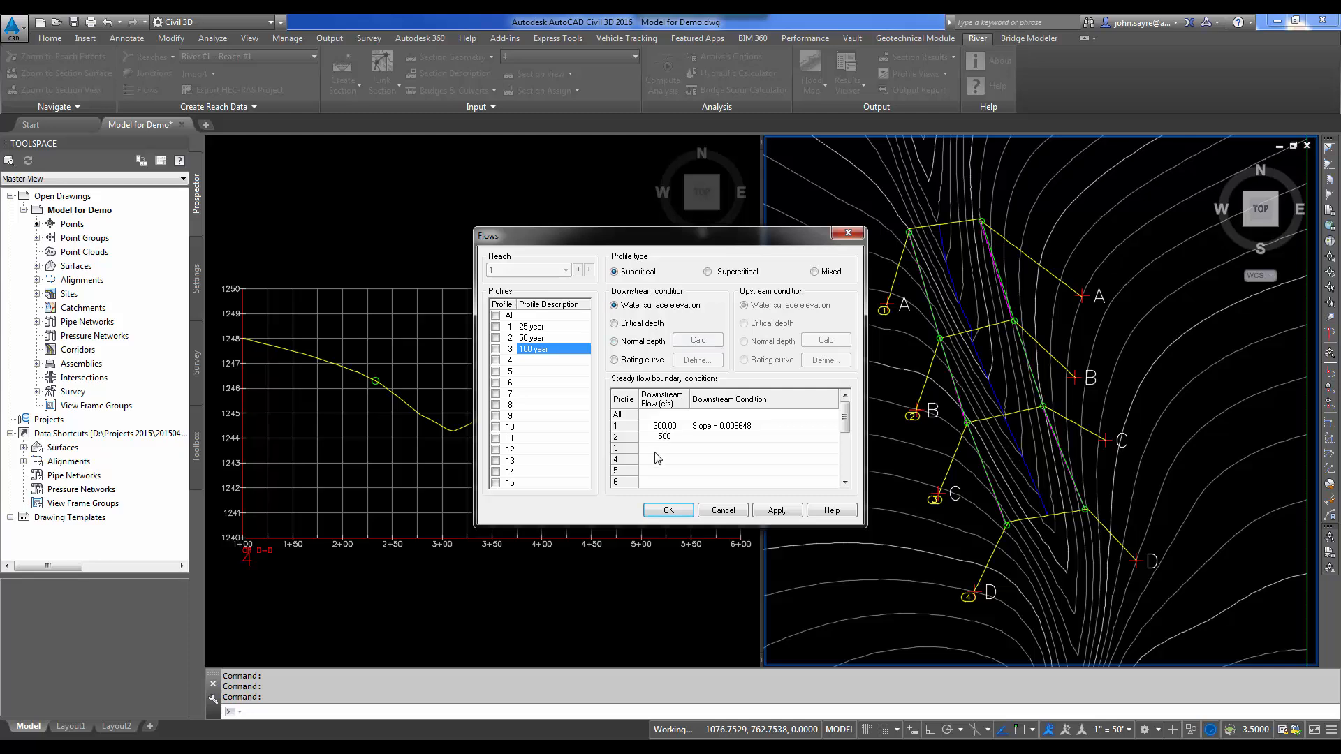
- Set profiles 2 and 3 (500 and 700 cfs) to normal depth and save the flow data
{"action": "left_click", "coordinate": [761, 437]}
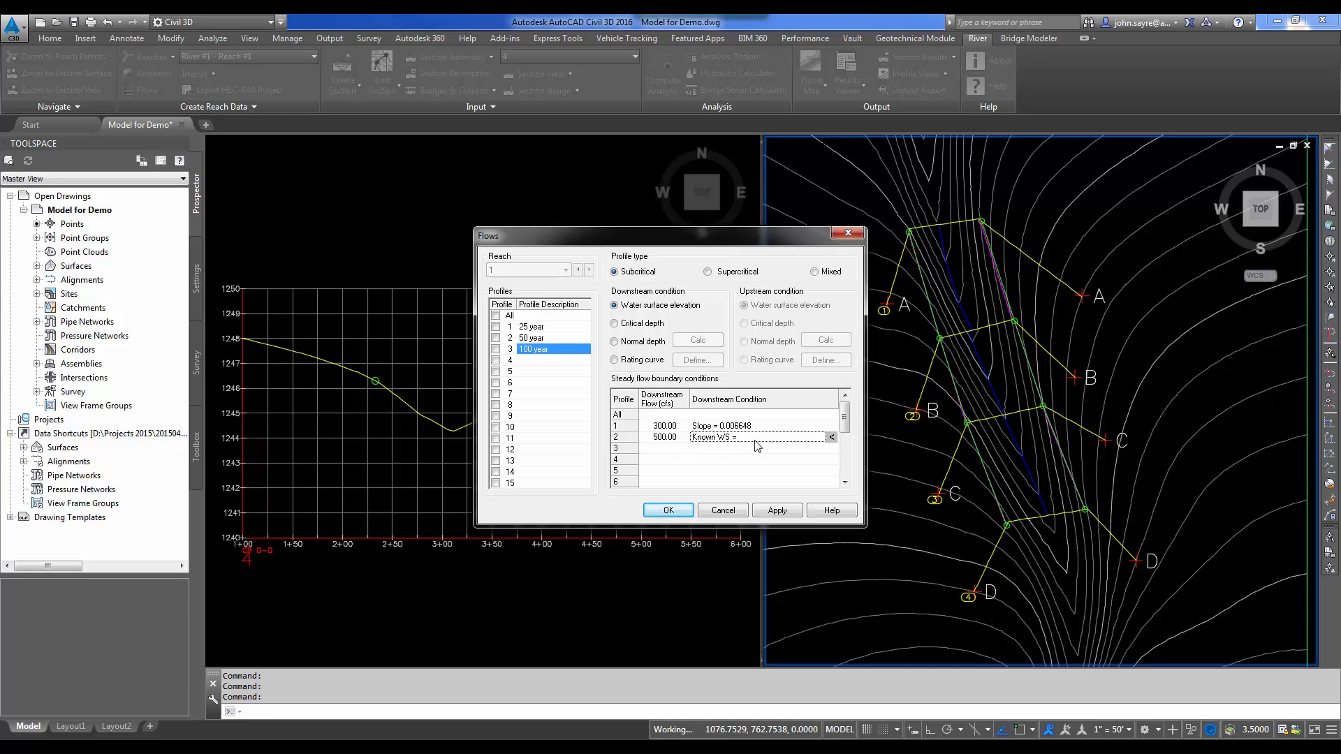
{"action": "left_click", "coordinate": [615, 341]}
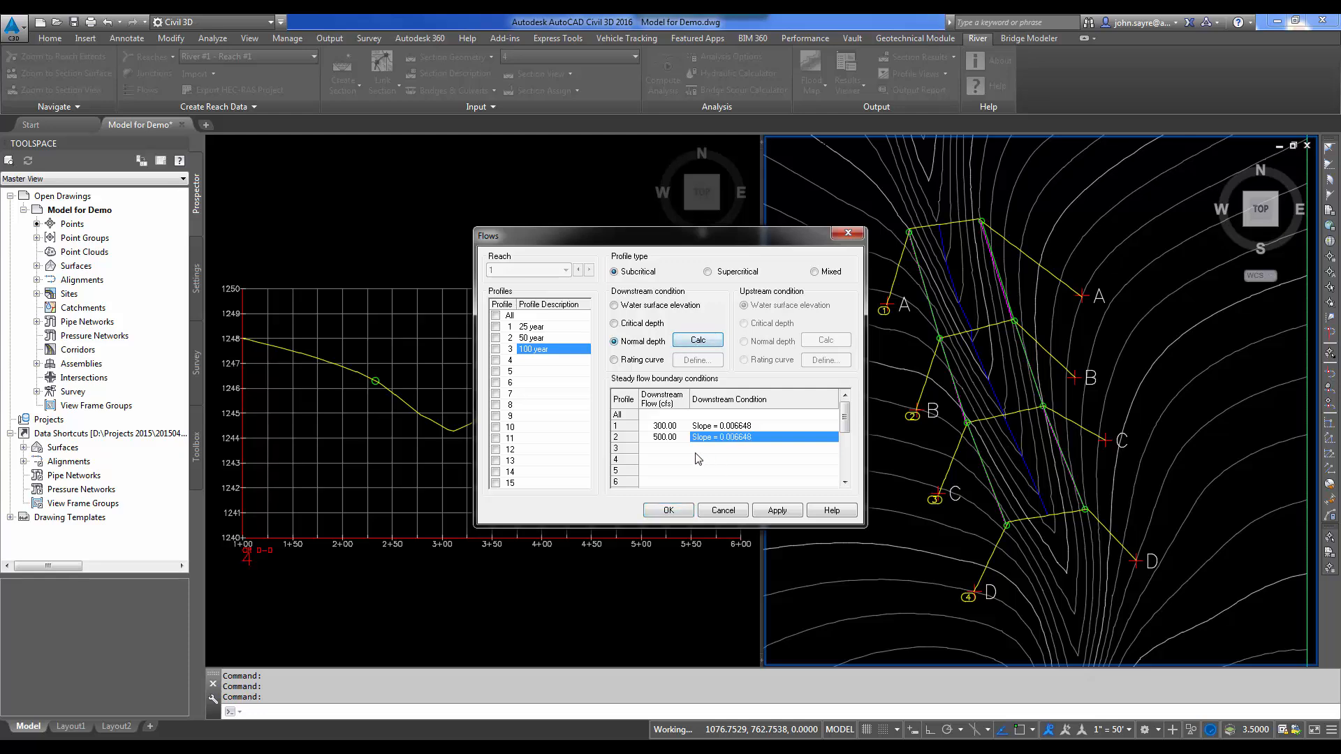
{"action": "left_click", "coordinate": [615, 306]}
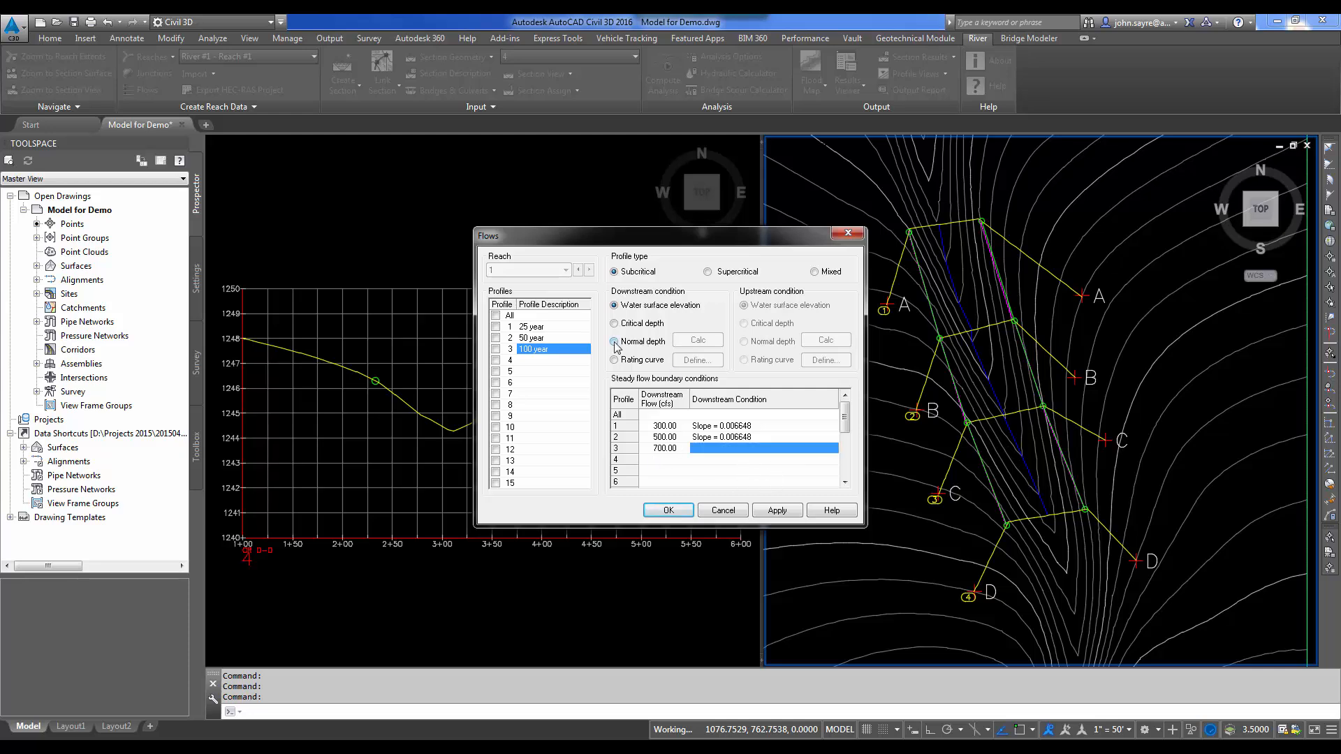
{"action": "left_click", "coordinate": [615, 341]}
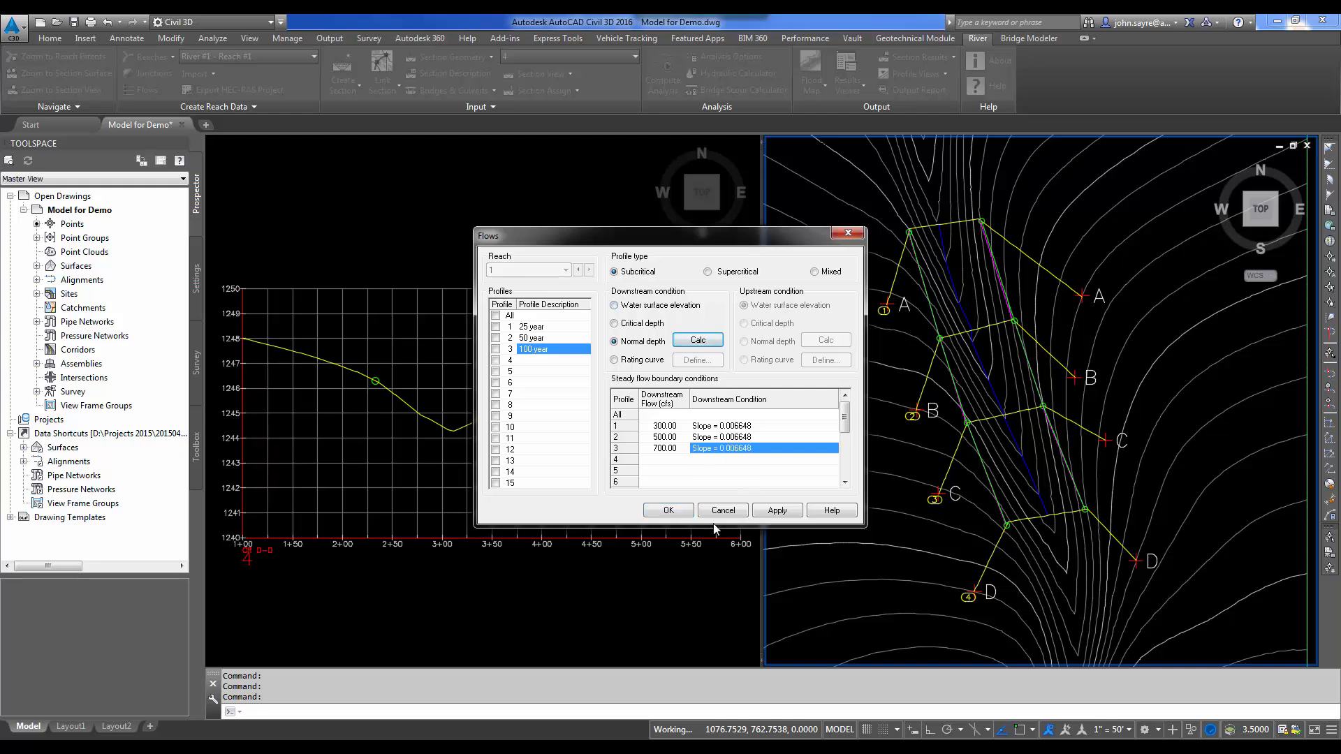
{"action": "mouse_move", "coordinate": [751, 517]}
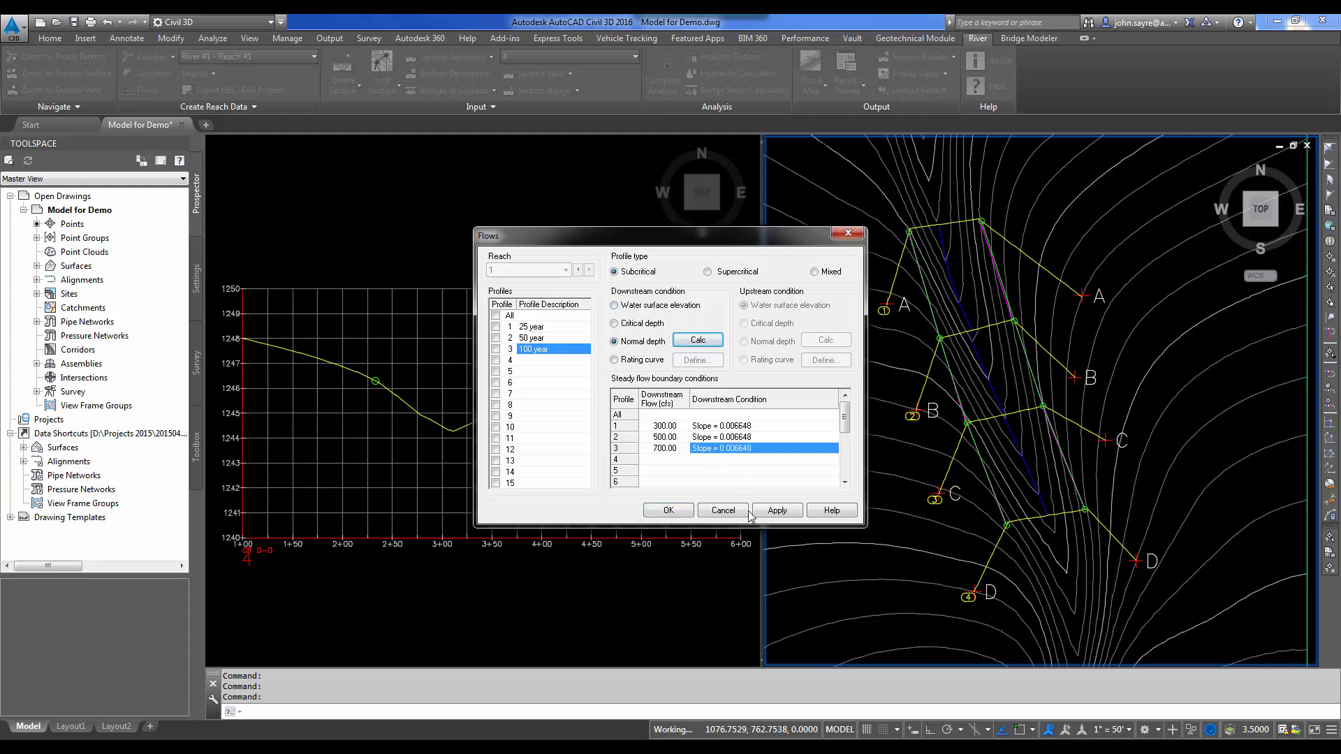
{"action": "left_click", "coordinate": [668, 510]}
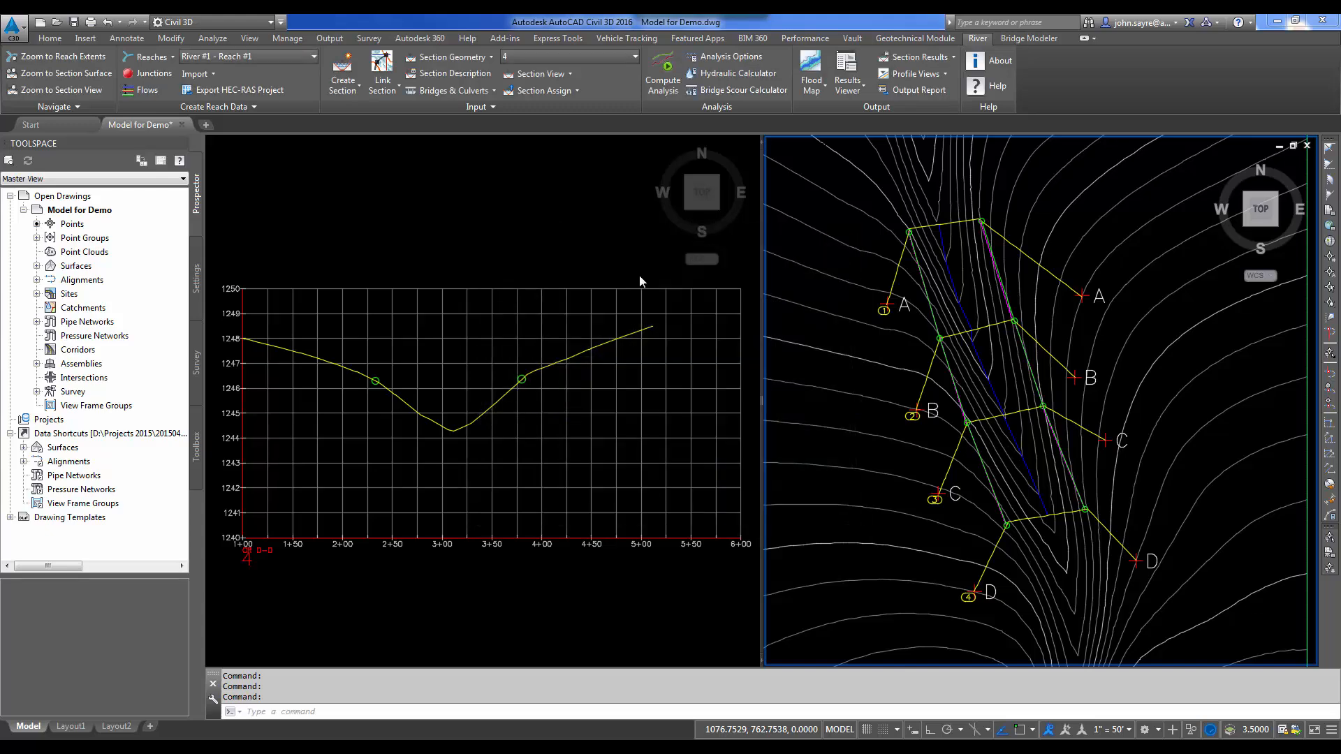
{"action": "mouse_move", "coordinate": [573, 234]}
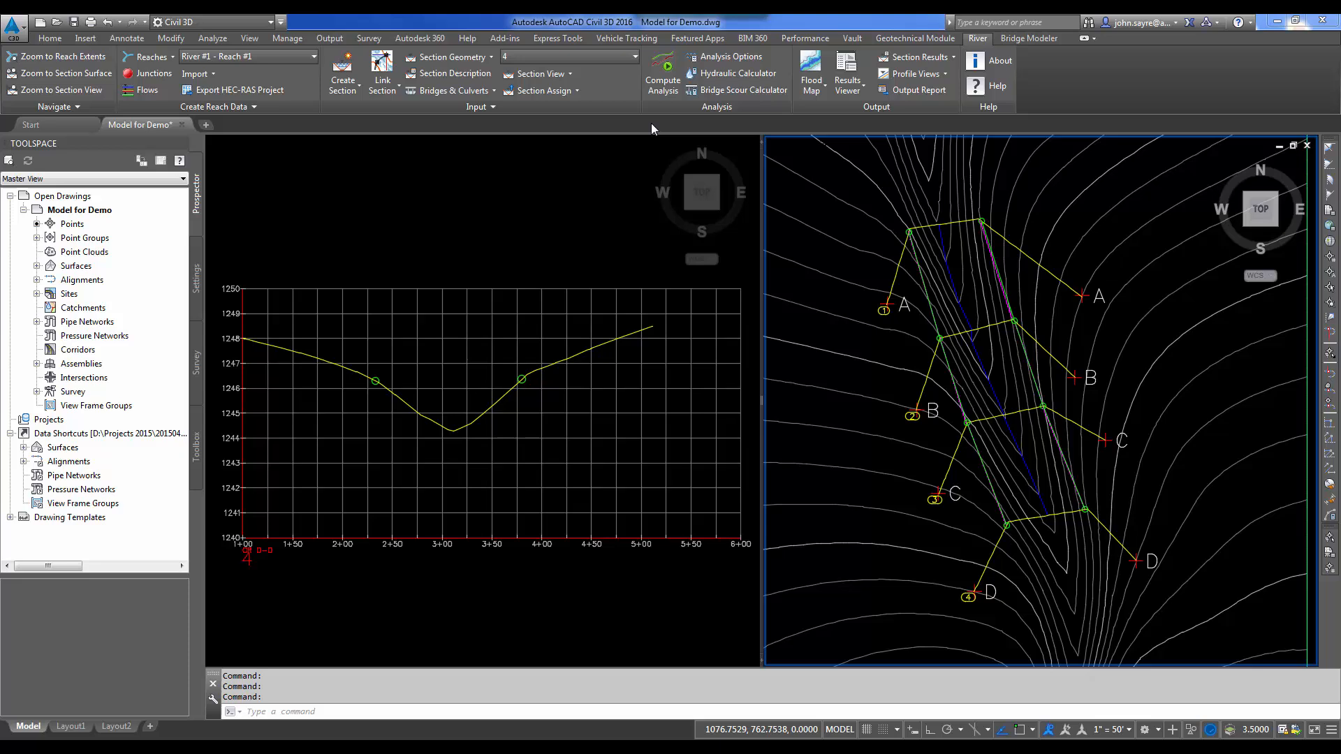
- Run Compute Analysis for all three profiles and close the finished report
{"action": "left_click", "coordinate": [662, 73]}
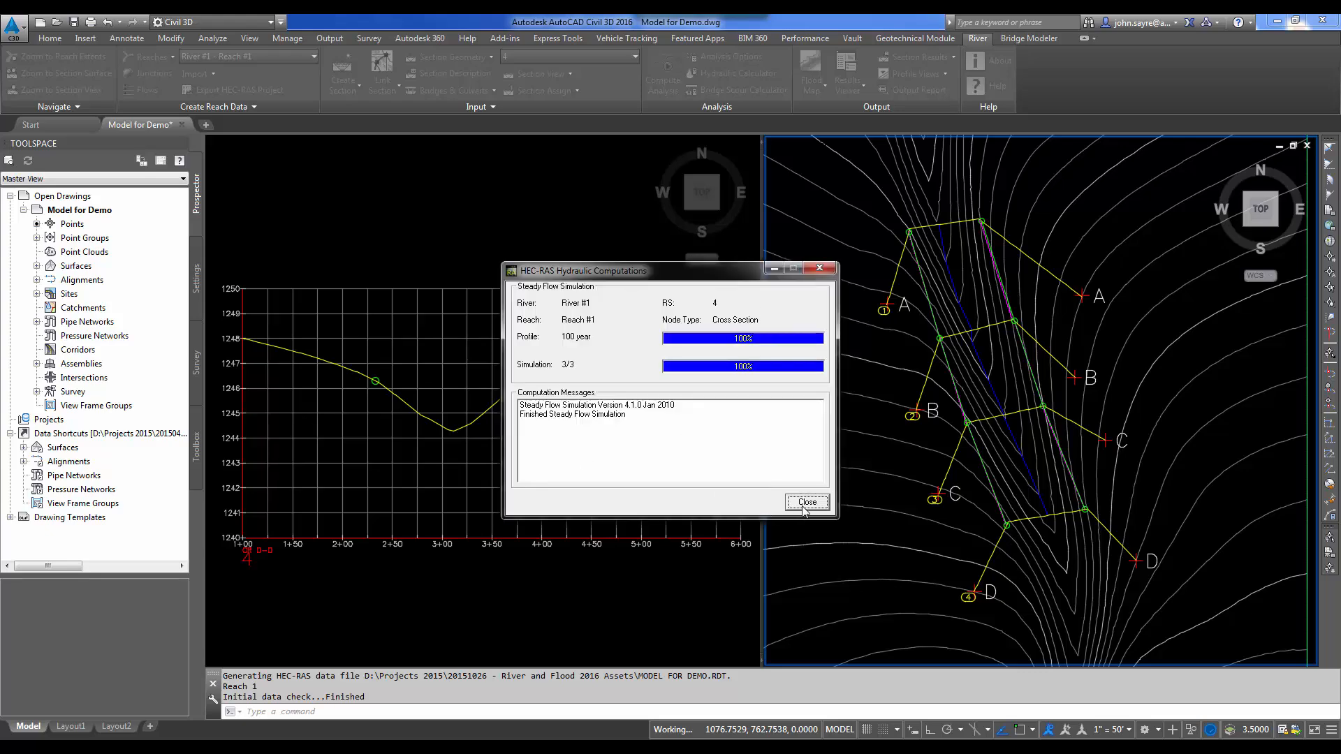
{"action": "left_click", "coordinate": [805, 502]}
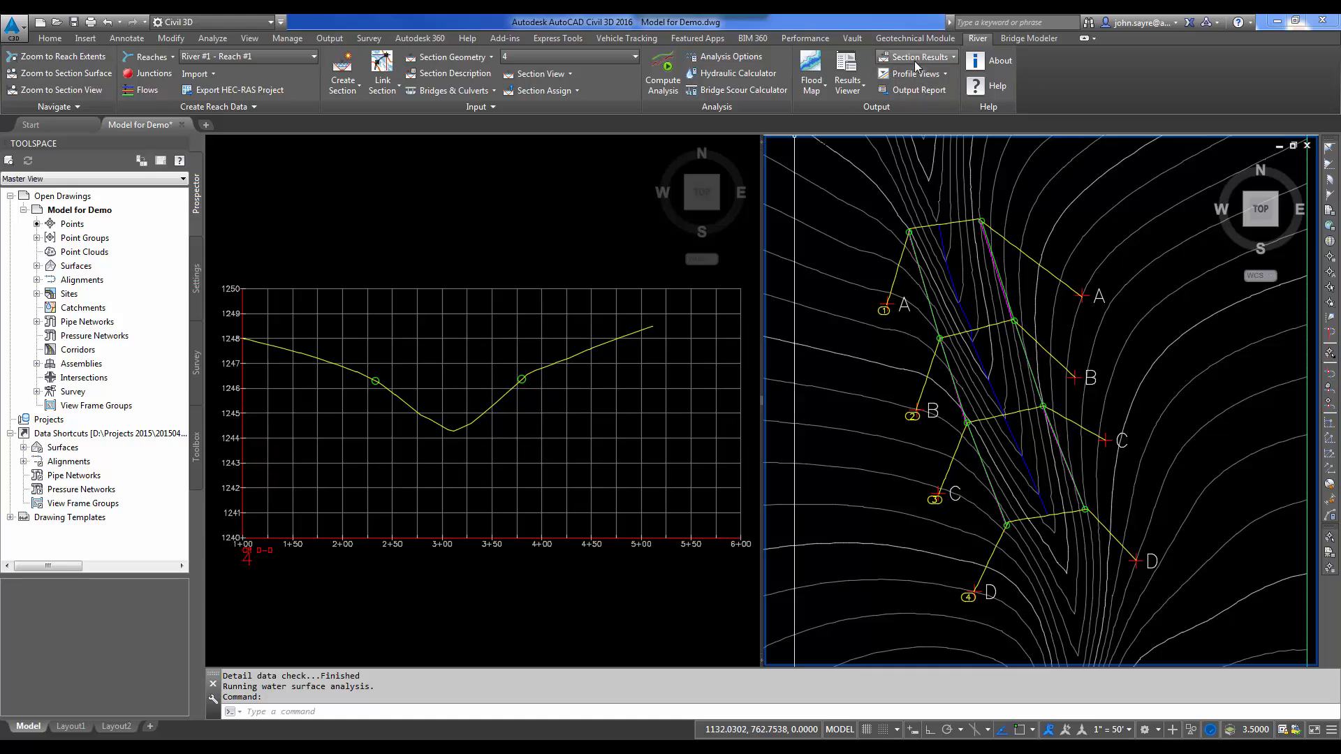
- Add section results for all profiles and set profile 1's computed water surface to green
{"action": "left_click", "coordinate": [916, 56]}
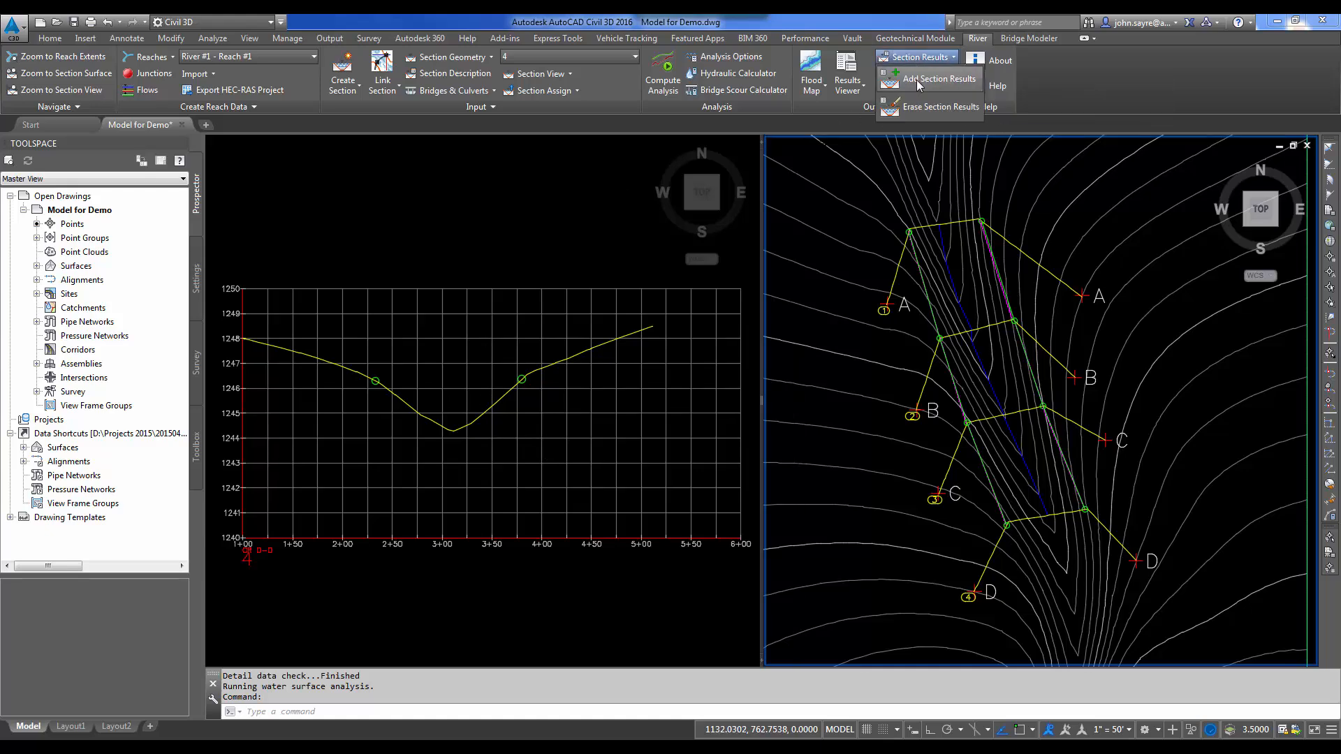
{"action": "left_click", "coordinate": [939, 78]}
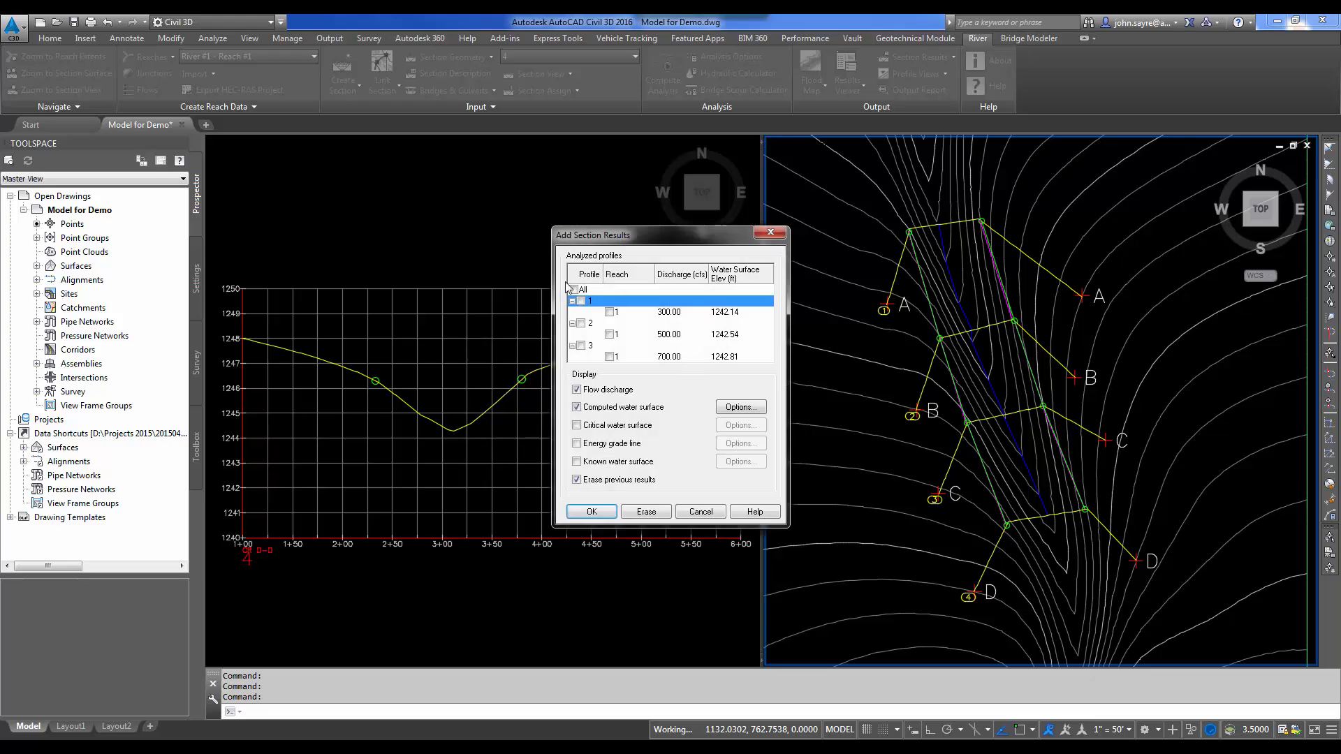
{"action": "left_click", "coordinate": [573, 290]}
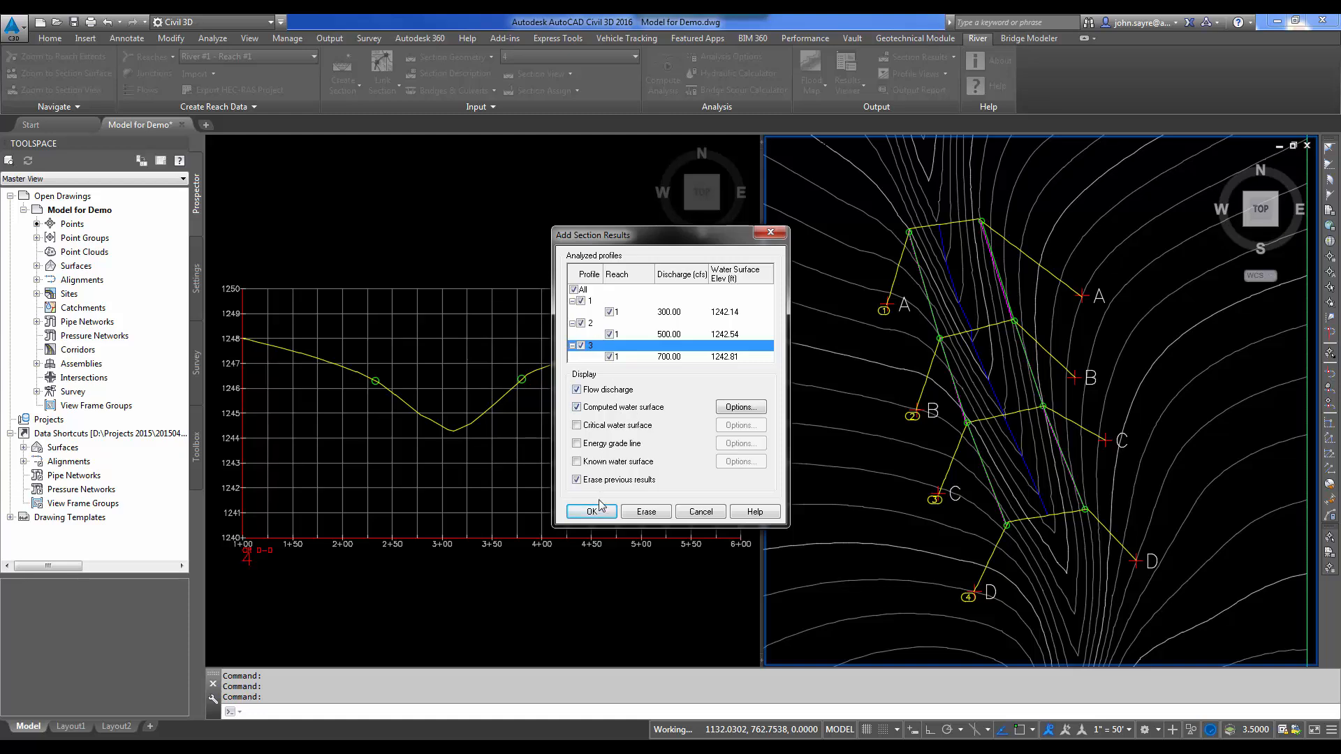
{"action": "mouse_move", "coordinate": [589, 395]}
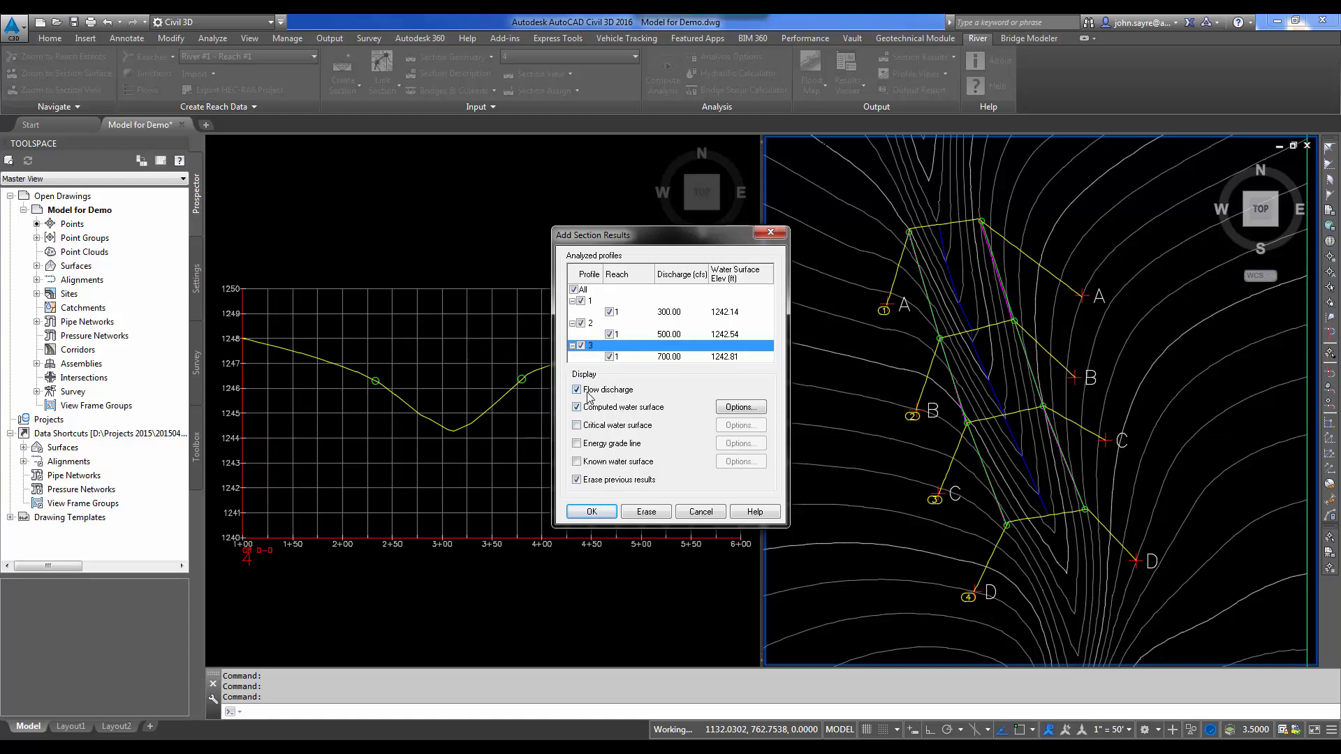
{"action": "mouse_move", "coordinate": [621, 427]}
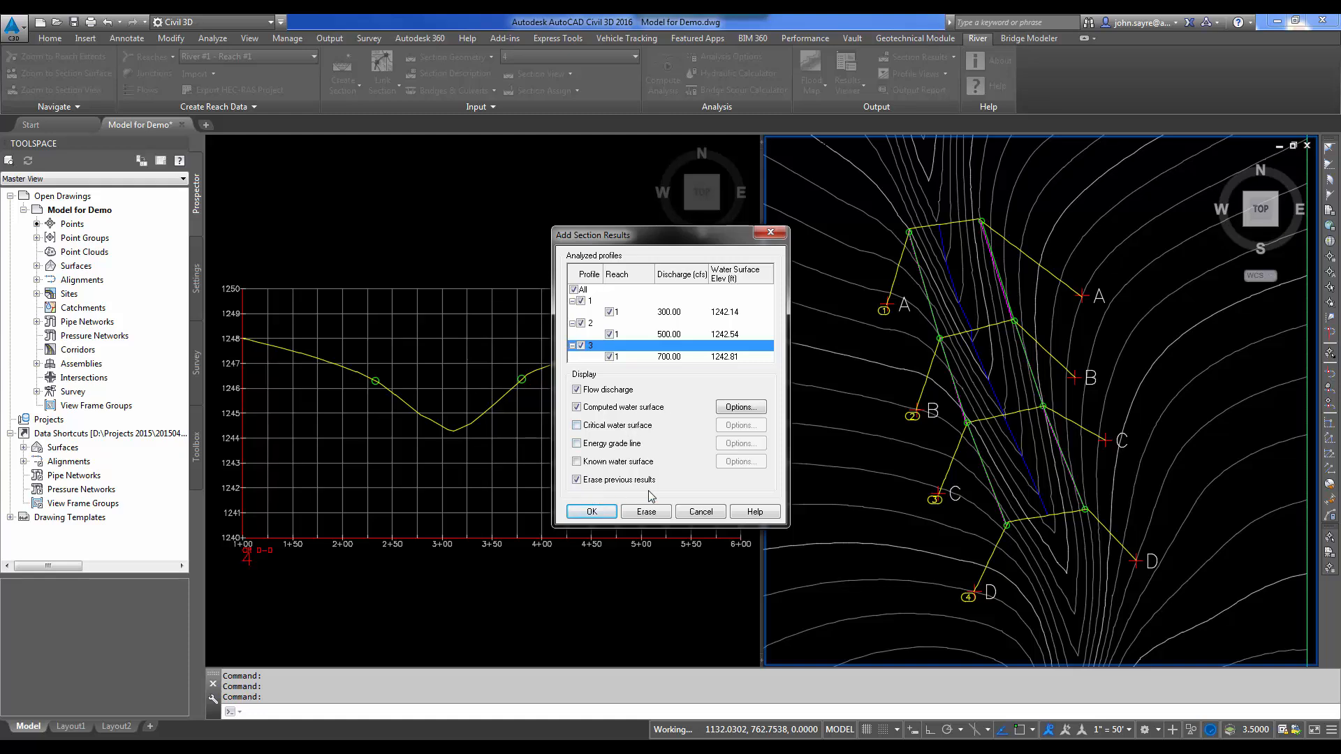
{"action": "mouse_move", "coordinate": [599, 302]}
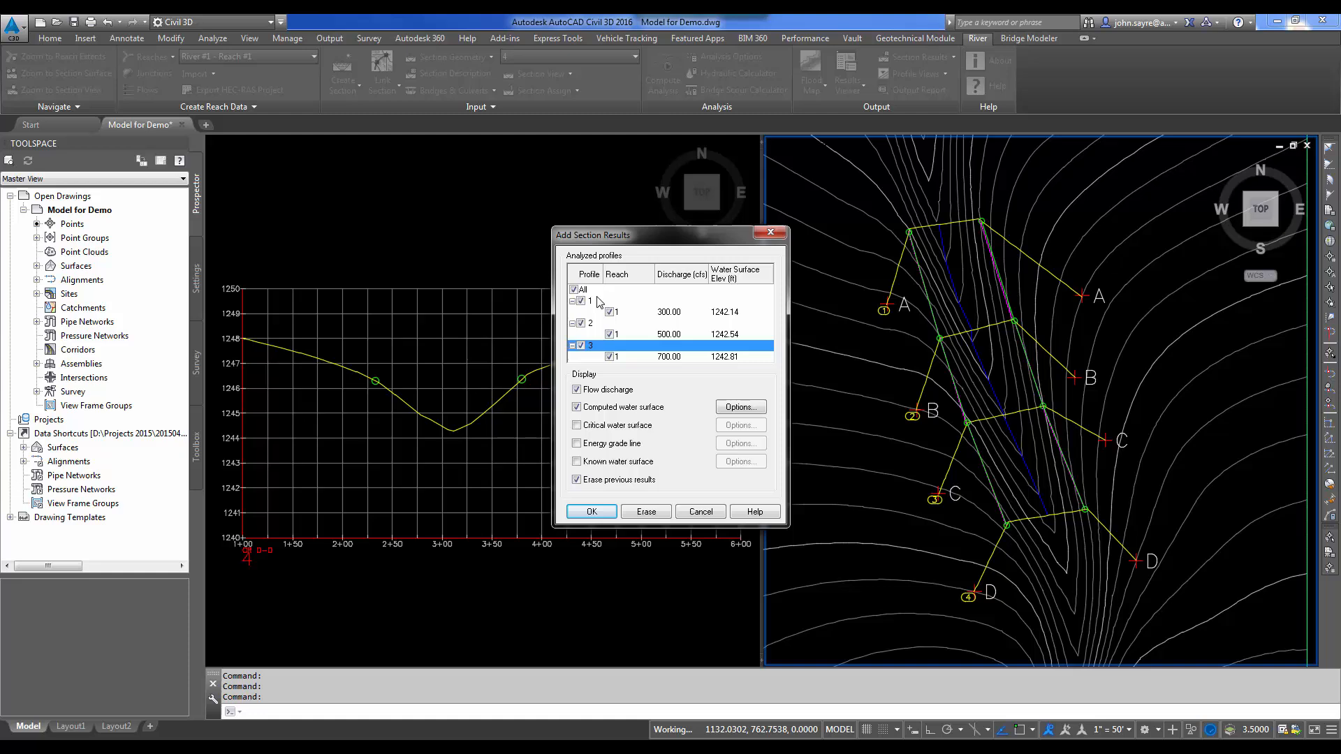
{"action": "left_click", "coordinate": [672, 300]}
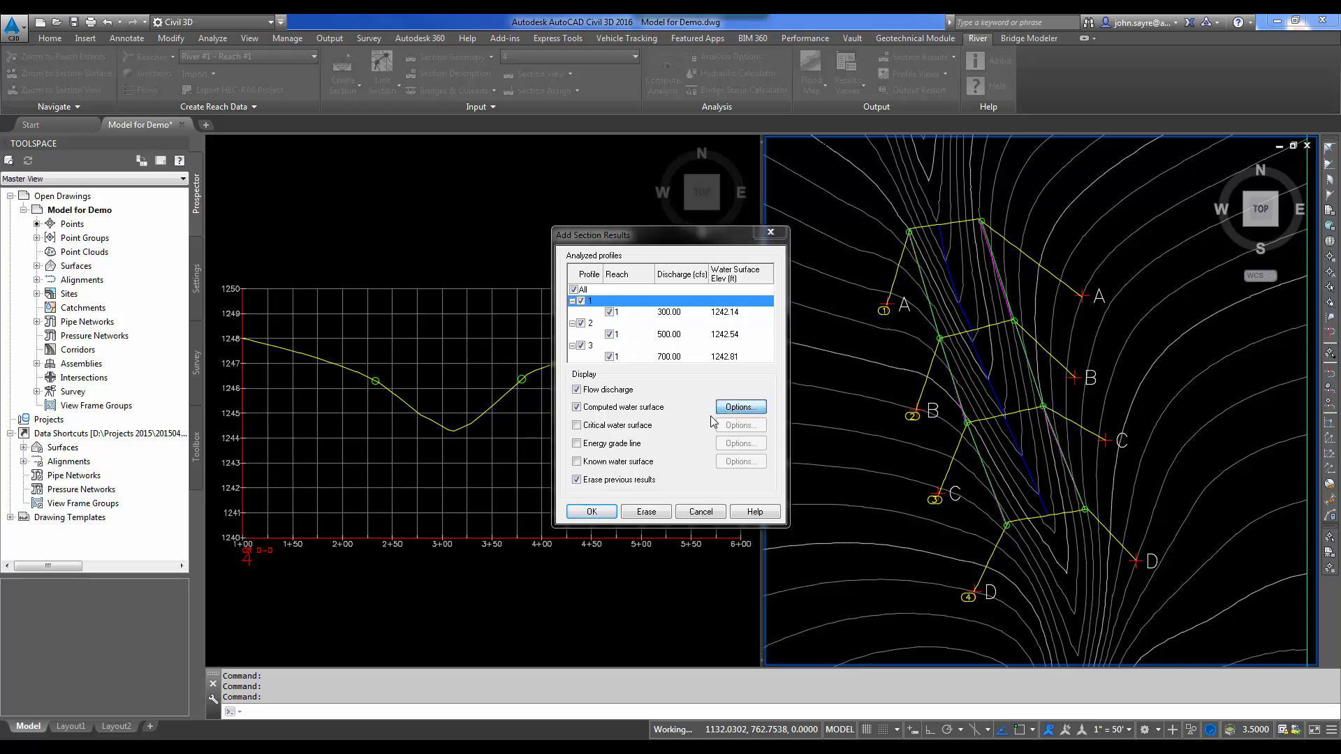
{"action": "left_click", "coordinate": [739, 406]}
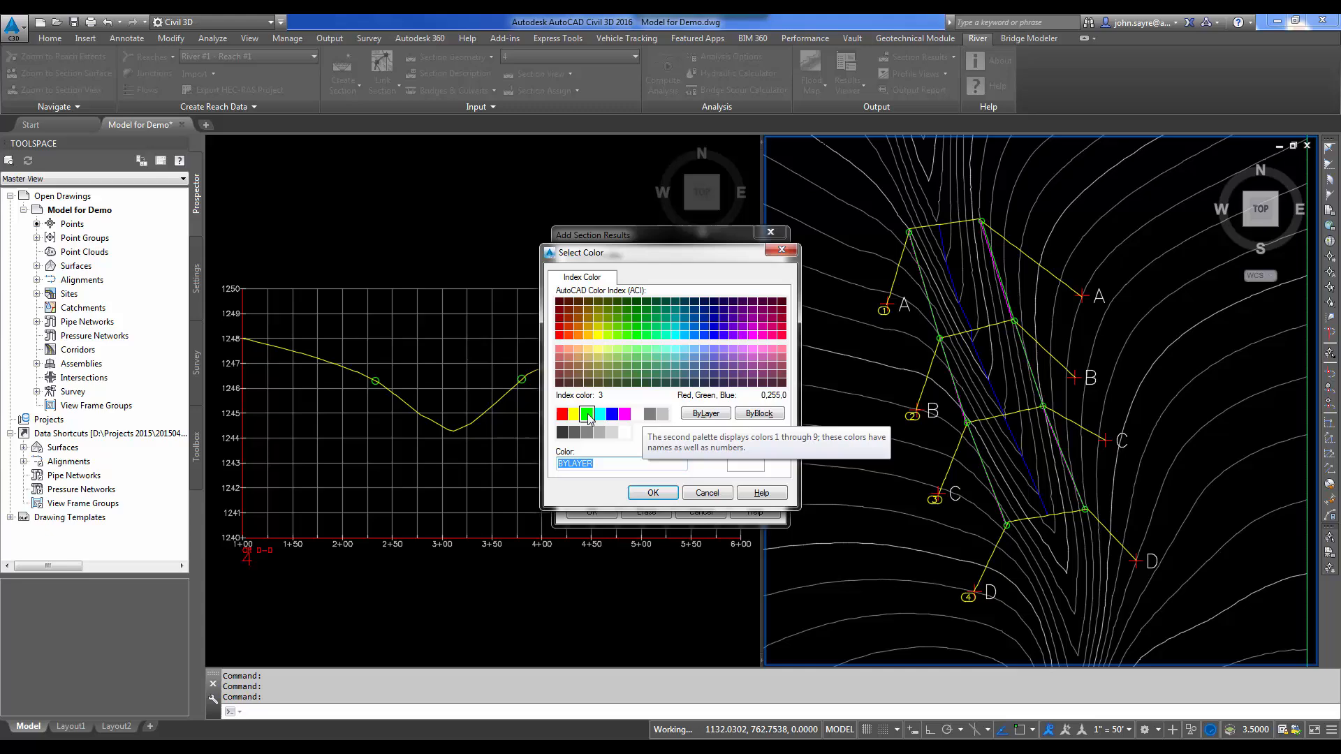
{"action": "left_click", "coordinate": [652, 492]}
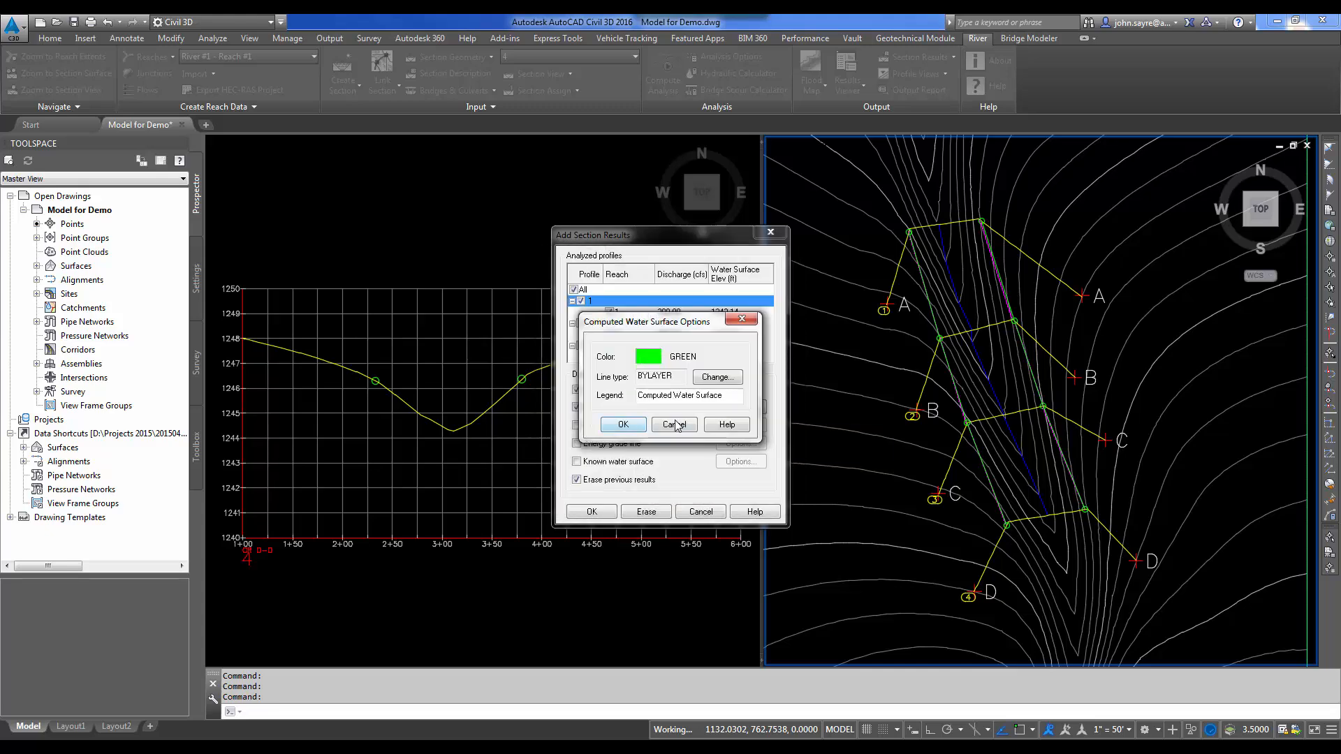
{"action": "left_click", "coordinate": [674, 425]}
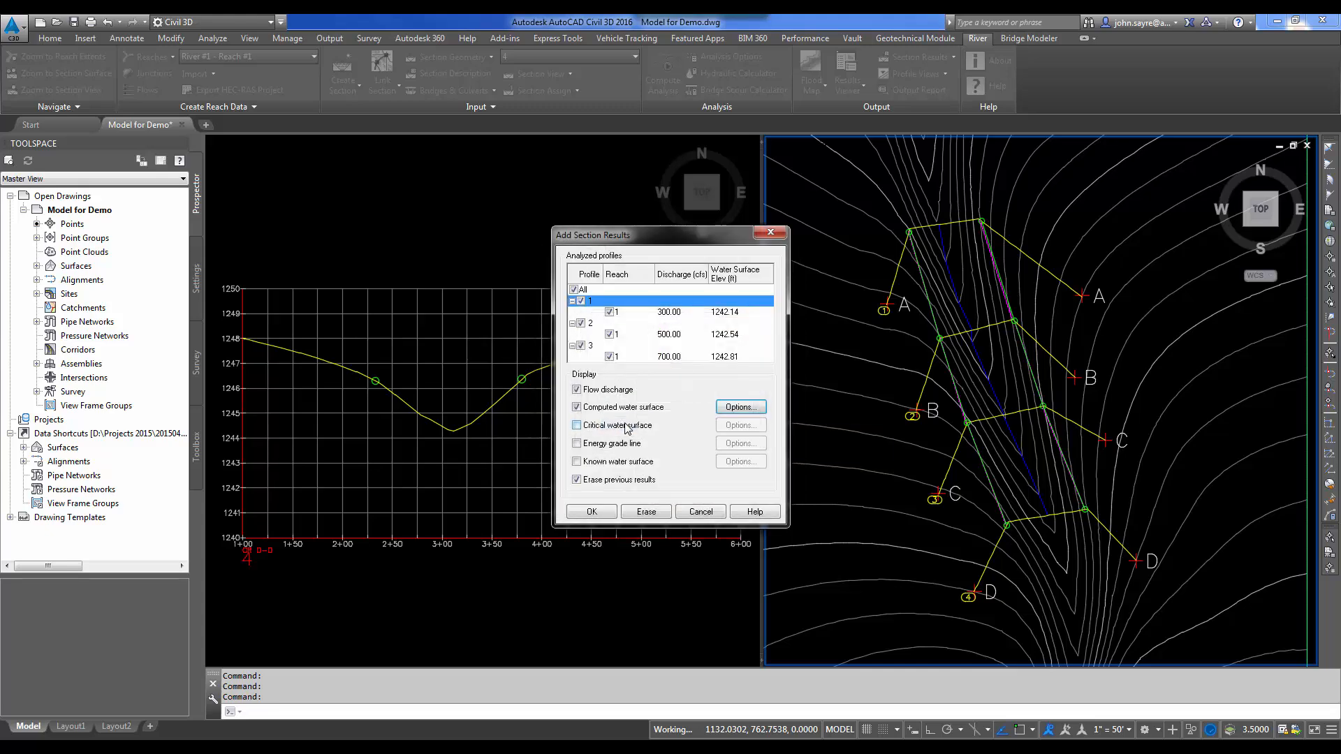
- Set profile 2's computed water surface to cyan and choose a colour for profile 3's
{"action": "left_click", "coordinate": [590, 323]}
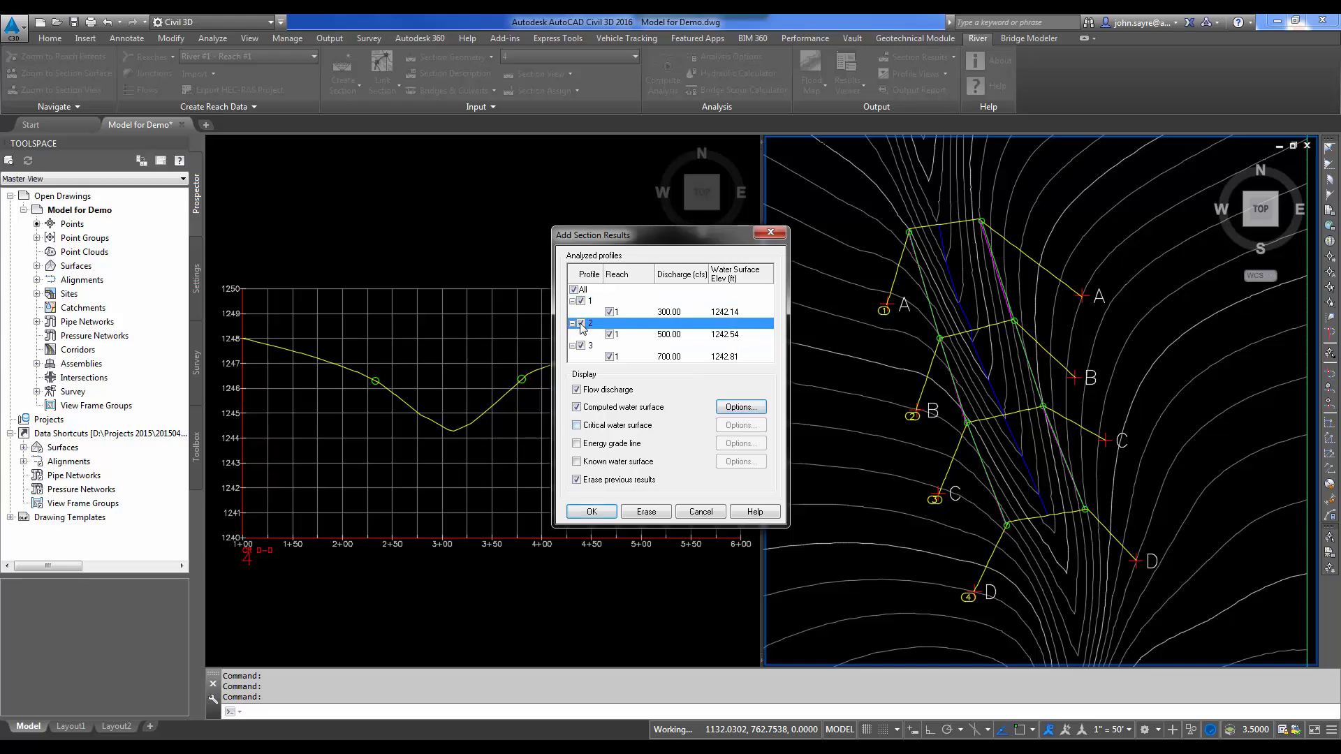
{"action": "left_click", "coordinate": [740, 407]}
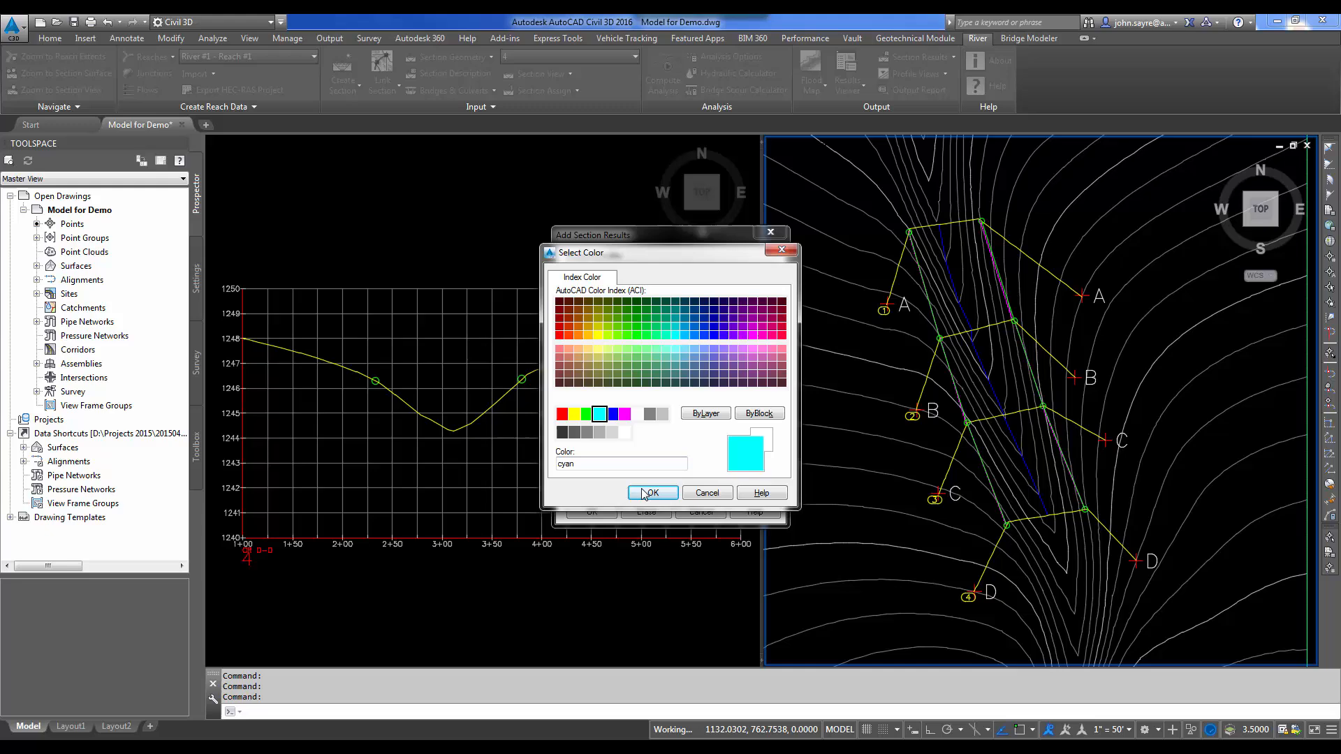
{"action": "left_click", "coordinate": [653, 493]}
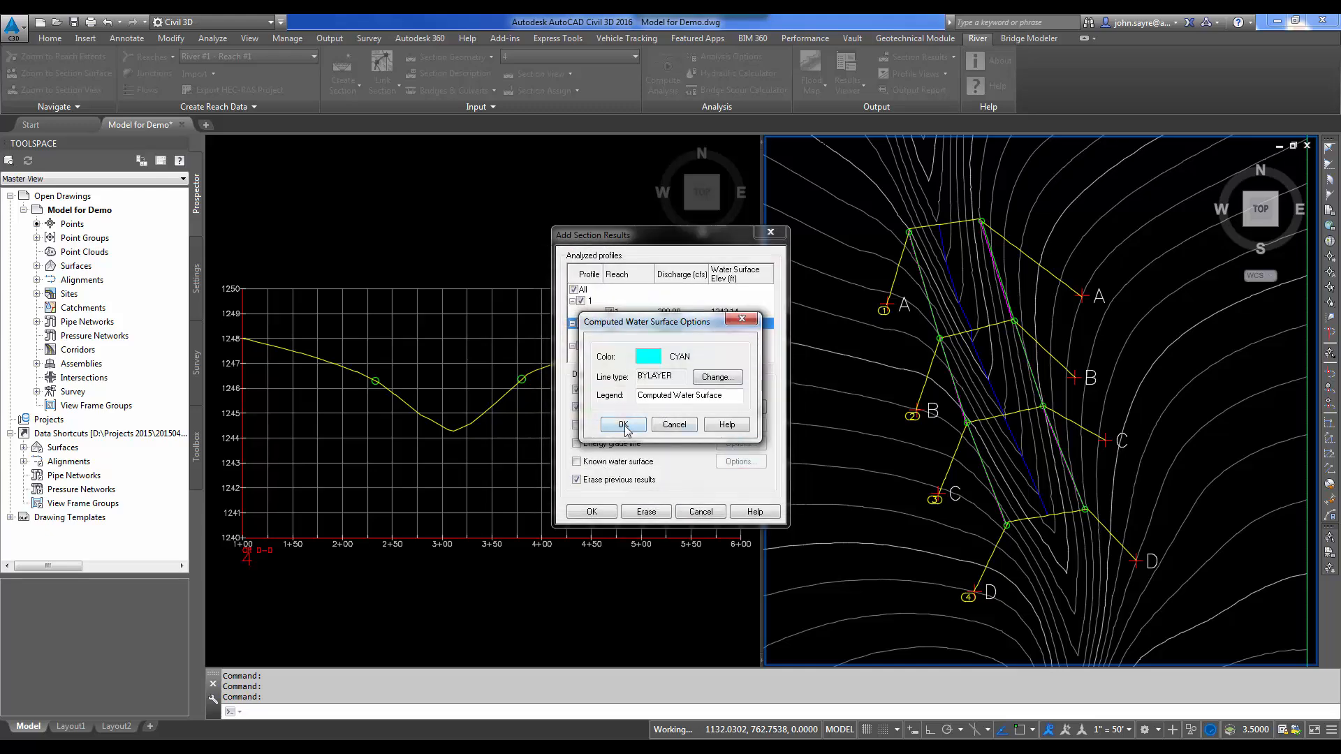
{"action": "left_click", "coordinate": [623, 424]}
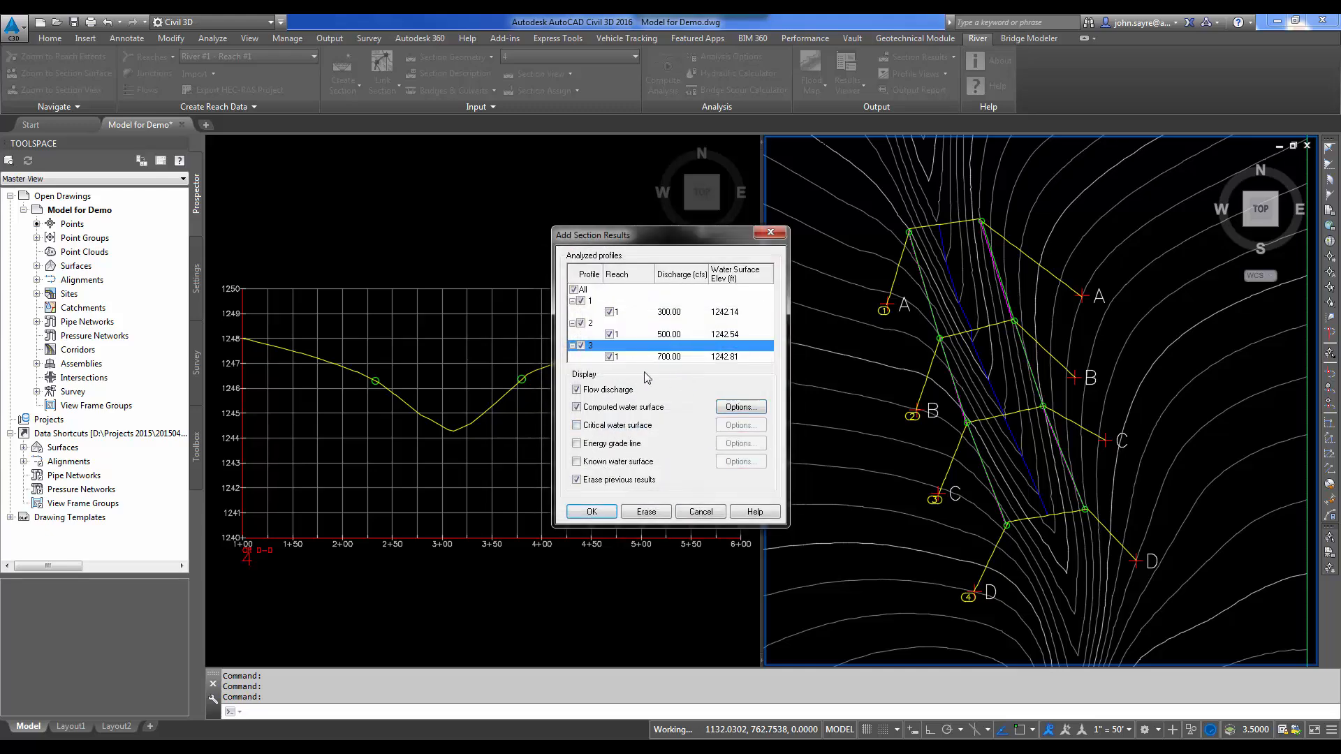
{"action": "left_click", "coordinate": [739, 406]}
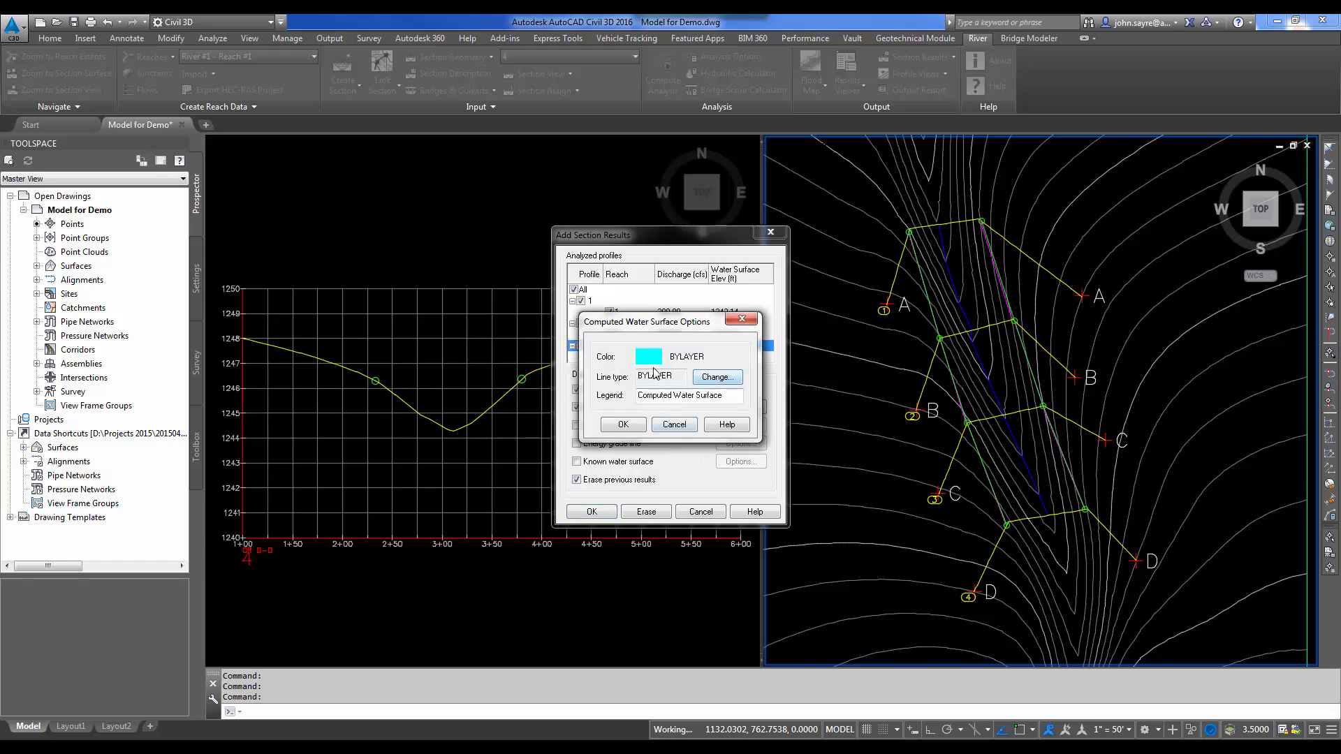
{"action": "left_click", "coordinate": [648, 356]}
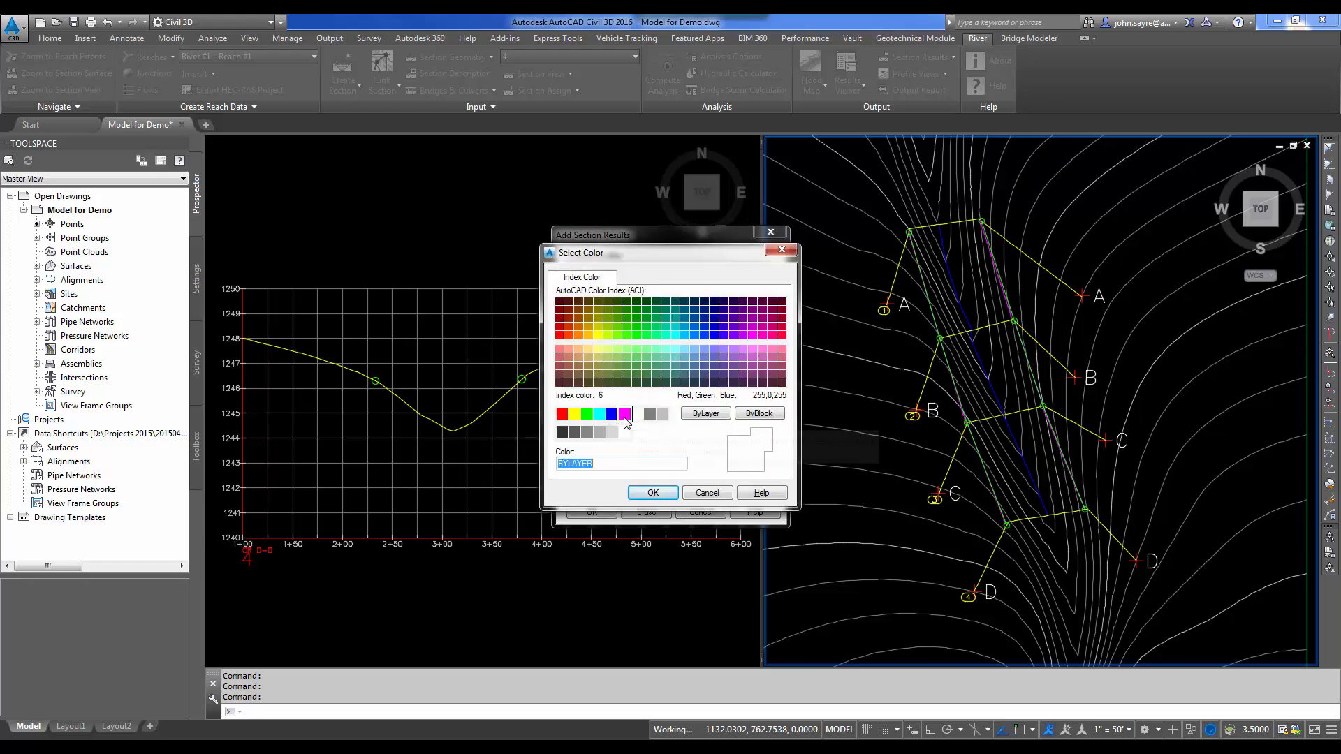
{"action": "left_click", "coordinate": [653, 493]}
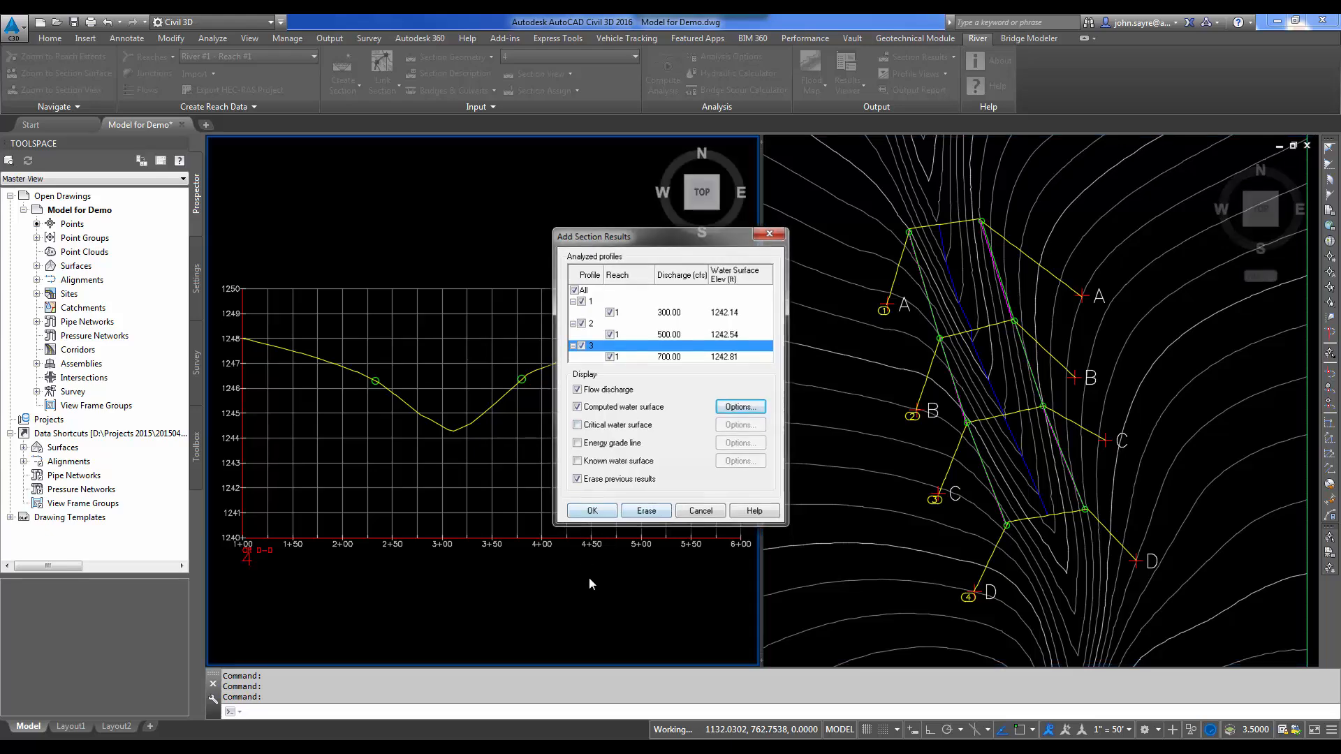
- Confirm Add Section Results and display cross section 1 with its water surface lines and legend
{"action": "left_click", "coordinate": [591, 511]}
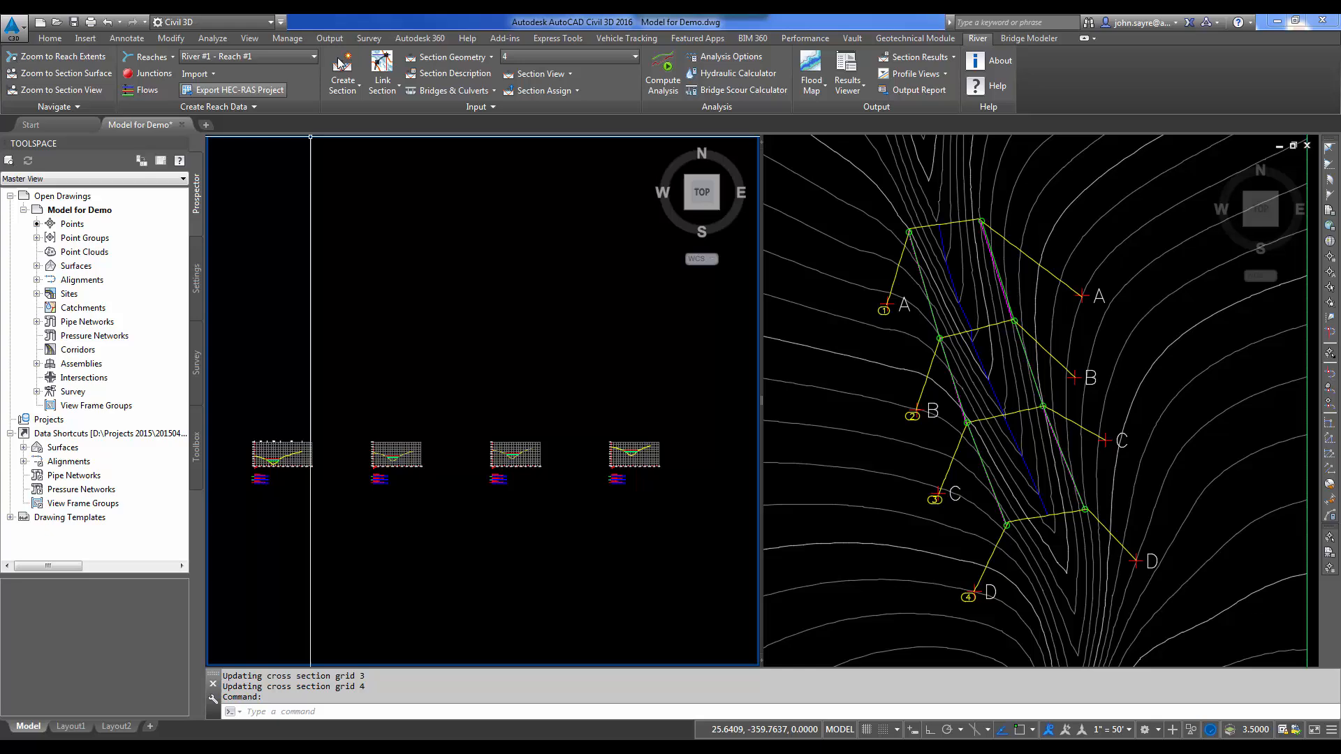
{"action": "left_click", "coordinate": [632, 56]}
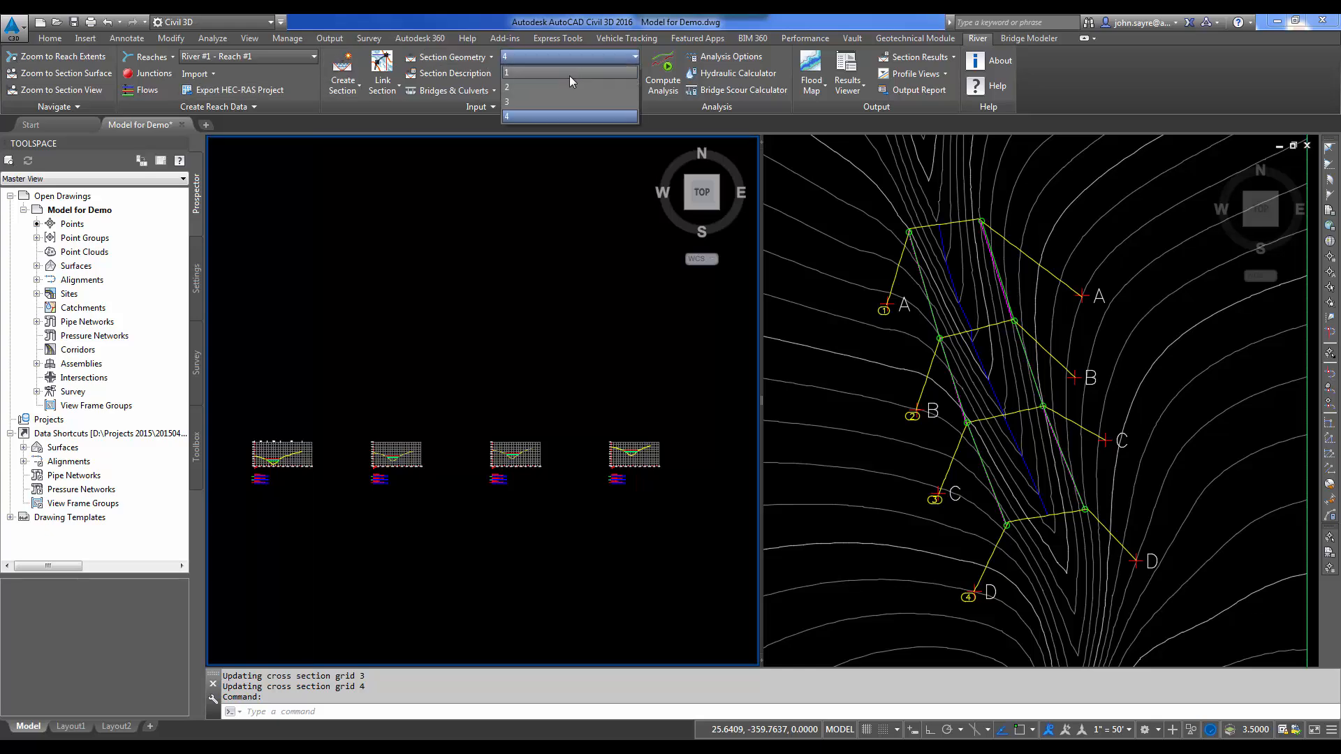
{"action": "left_click", "coordinate": [536, 74]}
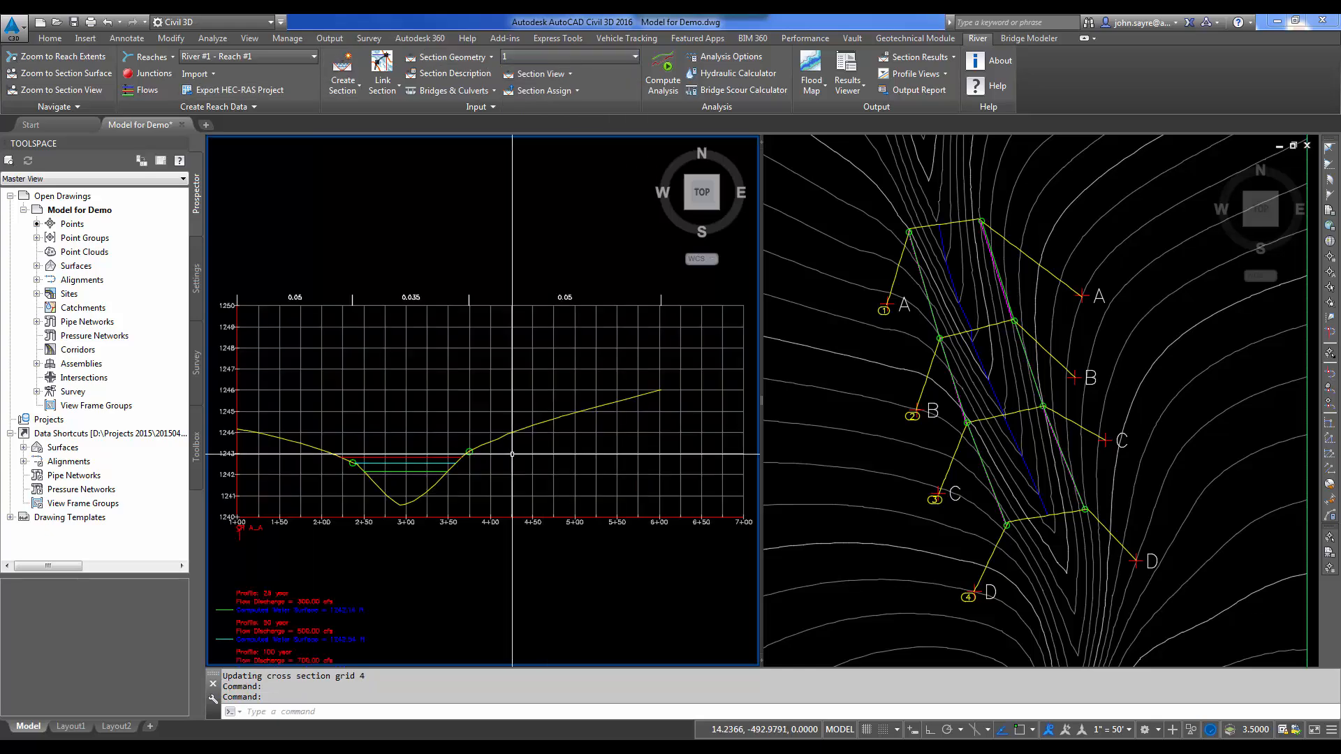
{"action": "mouse_move", "coordinate": [353, 323]}
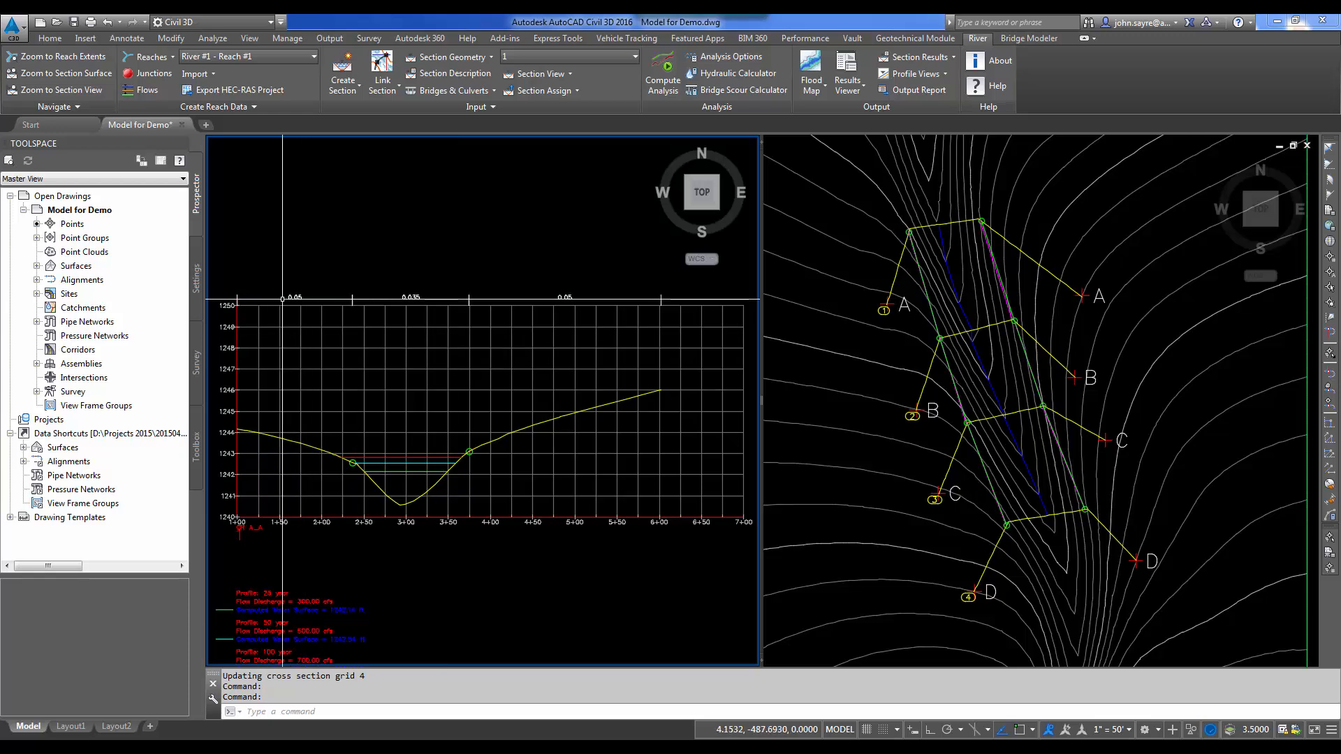
{"action": "mouse_move", "coordinate": [363, 389]}
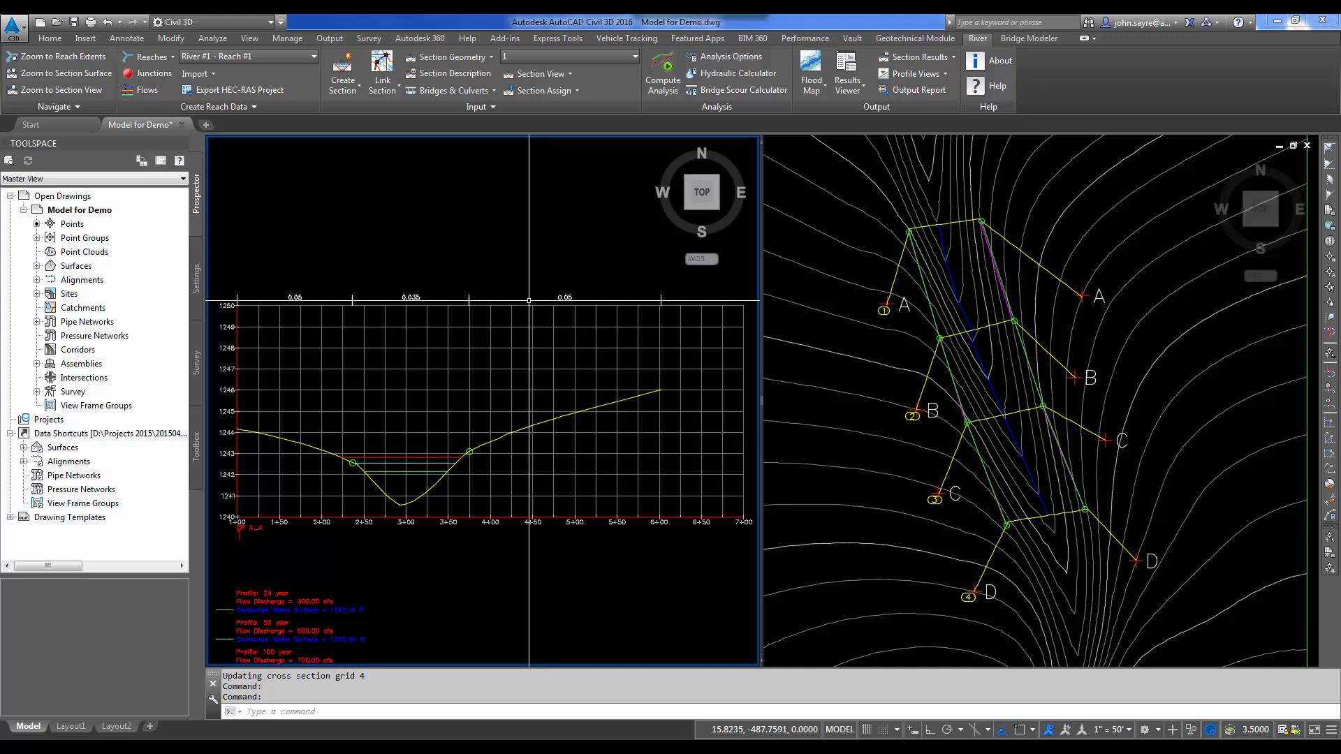
{"action": "mouse_move", "coordinate": [485, 436]}
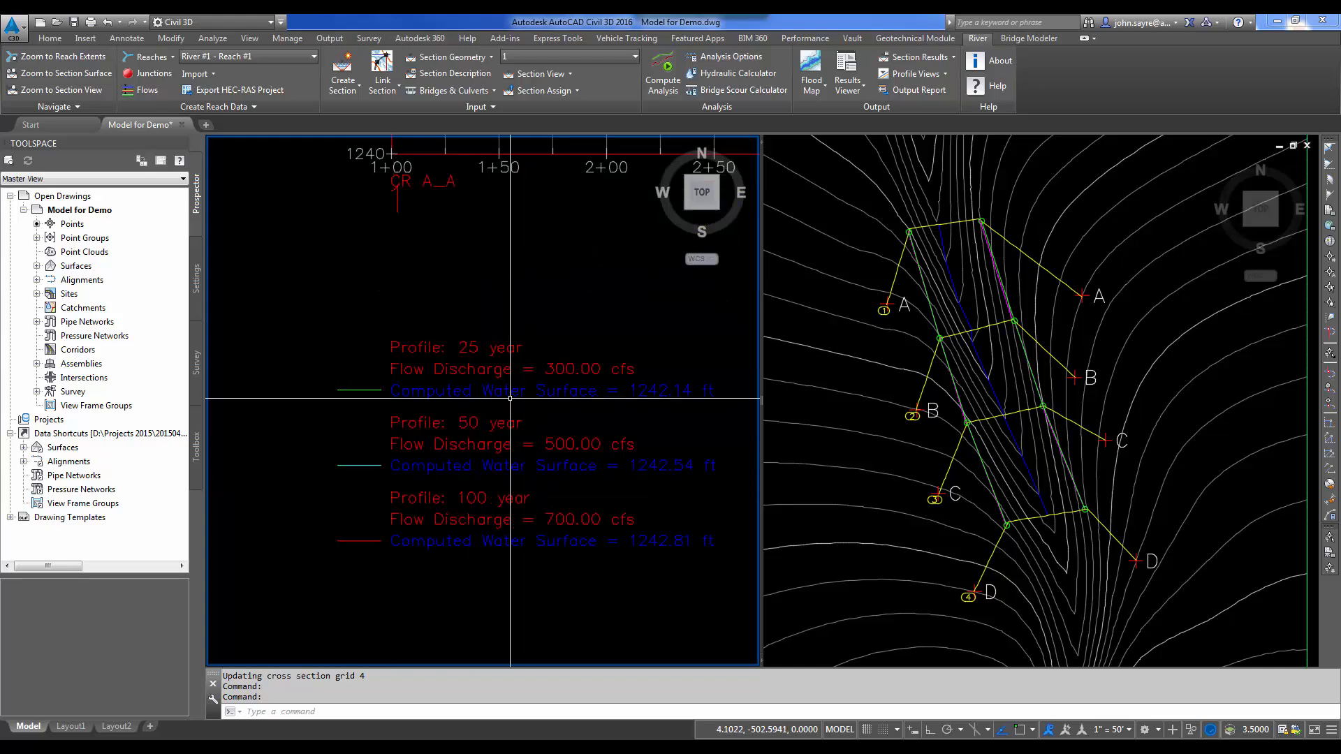
{"action": "mouse_move", "coordinate": [644, 411]}
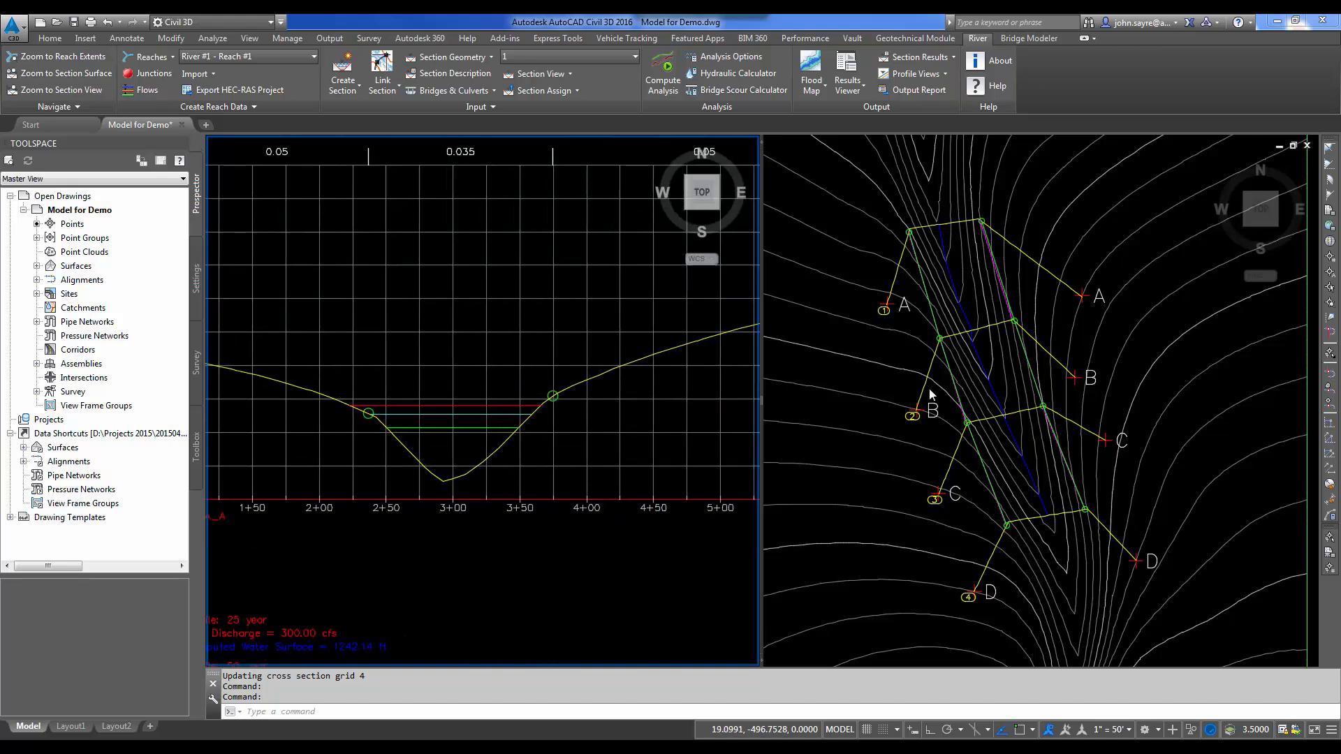
- Start Add Floodplain Map, select profile 1 and bring up its intersected edge-of-water options
{"action": "left_click", "coordinate": [811, 73]}
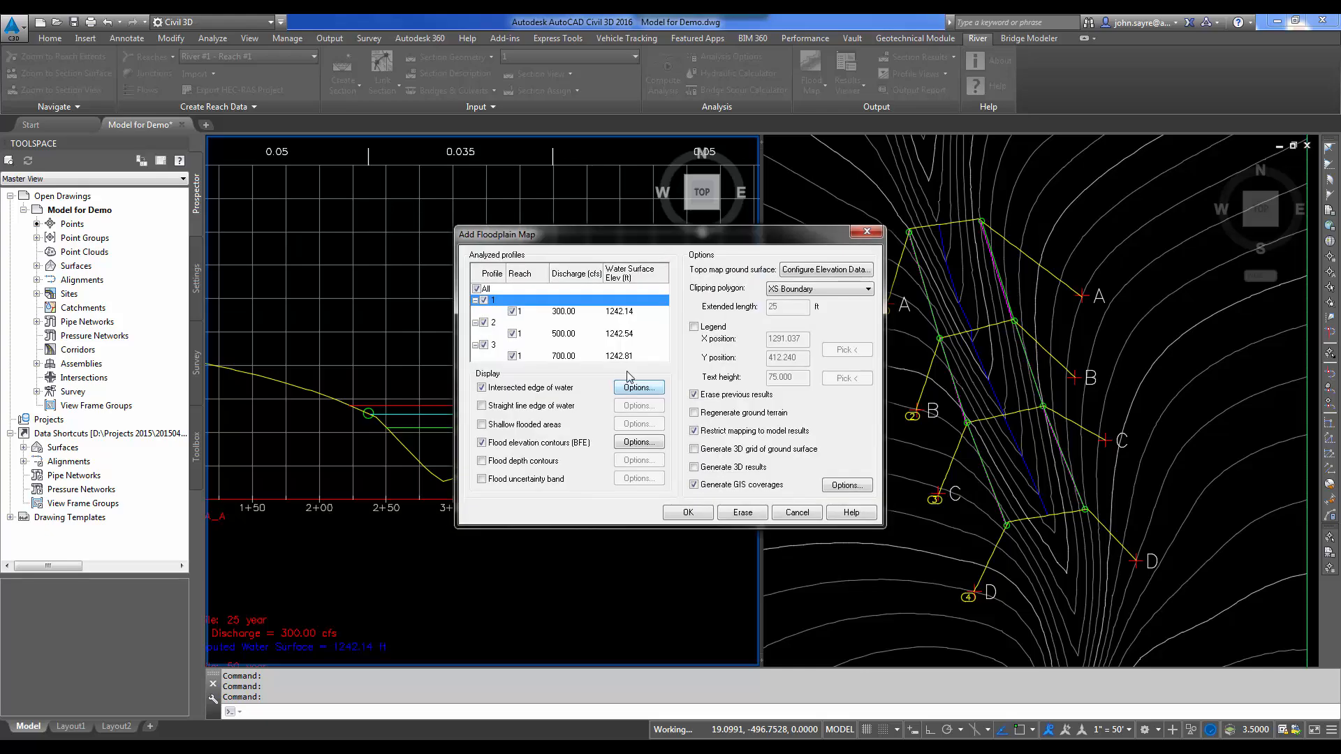
{"action": "mouse_move", "coordinate": [503, 401]}
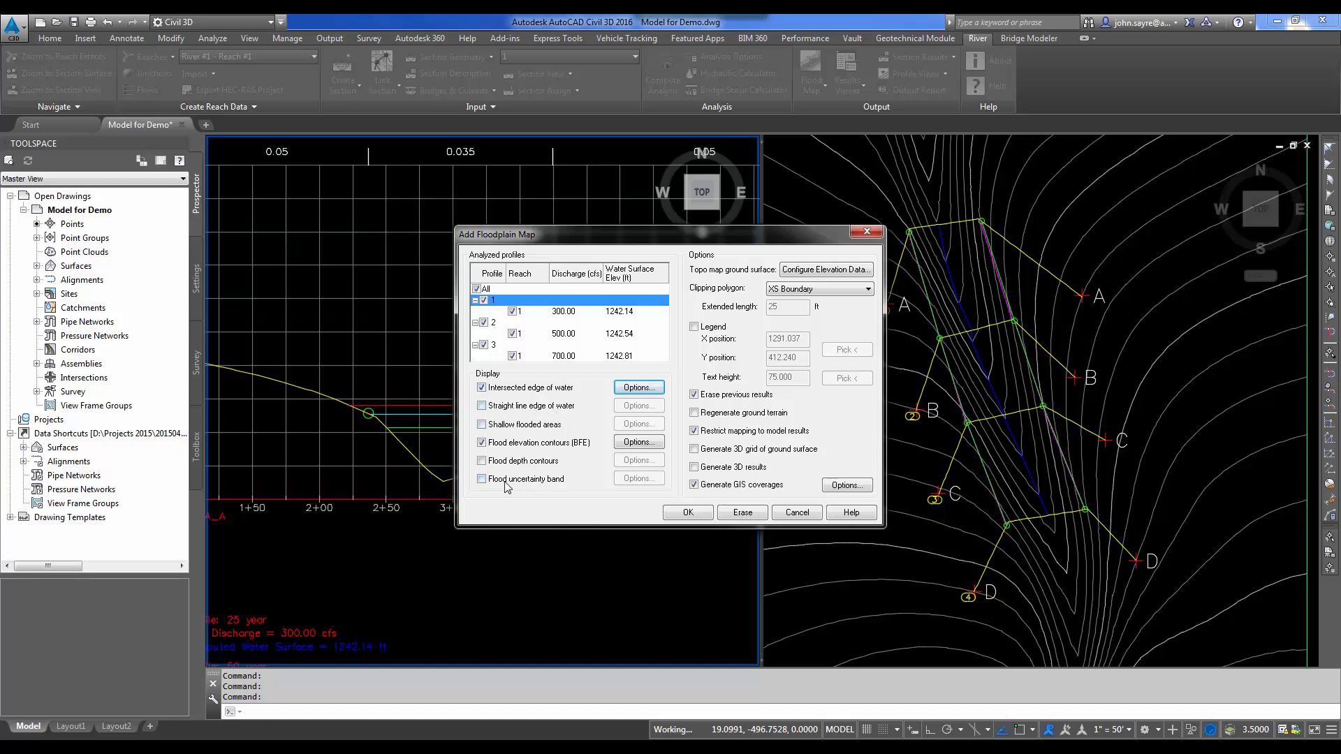
{"action": "mouse_move", "coordinate": [548, 406]}
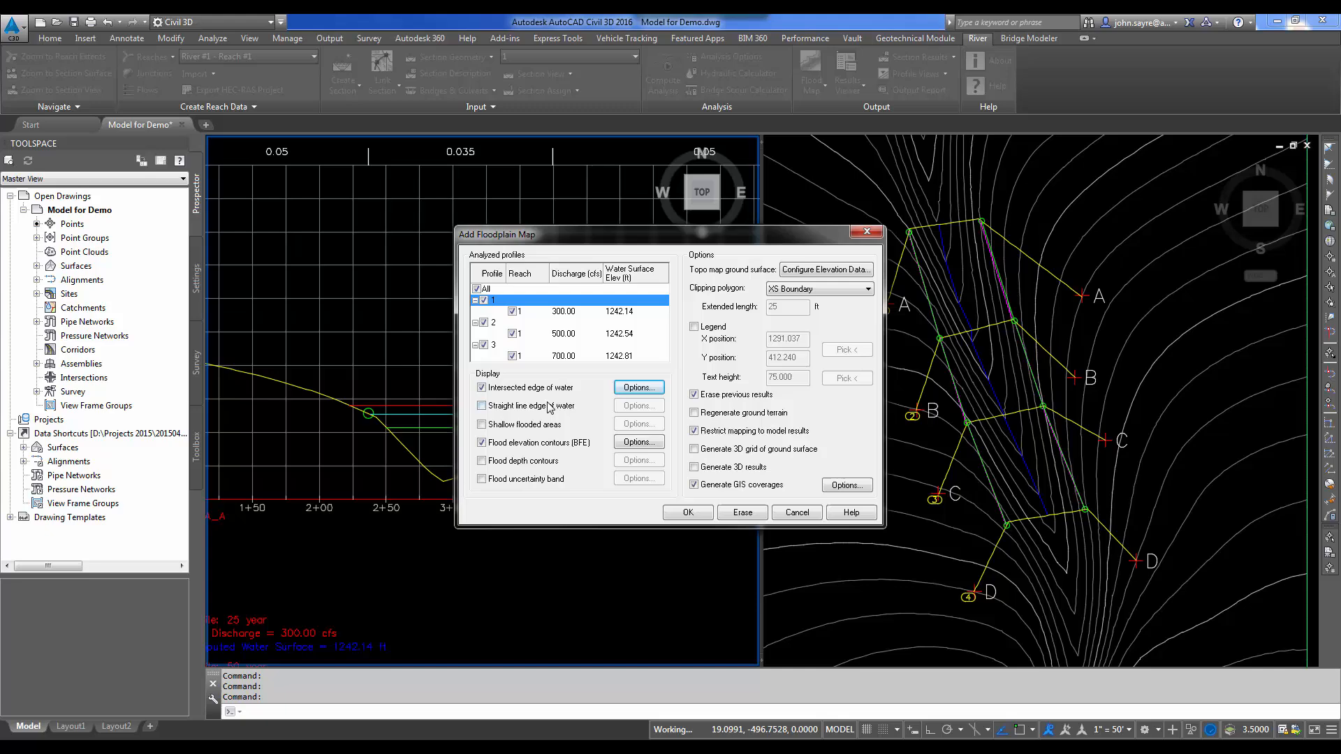
{"action": "left_click", "coordinate": [503, 301]}
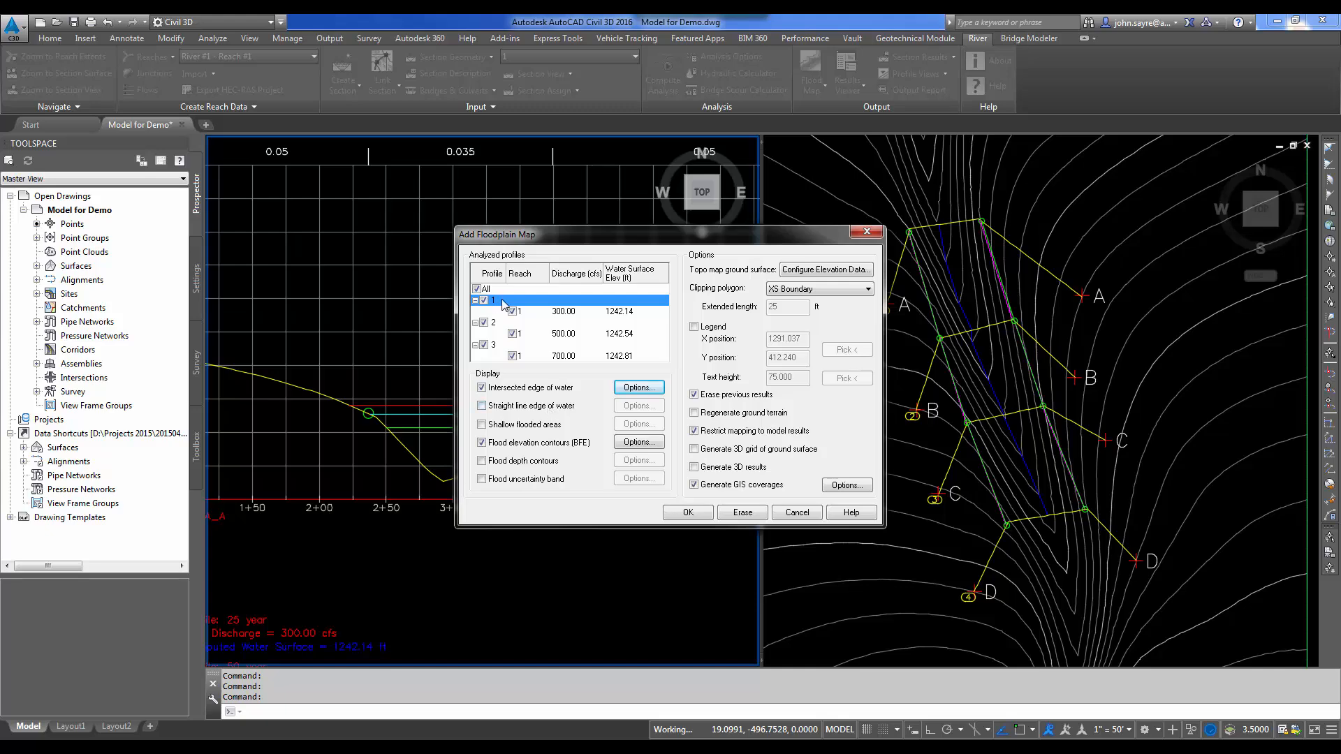
{"action": "left_click", "coordinate": [637, 387]}
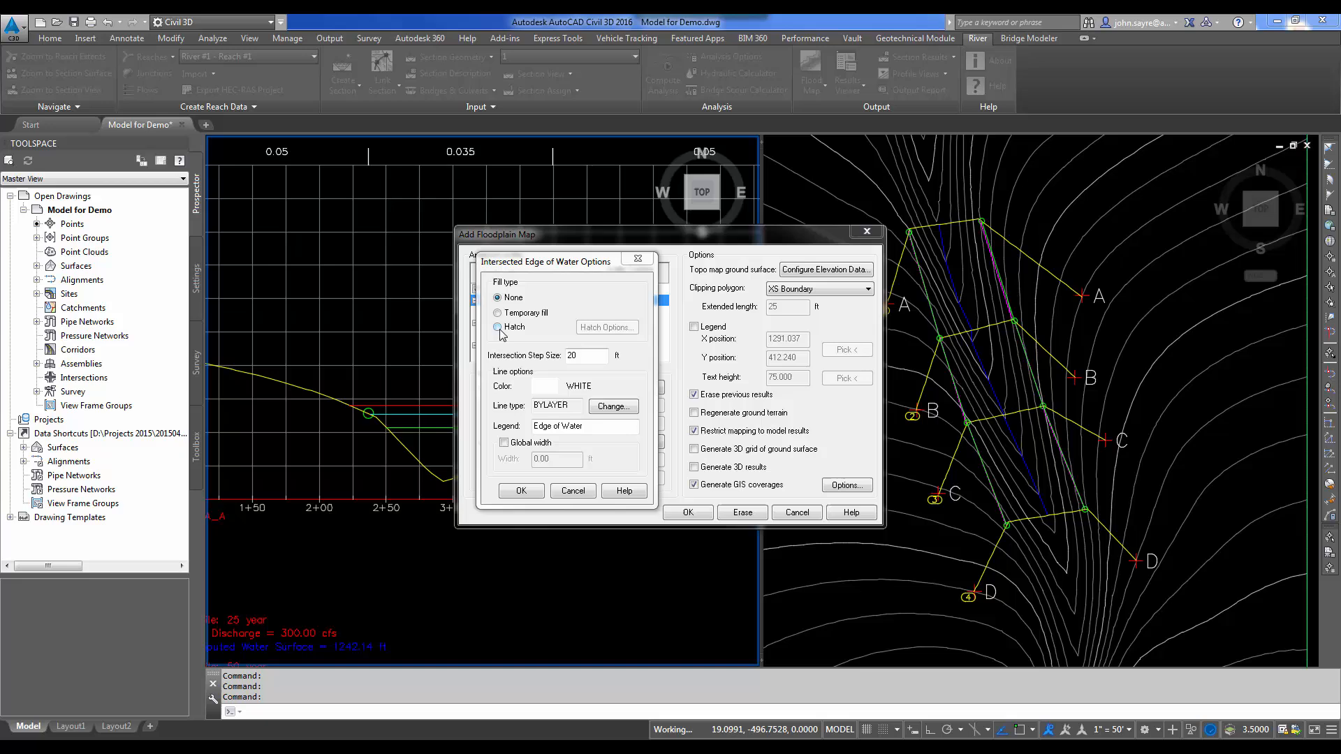
- Set the intersection step size to 5 and make the first profile's water edge line green
{"action": "left_click", "coordinate": [585, 356]}
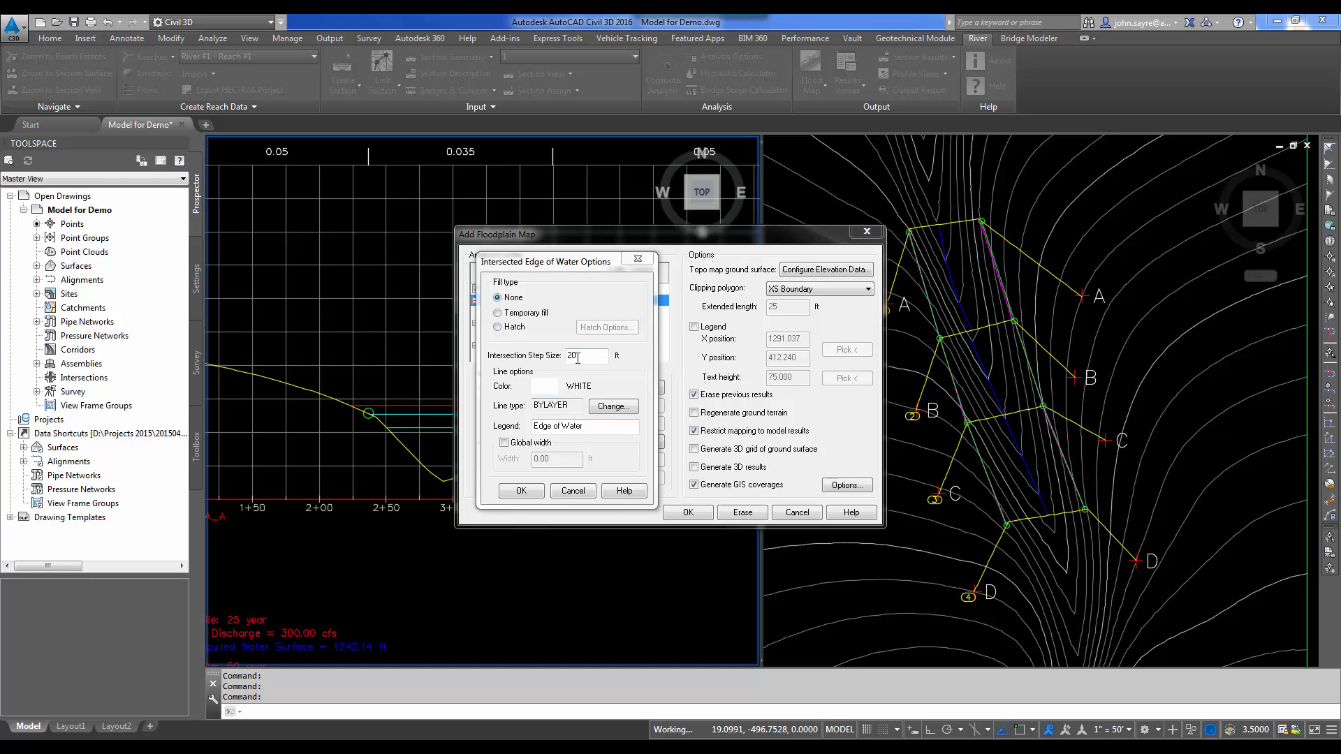
{"action": "triple_click", "coordinate": [586, 356]}
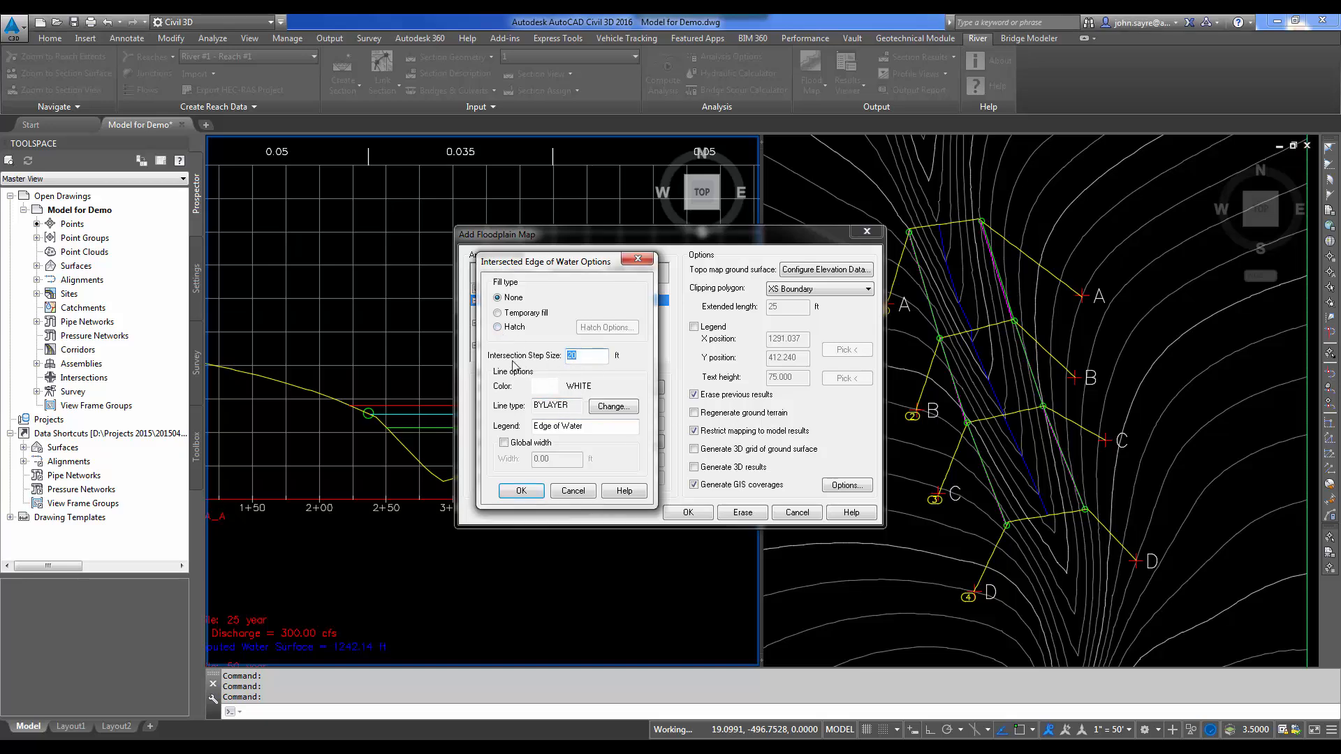
{"action": "type", "text": "5"}
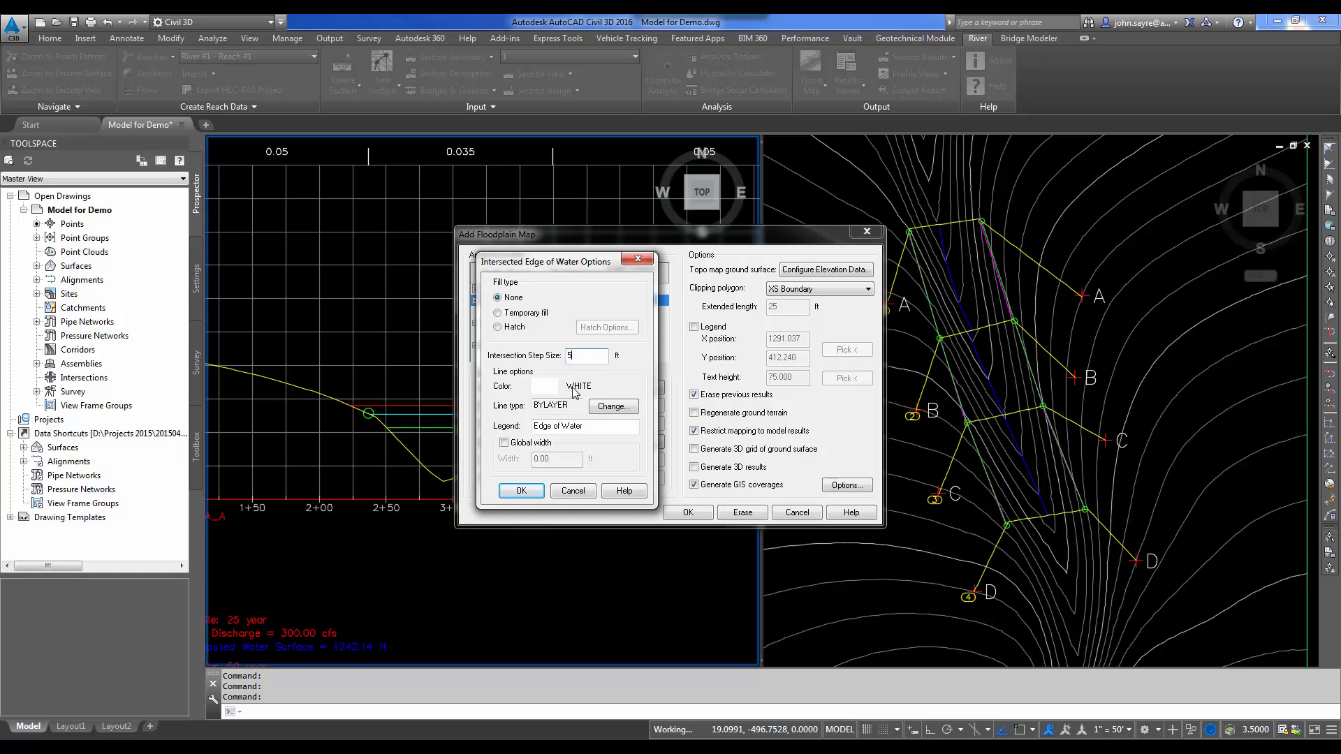
{"action": "mouse_move", "coordinate": [579, 395]}
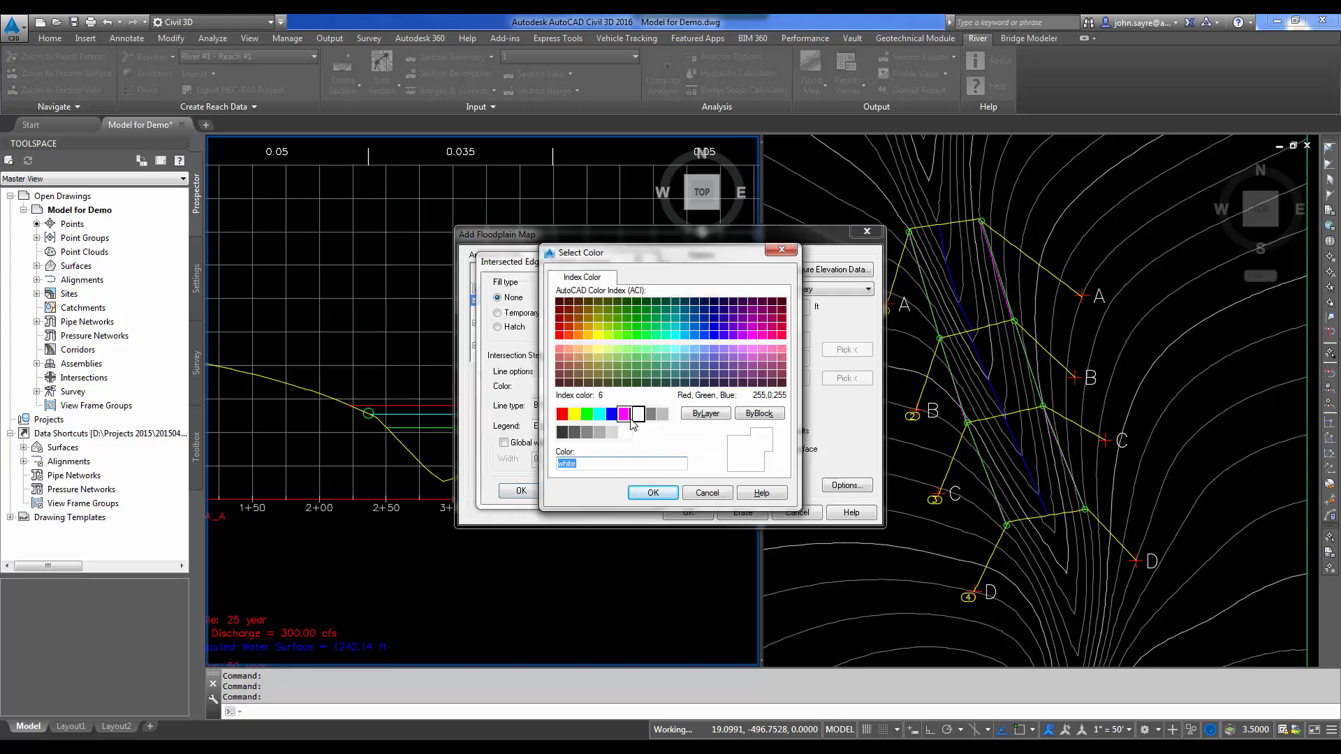
{"action": "mouse_move", "coordinate": [623, 415]}
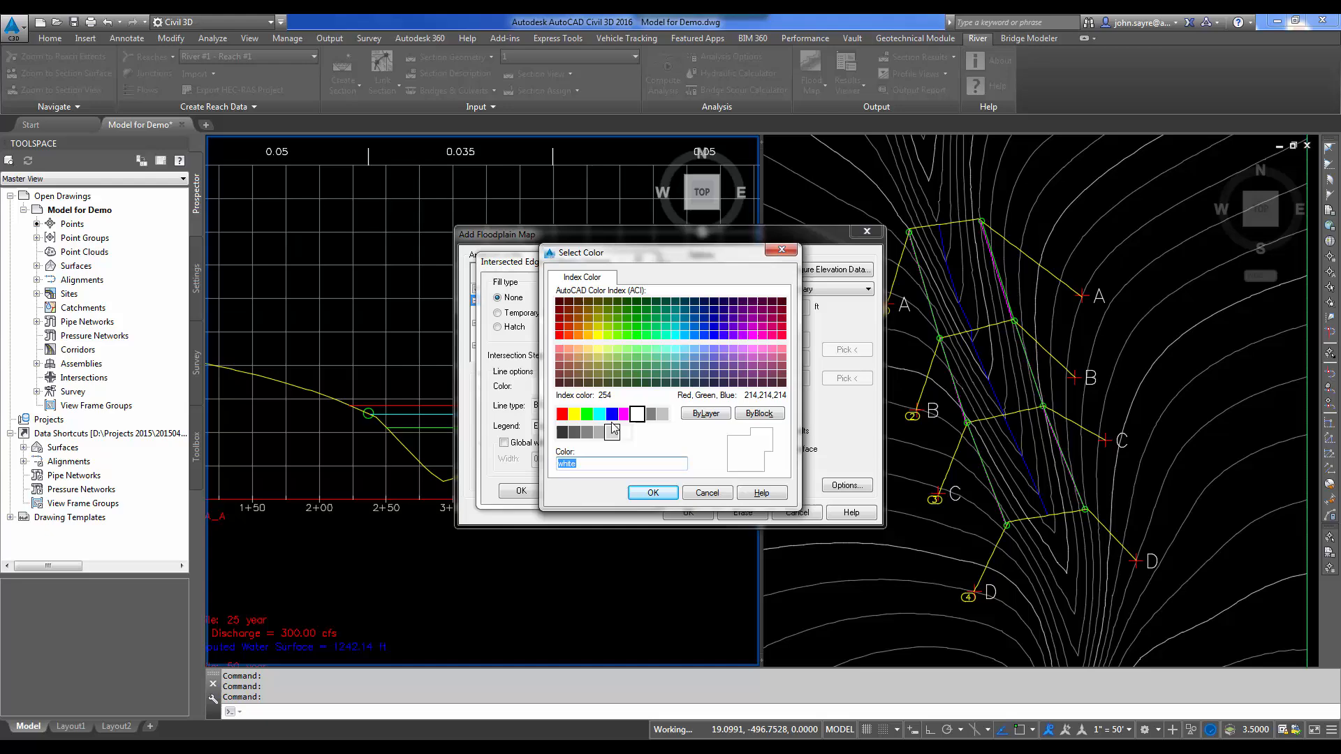
{"action": "left_click", "coordinate": [653, 491]}
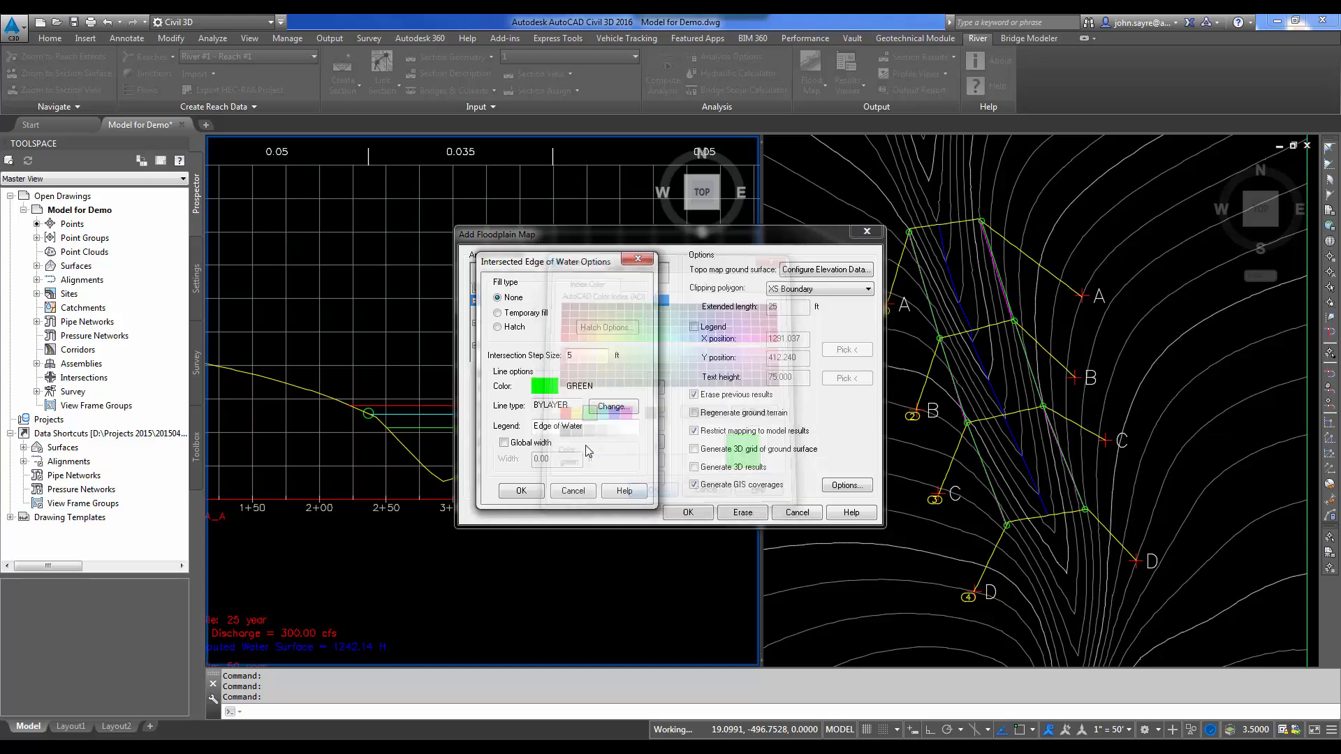
{"action": "left_click", "coordinate": [504, 443]}
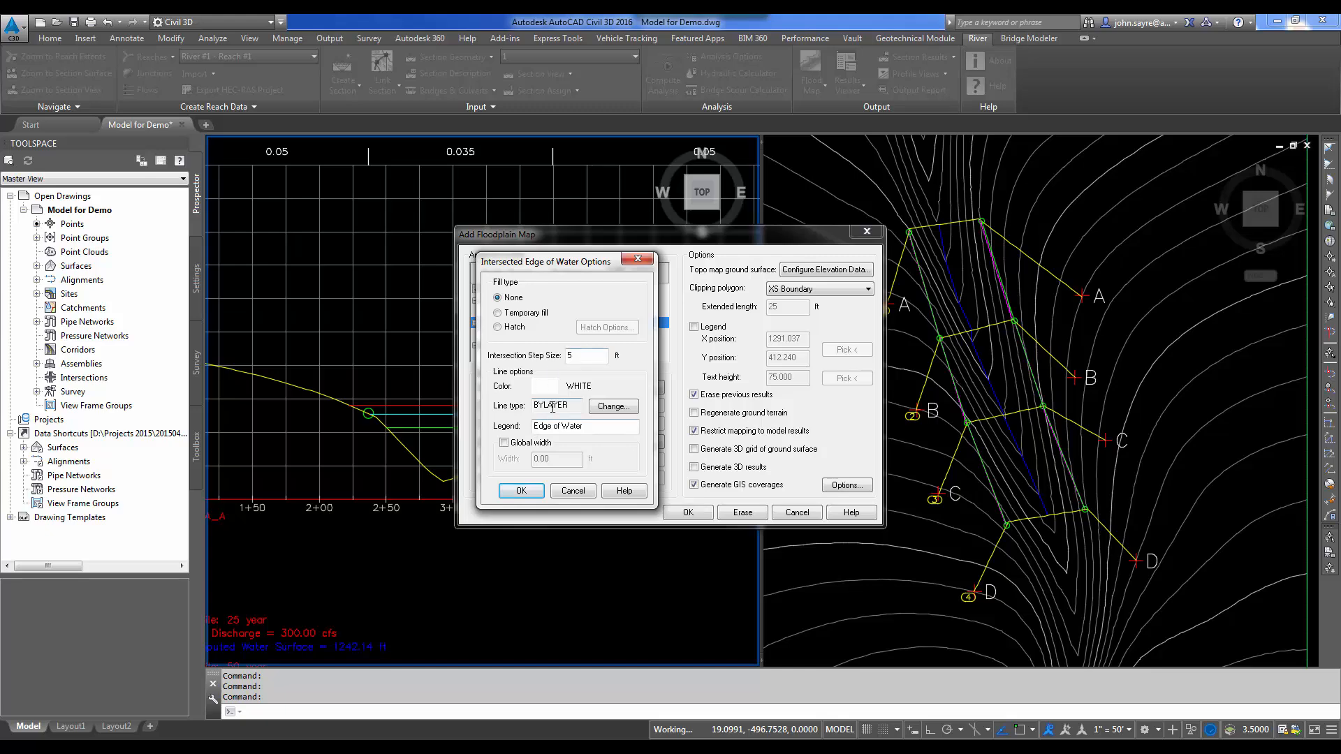
- Make the next profile's water edge line cyan with a global width of 2
{"action": "left_click", "coordinate": [542, 386]}
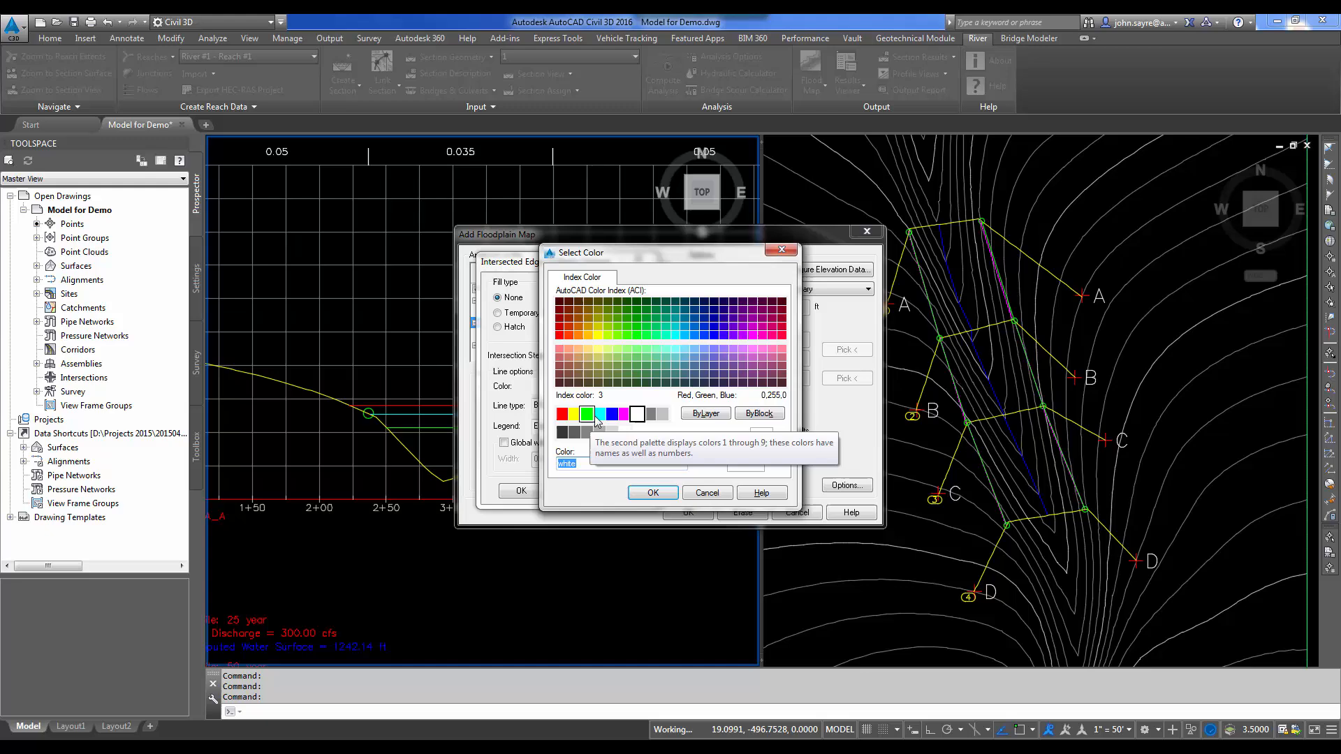
{"action": "left_click", "coordinate": [653, 492]}
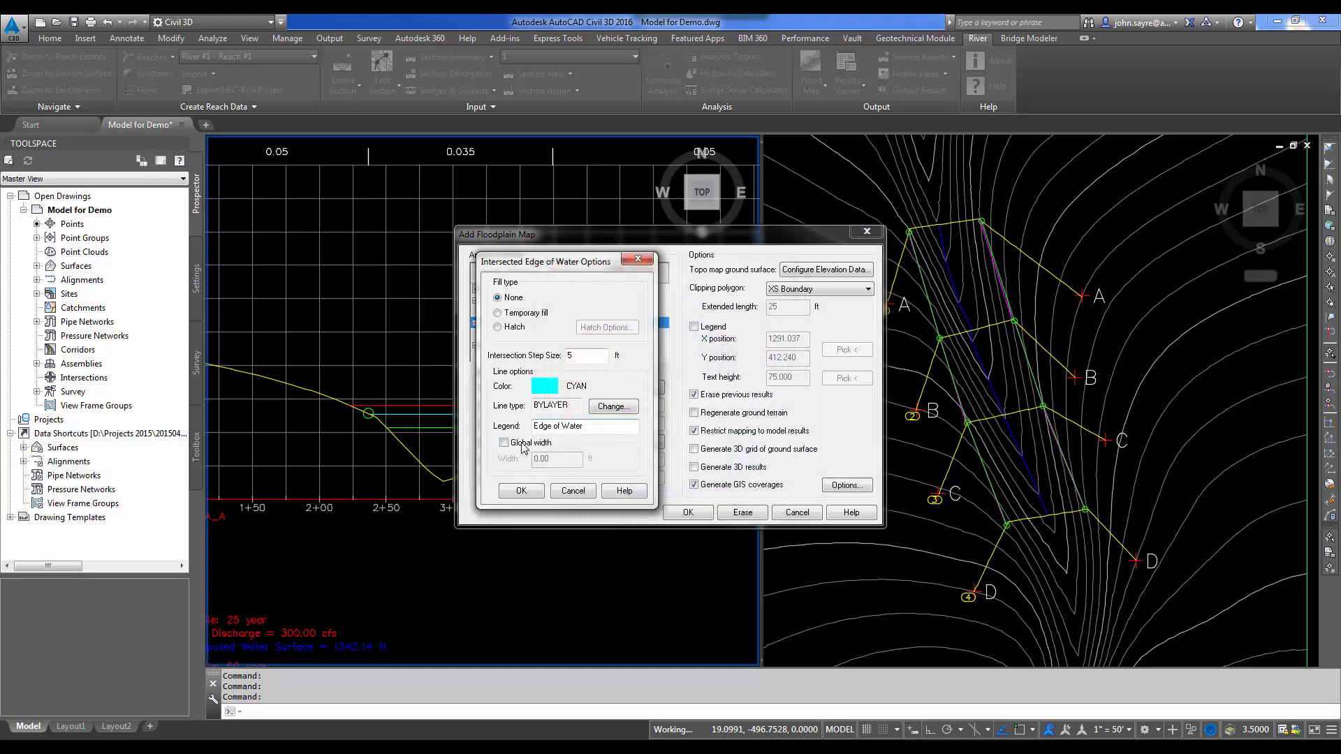
{"action": "left_click", "coordinate": [504, 443]}
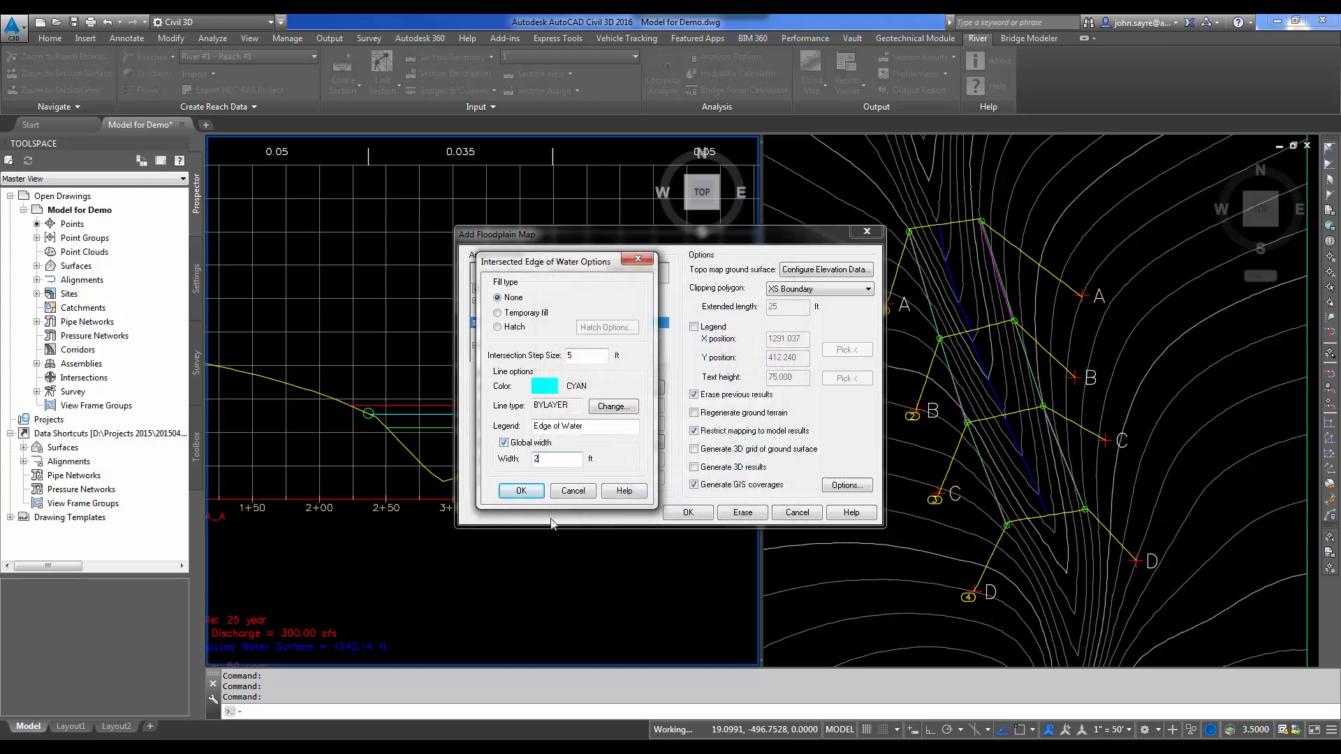
{"action": "left_click", "coordinate": [520, 491]}
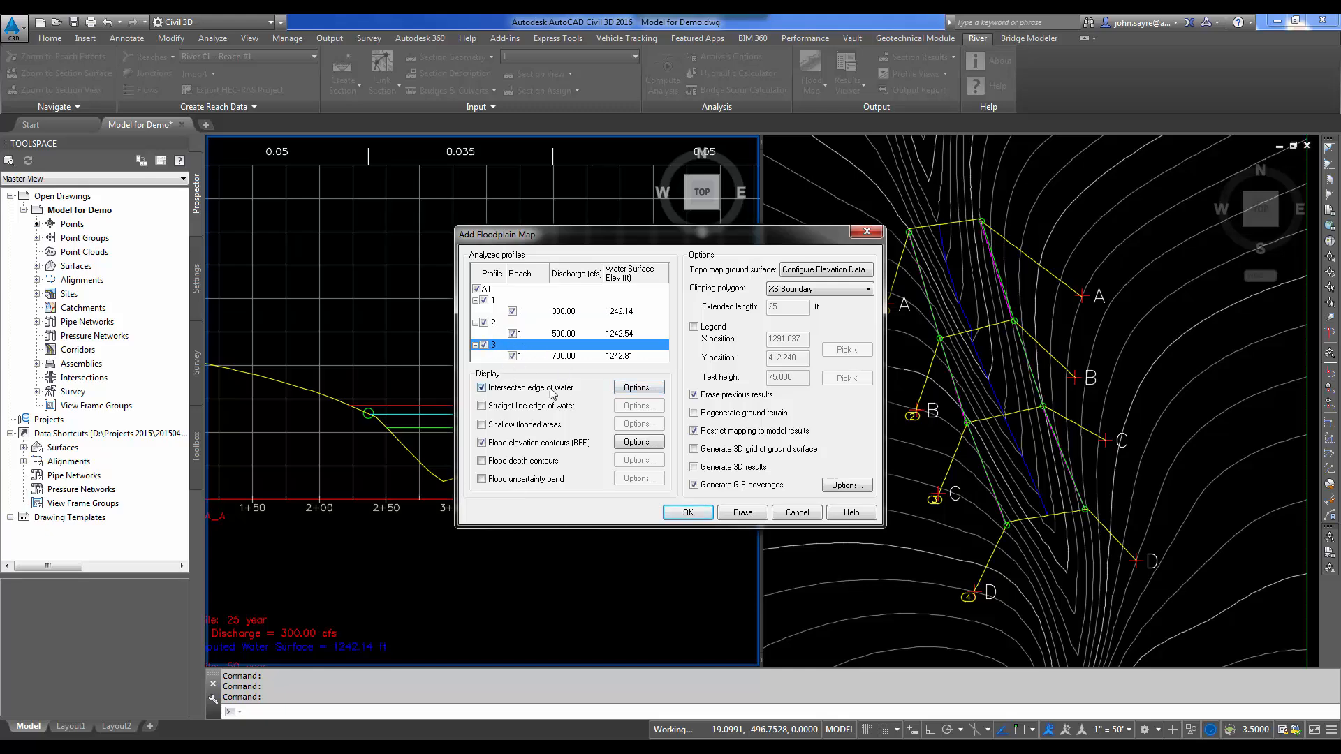
- Set profile 3's intersected edge of water to red with global width 2 and generate the floodplain map
{"action": "left_click", "coordinate": [637, 387]}
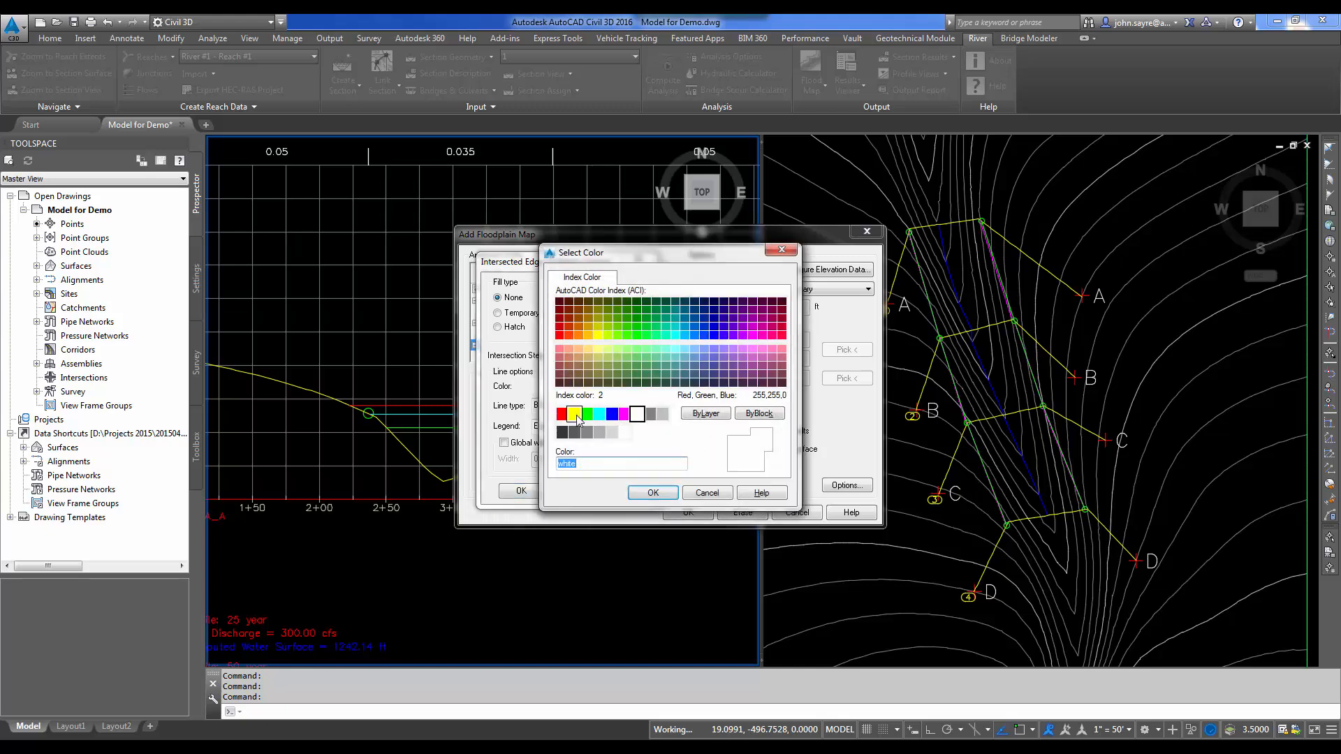
{"action": "left_click", "coordinate": [653, 493]}
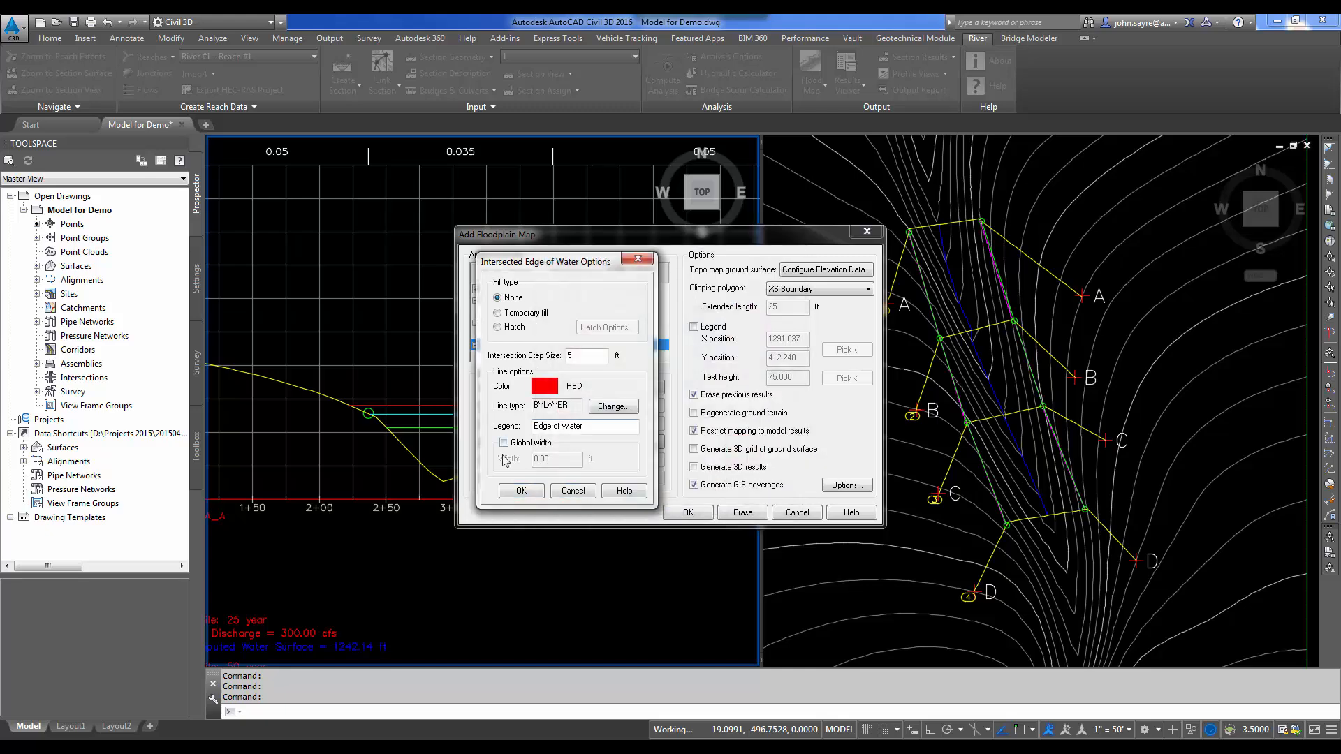
{"action": "left_click", "coordinate": [505, 443]}
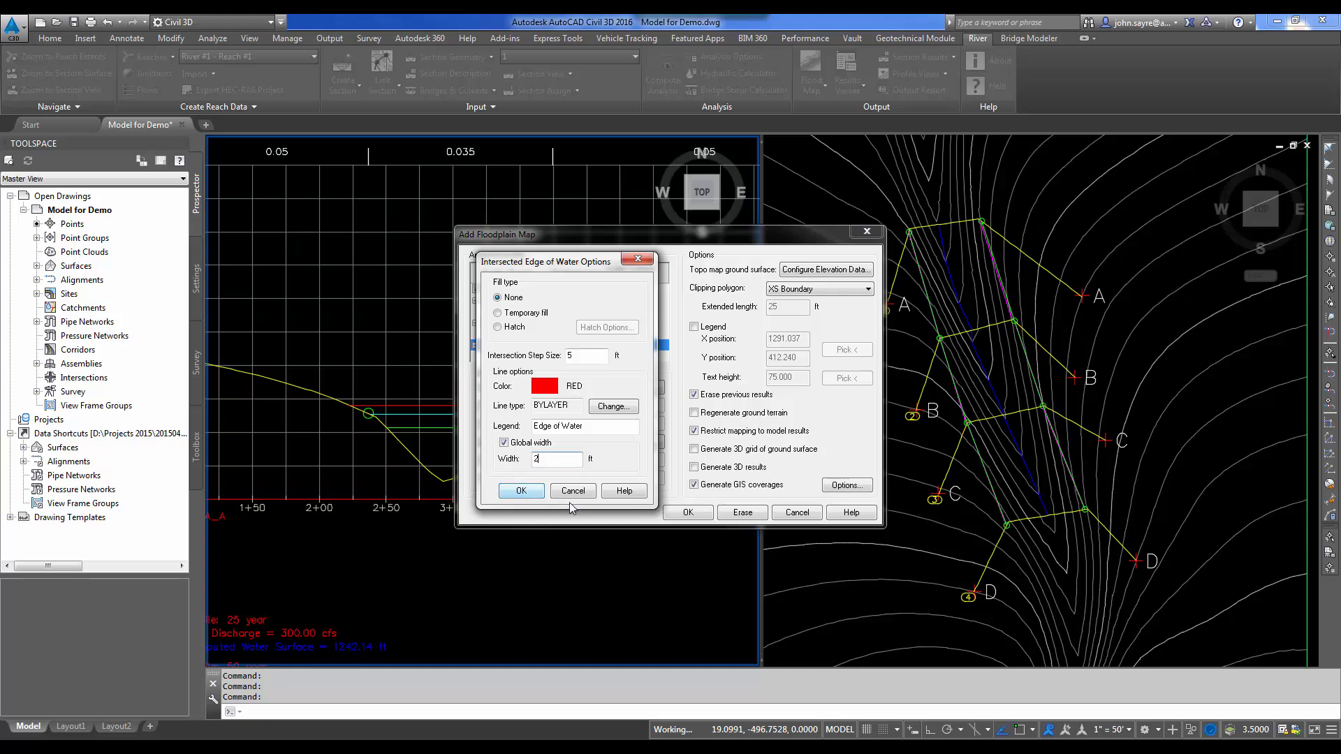
{"action": "left_click", "coordinate": [520, 491]}
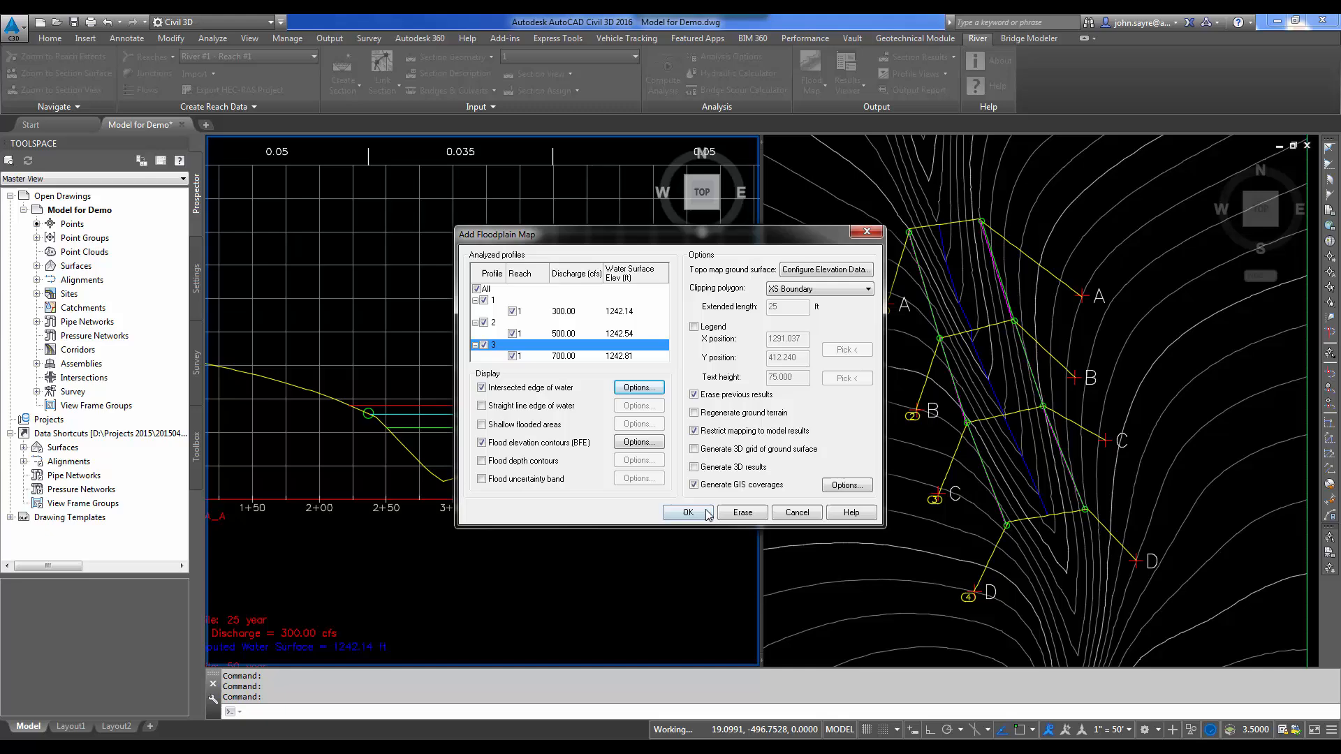
{"action": "left_click", "coordinate": [685, 513]}
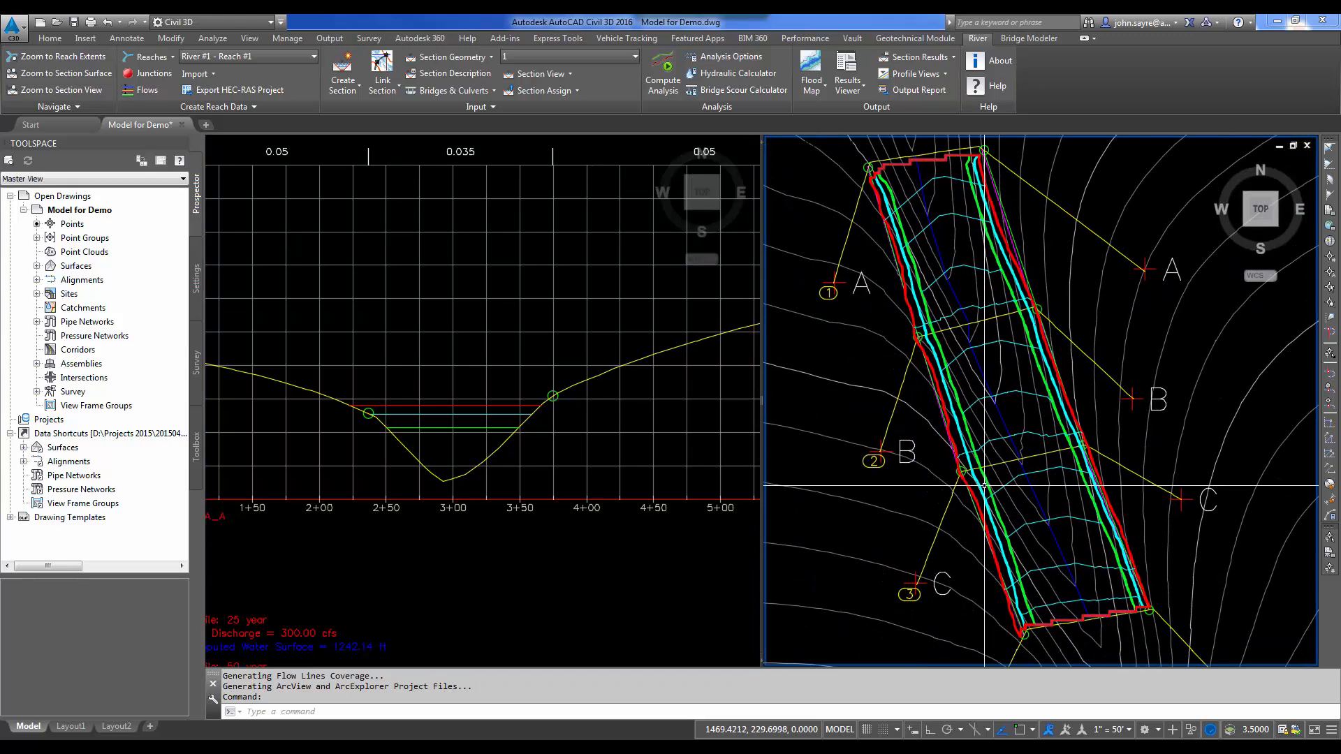
{"action": "mouse_move", "coordinate": [852, 408]}
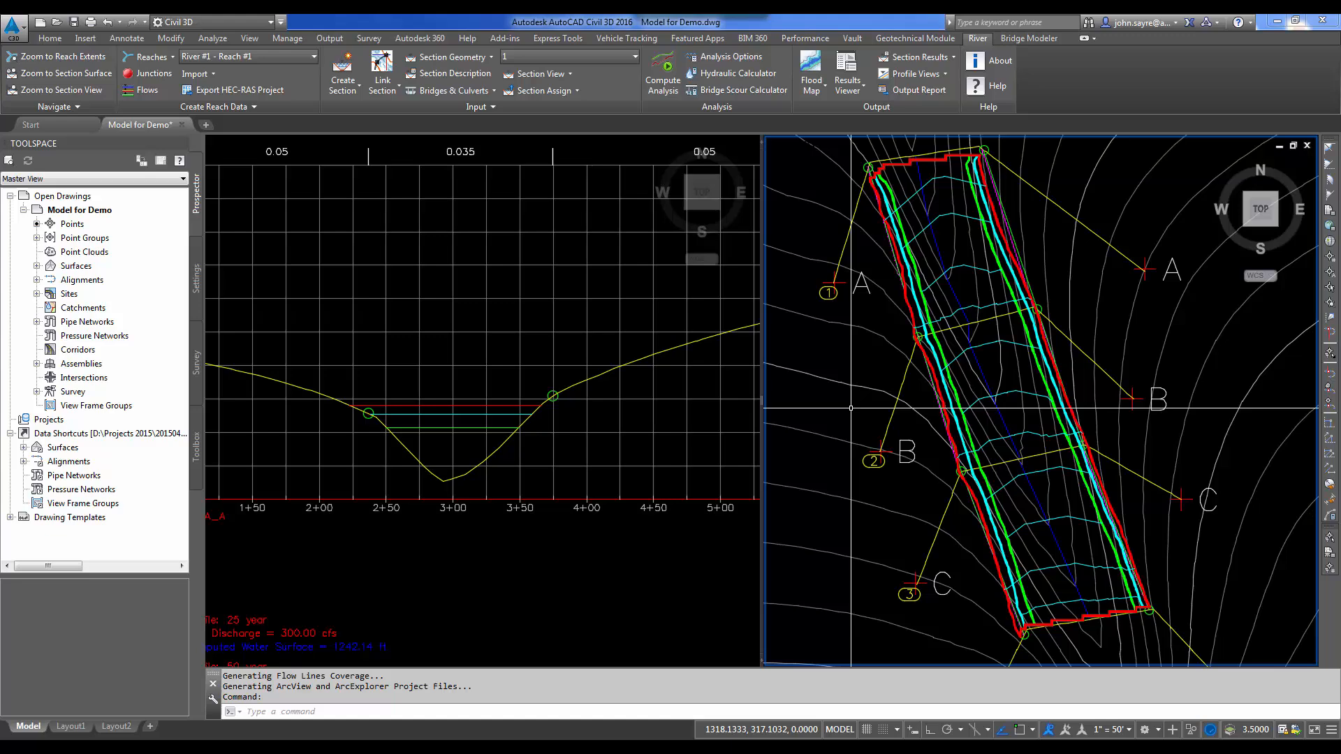
{"action": "mouse_move", "coordinate": [947, 400]}
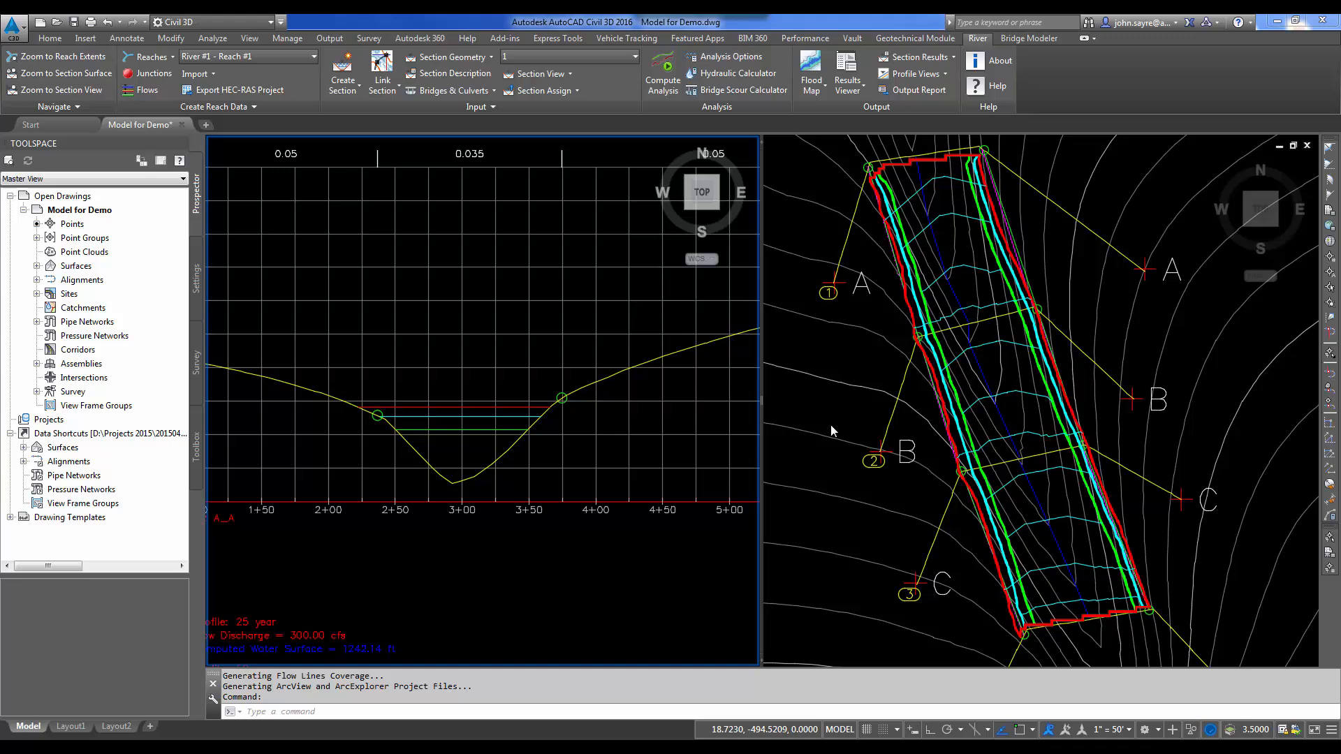
{"action": "mouse_move", "coordinate": [819, 415]}
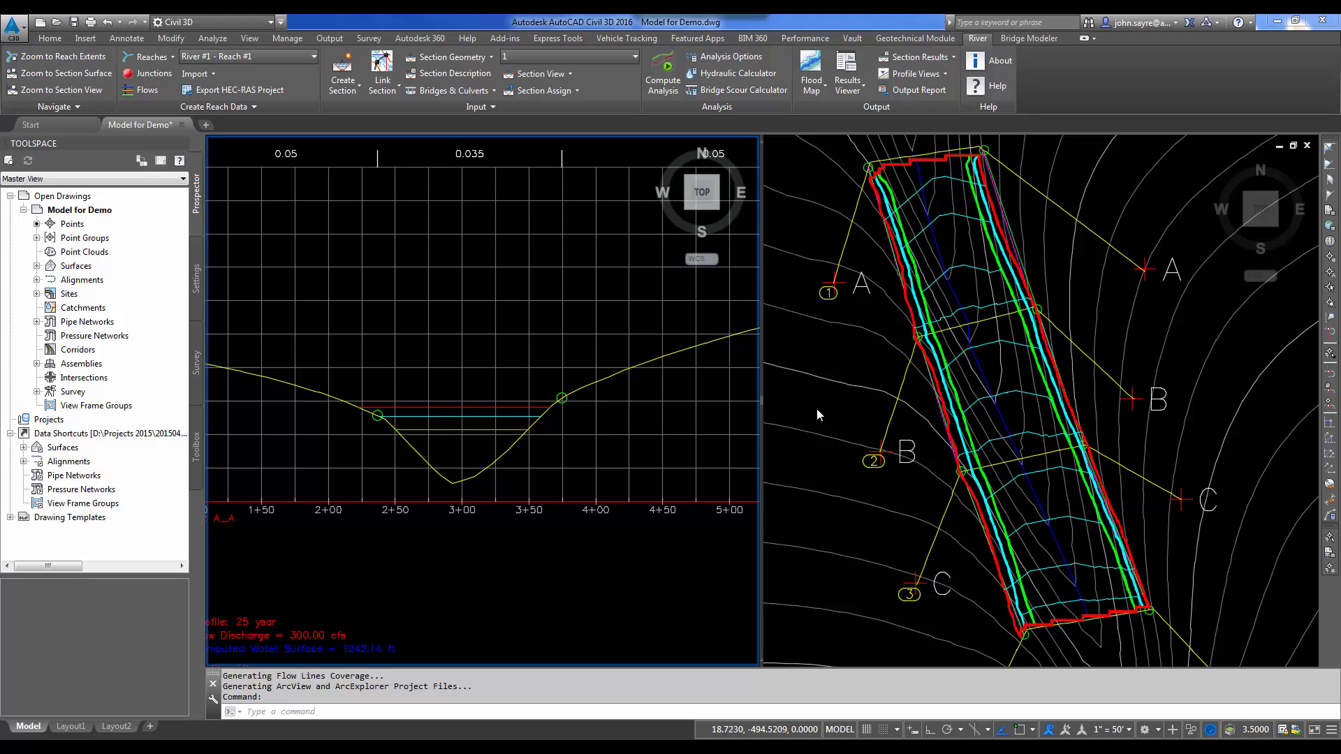
{"action": "mouse_move", "coordinate": [810, 416]}
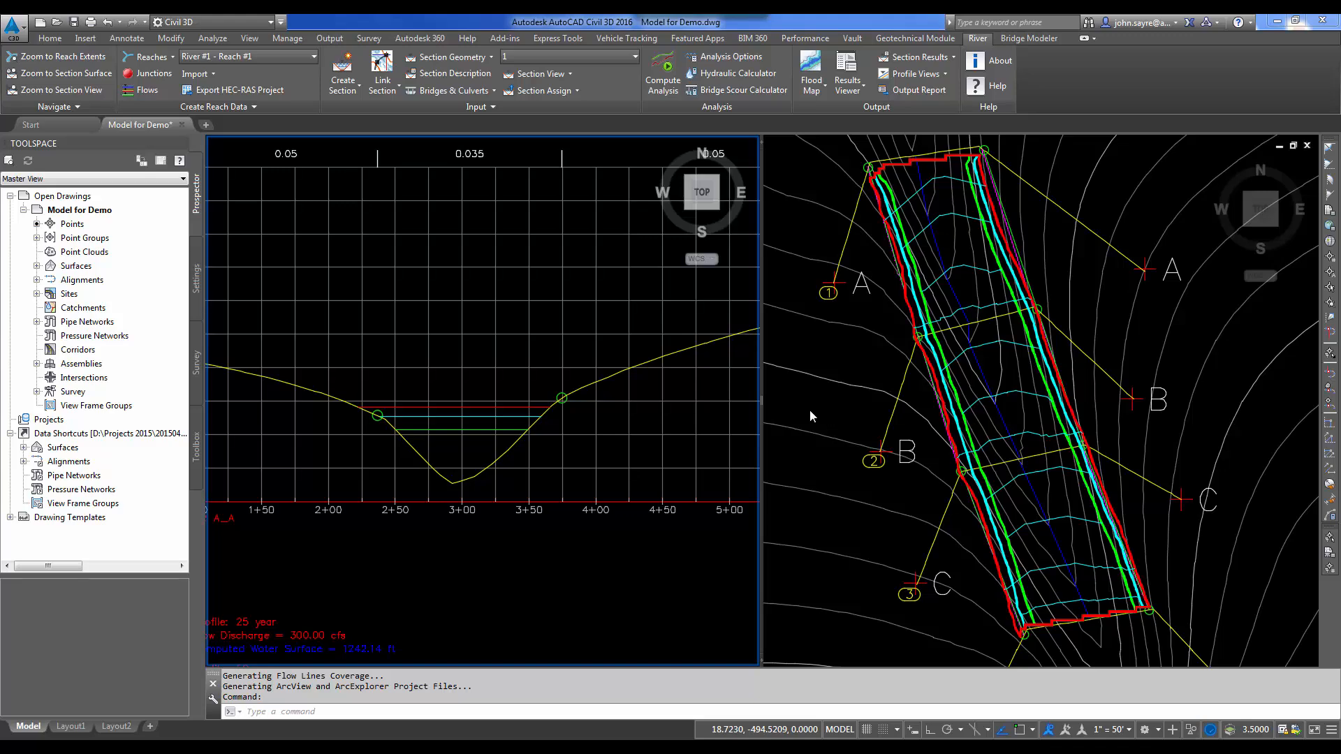
{"action": "mouse_move", "coordinate": [869, 437]}
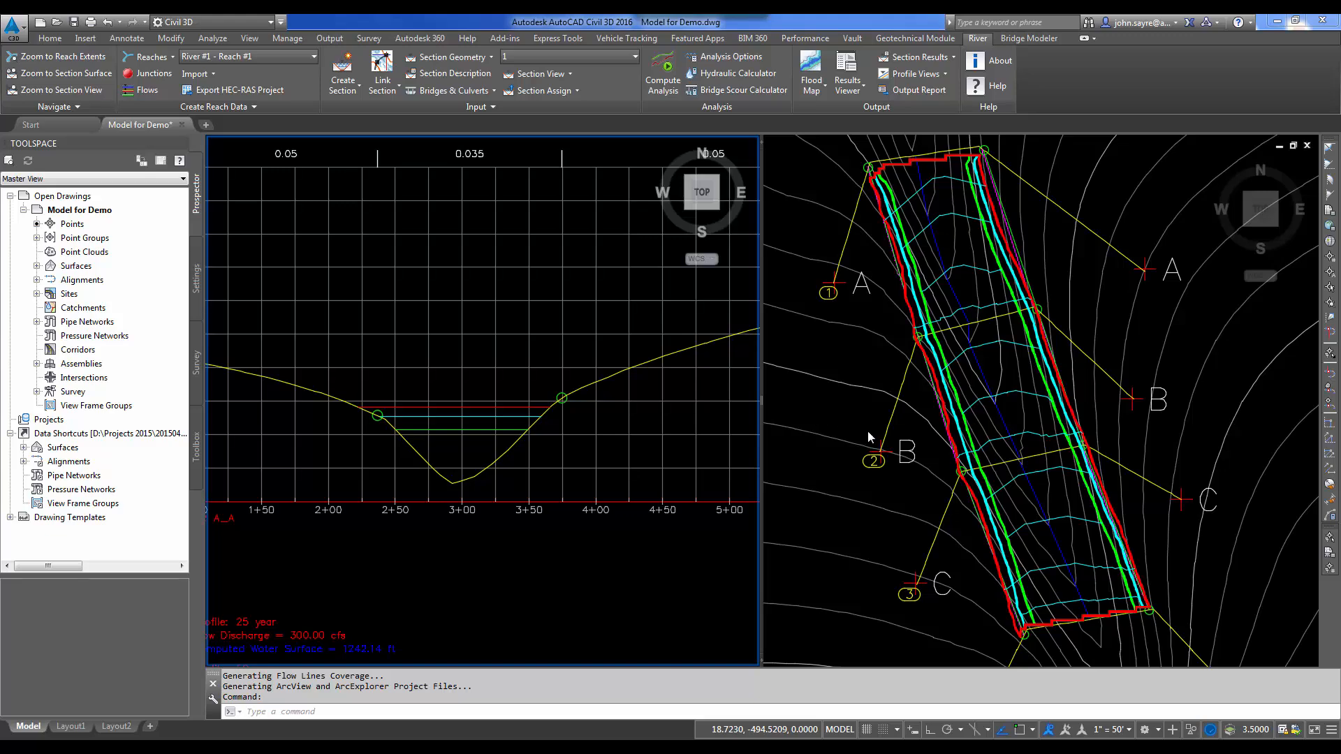
{"action": "mouse_move", "coordinate": [836, 495]}
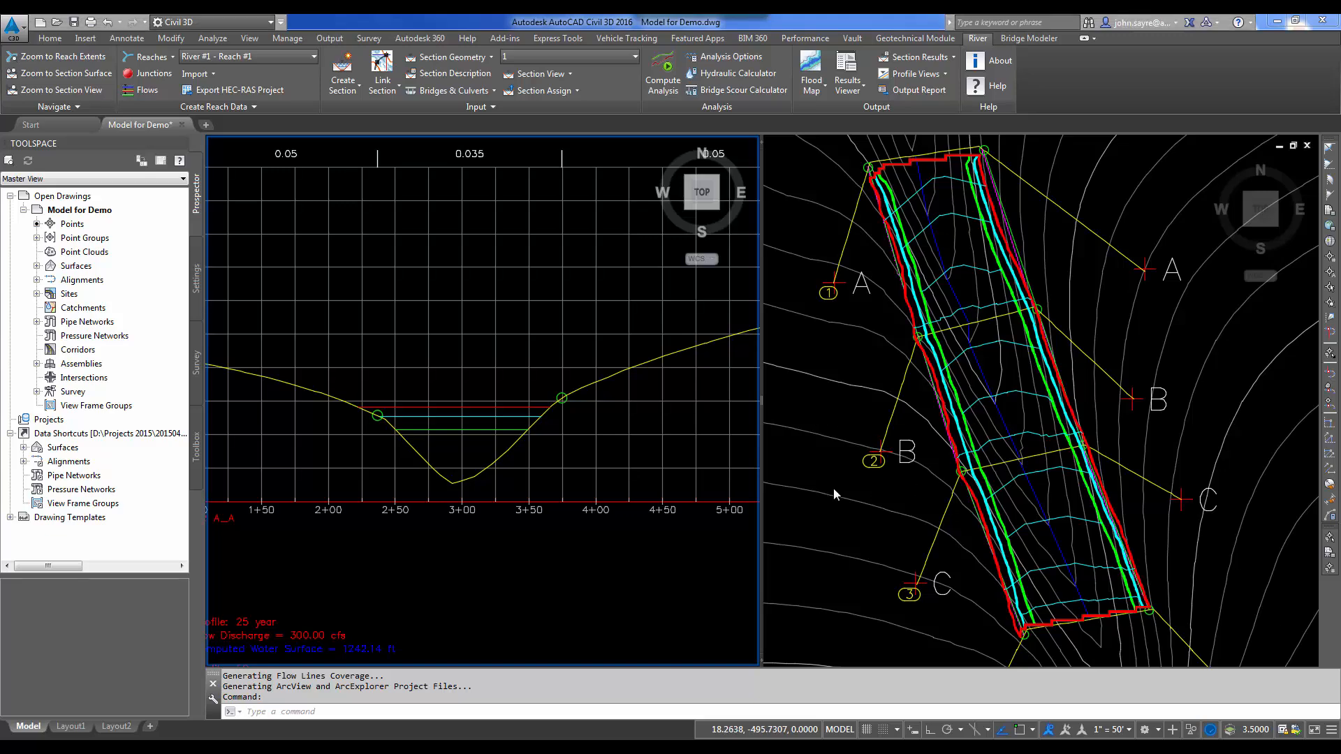
{"action": "mouse_move", "coordinate": [234, 89]}
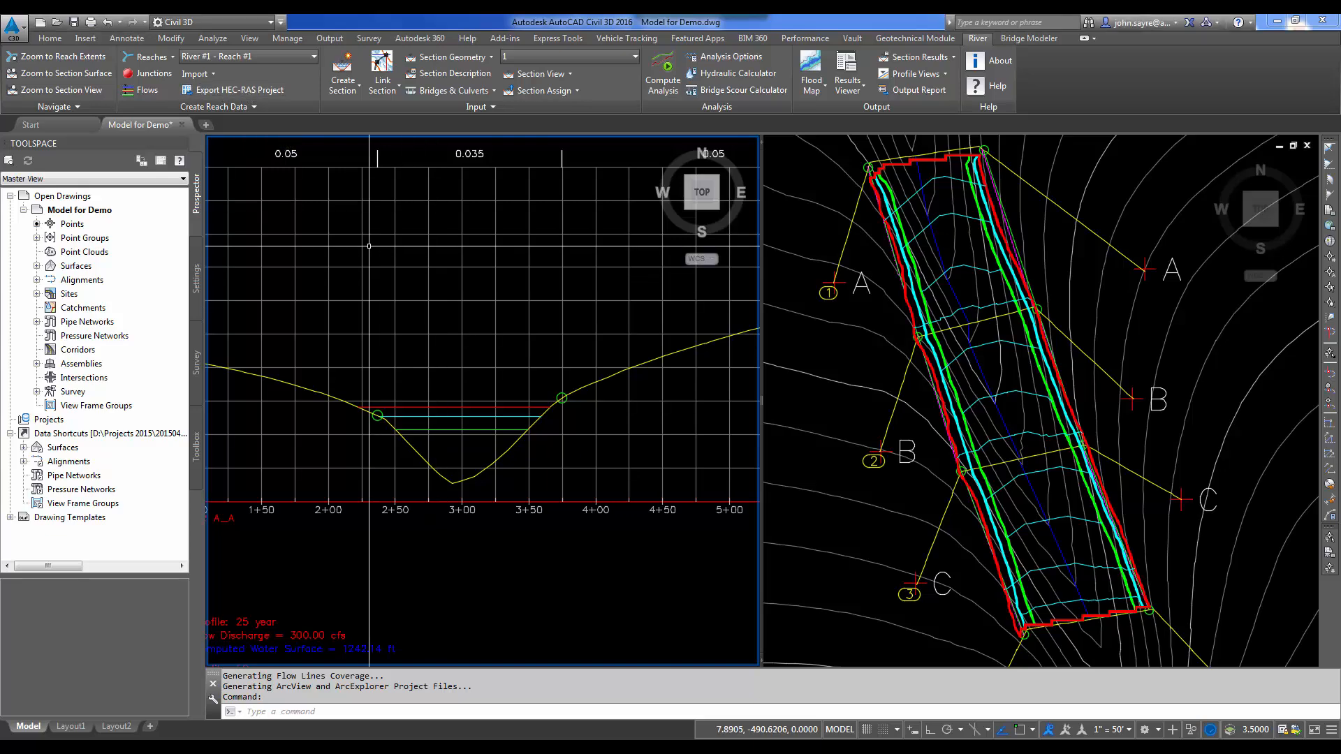
- Start the HEC-RAS project export and create a new folder named 'For Export to Hecras'
{"action": "left_click", "coordinate": [239, 90]}
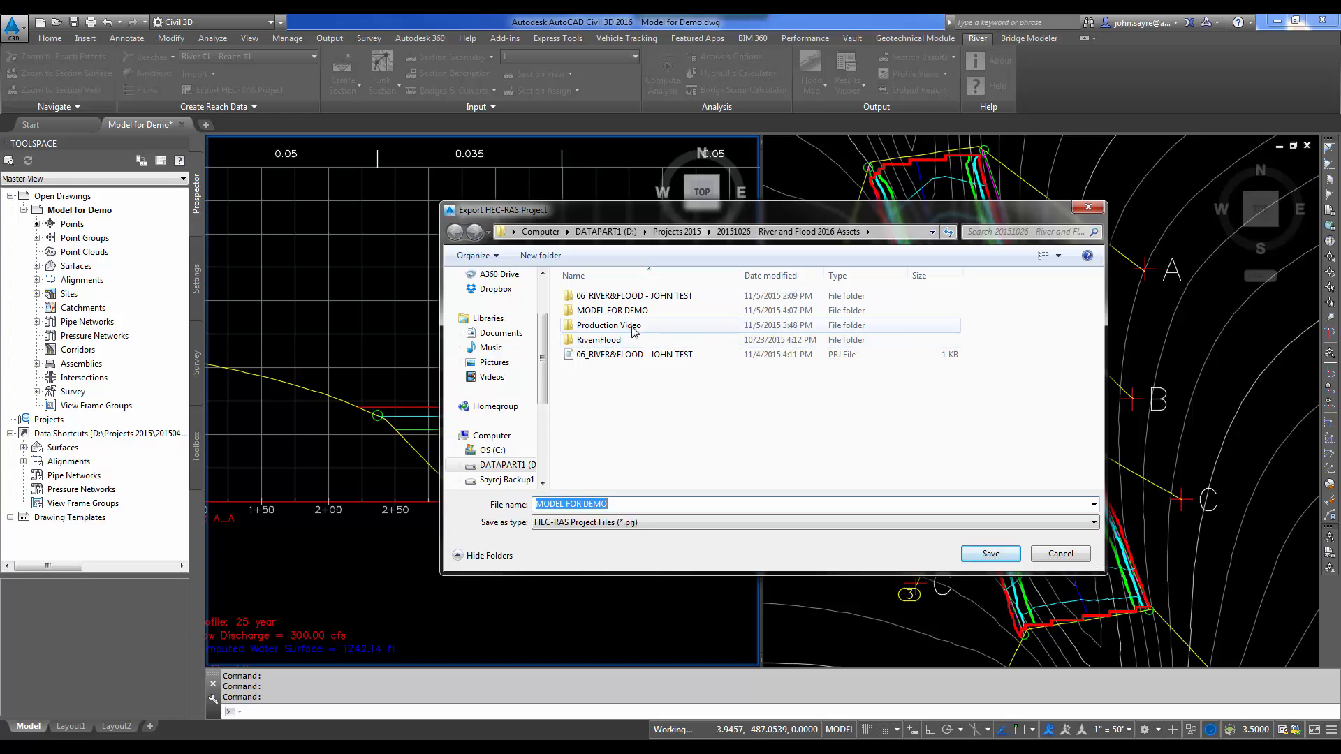
{"action": "left_click", "coordinate": [539, 255]}
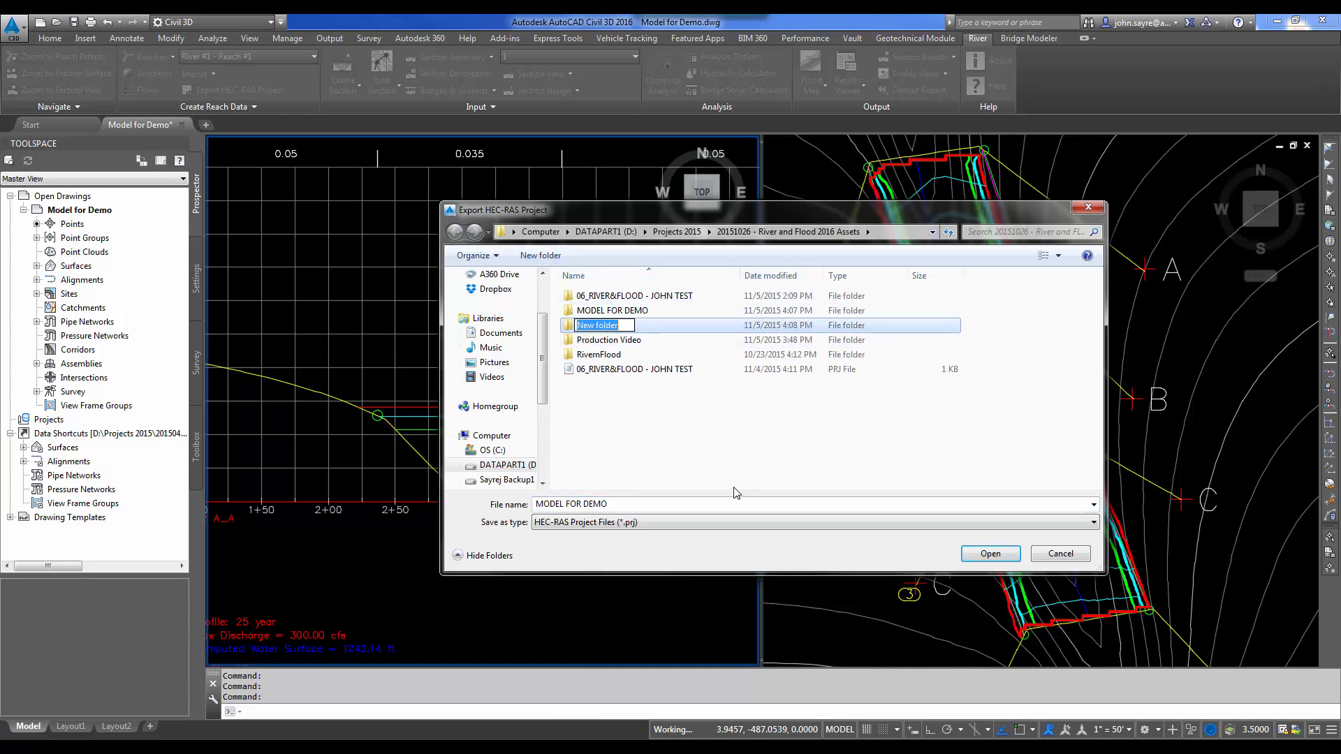
{"action": "type", "text": "For"}
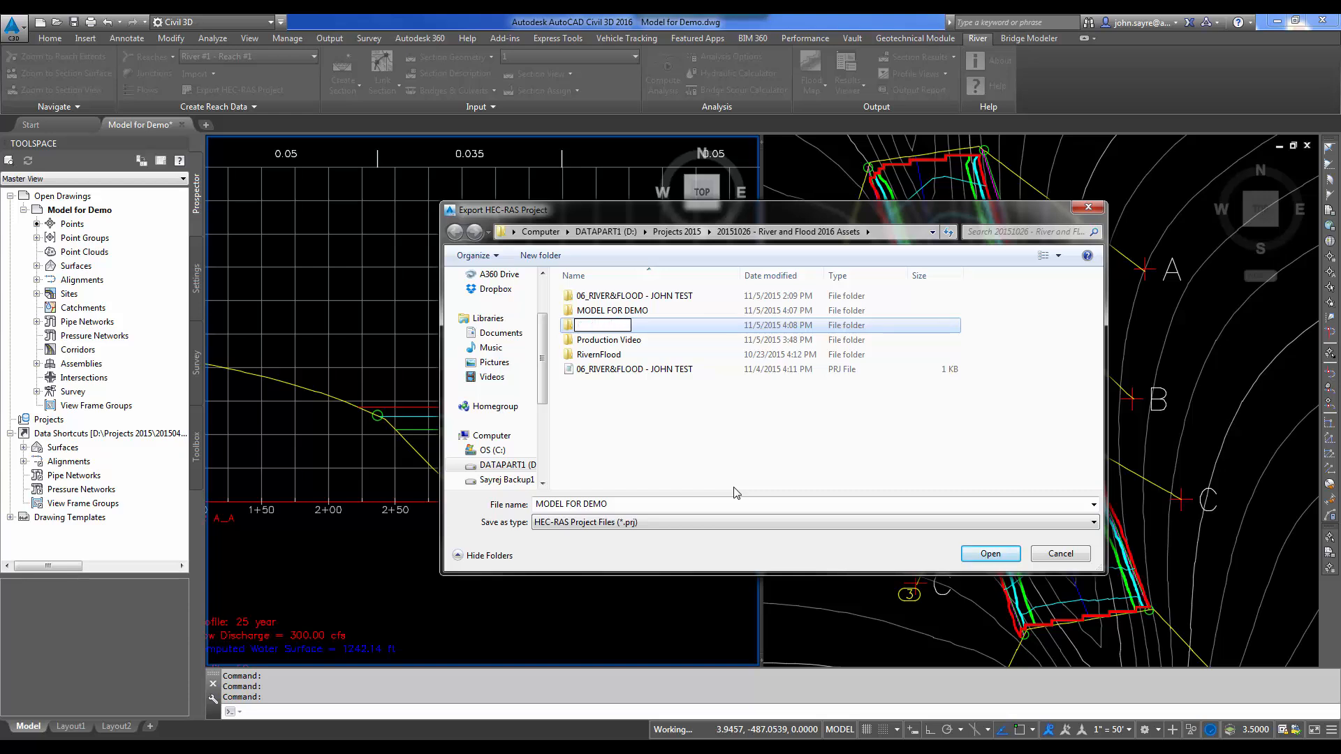
{"action": "type", "text": "For Export to"}
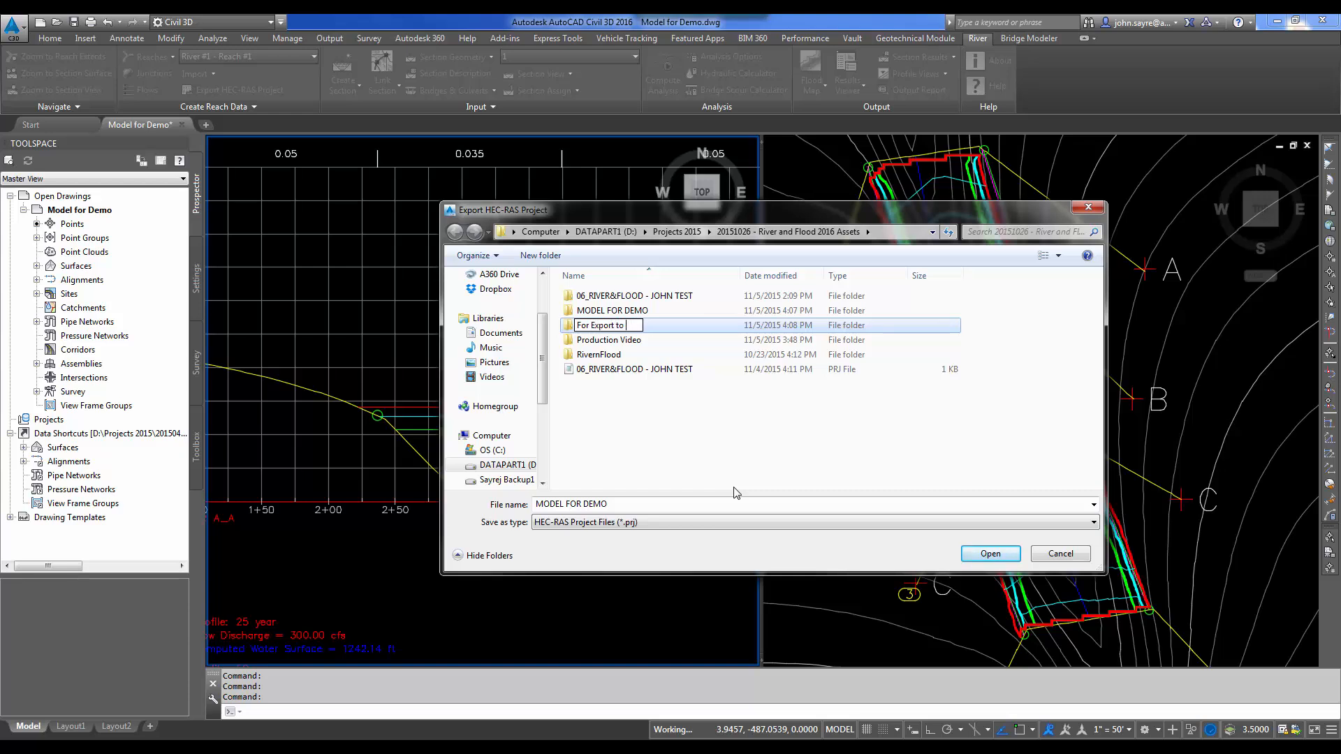
{"action": "type", "text": "HeRAC"}
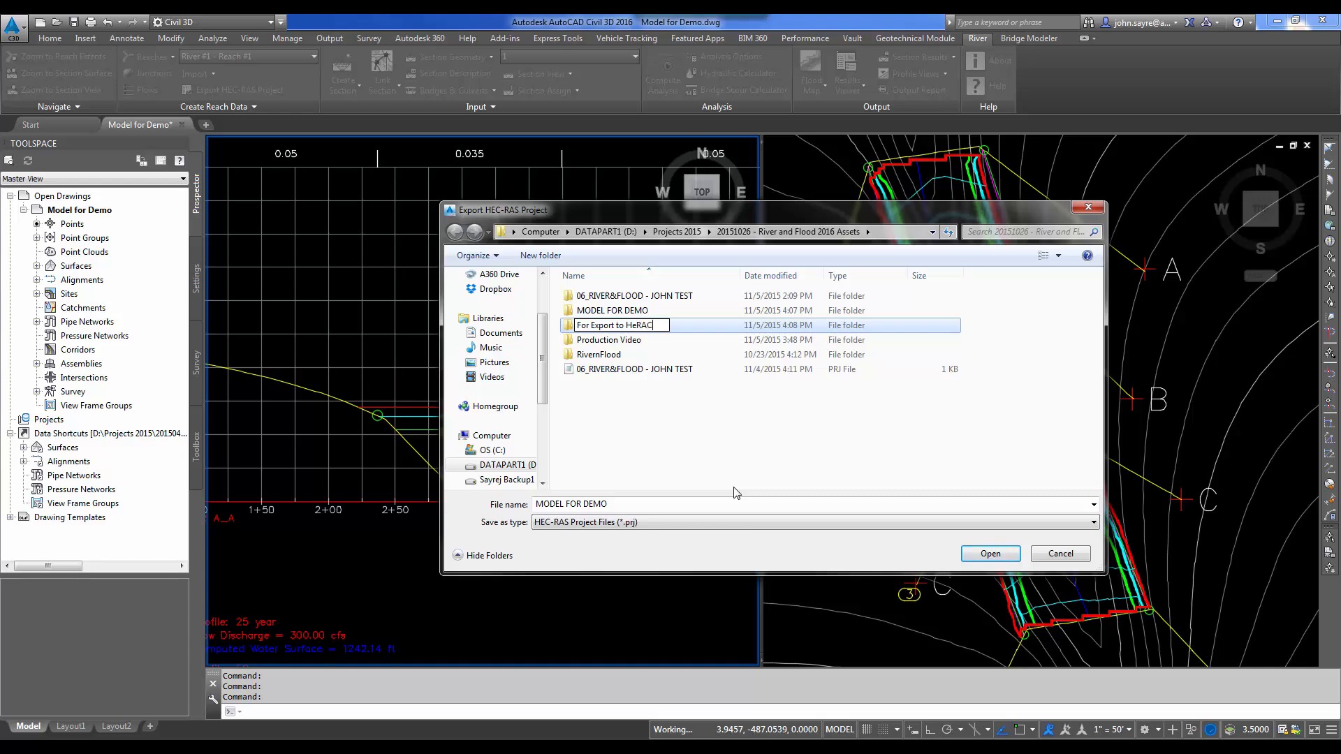
{"action": "key", "text": "Backspace"}
{"action": "type", "text": "cras"}
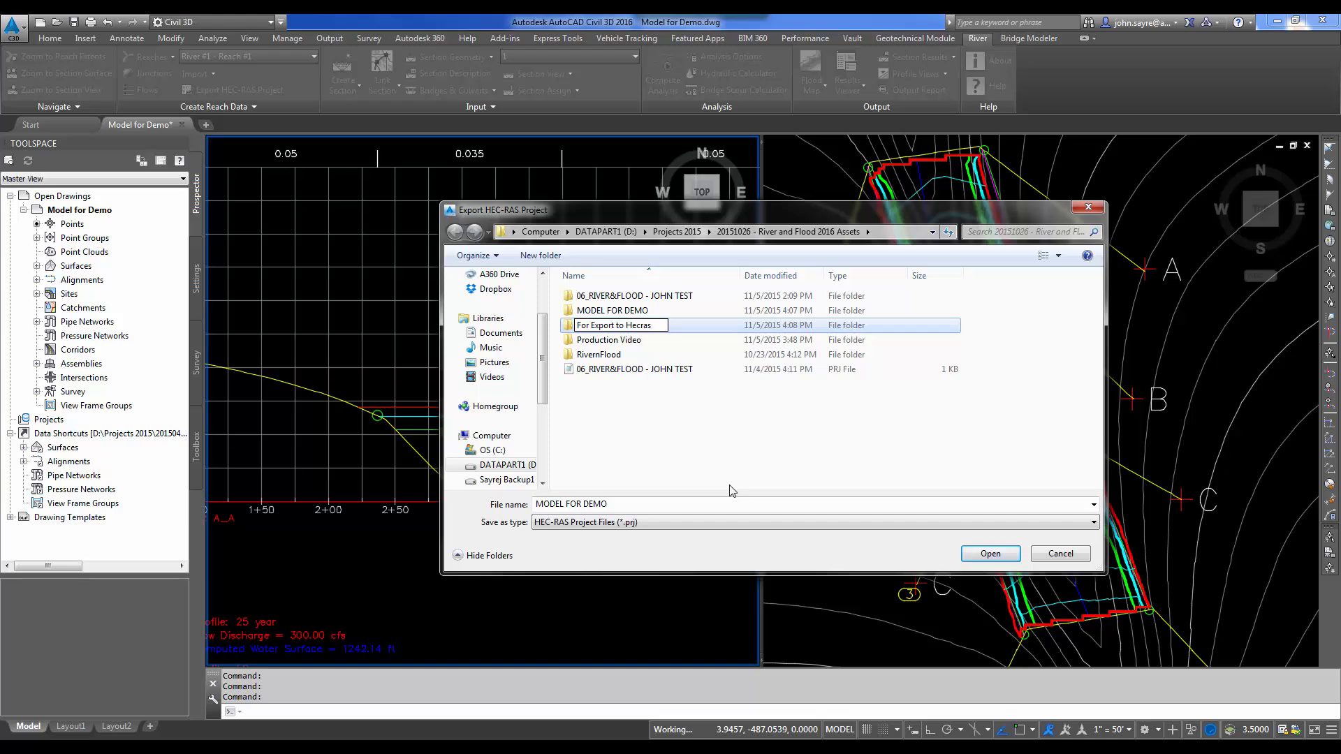
- Save the HEC-RAS project files into the new For Export to Hecras folder
{"action": "double_click", "coordinate": [616, 325]}
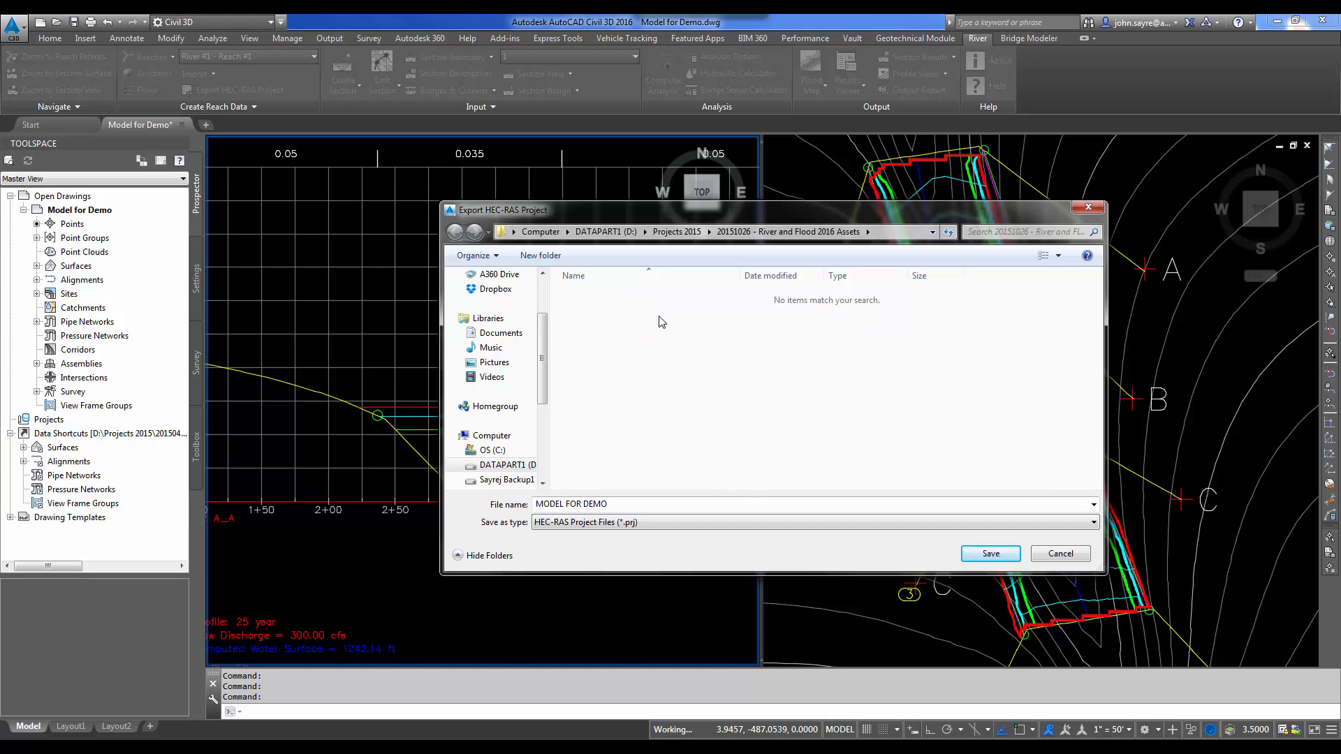
{"action": "left_click", "coordinate": [989, 553]}
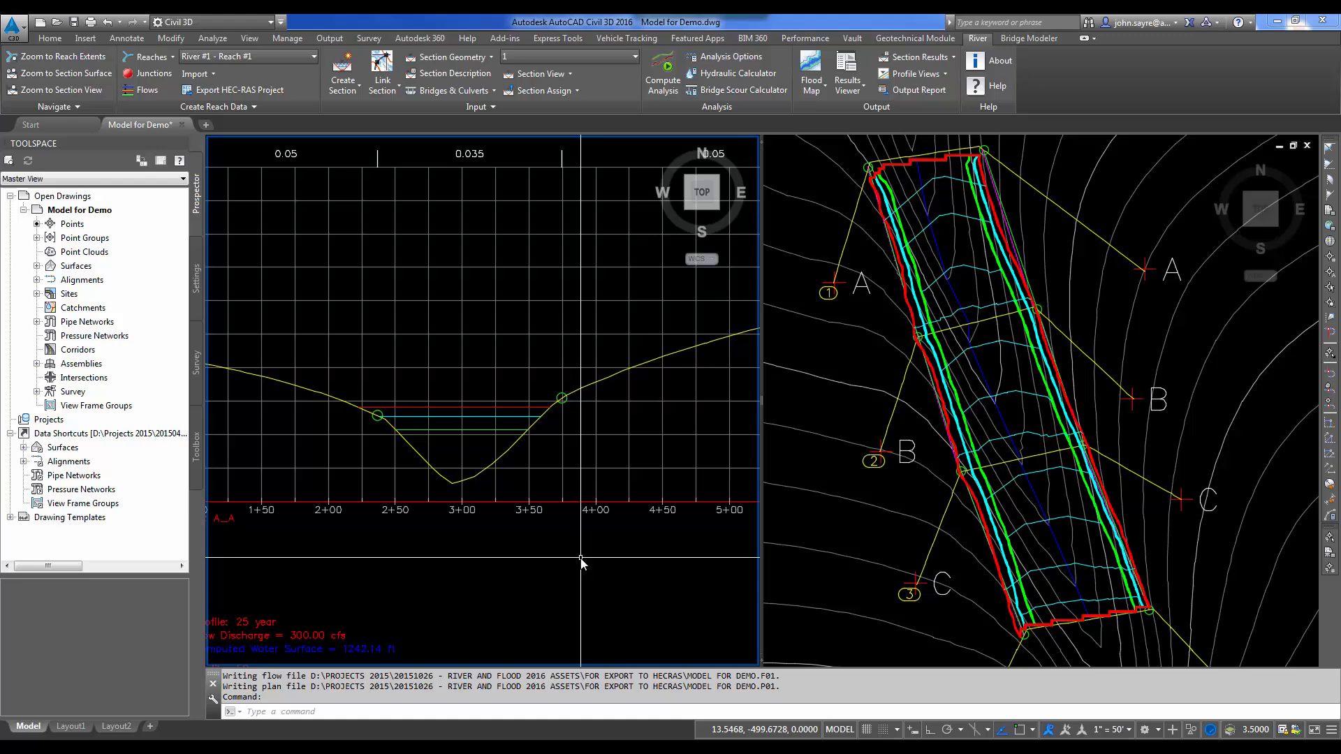
{"action": "mouse_move", "coordinate": [535, 452]}
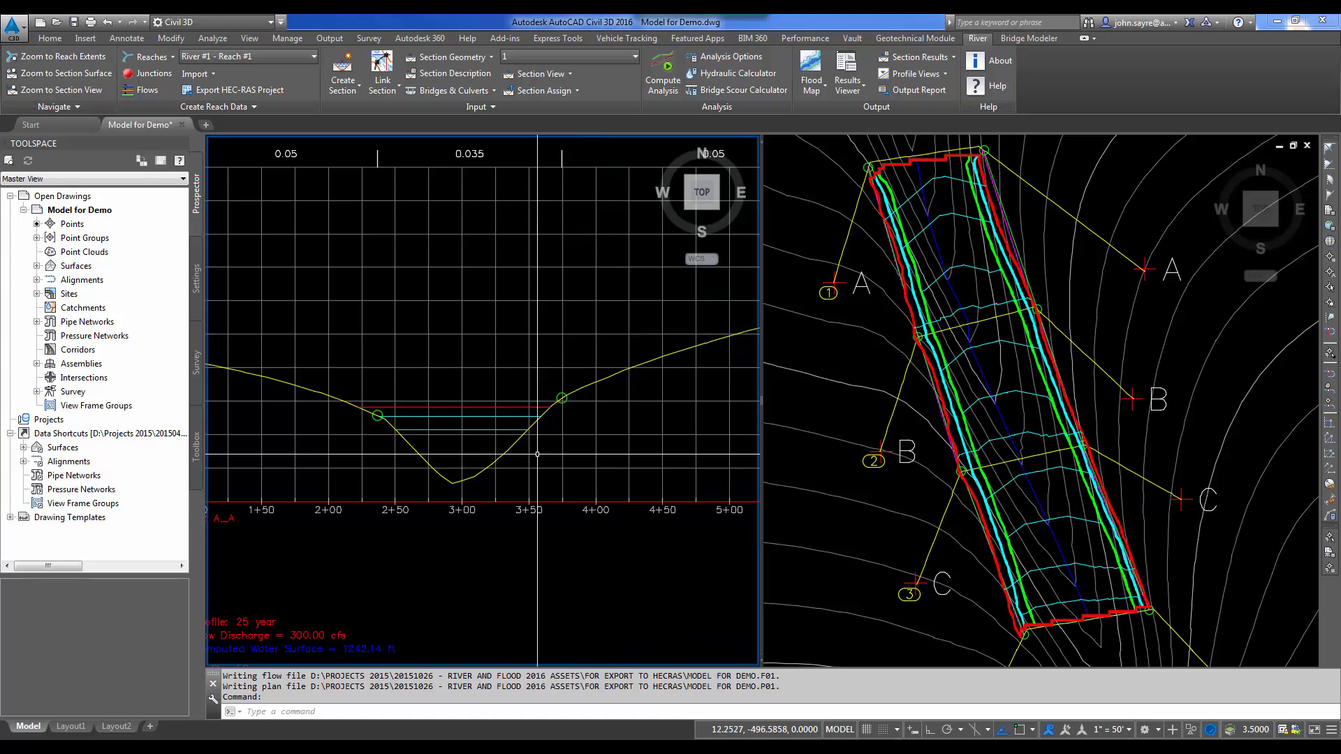
{"action": "mouse_move", "coordinate": [1012, 408]}
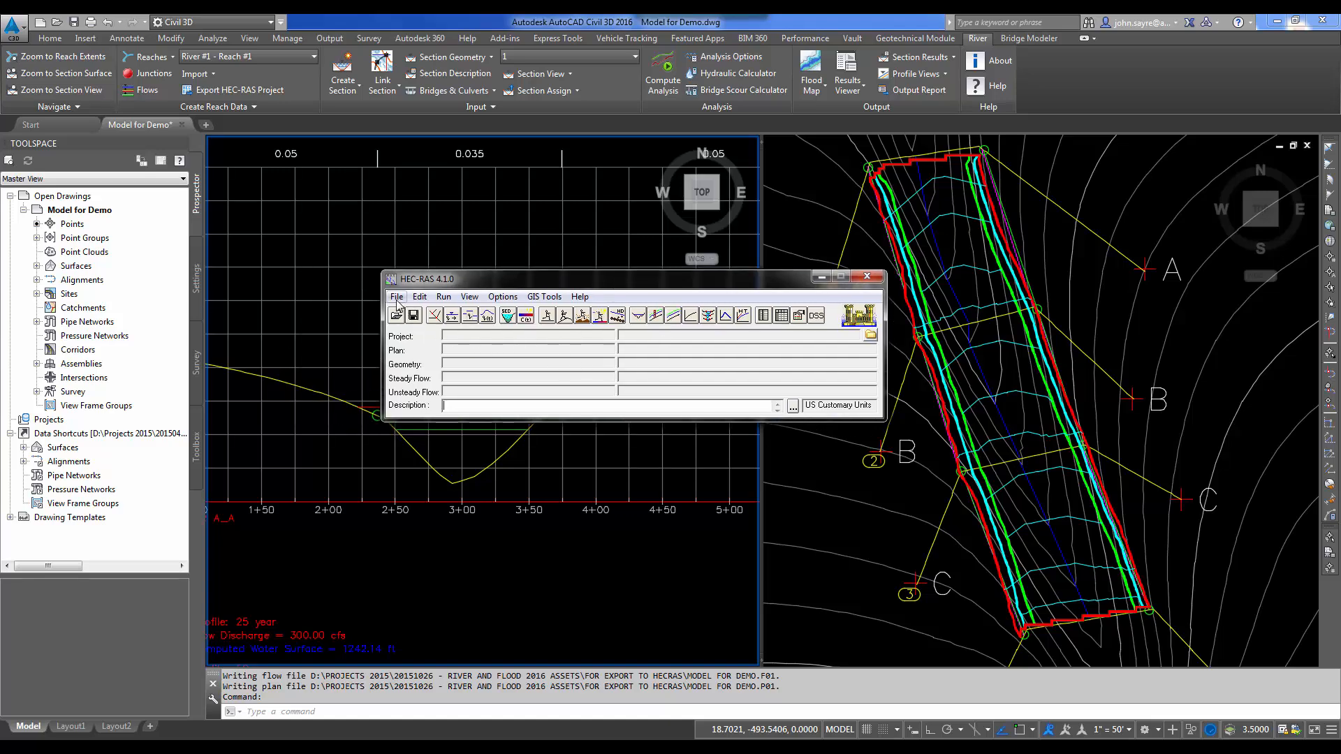
- Load the MODEL FOR DEMO project from the For Export to Hecras folder on drive d:
{"action": "left_click", "coordinate": [395, 296]}
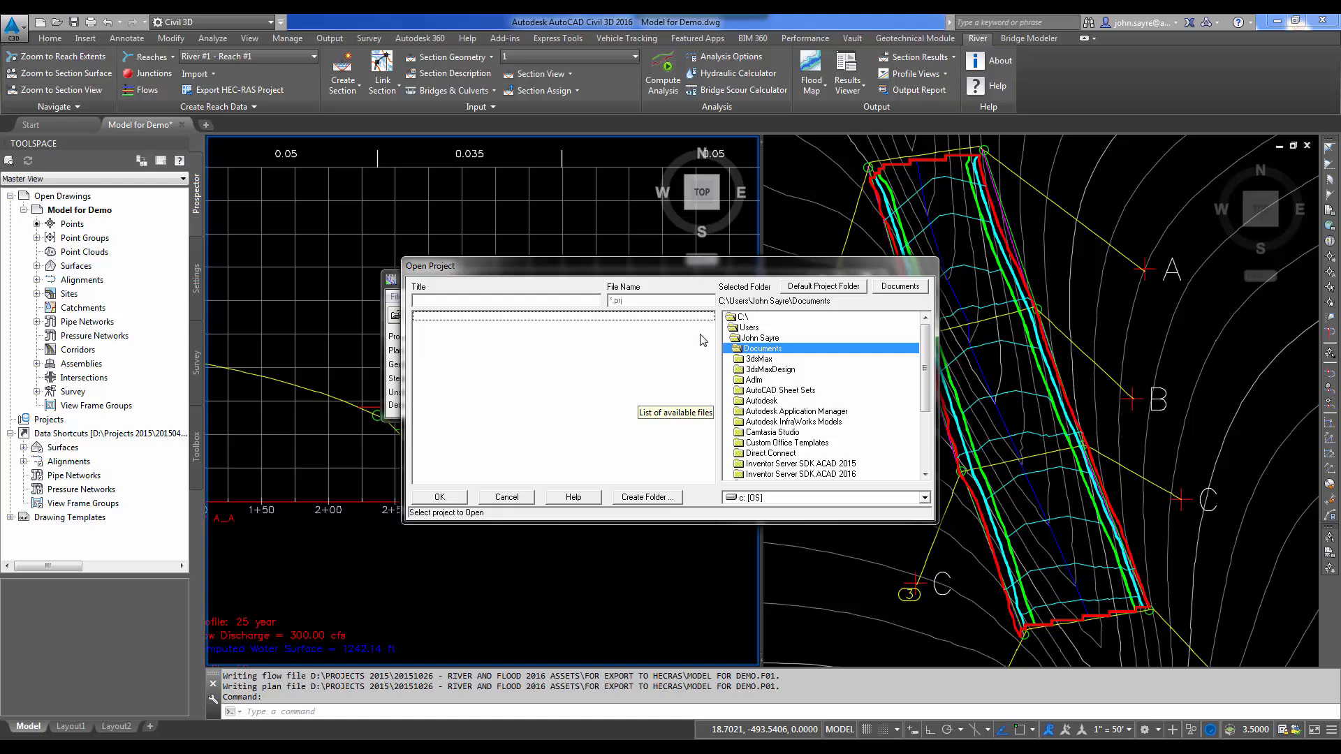
{"action": "left_click", "coordinate": [922, 497]}
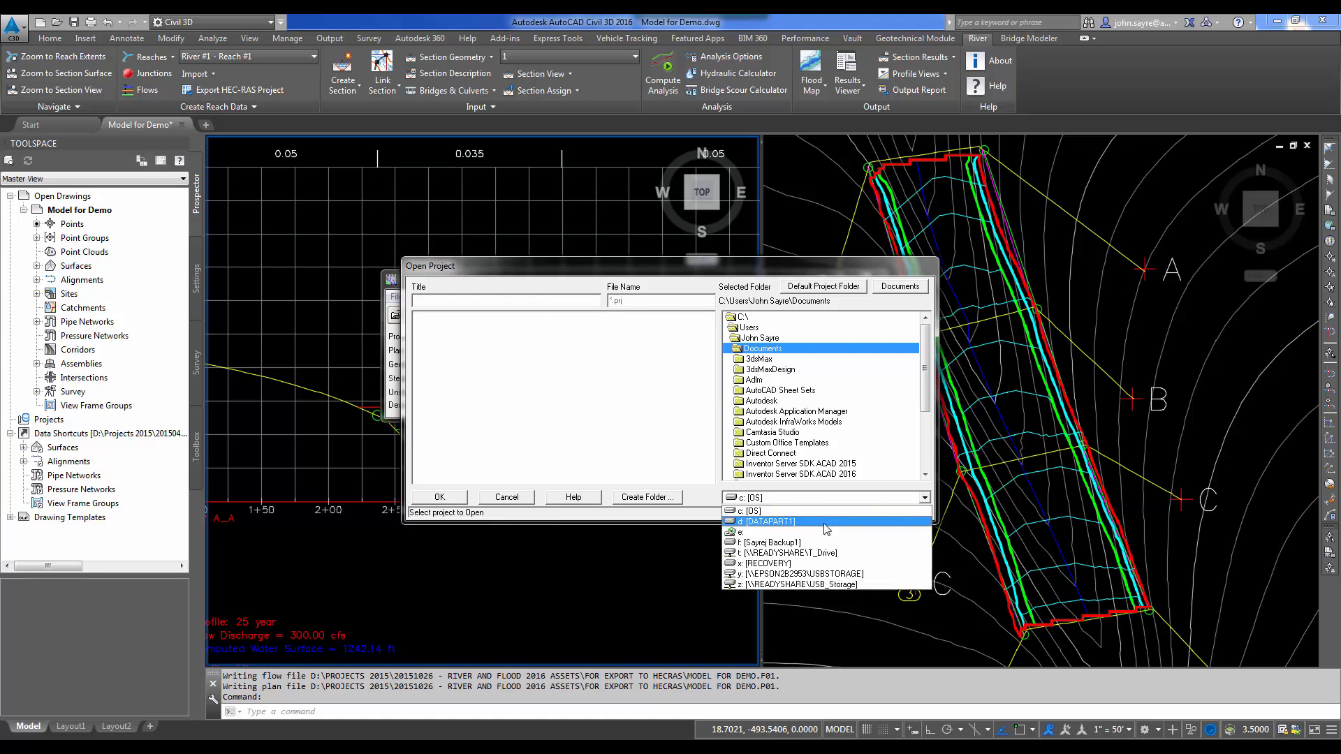
{"action": "left_click", "coordinate": [768, 521]}
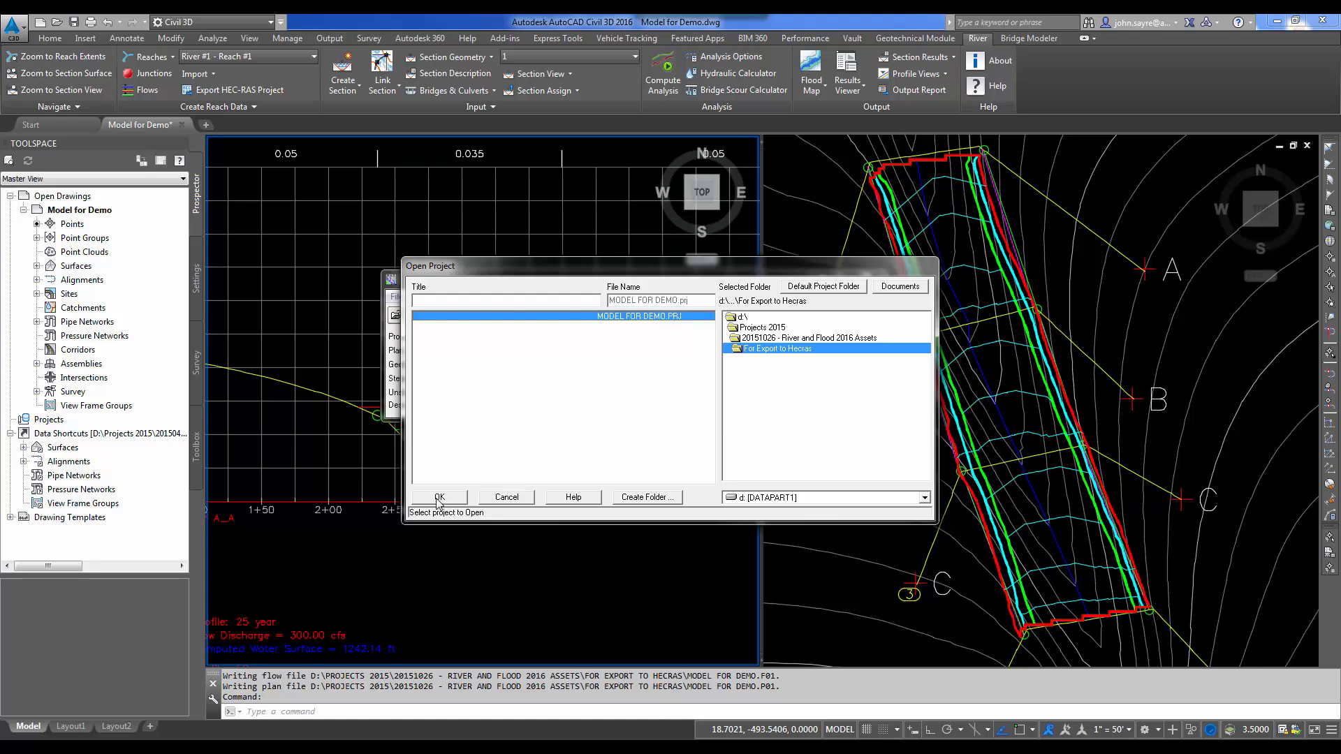
{"action": "left_click", "coordinate": [440, 497]}
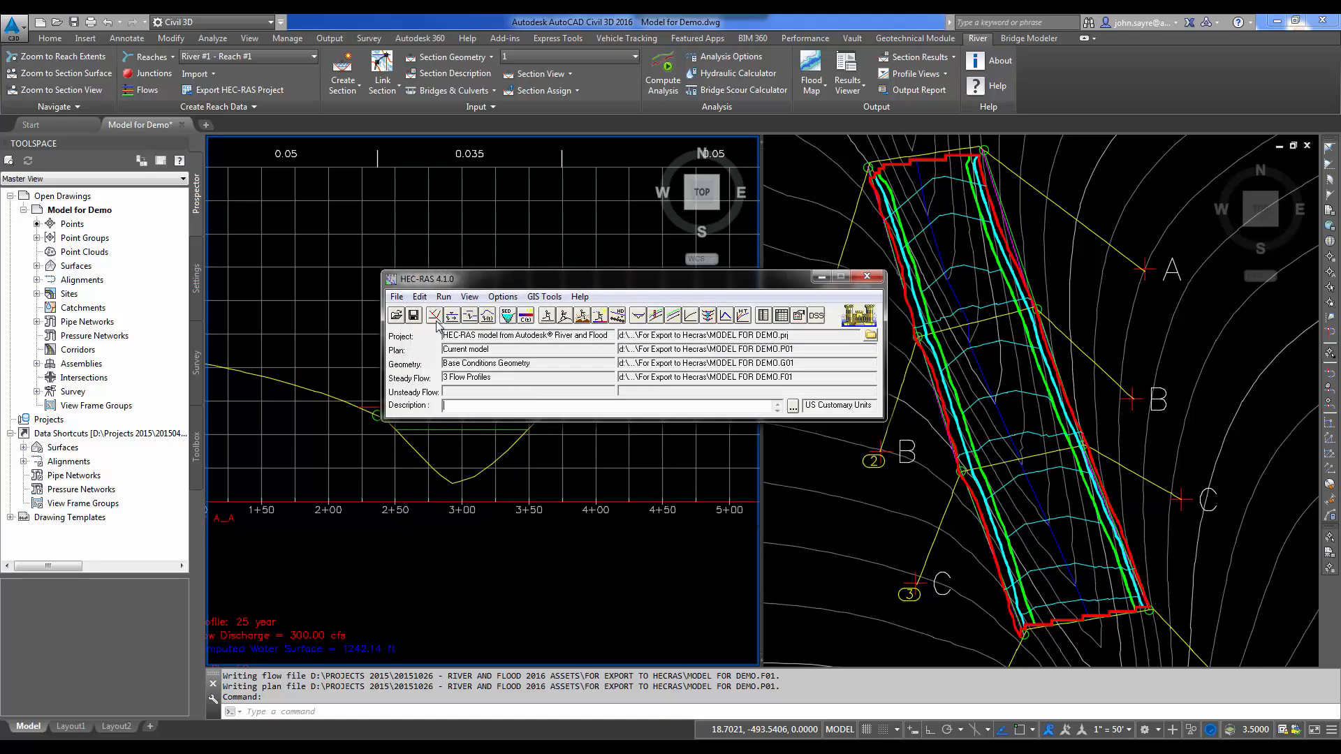
- Review the base conditions geometry and a cross section's data, then return to the main window
{"action": "left_click", "coordinate": [451, 316]}
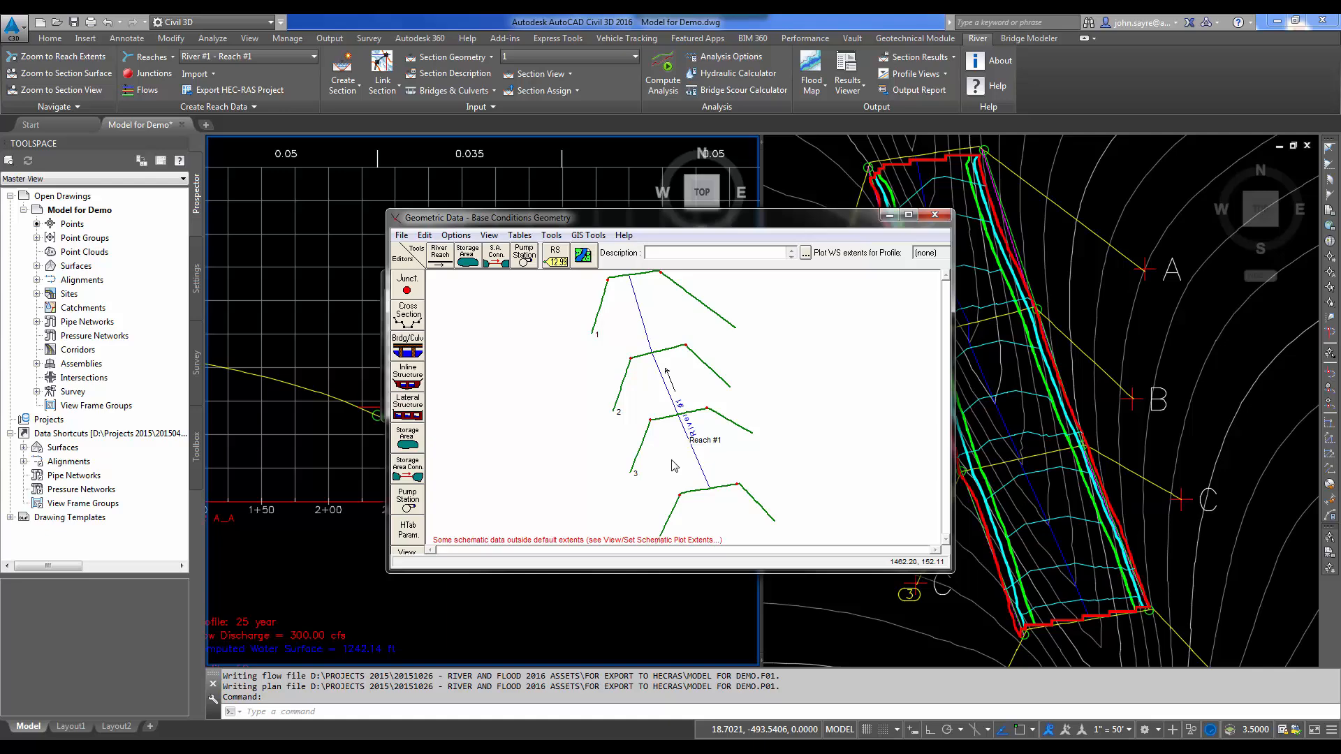
{"action": "mouse_move", "coordinate": [667, 371]}
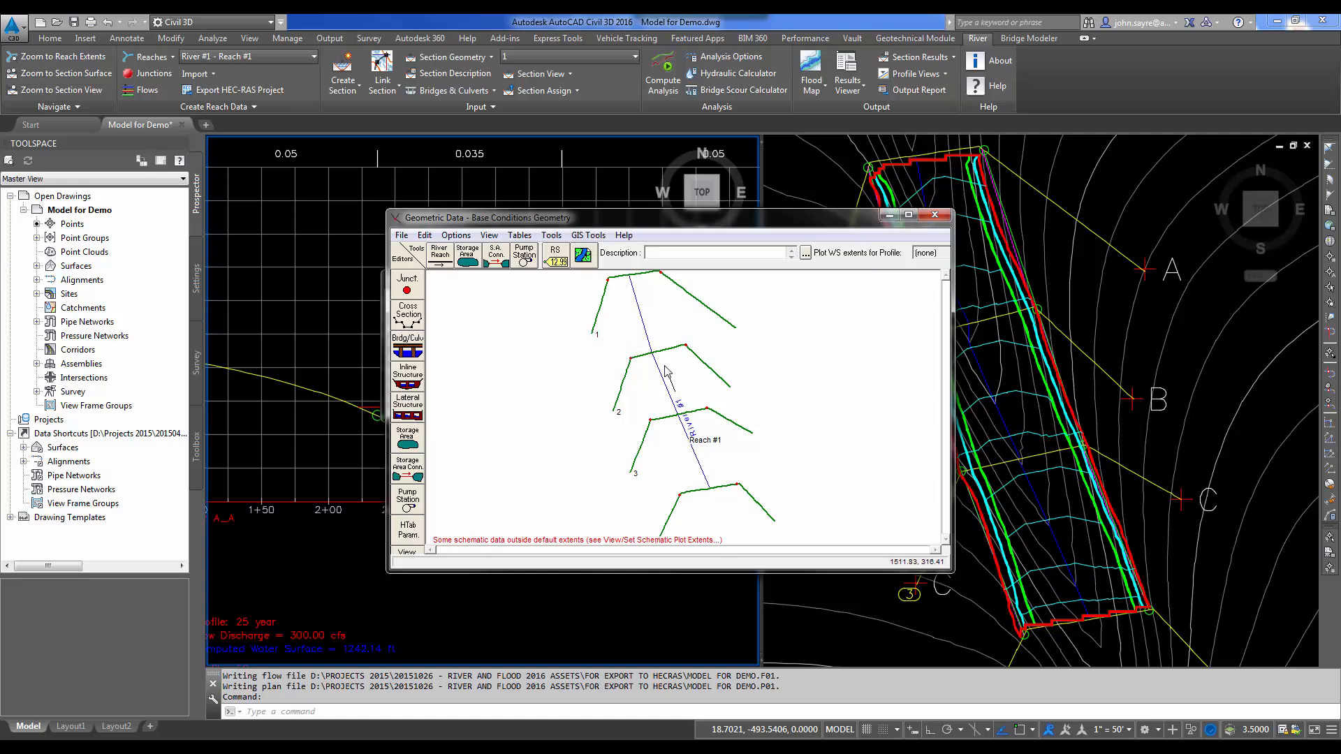
{"action": "mouse_move", "coordinate": [726, 489]}
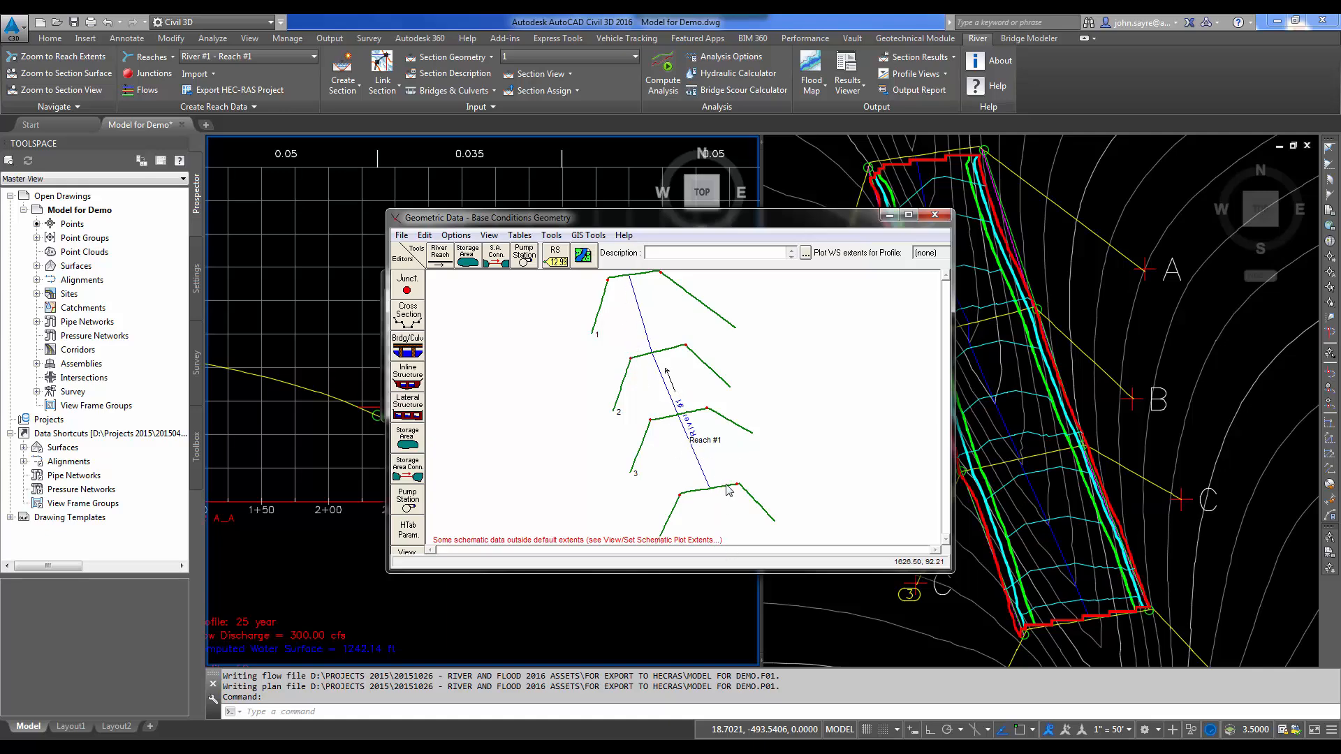
{"action": "left_click", "coordinate": [407, 315]}
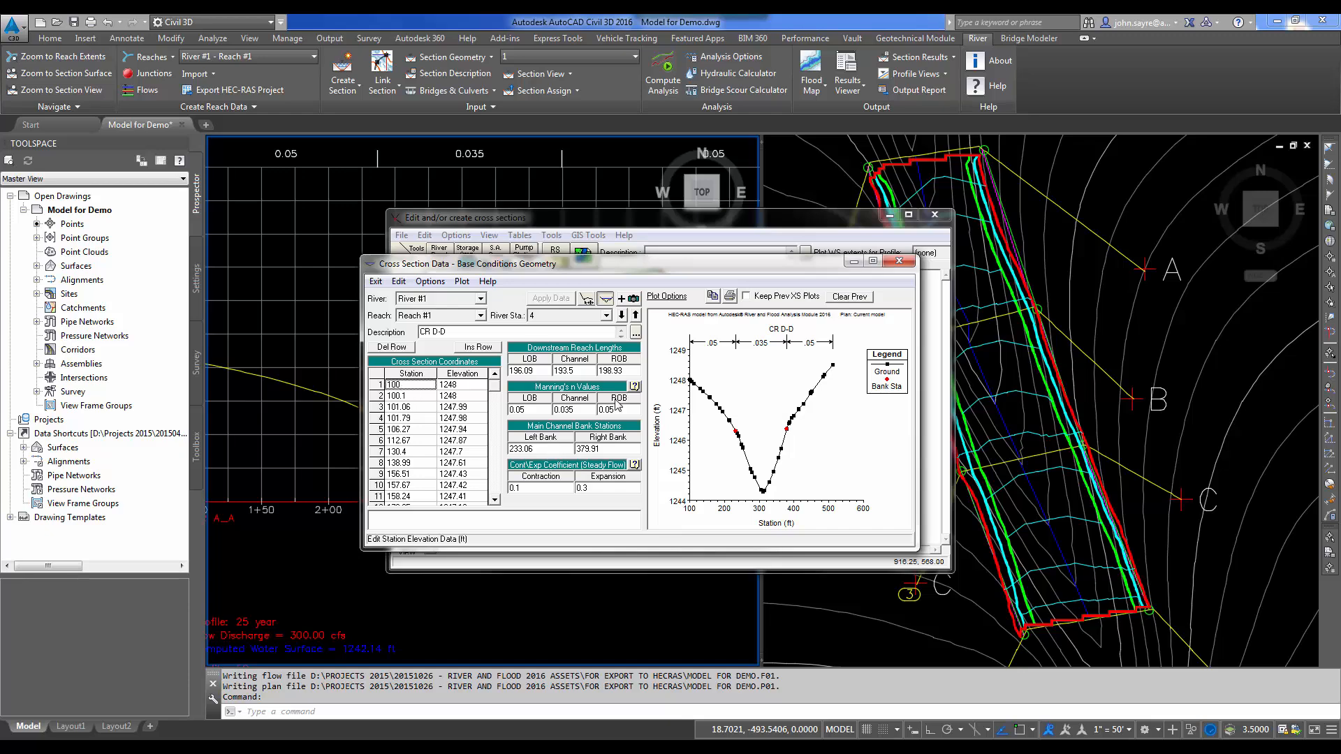
{"action": "left_click", "coordinate": [899, 262]}
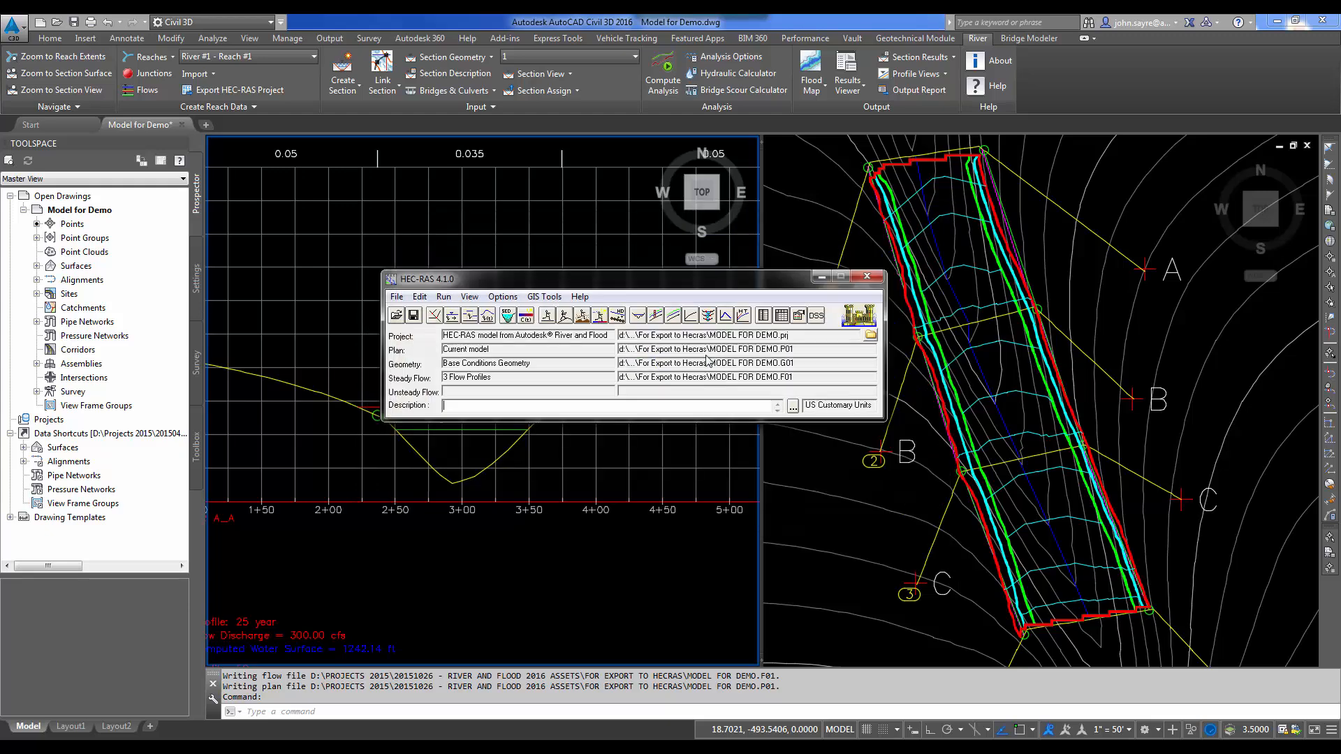
- Run the steady flow analysis and compute the water surface profiles
{"action": "left_click", "coordinate": [443, 296]}
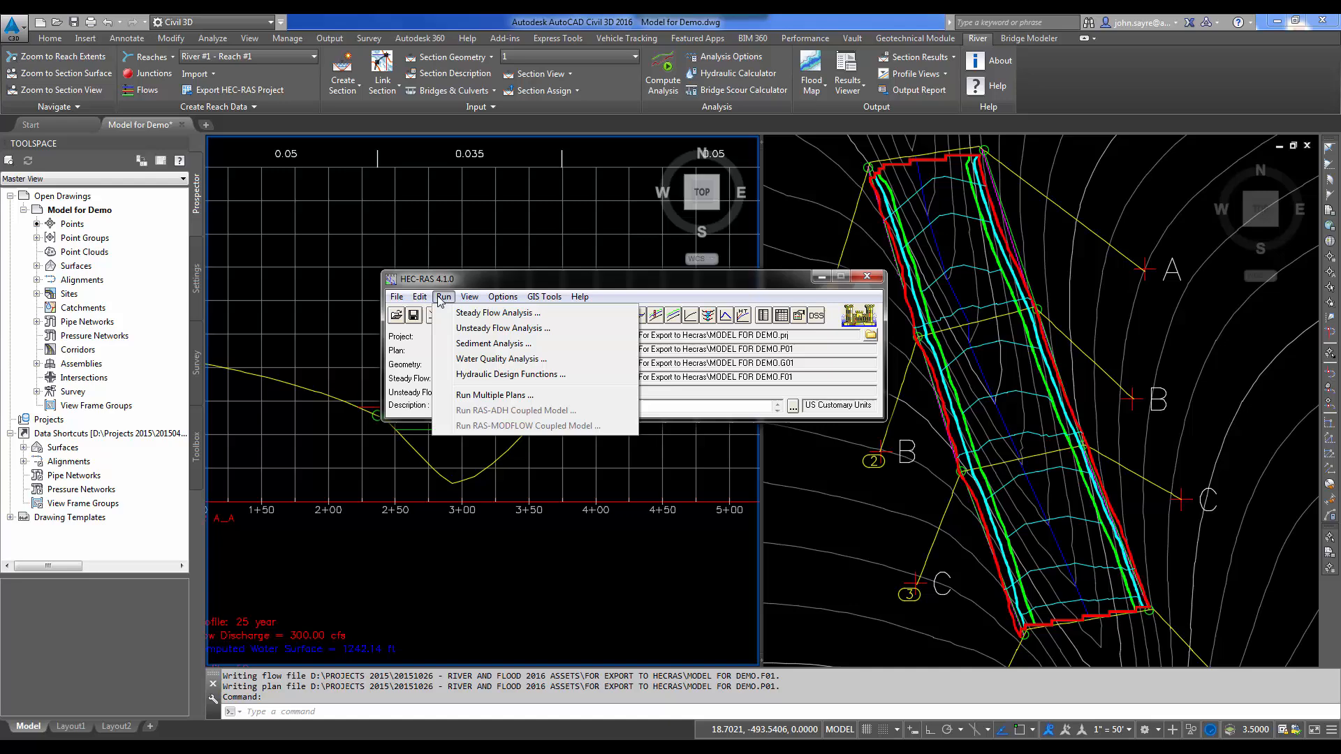
{"action": "left_click", "coordinate": [498, 312]}
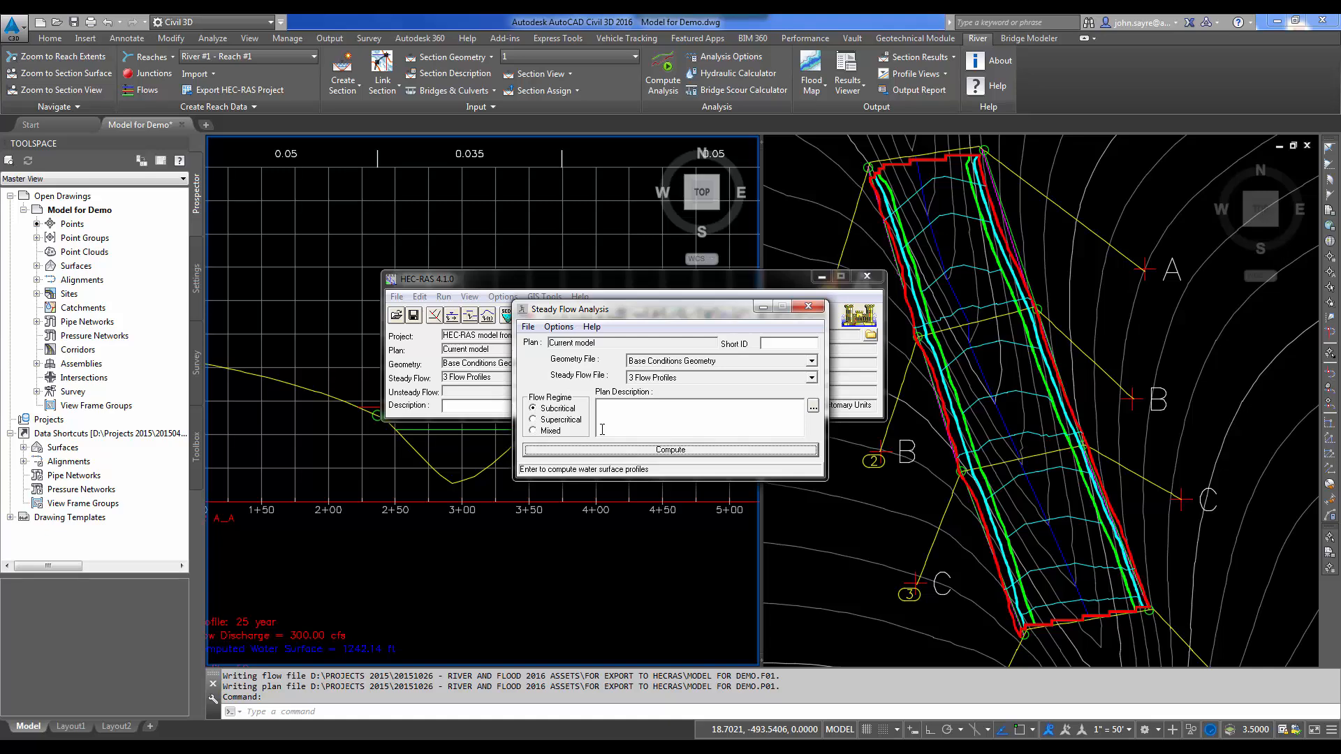
{"action": "left_click", "coordinate": [669, 449]}
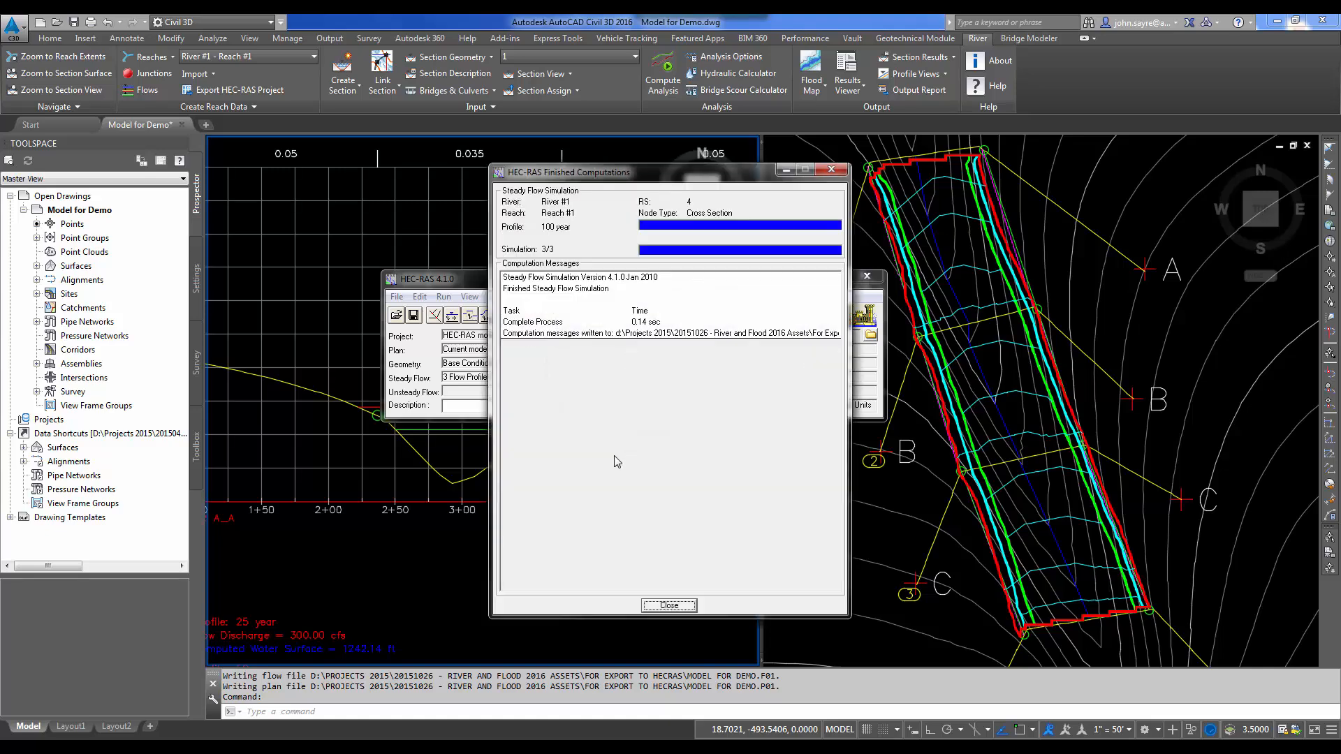
{"action": "left_click", "coordinate": [668, 605]}
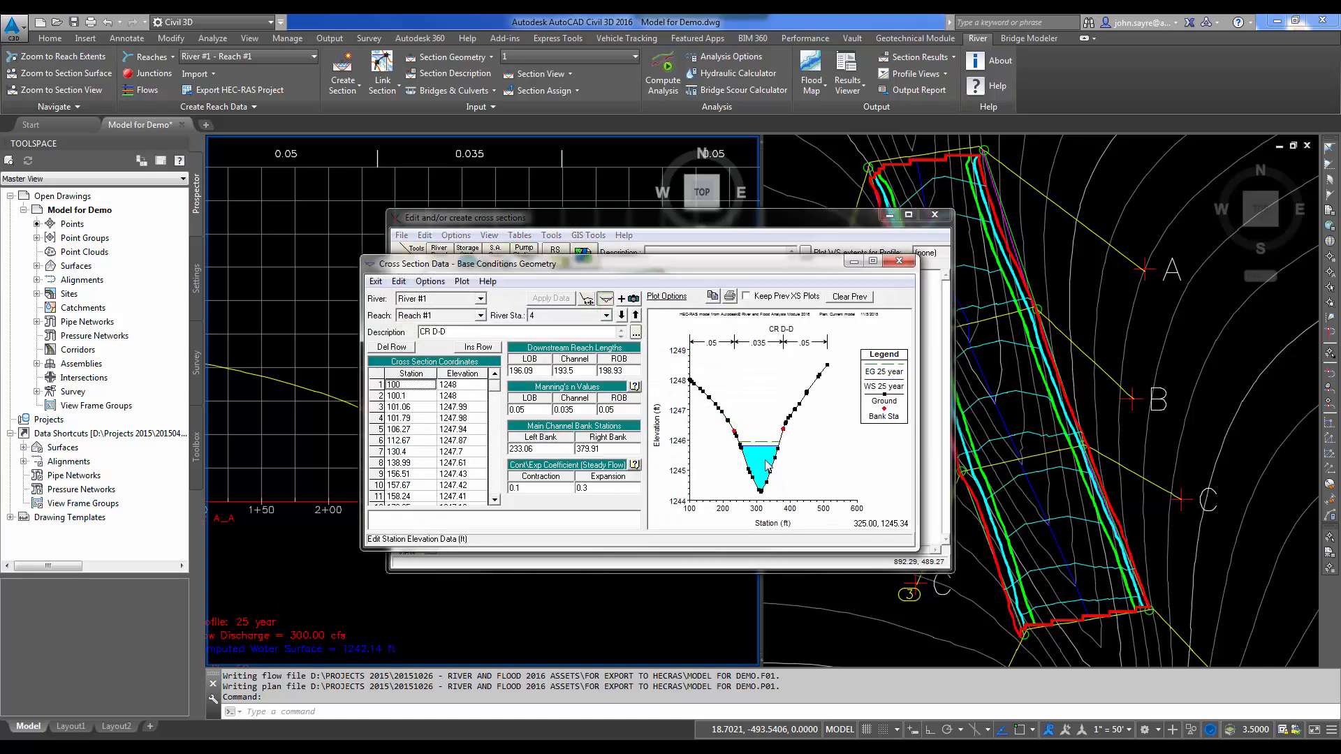
{"action": "mouse_move", "coordinate": [778, 478]}
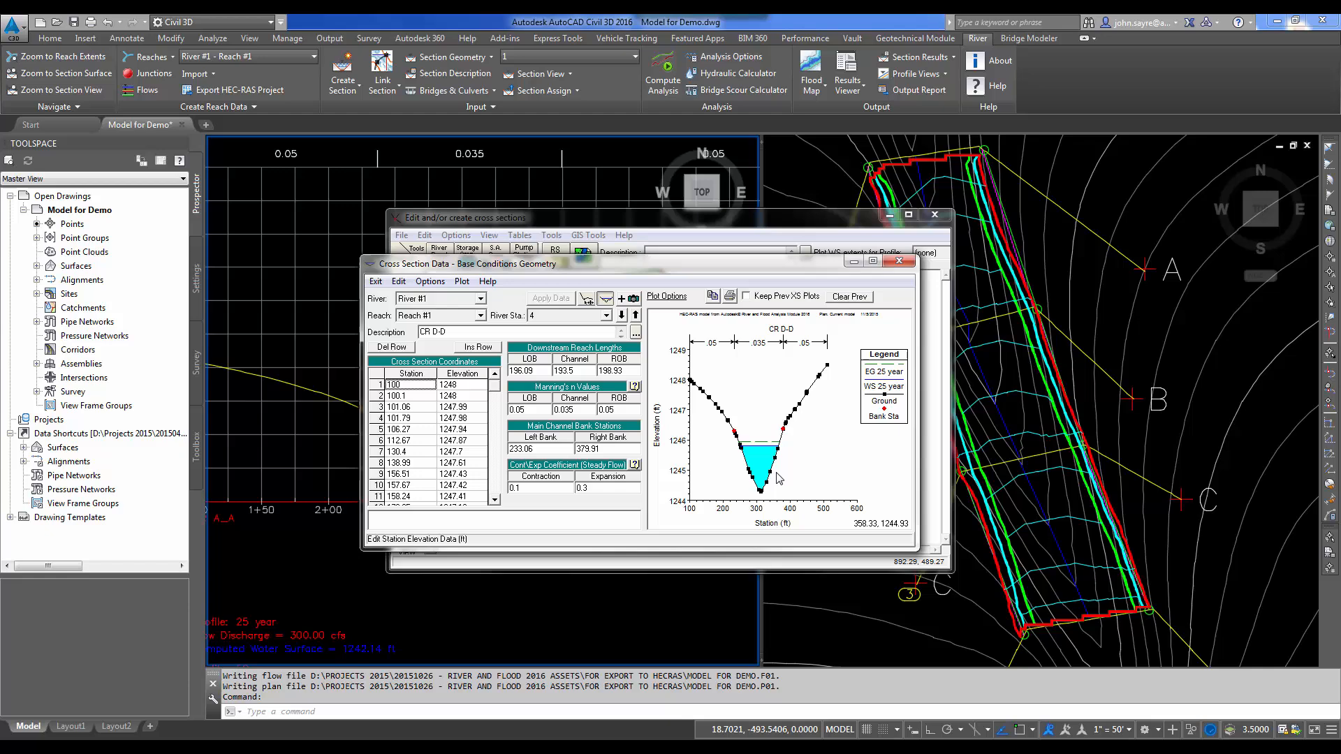
{"action": "mouse_move", "coordinate": [783, 479]}
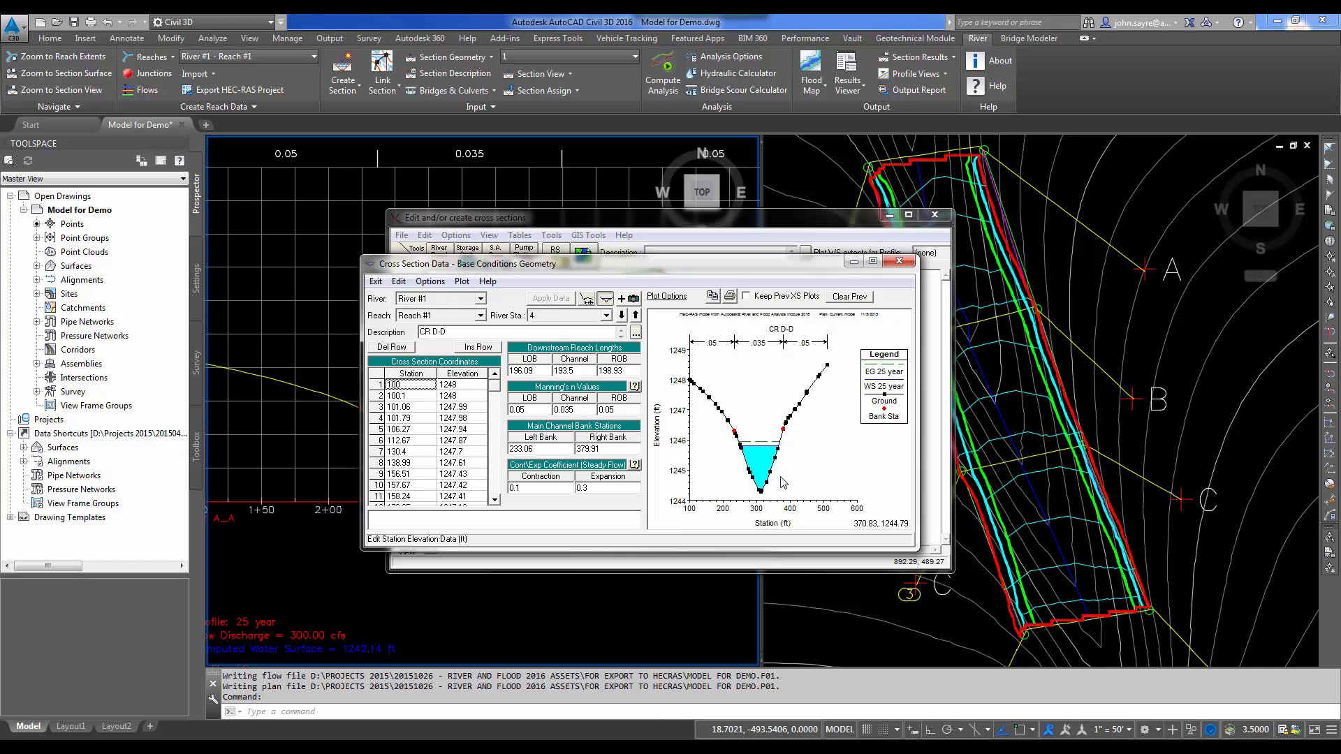
{"action": "mouse_move", "coordinate": [679, 406]}
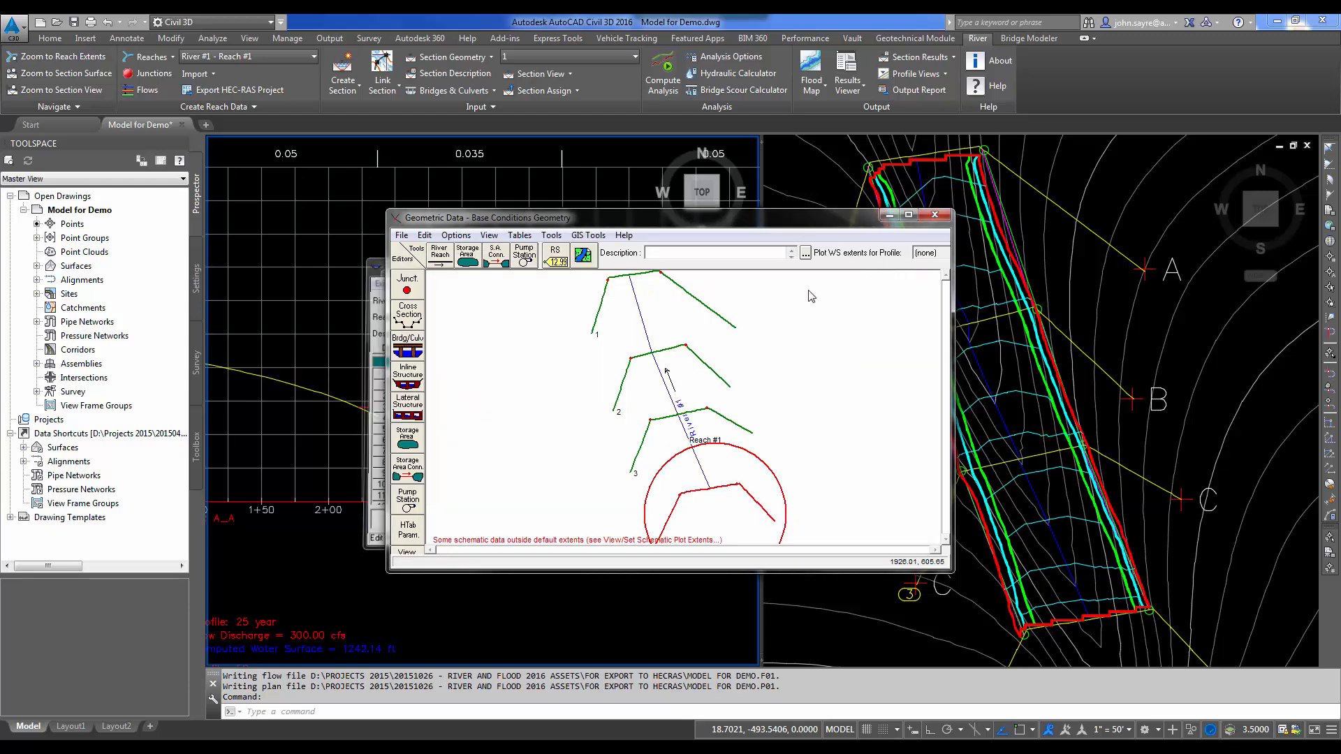
- Create the HEC-RAS output report with header, input and output data for all profiles
{"action": "left_click", "coordinate": [935, 215]}
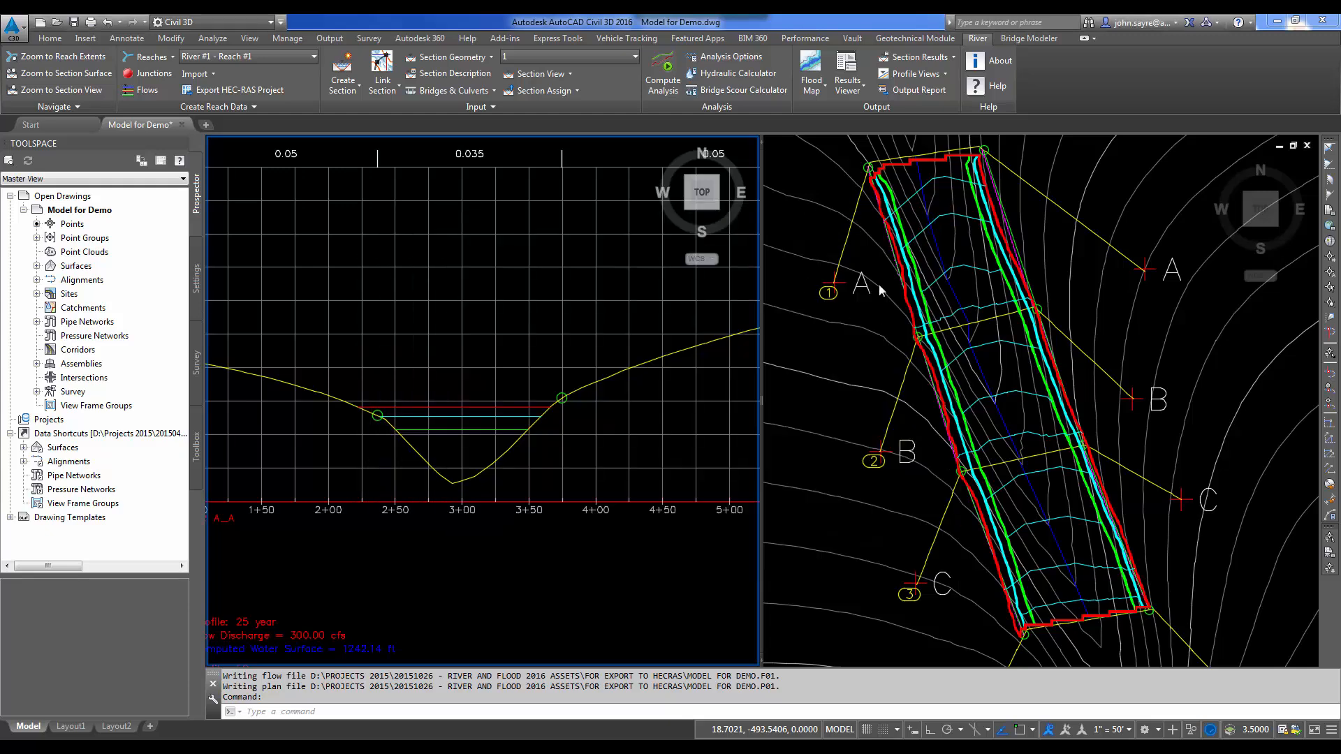
{"action": "mouse_move", "coordinate": [899, 154]}
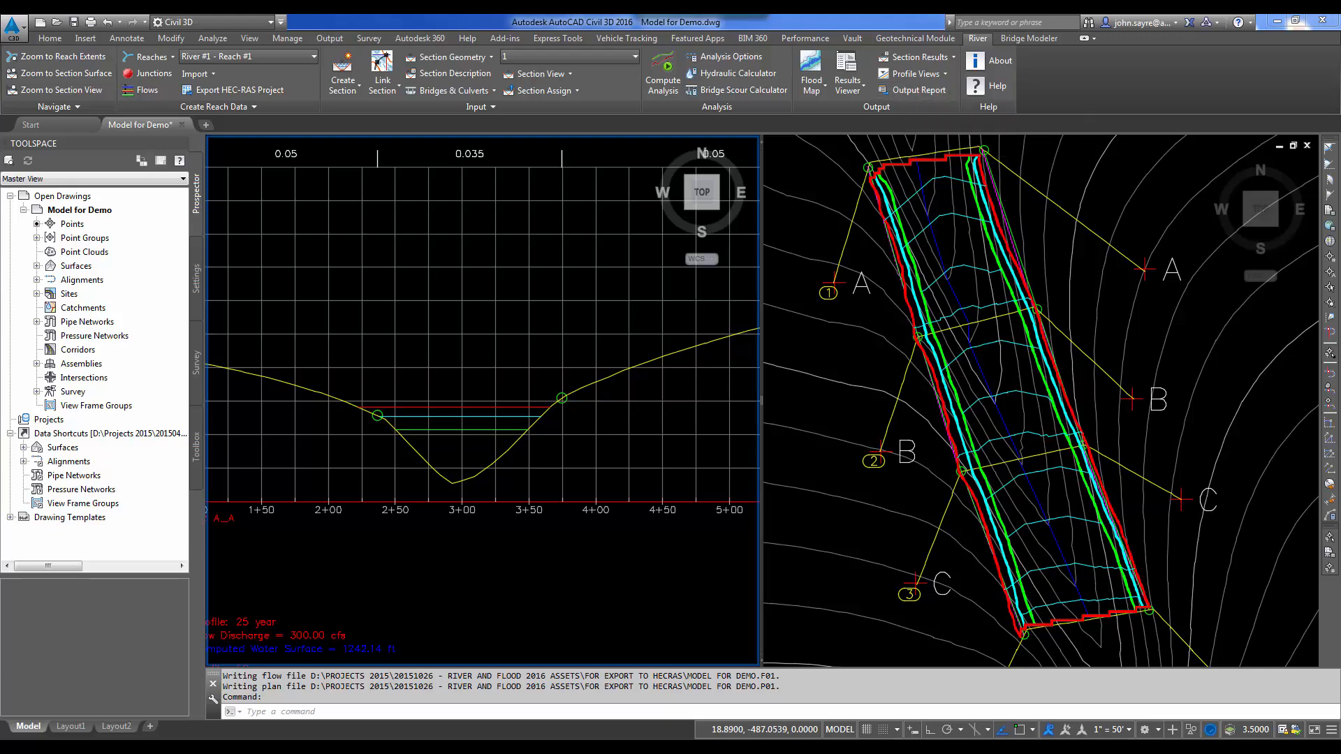
{"action": "left_click", "coordinate": [917, 90]}
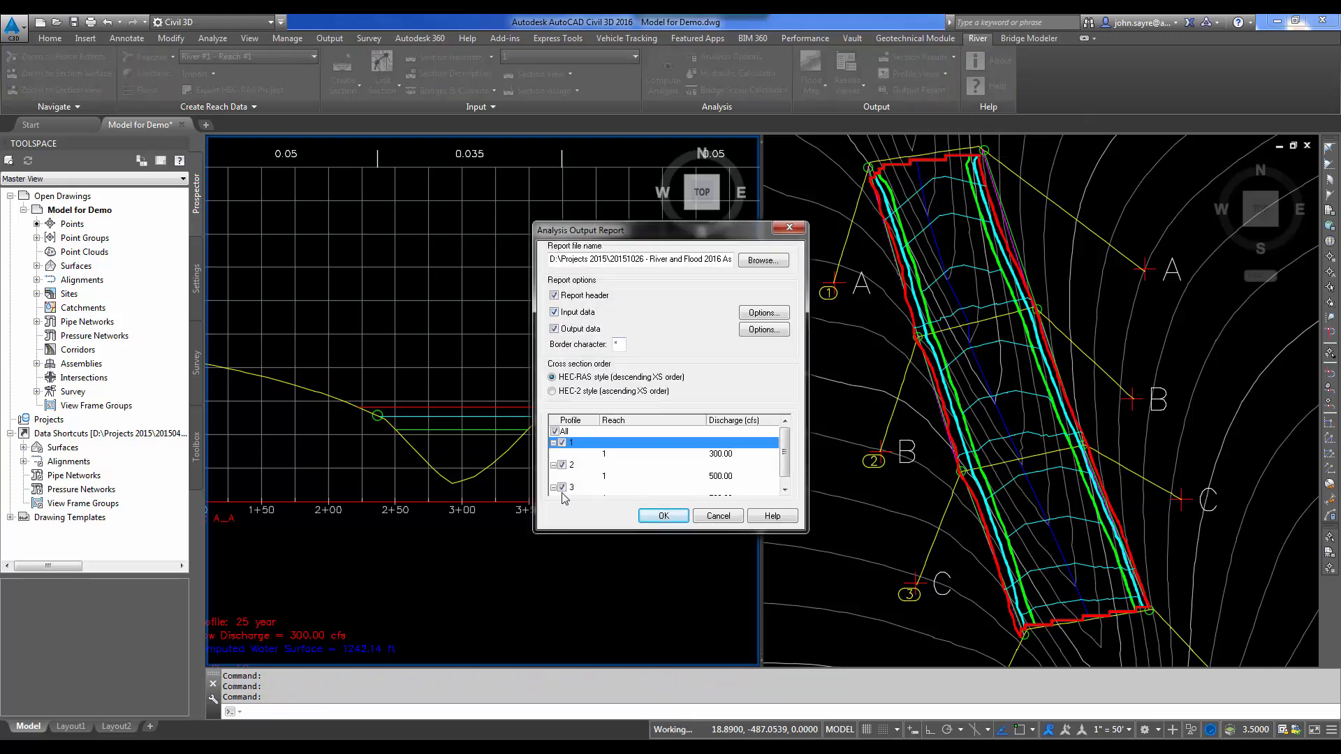
{"action": "left_click", "coordinate": [663, 516]}
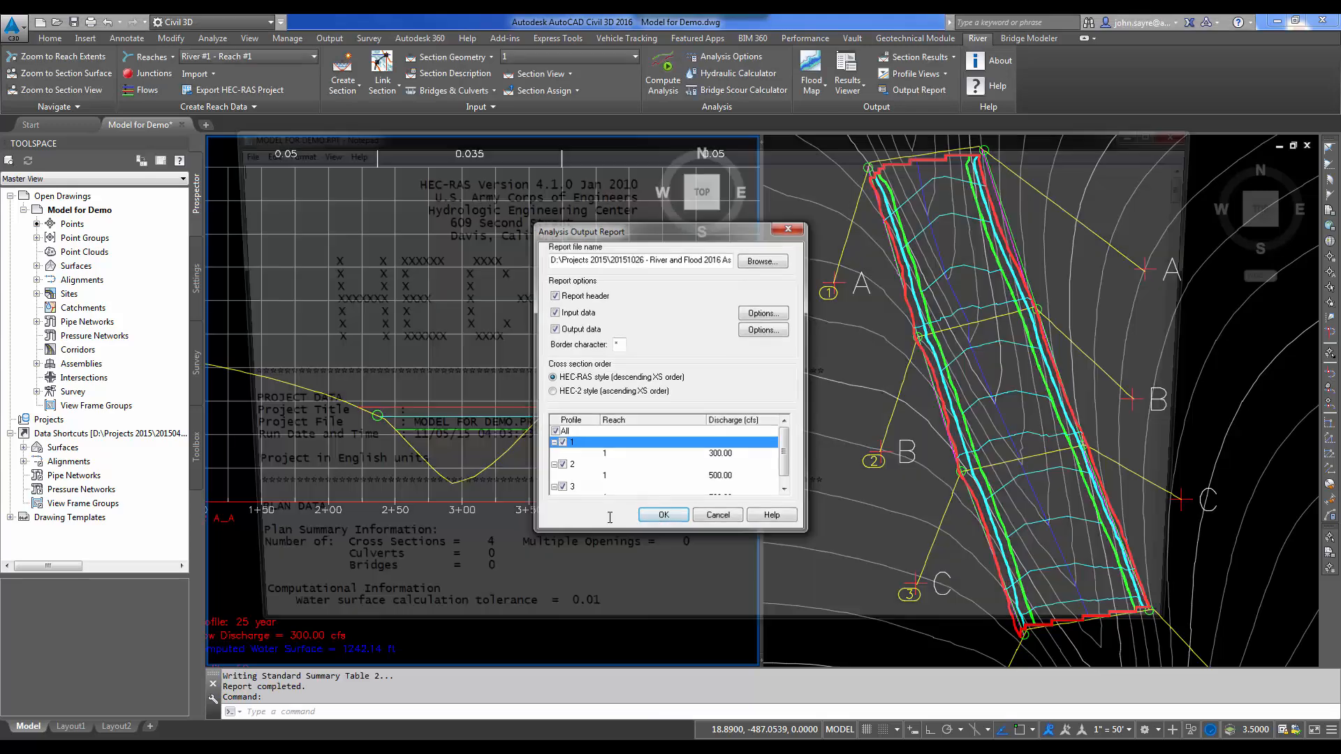
{"action": "left_click", "coordinate": [662, 514]}
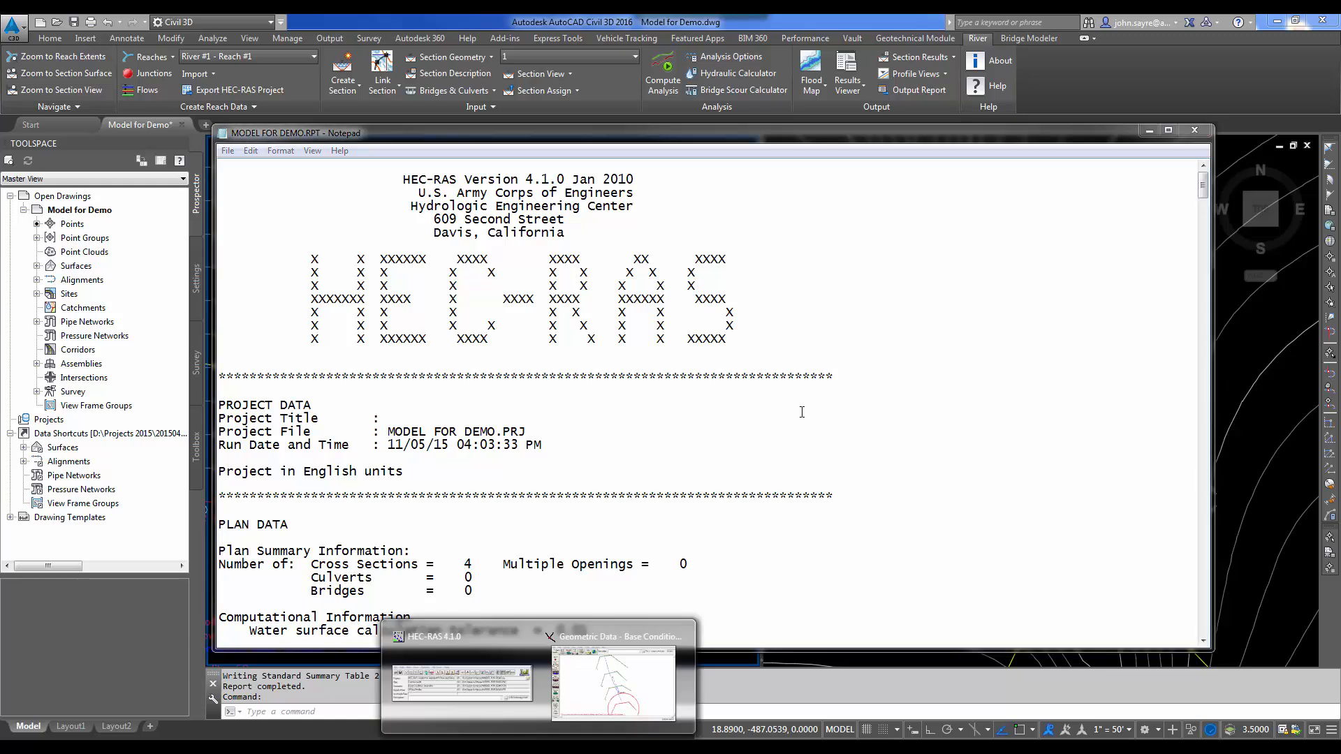
{"action": "mouse_move", "coordinate": [545, 368]}
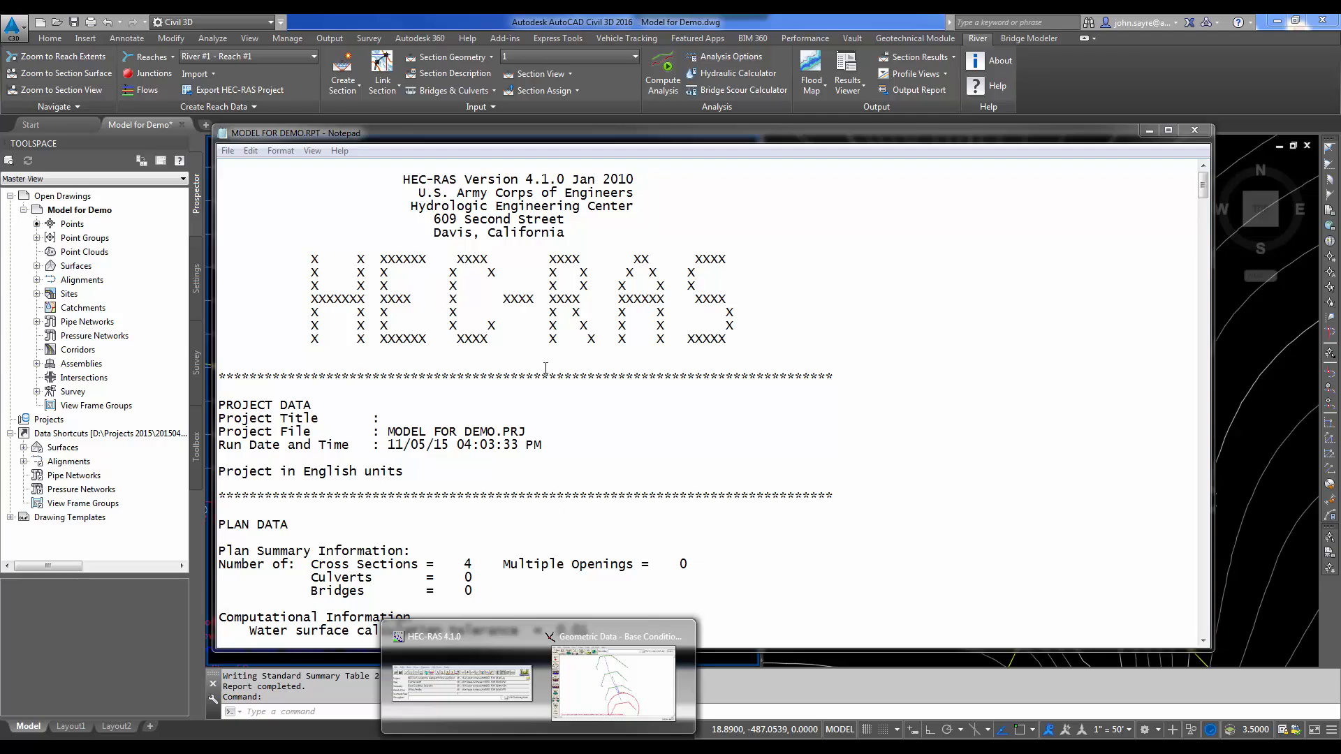
{"action": "mouse_move", "coordinate": [1203, 212]}
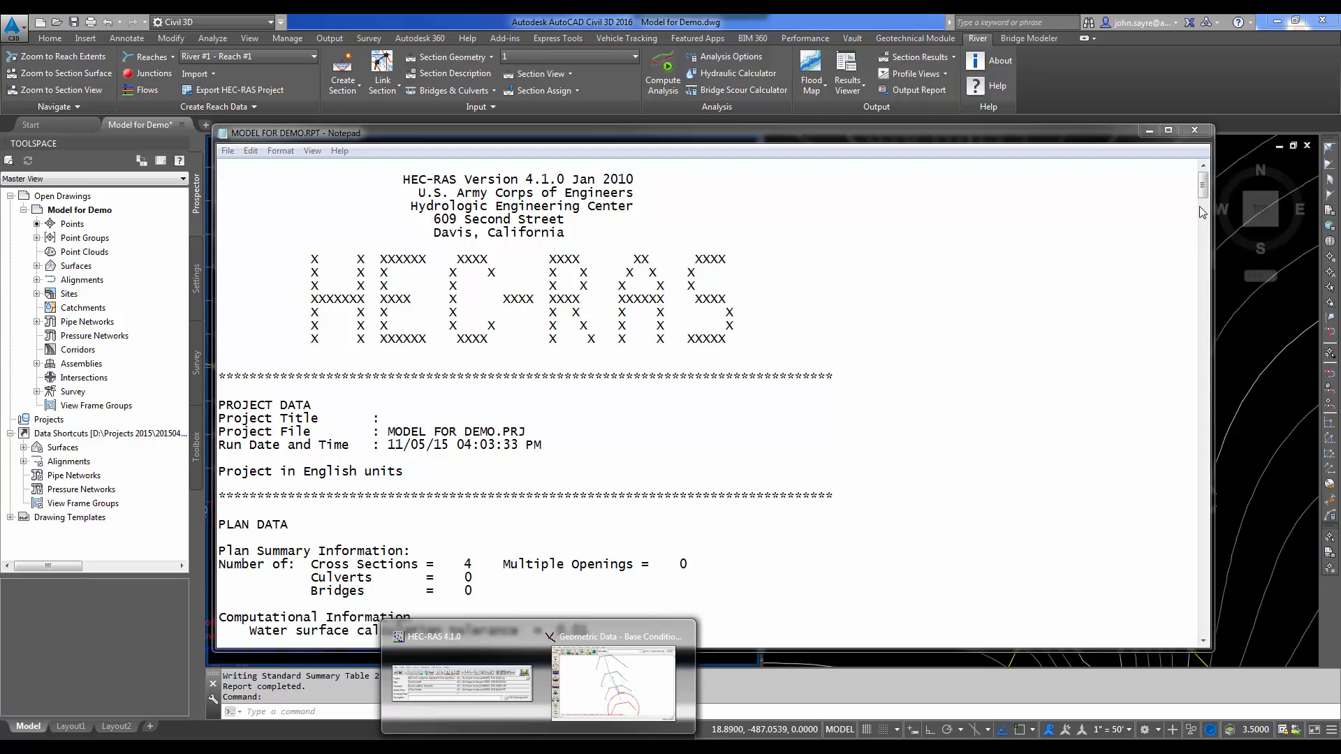
- Scroll through MODEL FOR DEMO.RPT's cross section input and profile results, then close Notepad
{"action": "scroll", "scroll_direction": "down", "scroll_amount": 3}
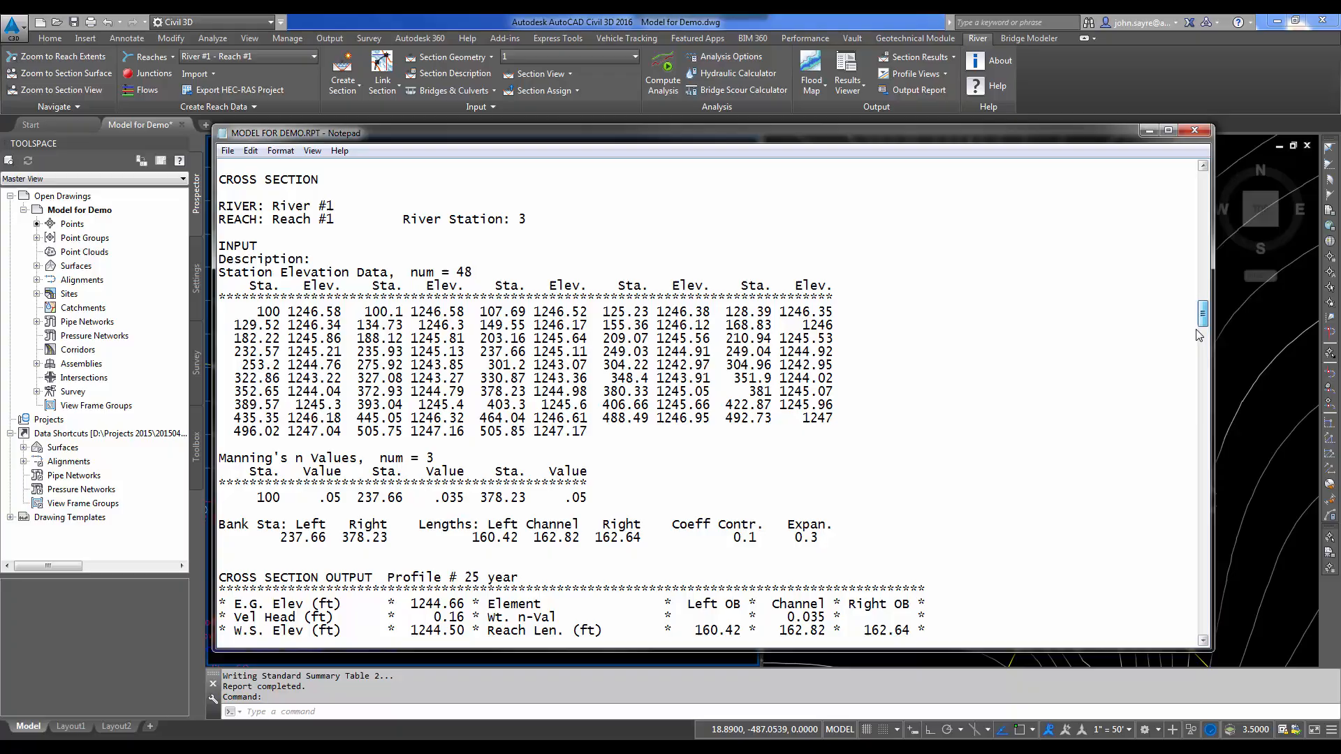
{"action": "scroll", "scroll_direction": "down", "scroll_amount": 3}
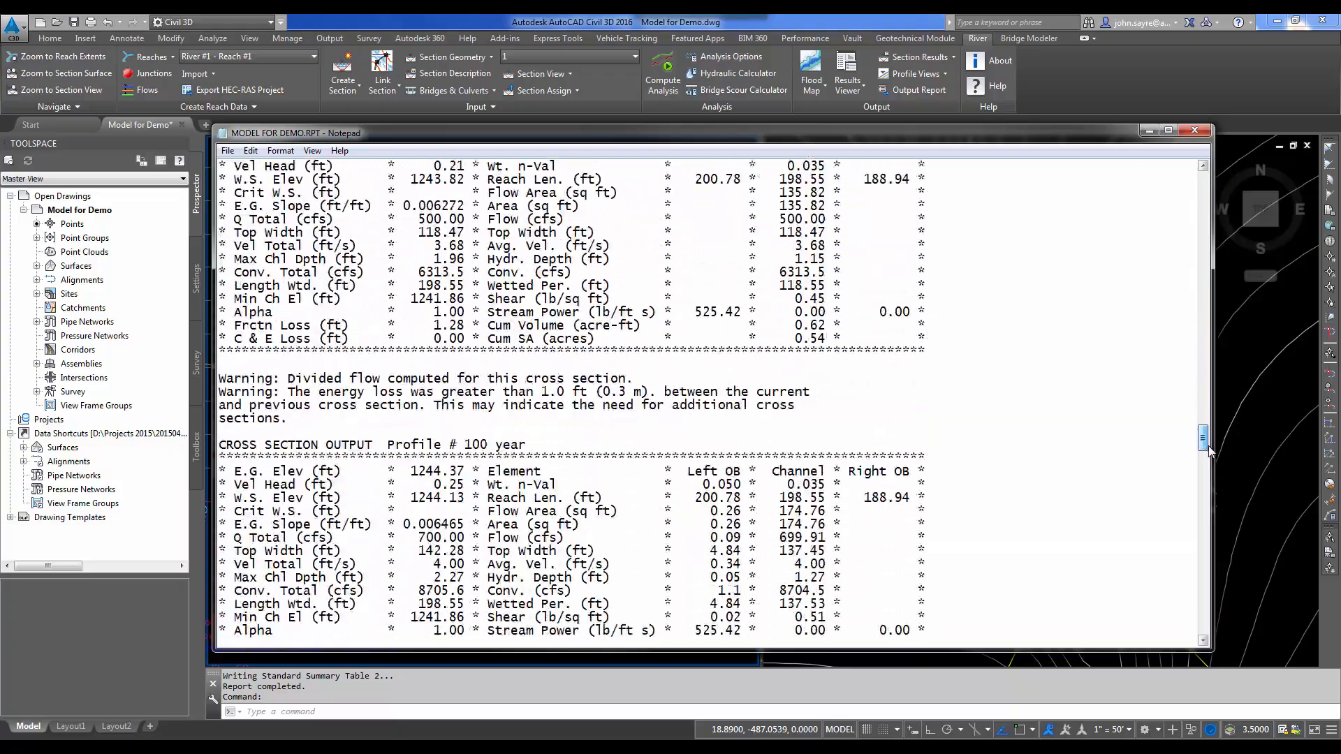
{"action": "scroll", "scroll_direction": "up", "scroll_amount": 3}
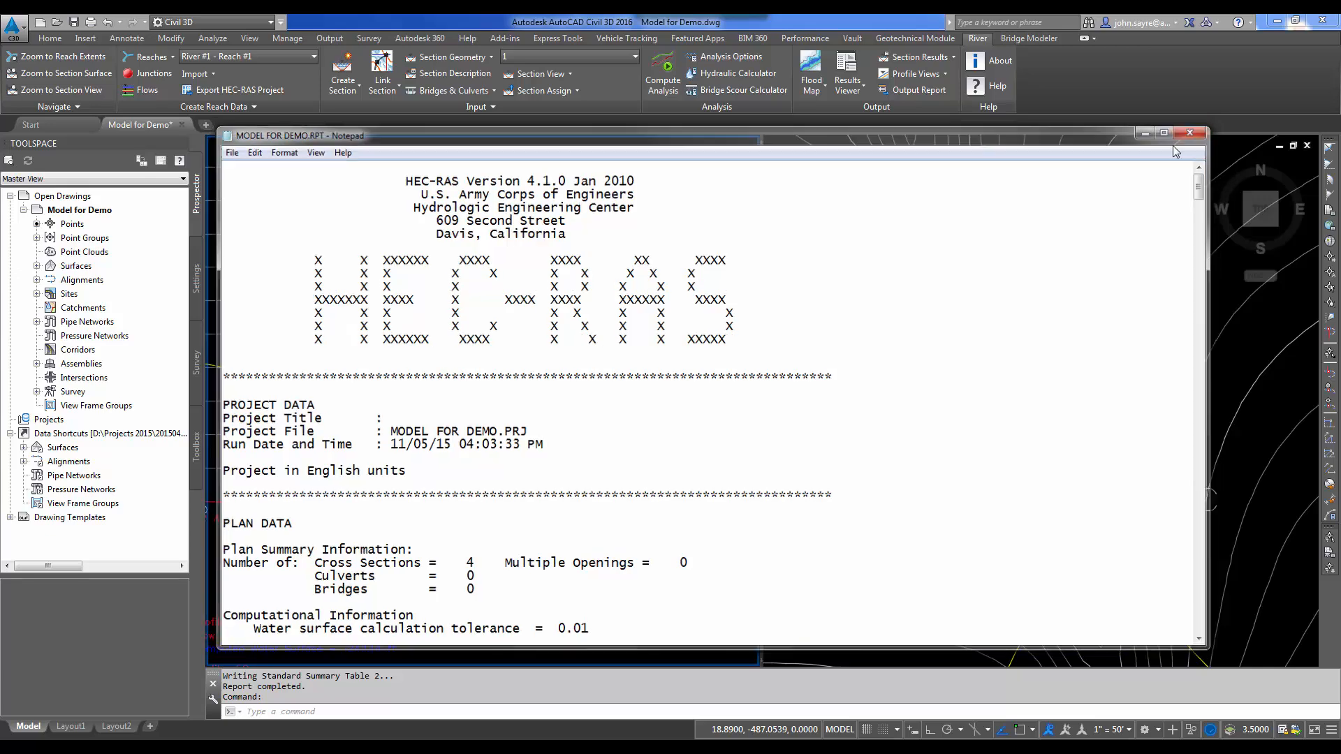
{"action": "left_click", "coordinate": [1187, 134]}
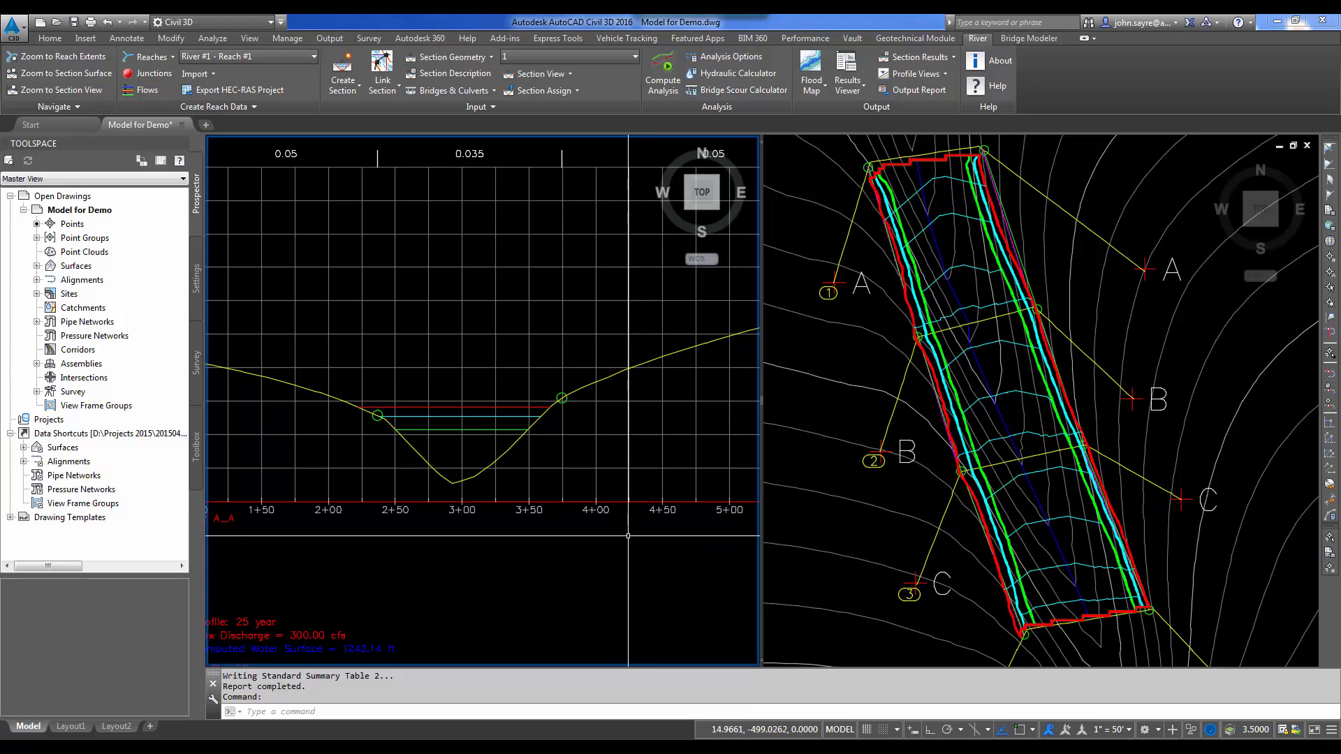
{"action": "mouse_move", "coordinate": [467, 474]}
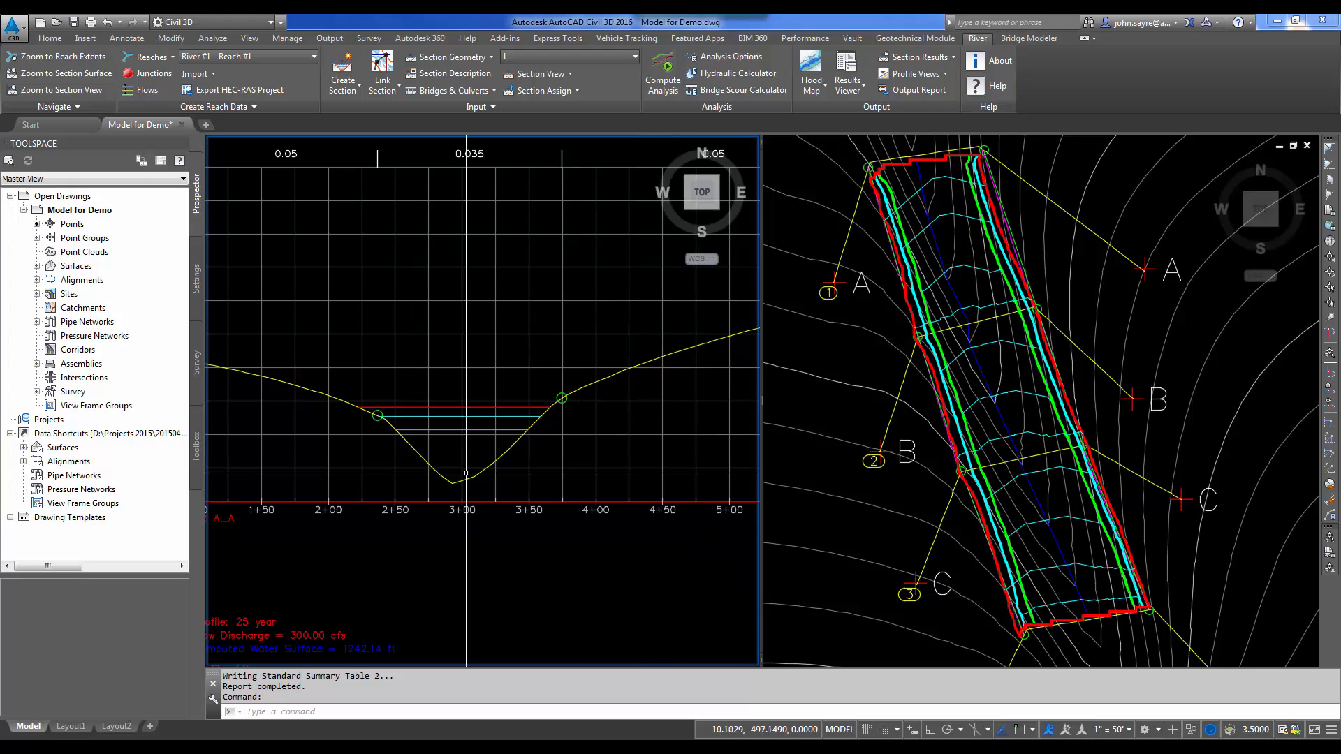
{"action": "mouse_move", "coordinate": [580, 478]}
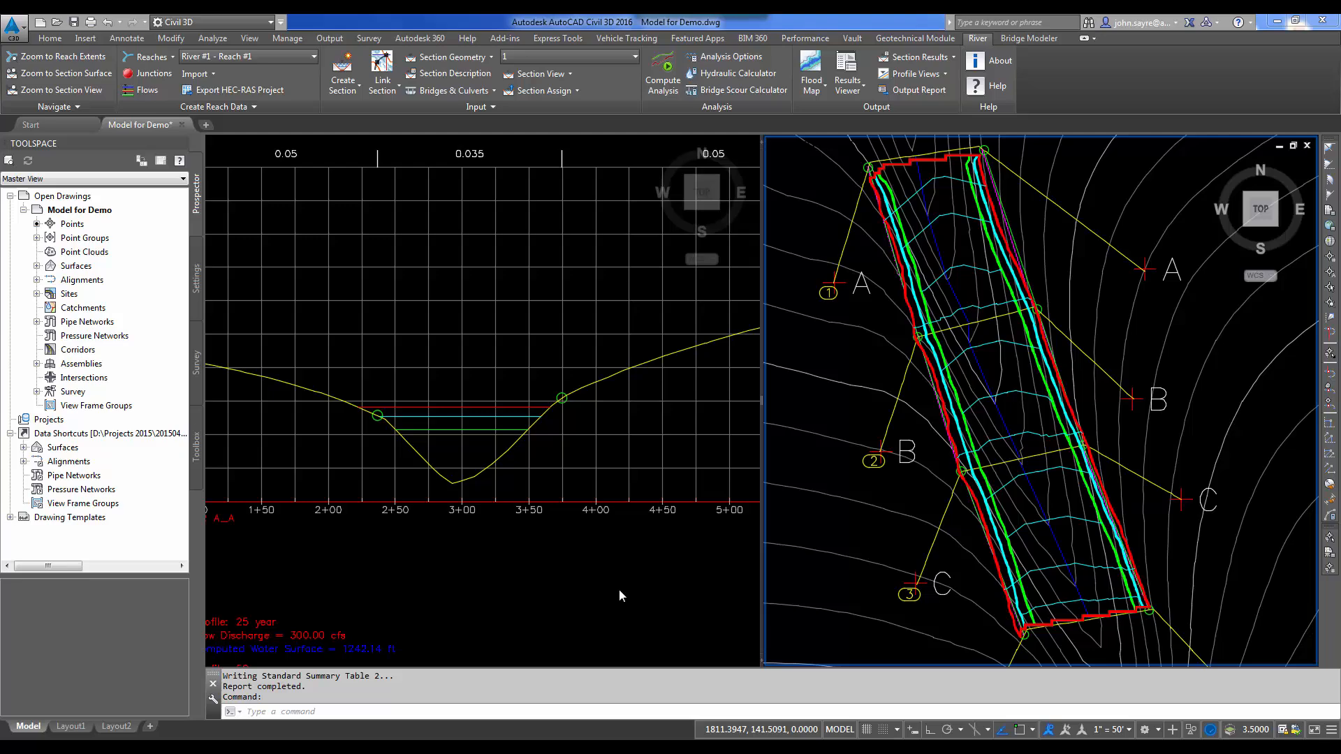
{"action": "mouse_move", "coordinate": [588, 487]}
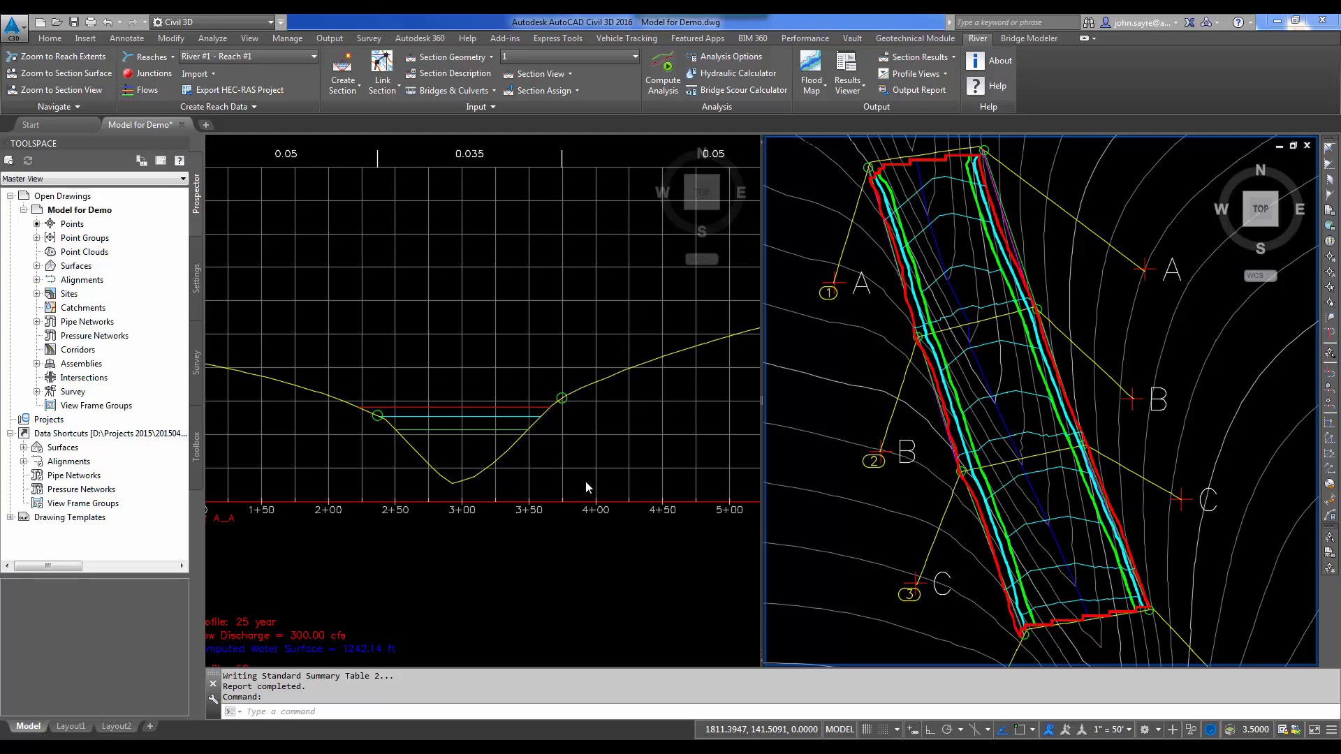